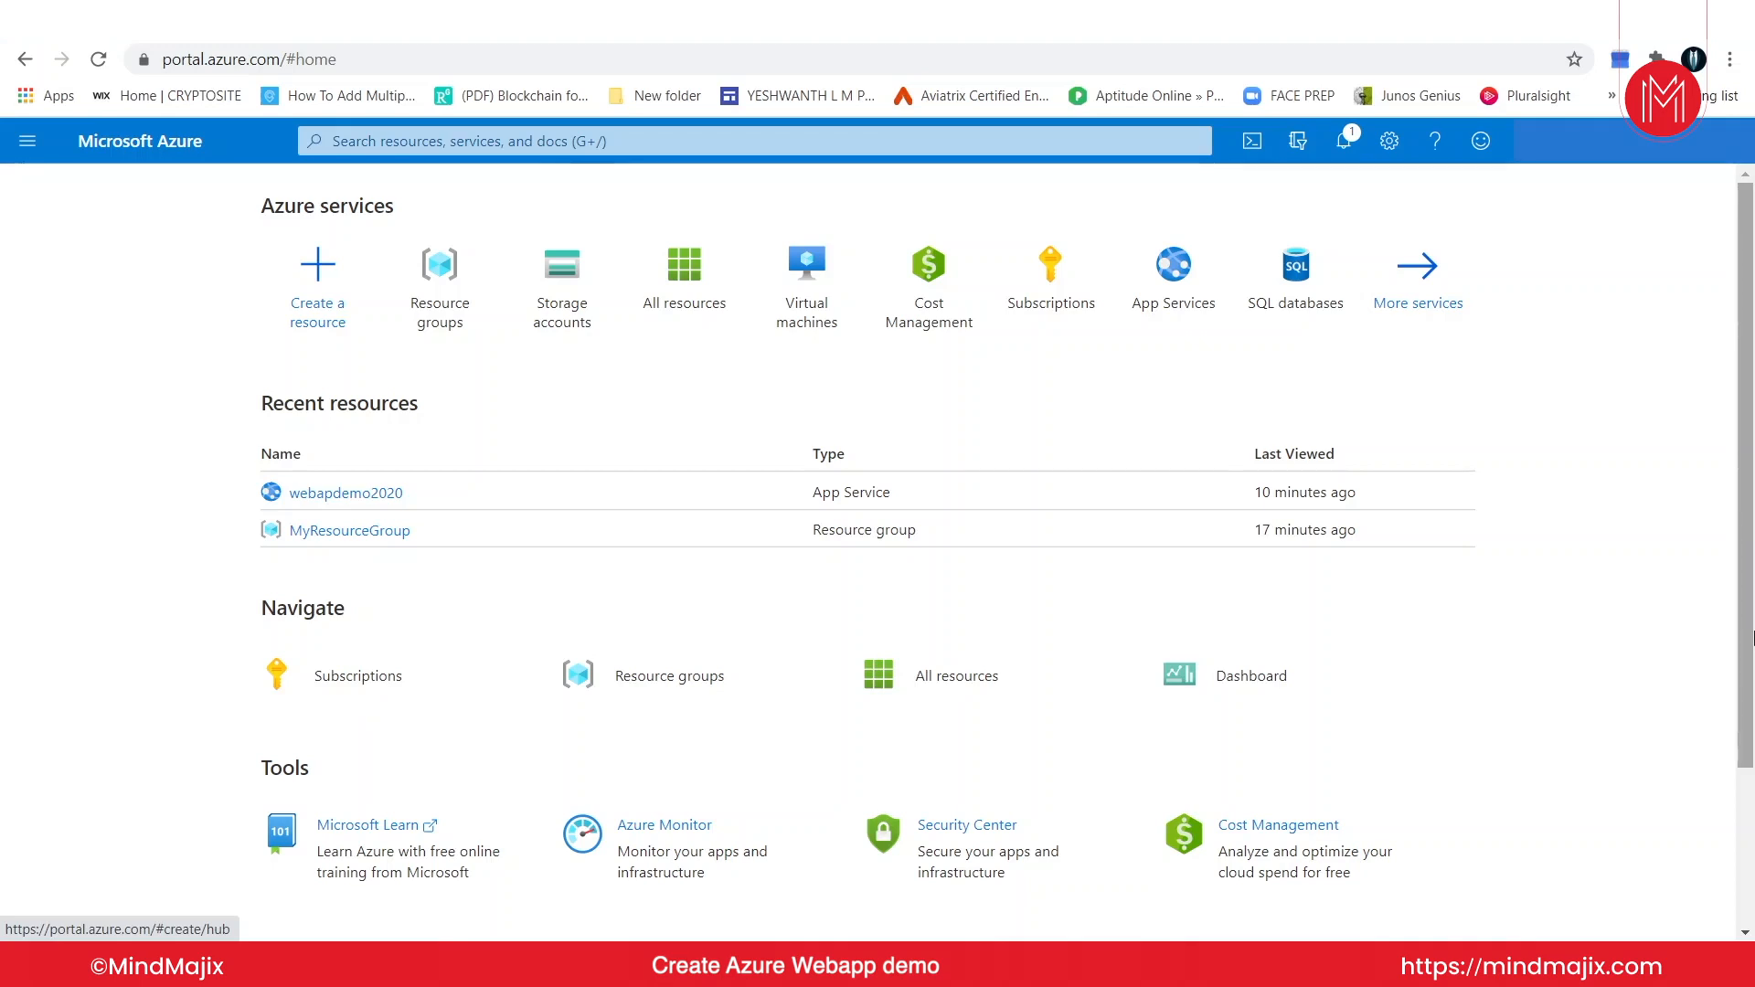
pyautogui.moveTo(652, 499)
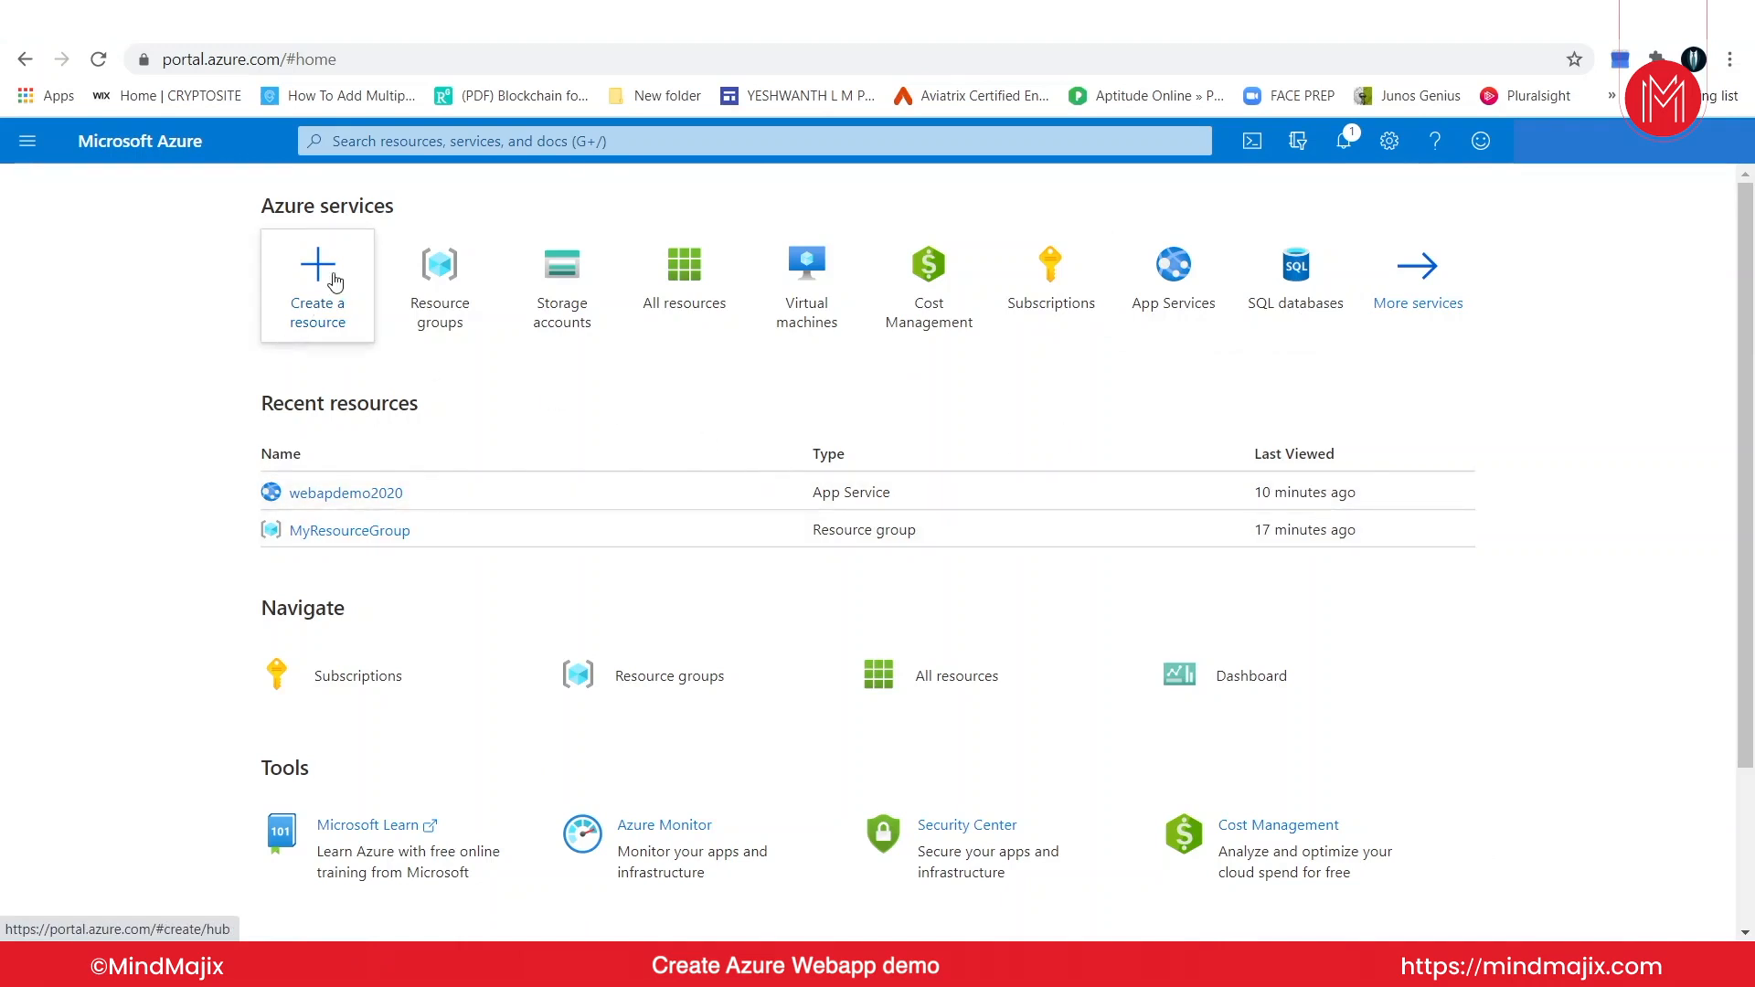
# Step: Start creating a new resource from the Azure home page
pyautogui.click(316, 285)
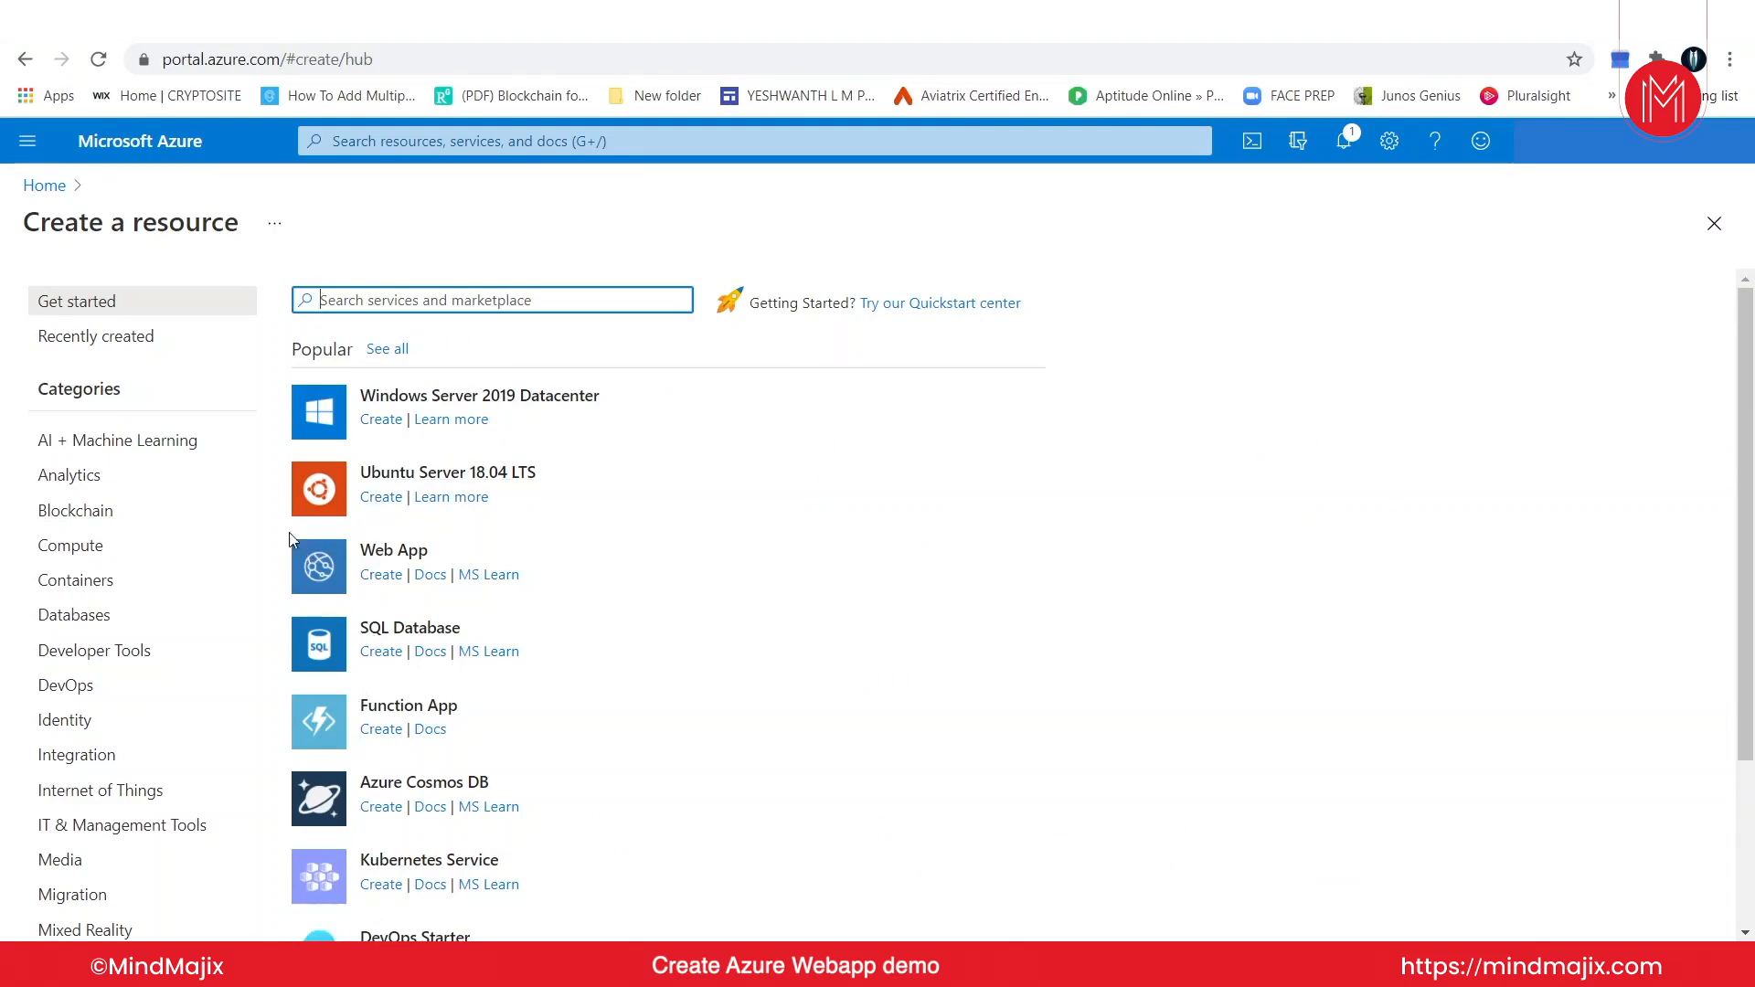
# Step: Begin creating a new Web App from the Popular services list
pyautogui.click(380, 574)
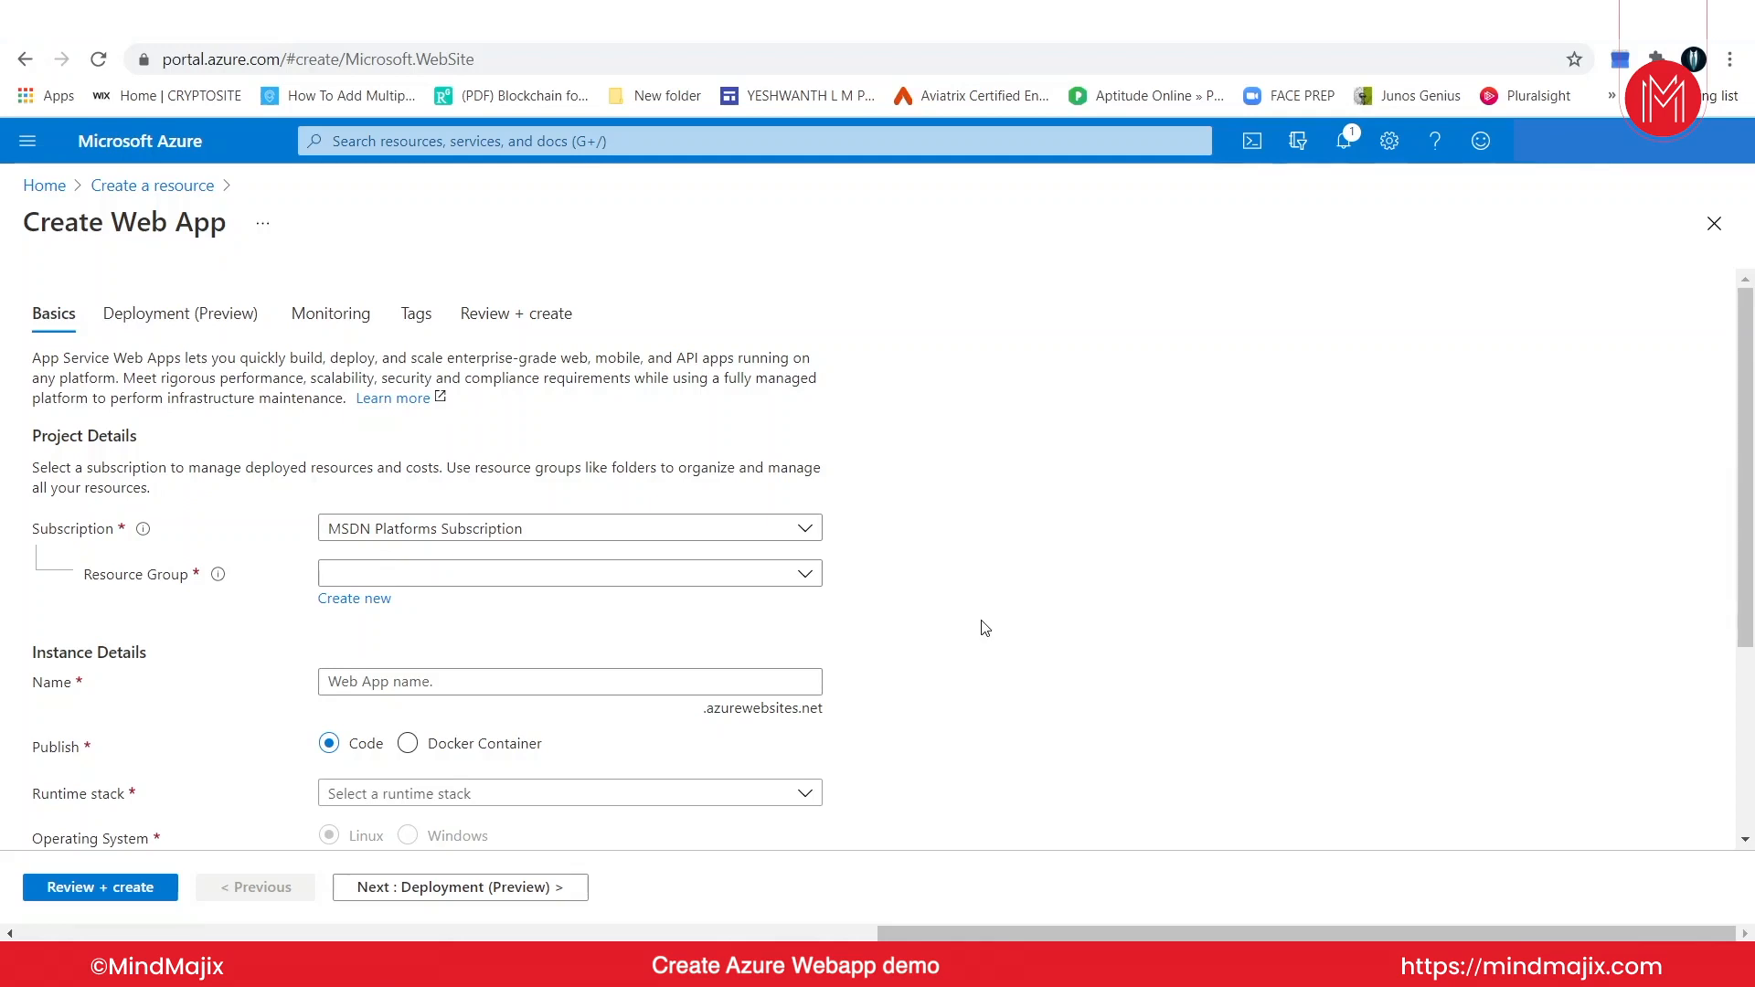
pyautogui.moveTo(331, 312)
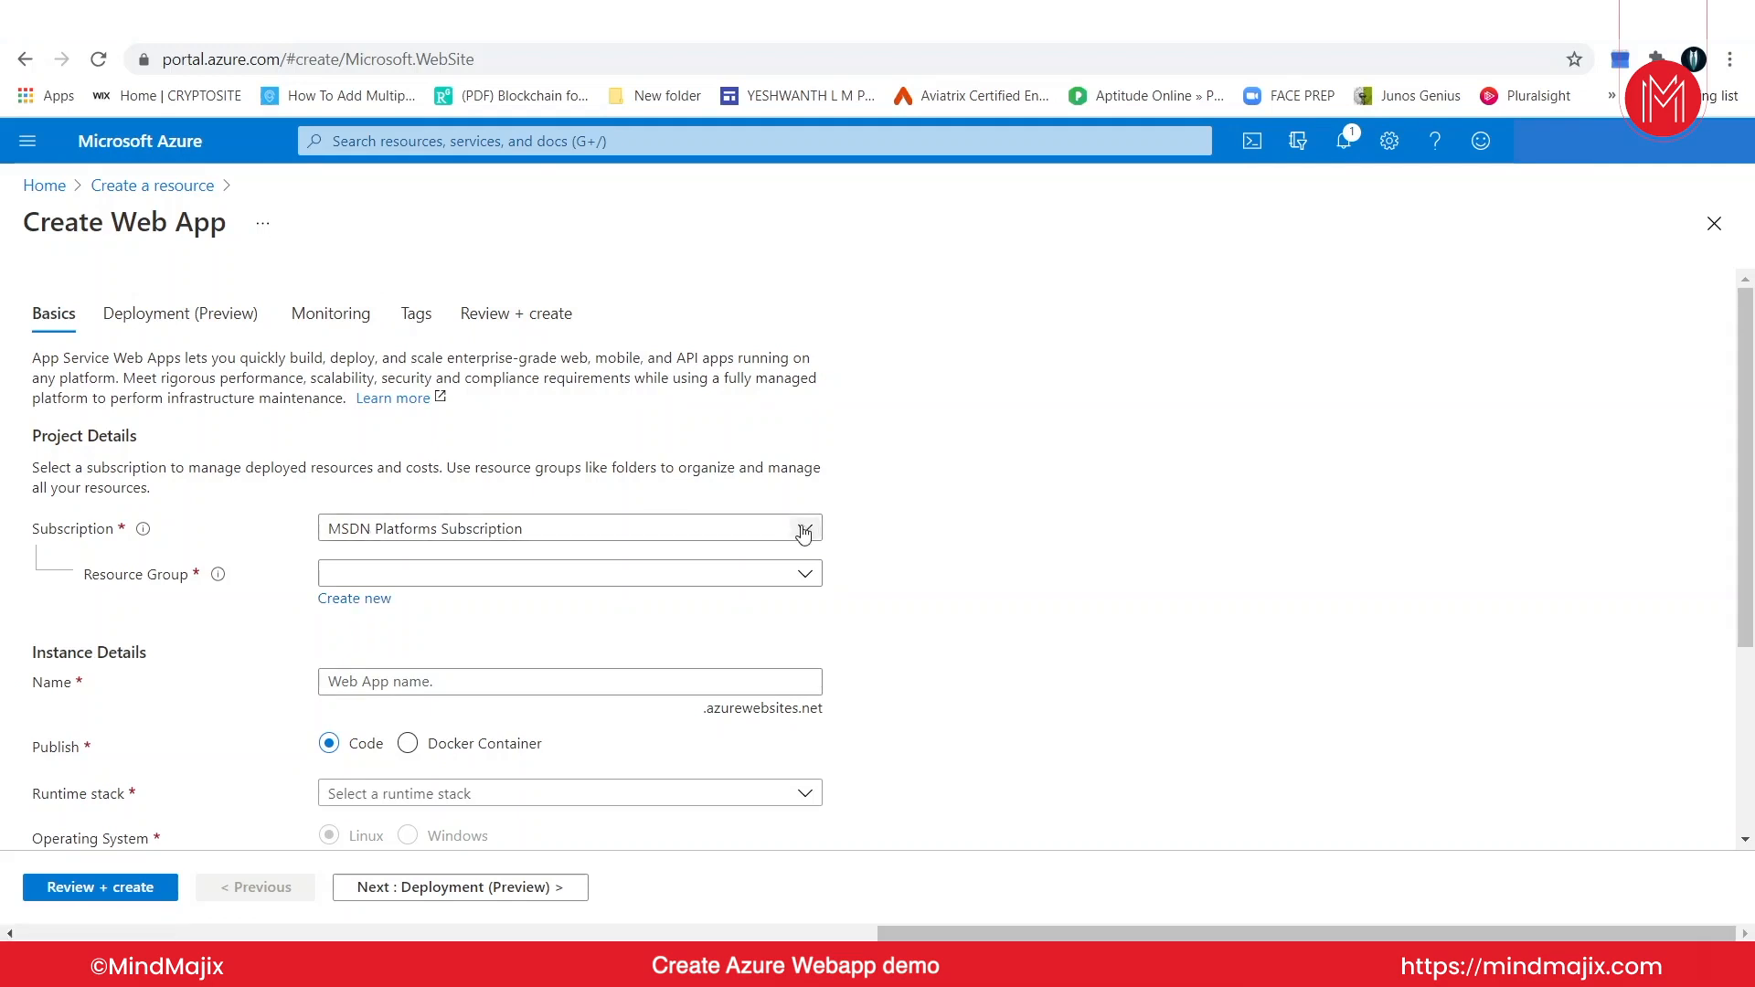
# Step: Choose MSDN Platforms Subscription and MyResourceGroup, cancelling the Create new resource group popup
pyautogui.click(800, 528)
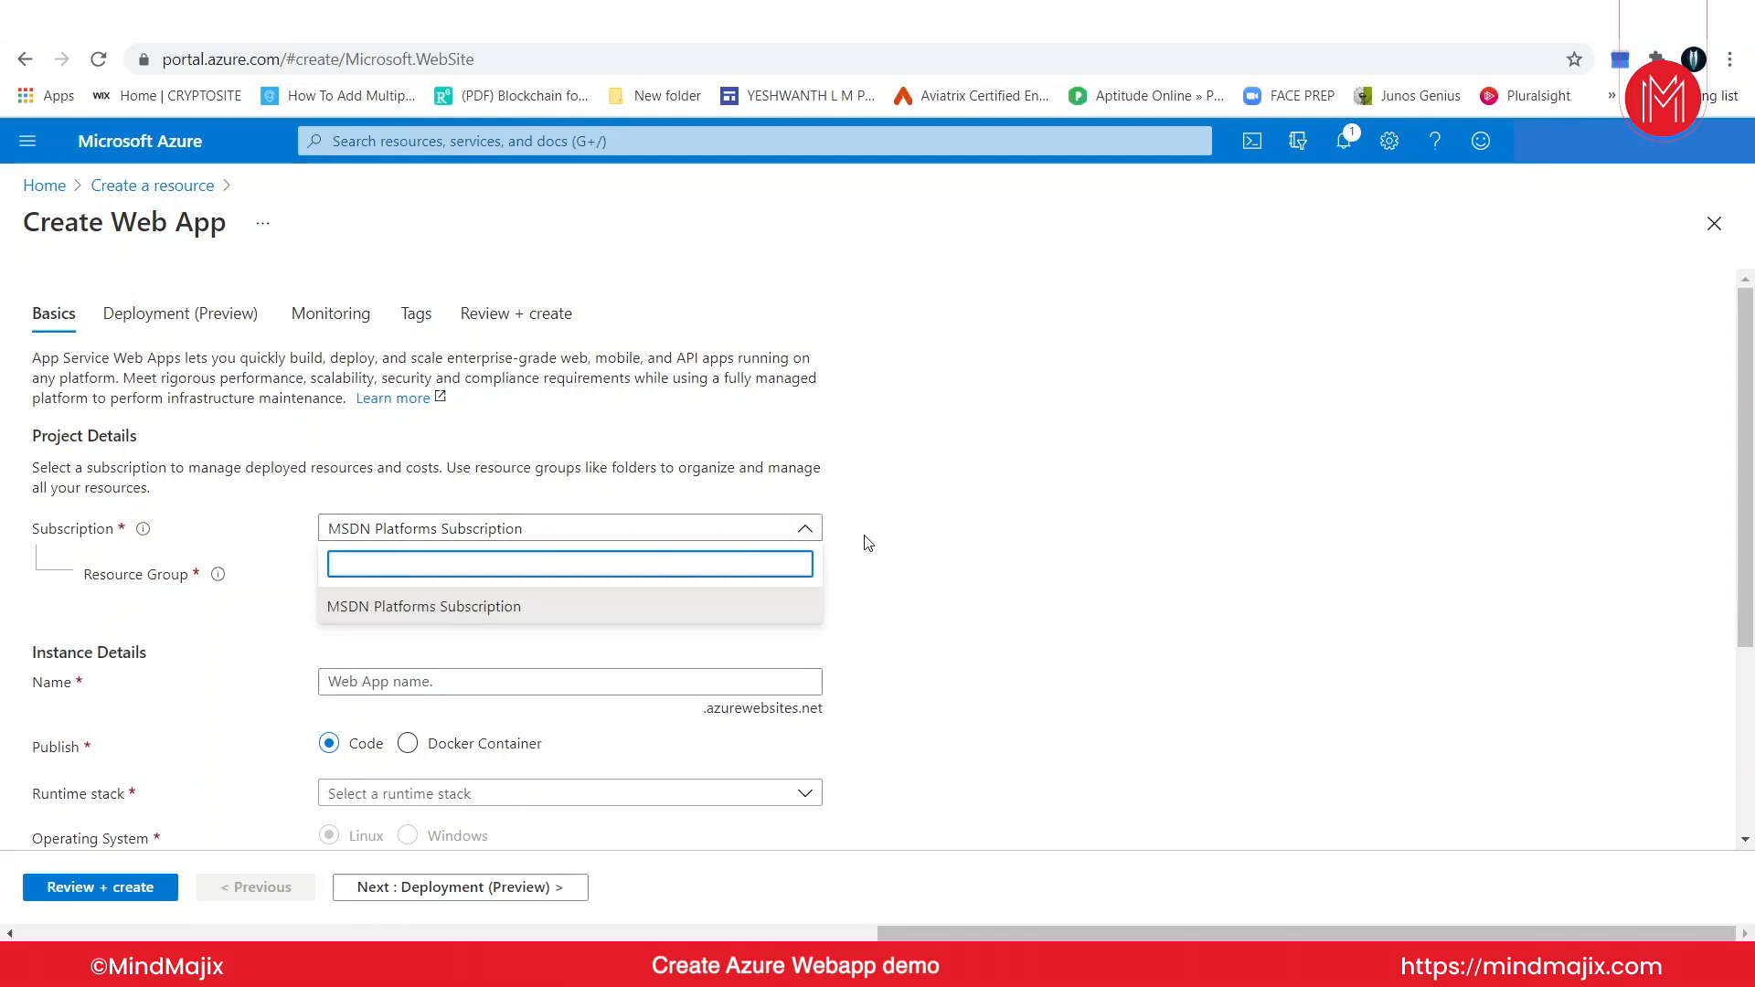
pyautogui.click(422, 605)
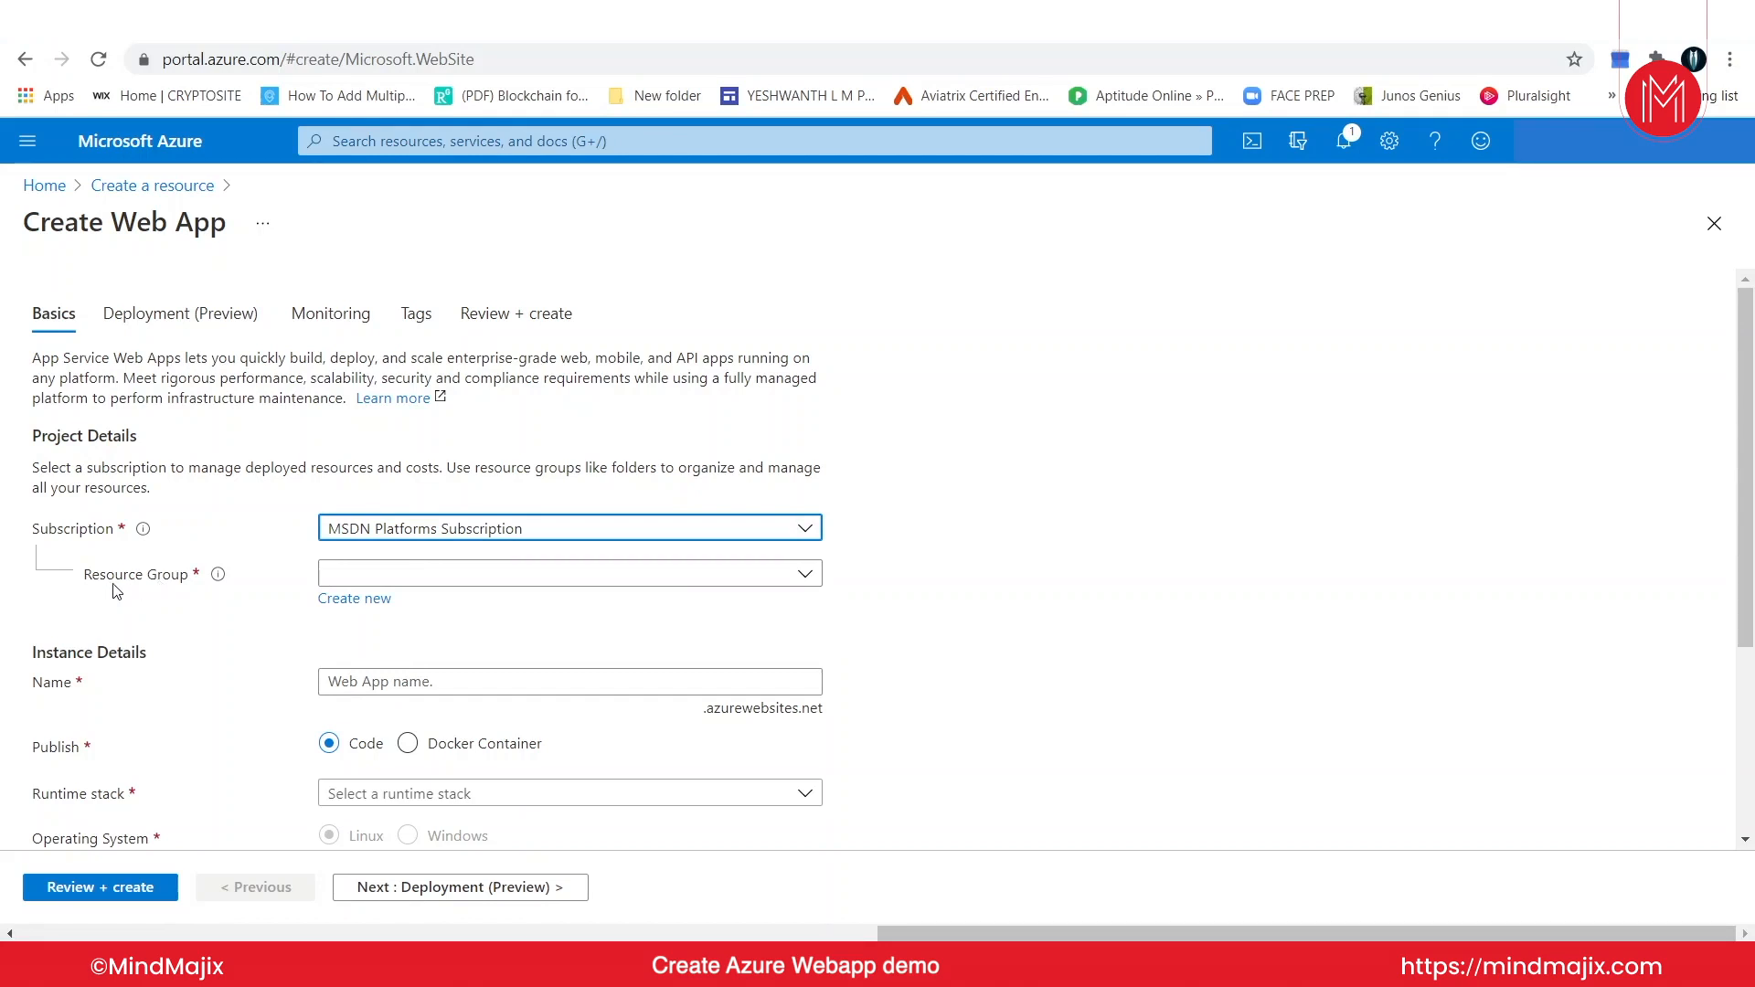
pyautogui.moveTo(36, 824)
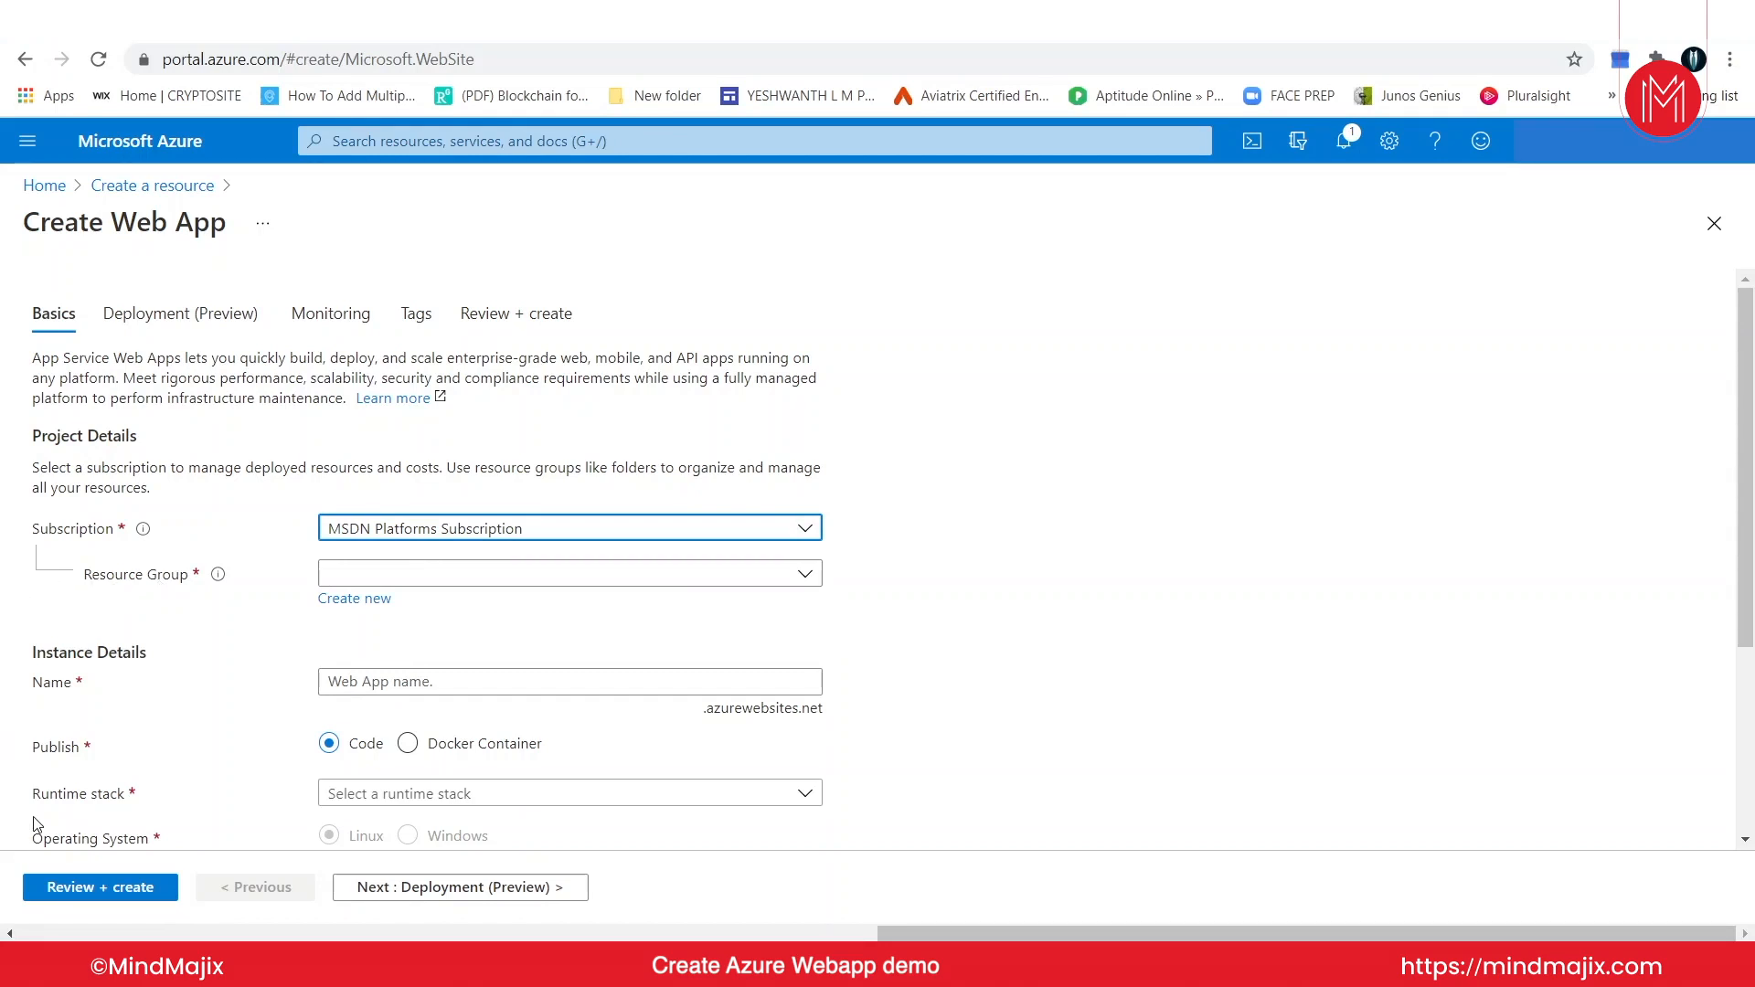
pyautogui.moveTo(243, 680)
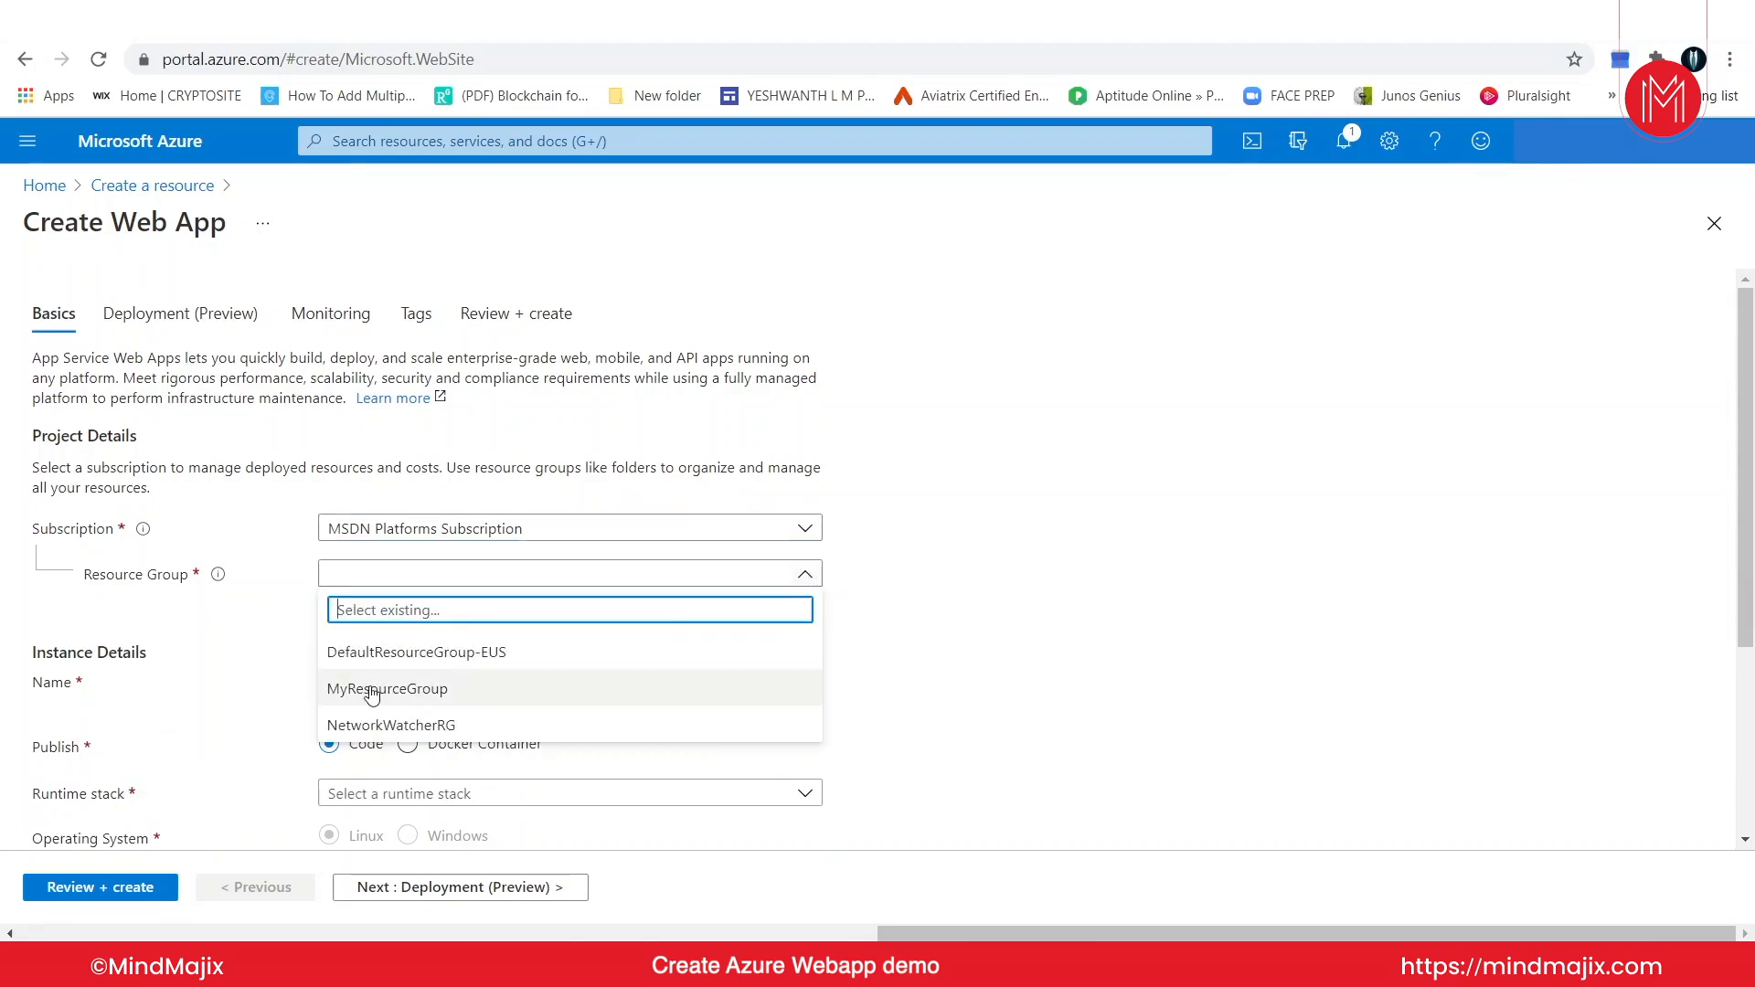
pyautogui.click(388, 689)
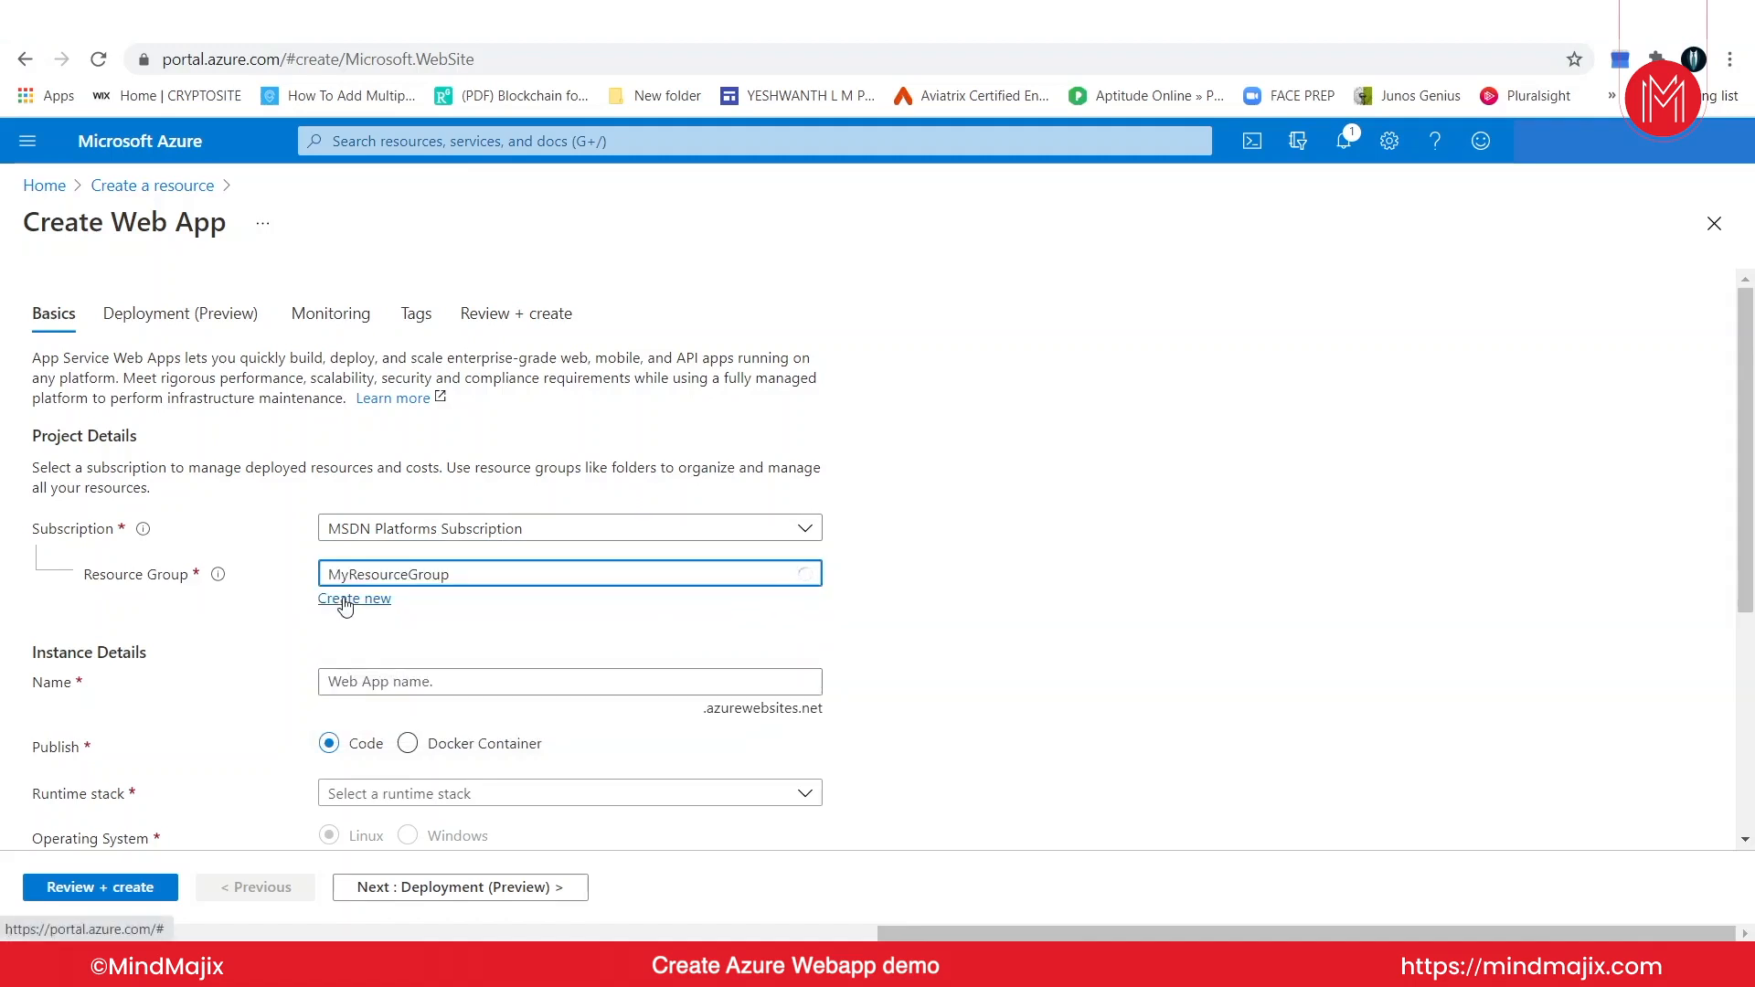
pyautogui.click(353, 598)
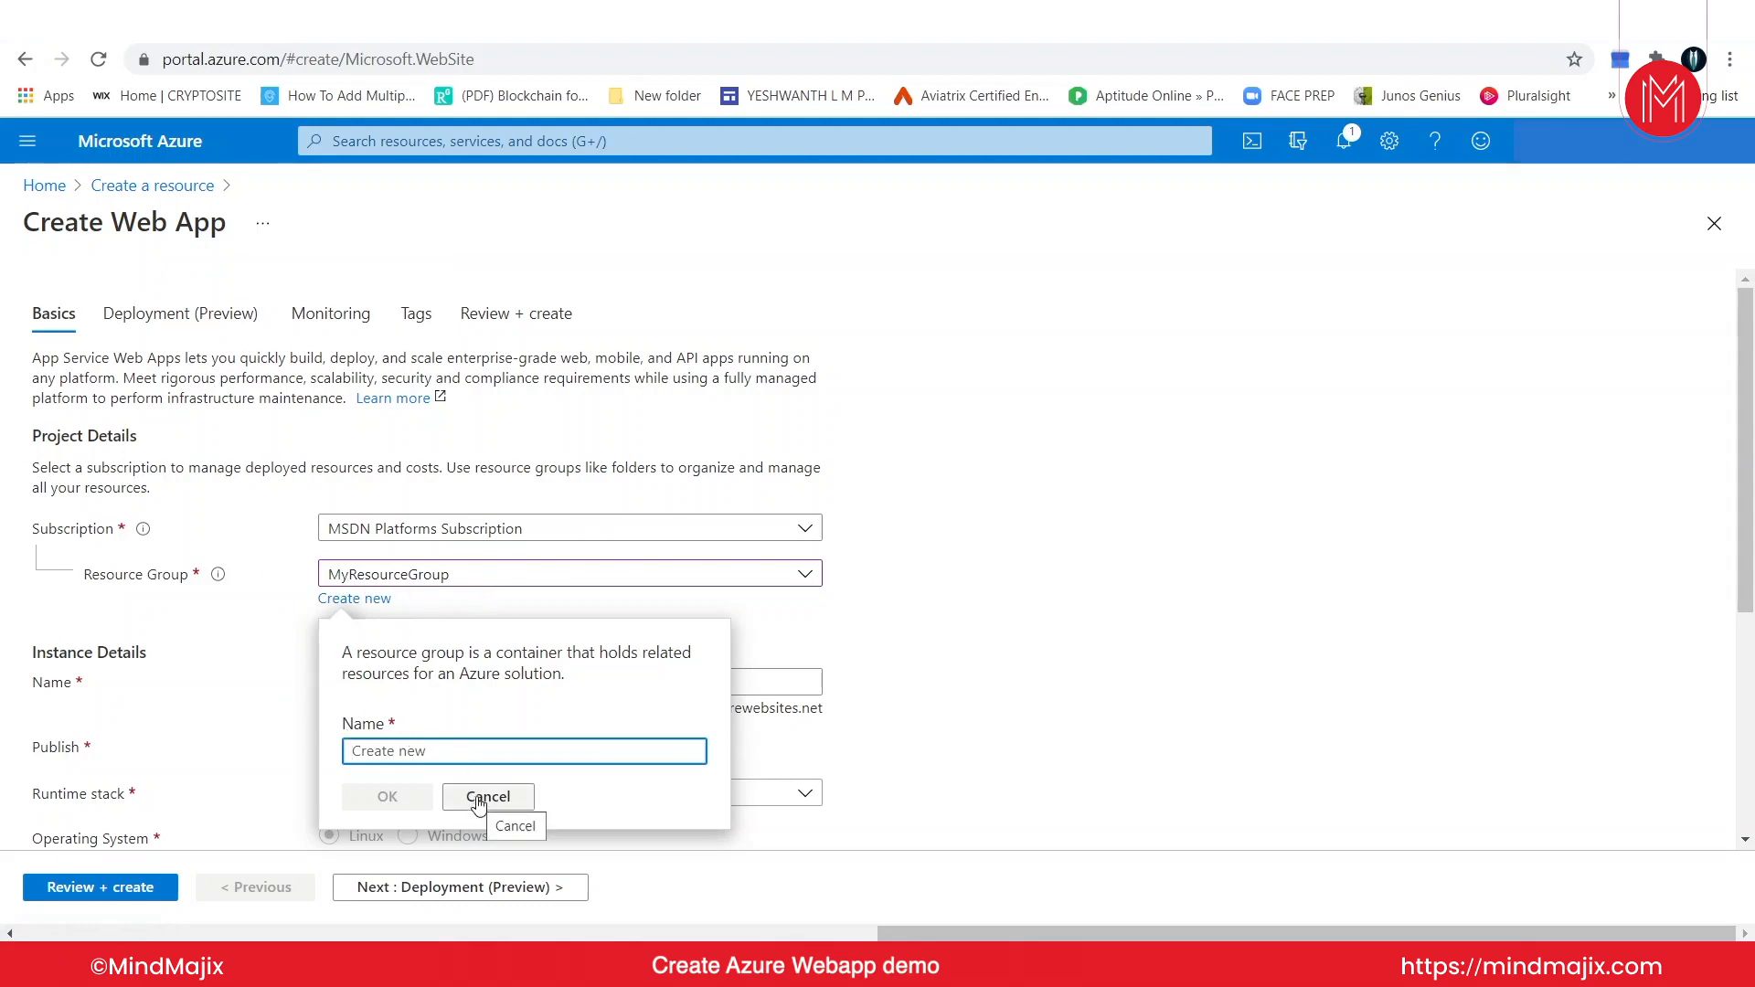
pyautogui.click(487, 795)
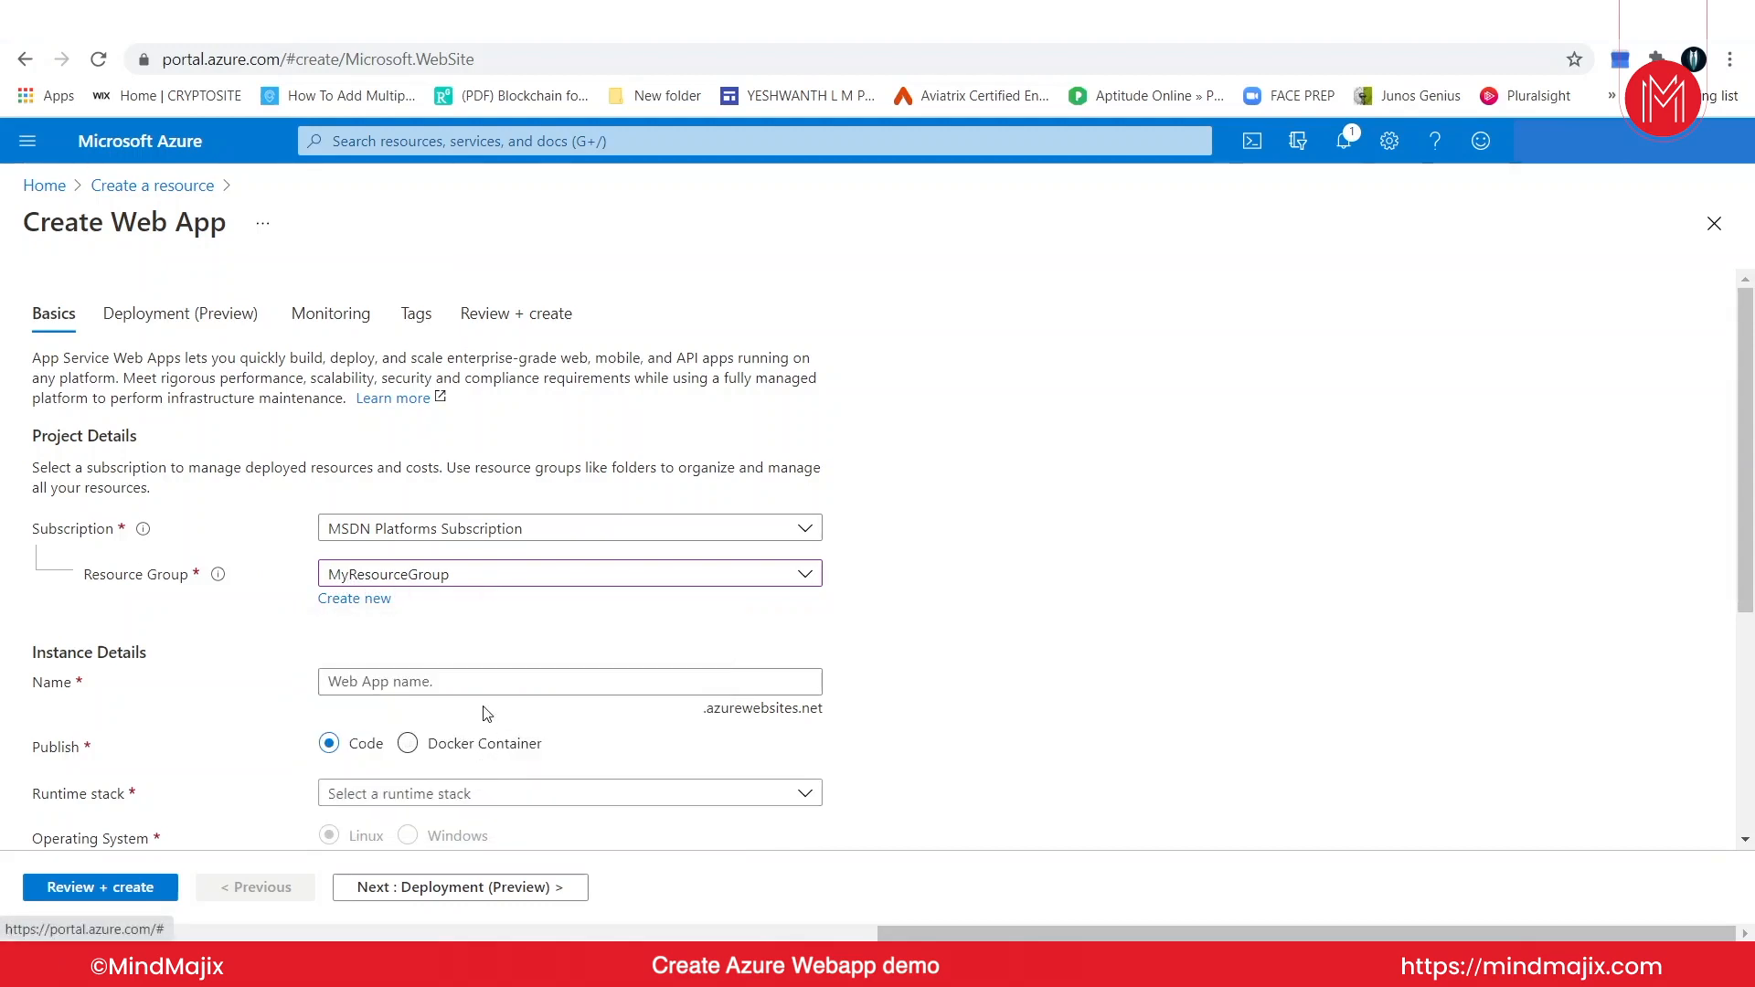
pyautogui.scroll(-3)
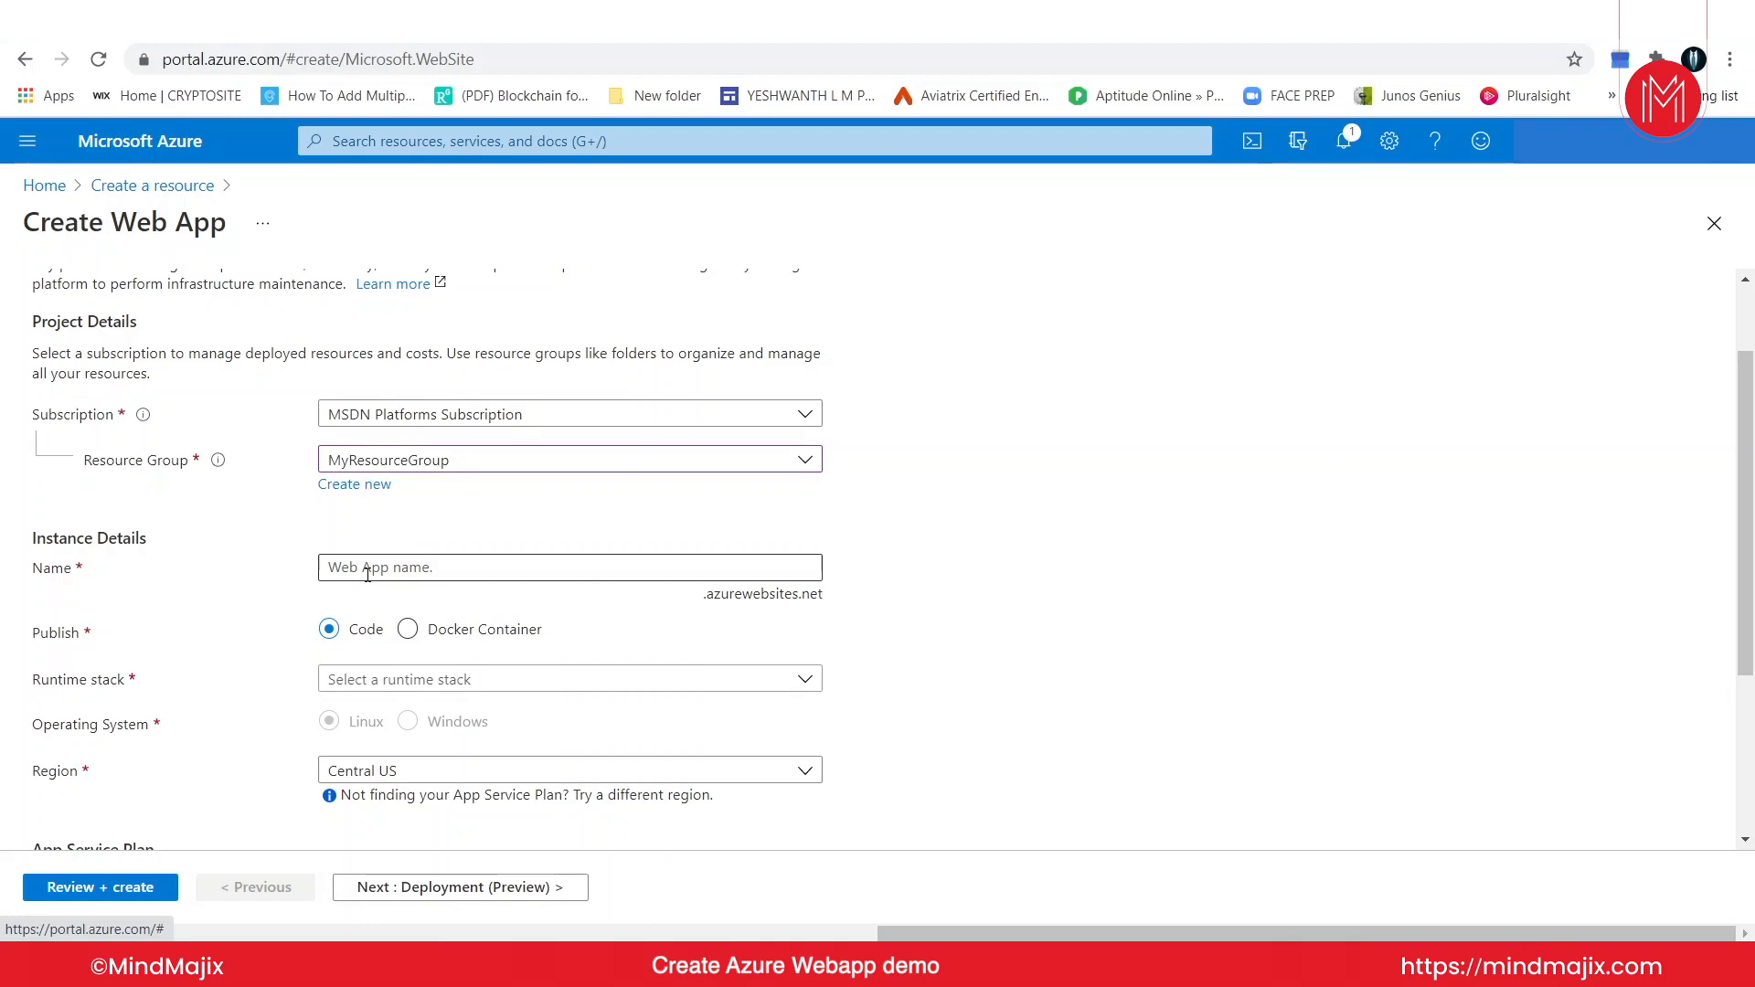
# Step: Name the new Web App demoap2021
pyautogui.click(568, 566)
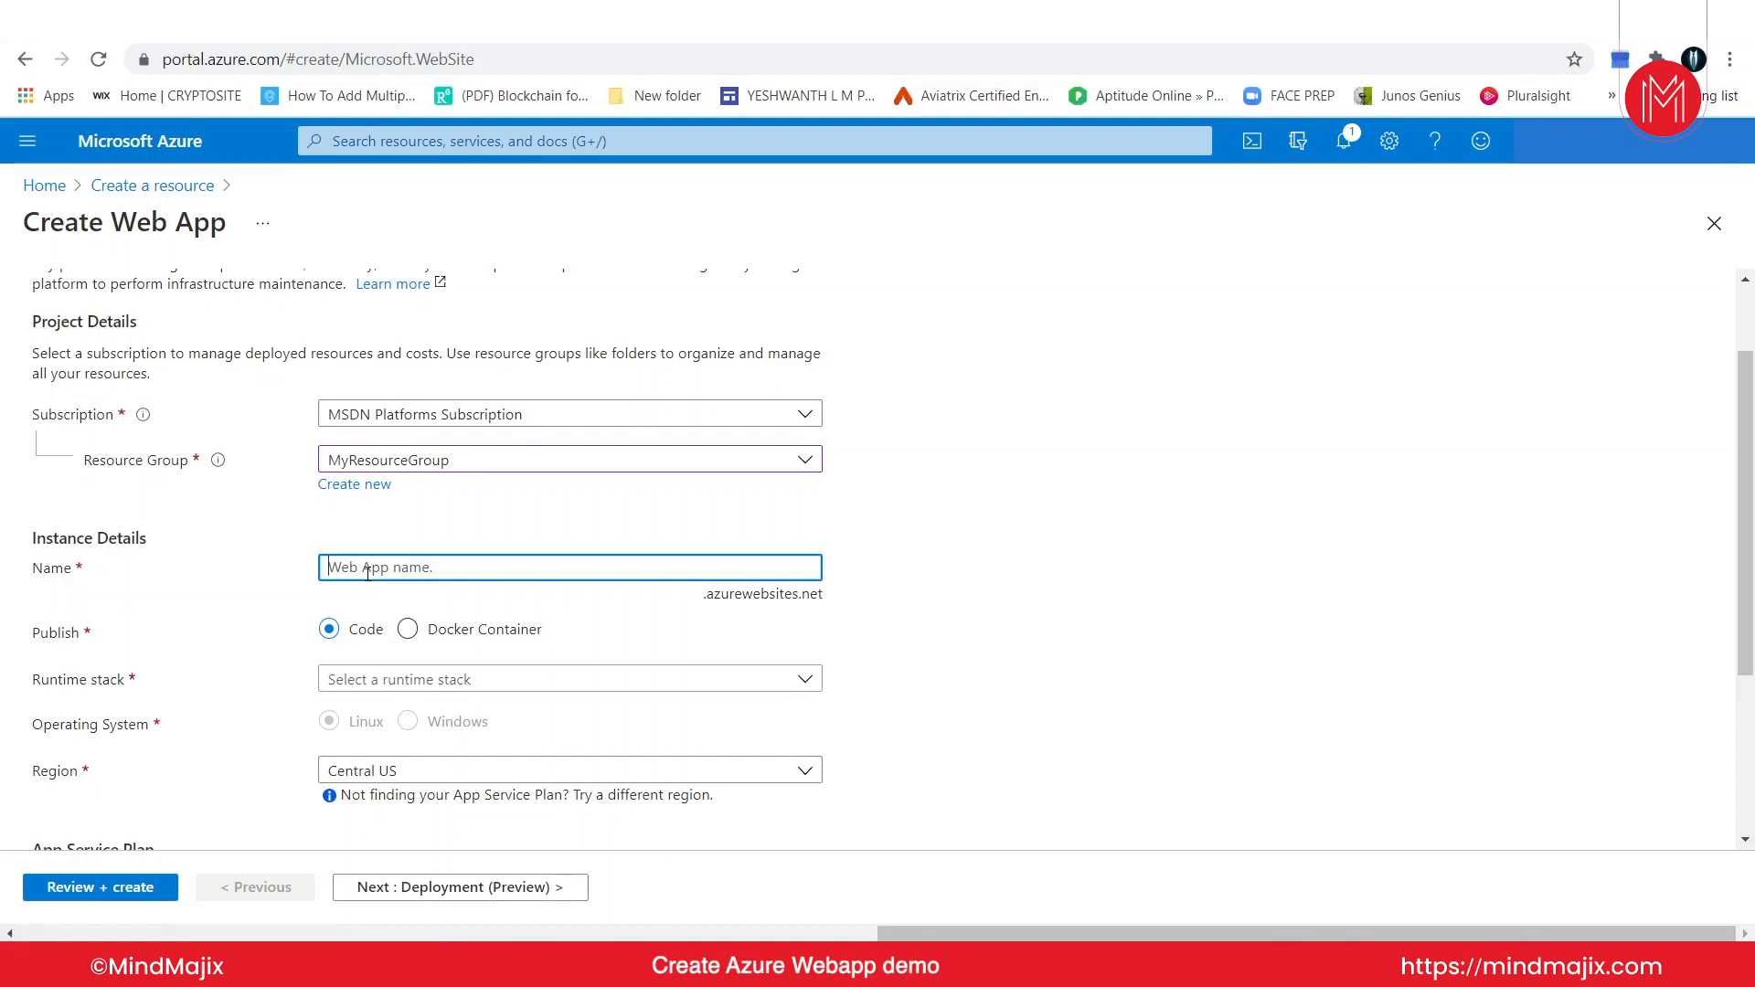
pyautogui.write('demoap2021')
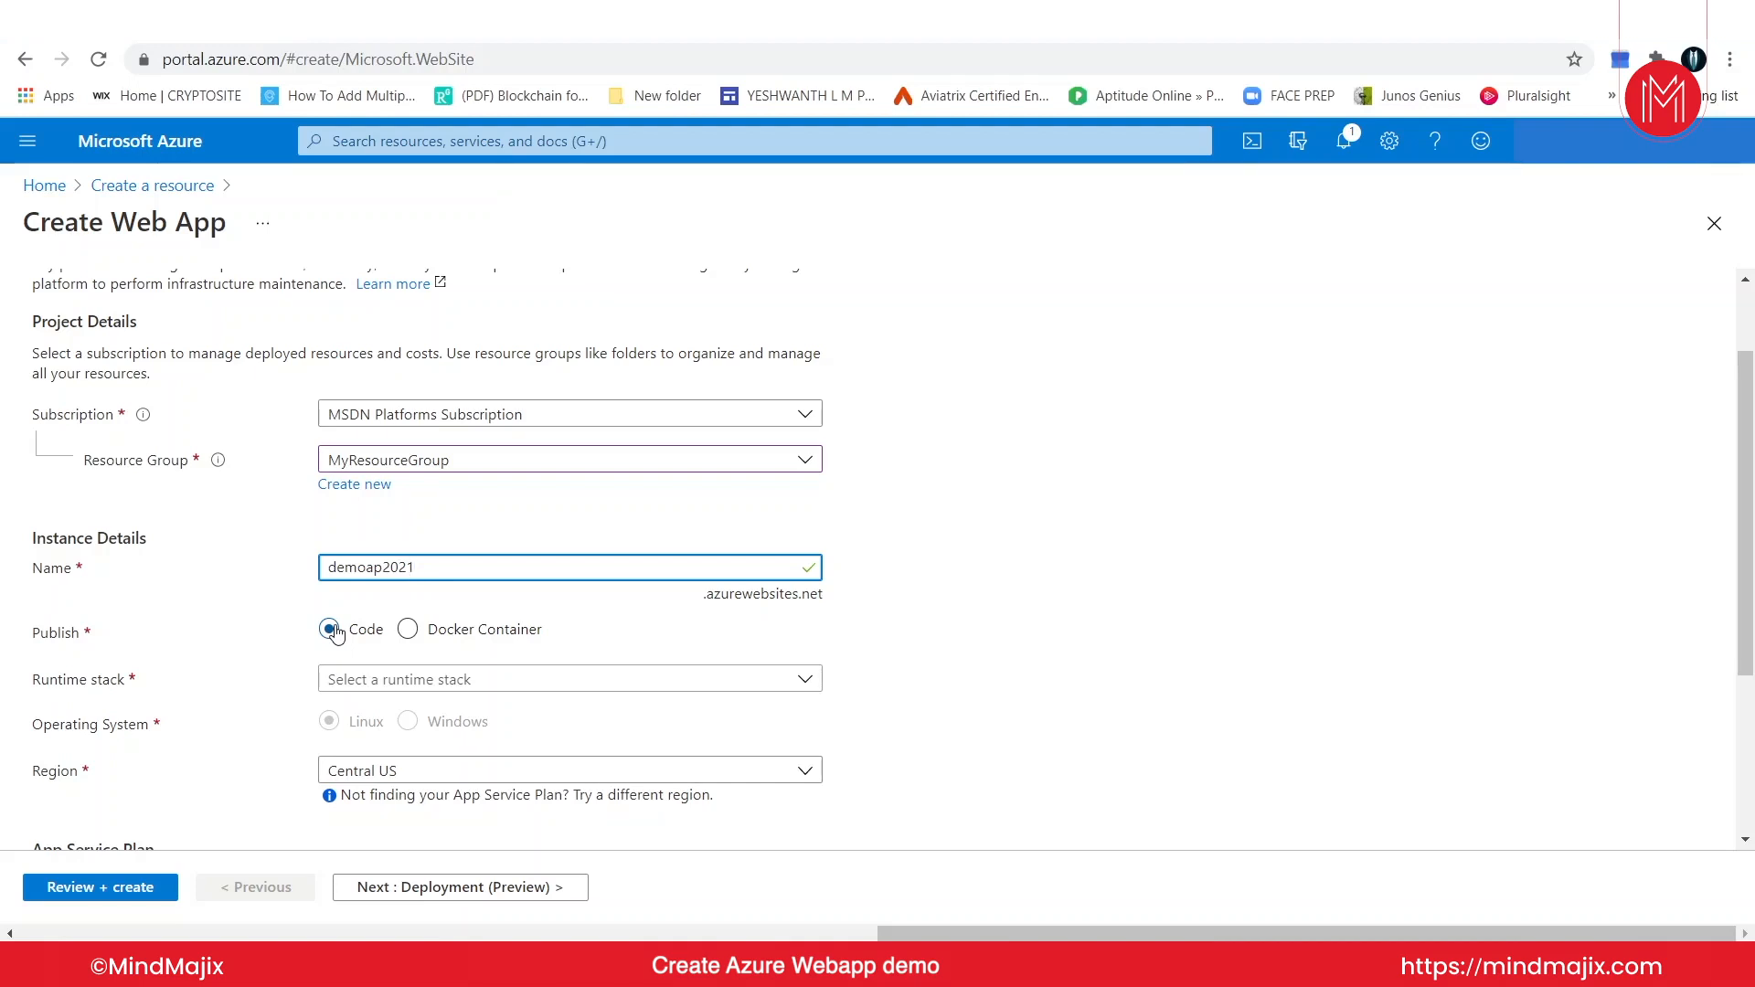
# Step: Publish as Code on the .NET Core 3.1 (LTS) runtime stack with Windows operating system
pyautogui.click(329, 629)
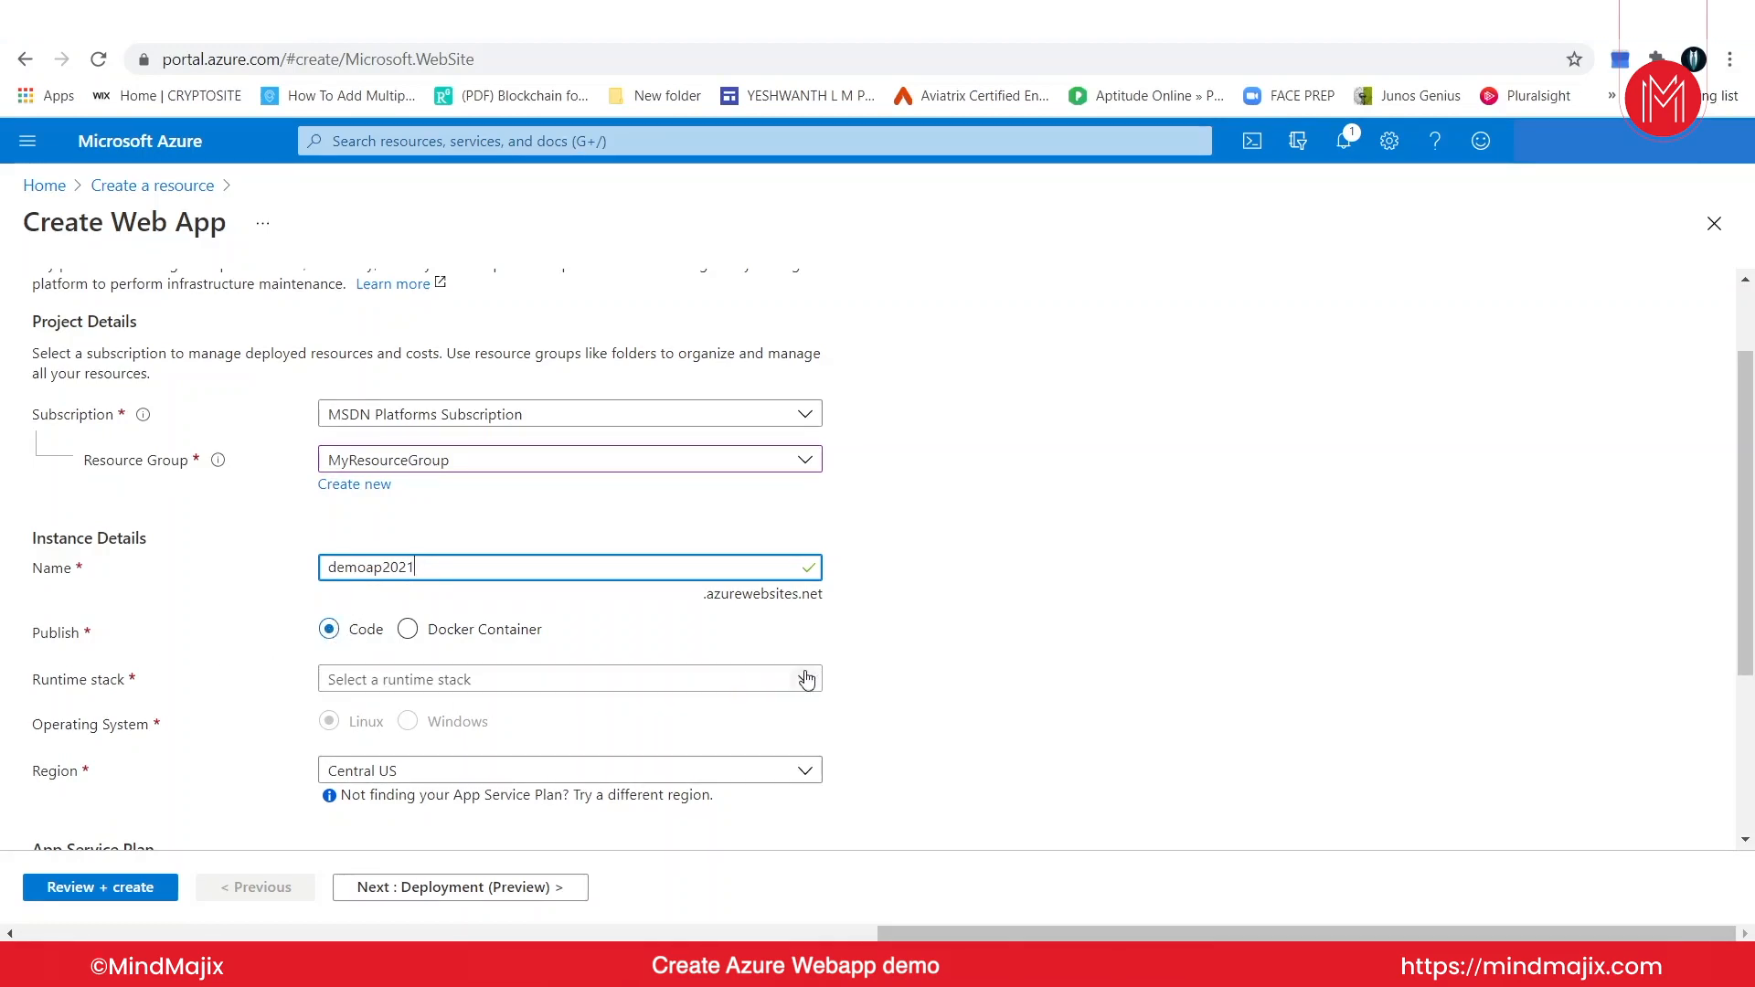
pyautogui.click(568, 678)
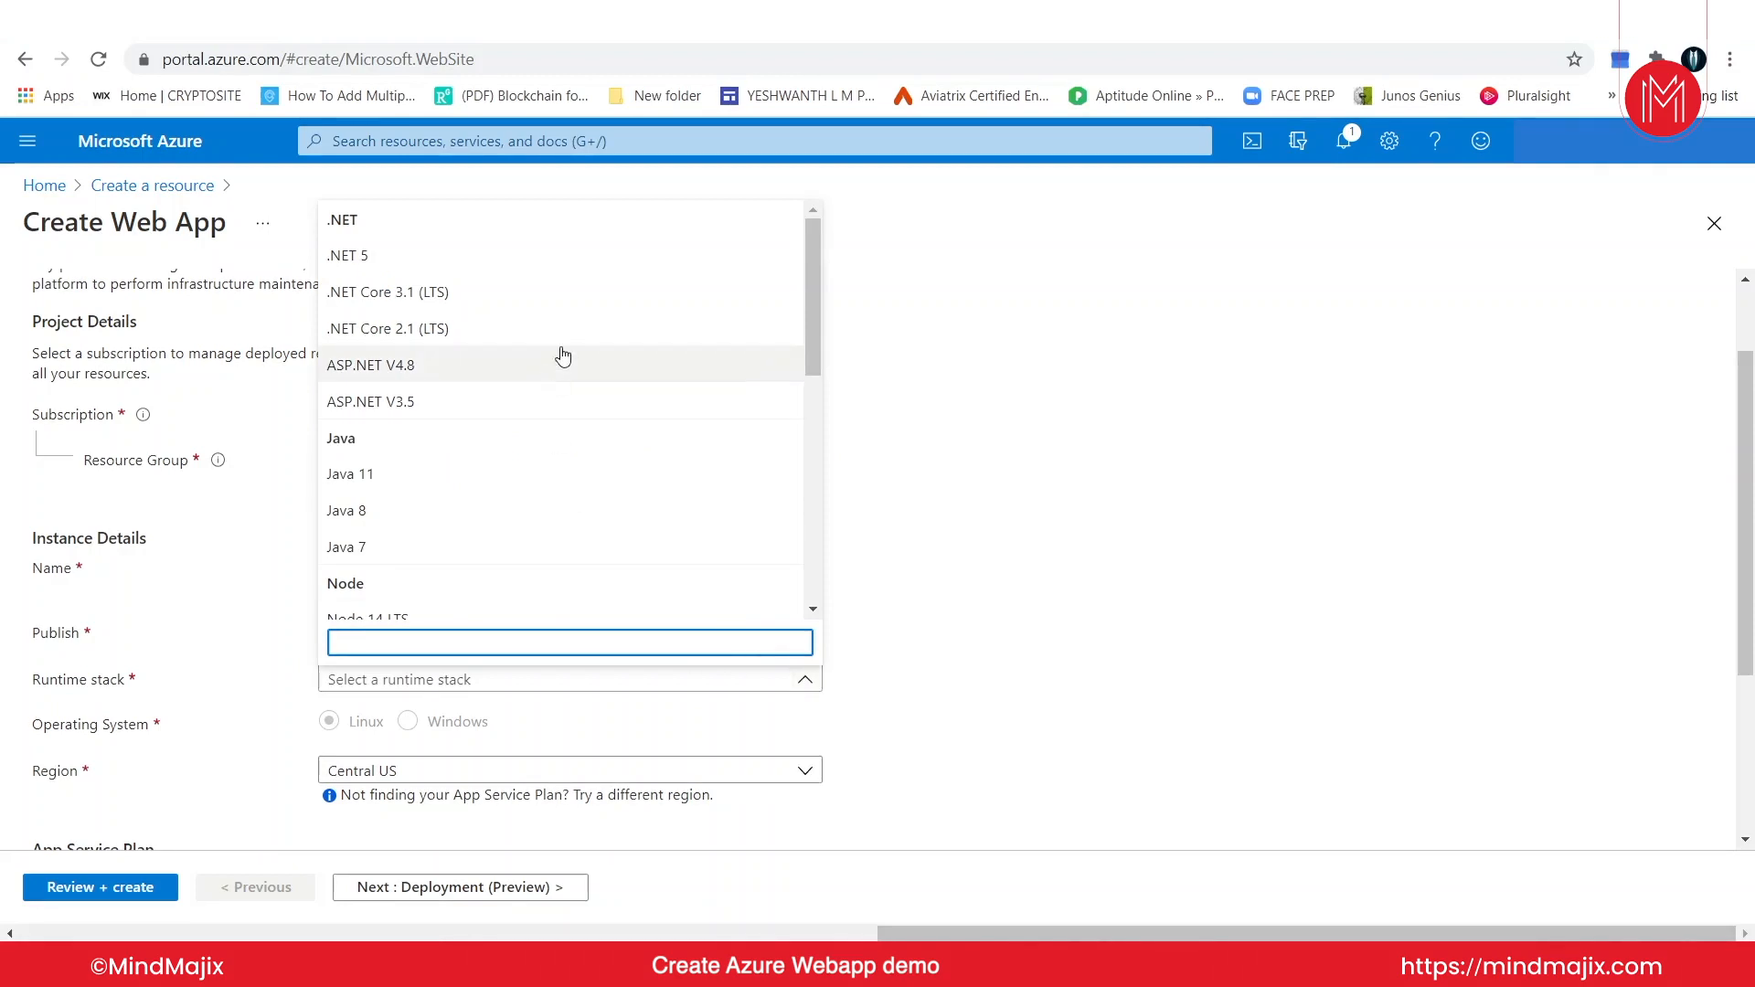
pyautogui.scroll(-3)
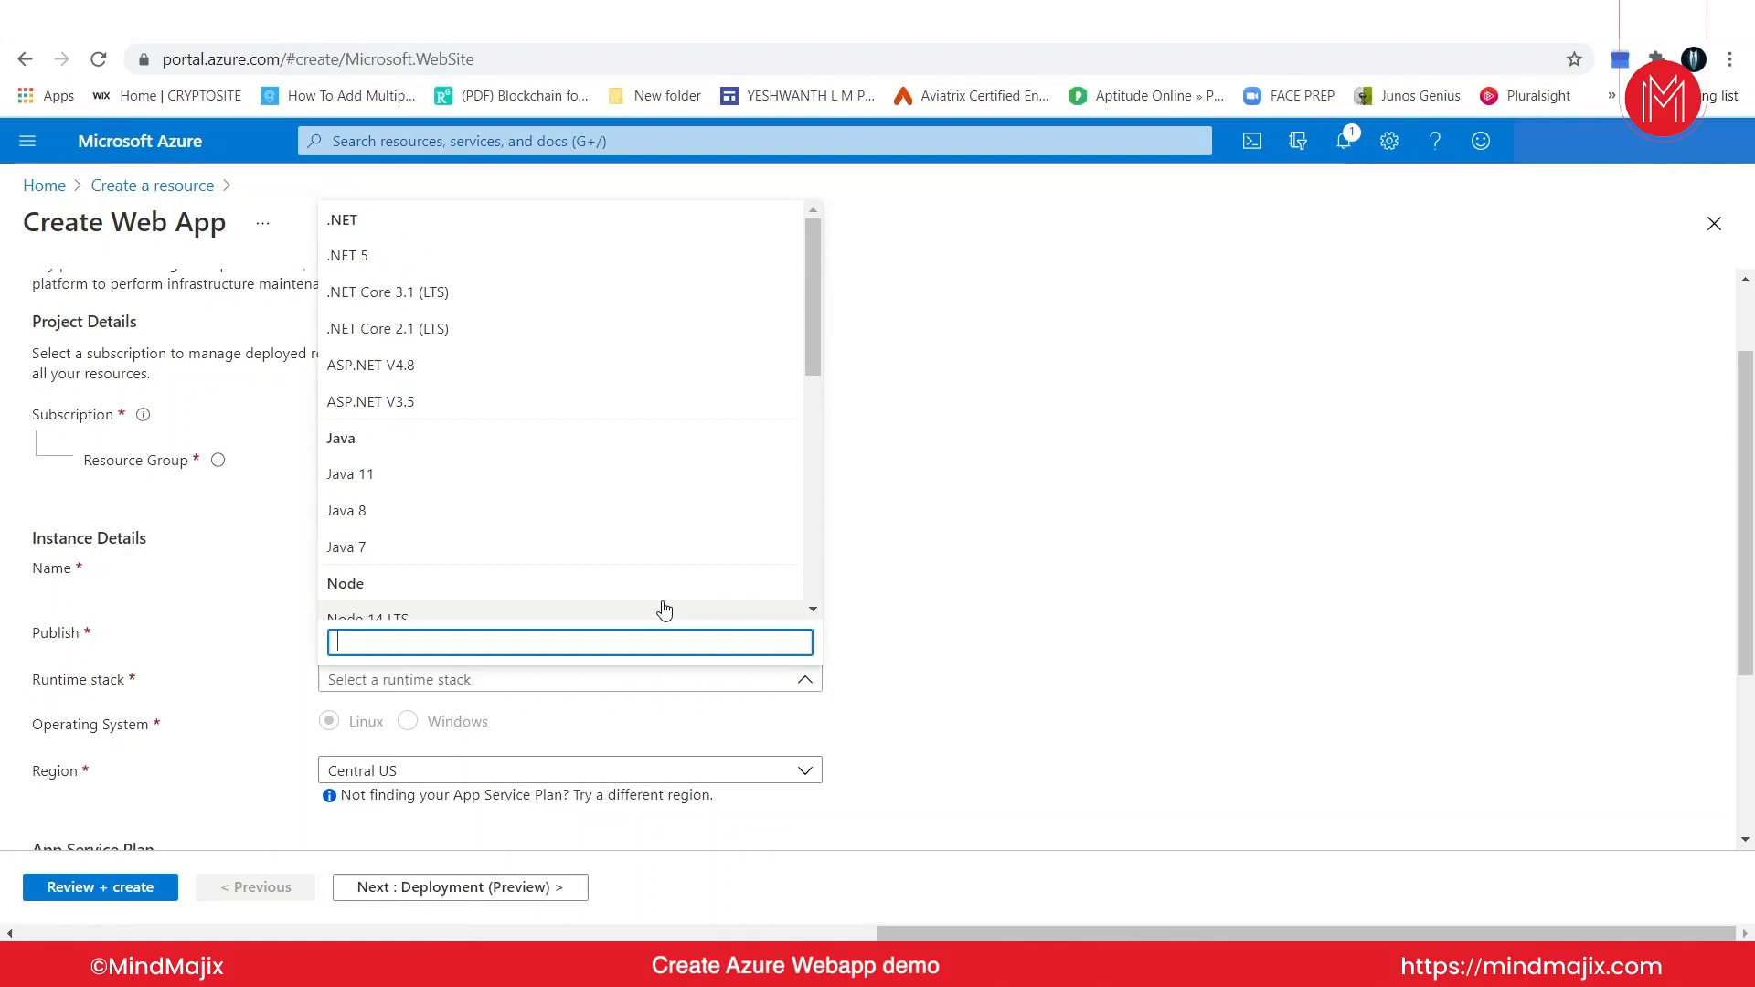
pyautogui.moveTo(414, 417)
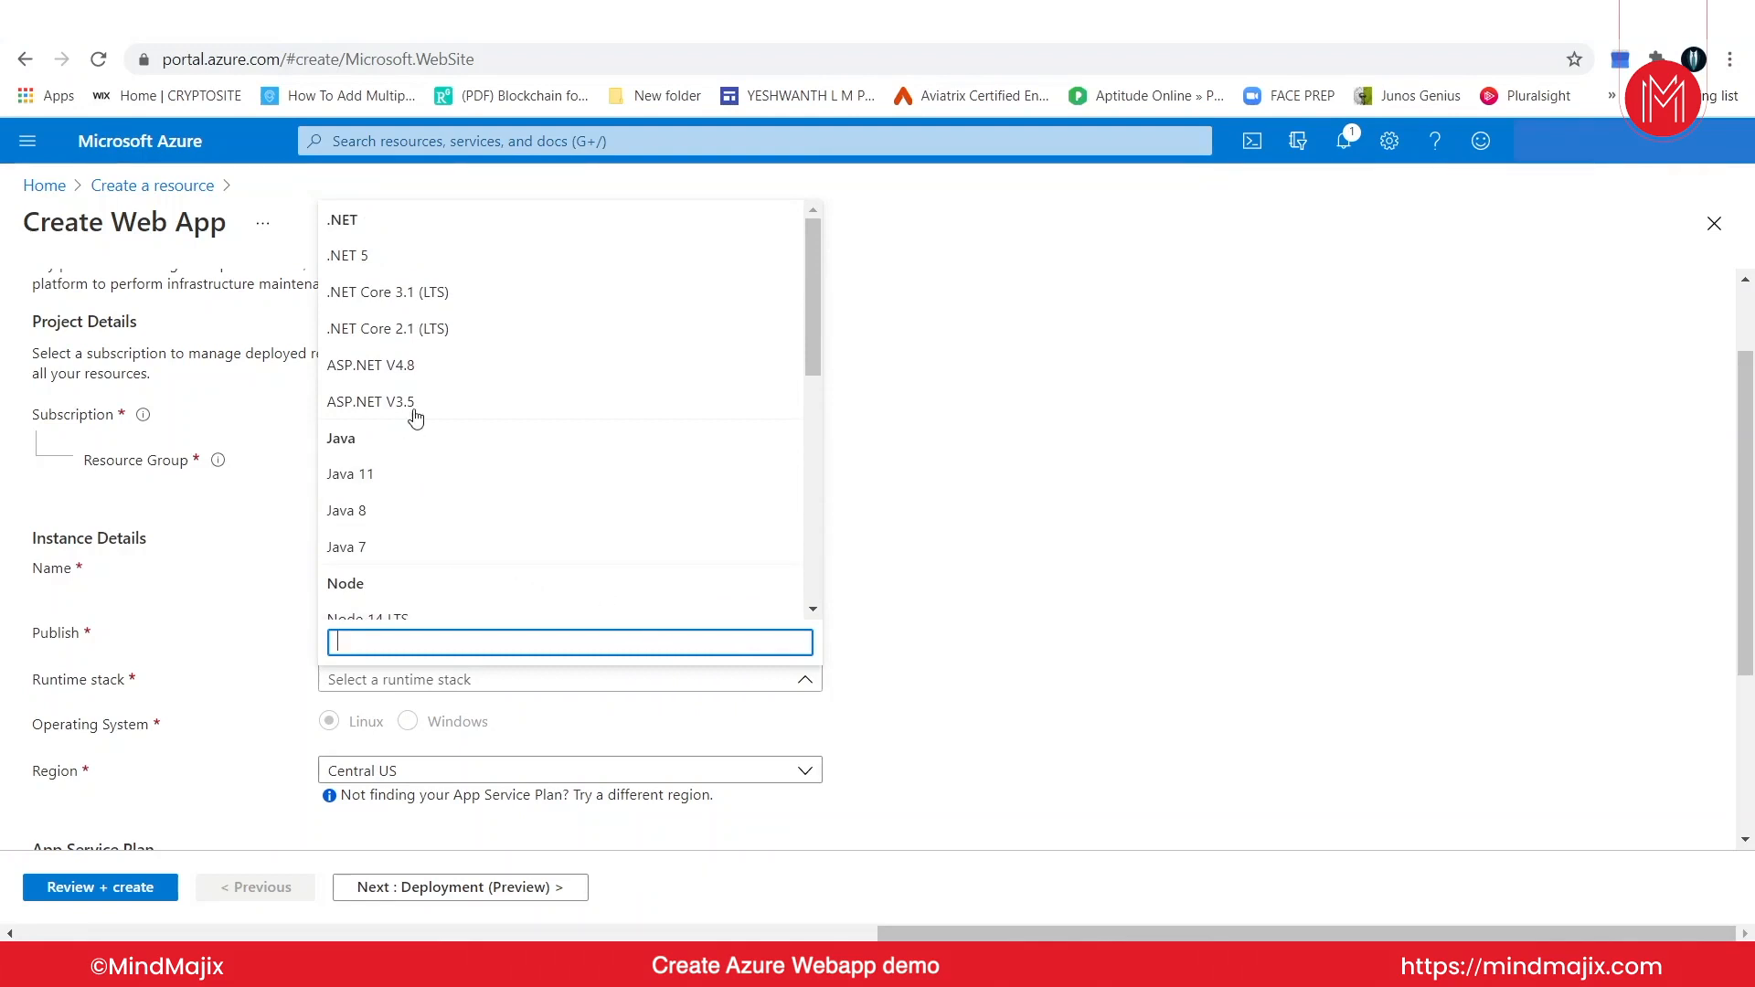
pyautogui.moveTo(387, 292)
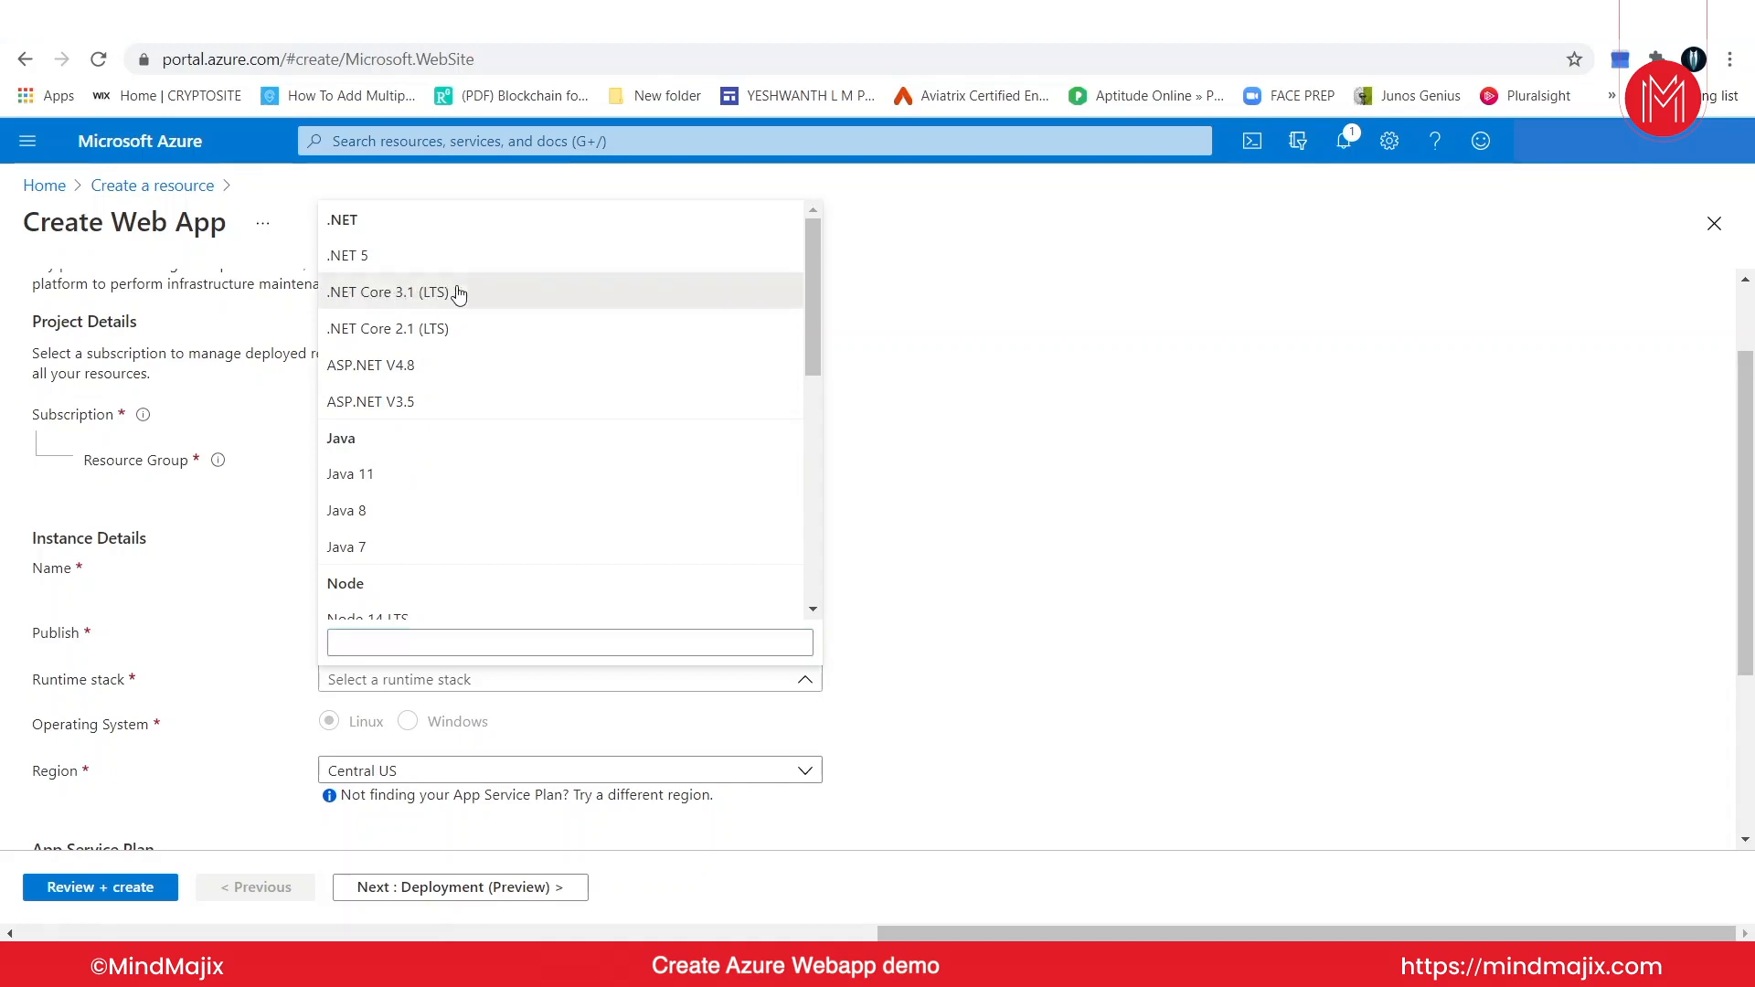
pyautogui.click(395, 293)
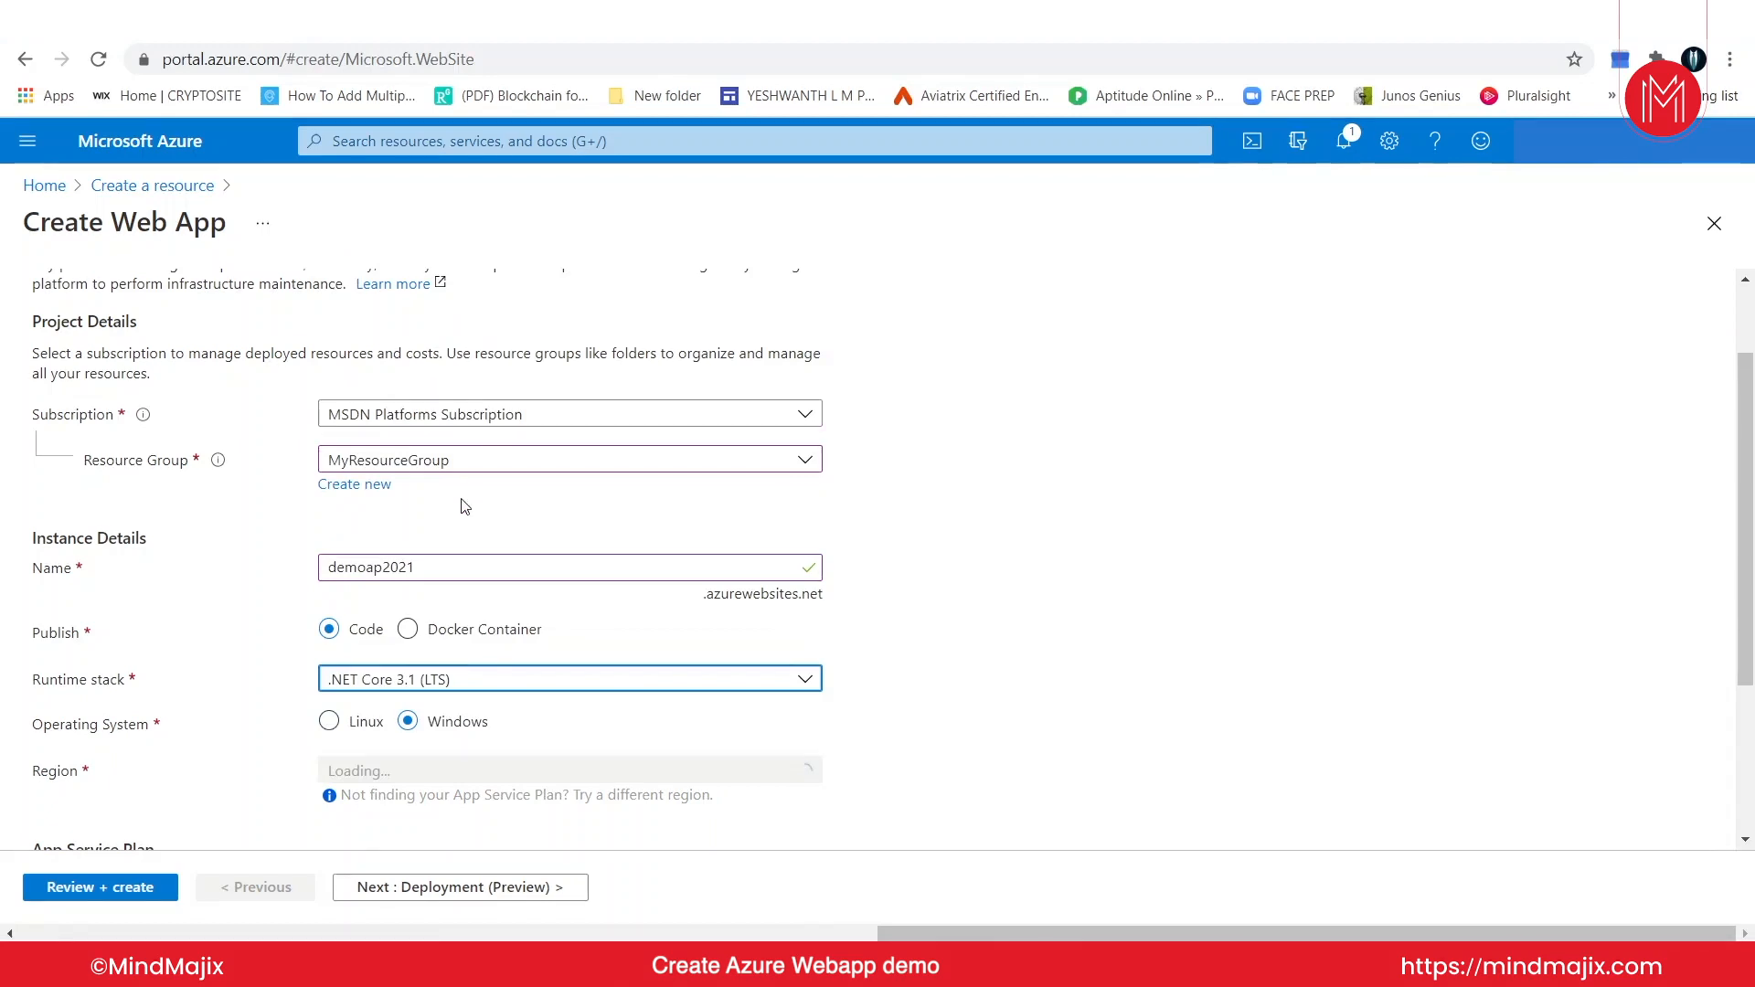
pyautogui.scroll(-3)
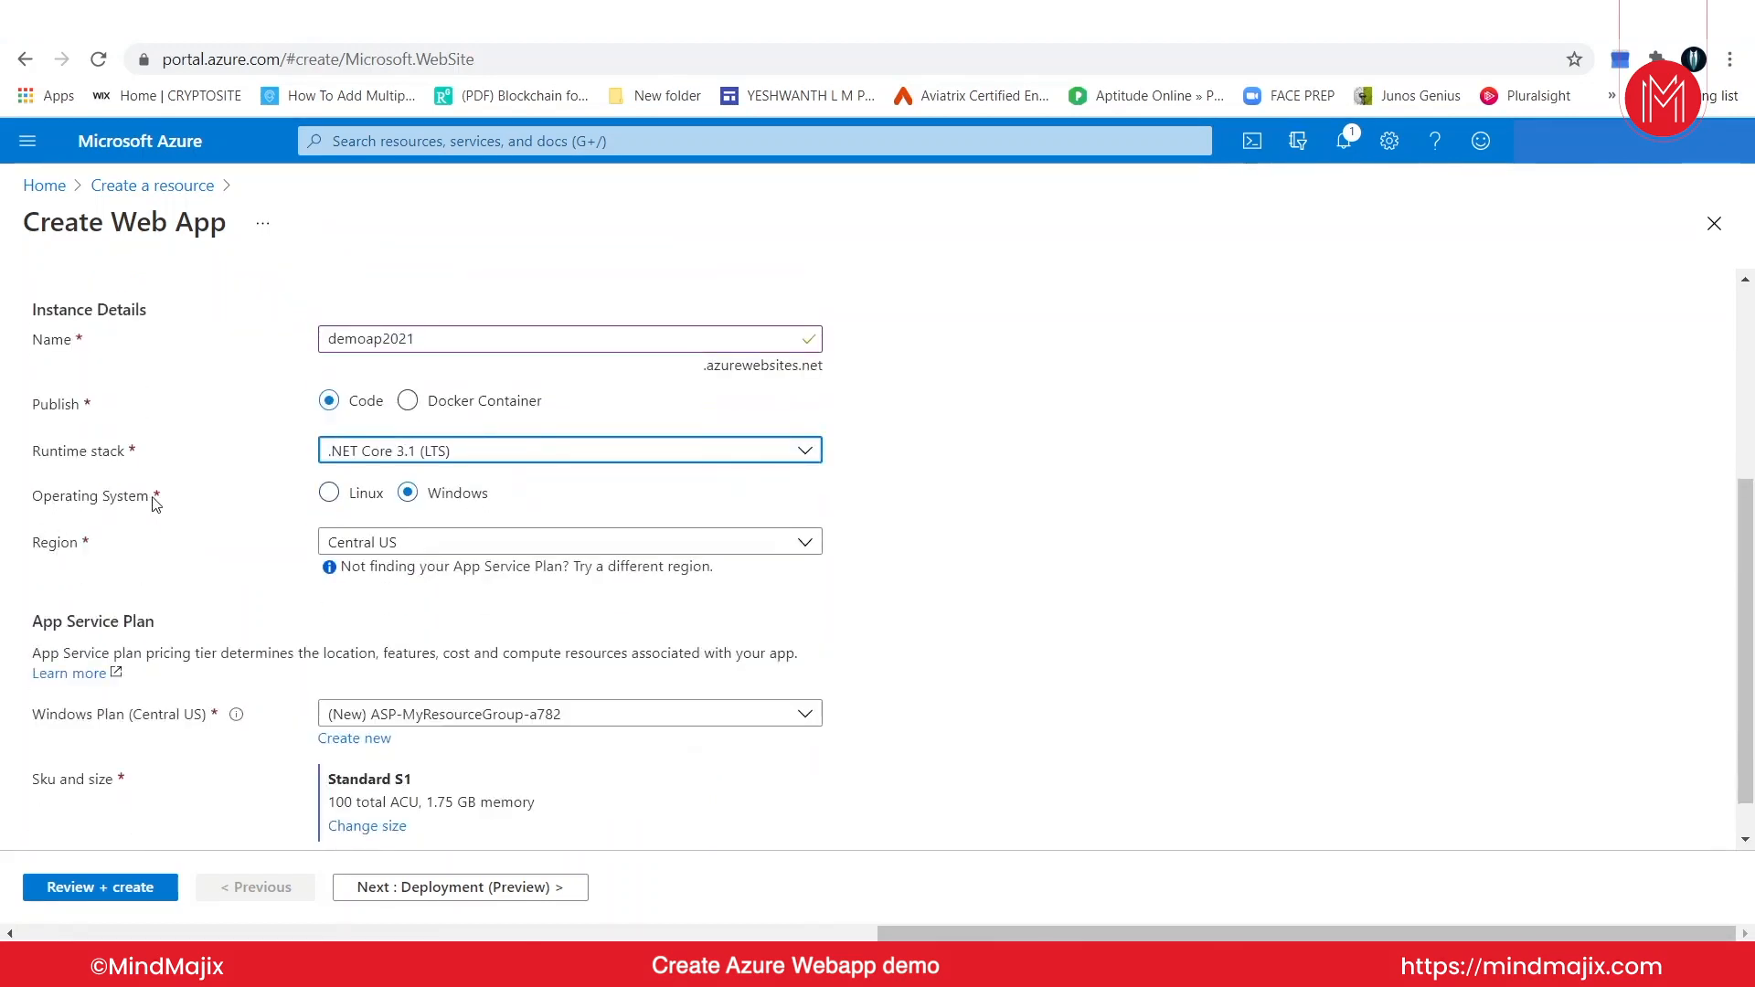
pyautogui.moveTo(318, 500)
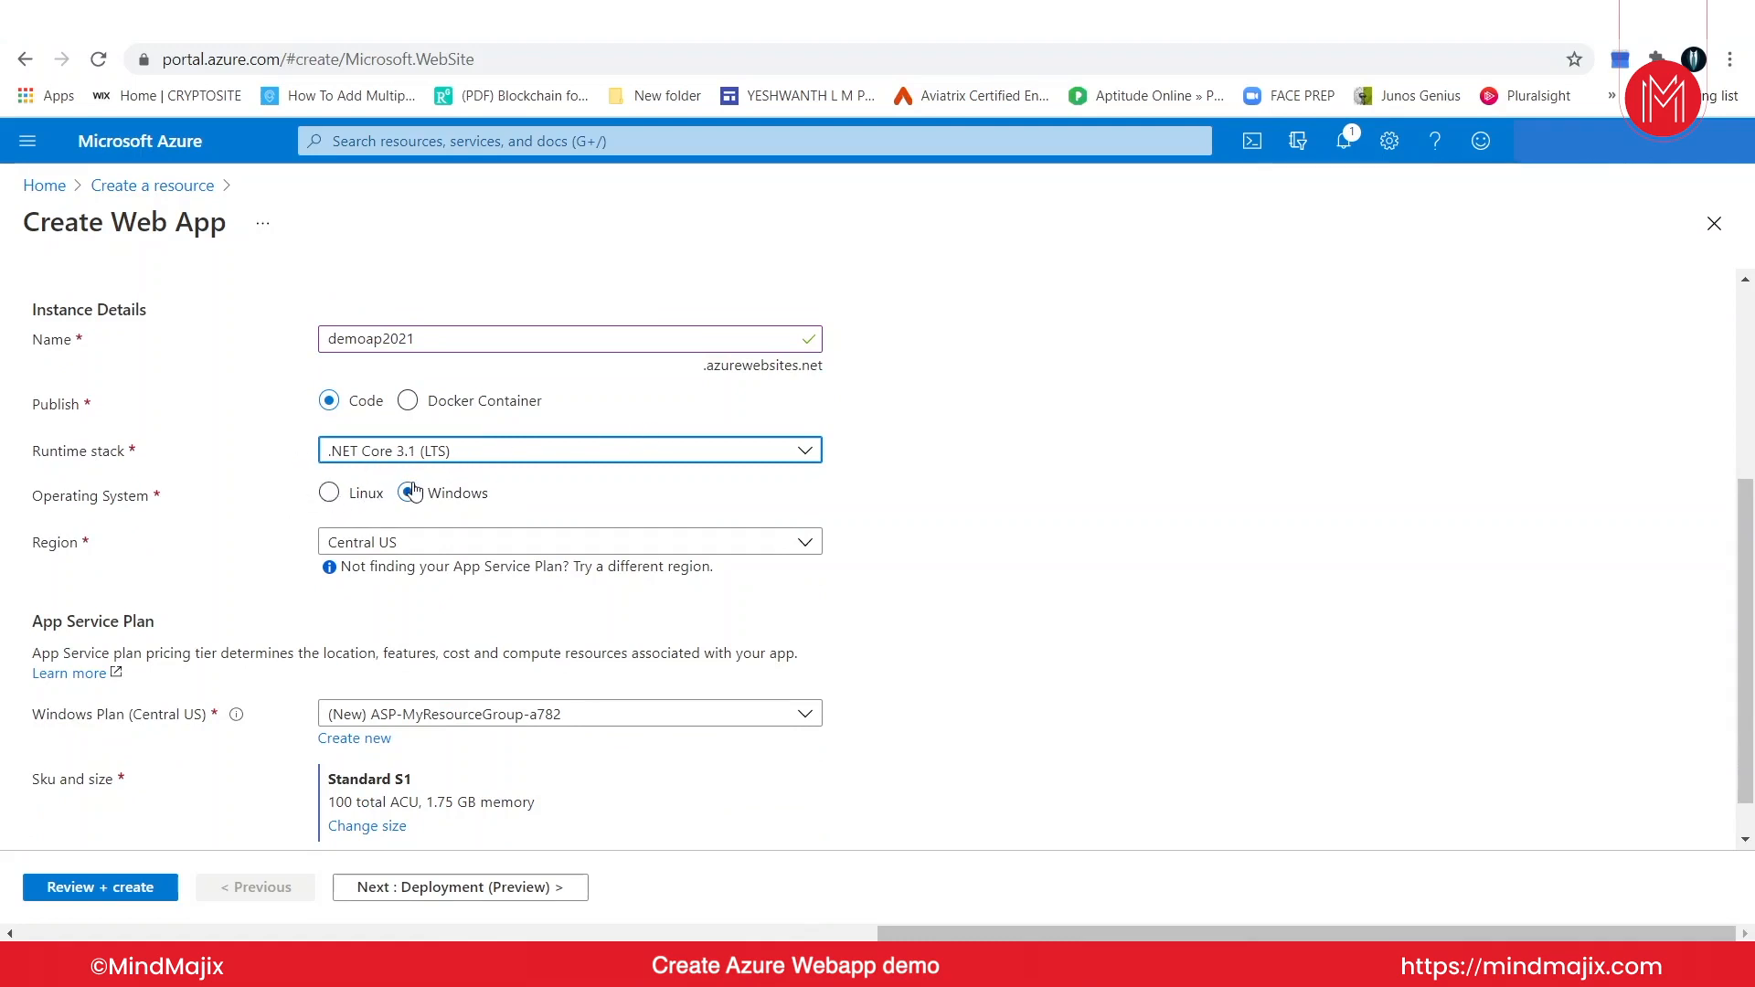
pyautogui.click(407, 491)
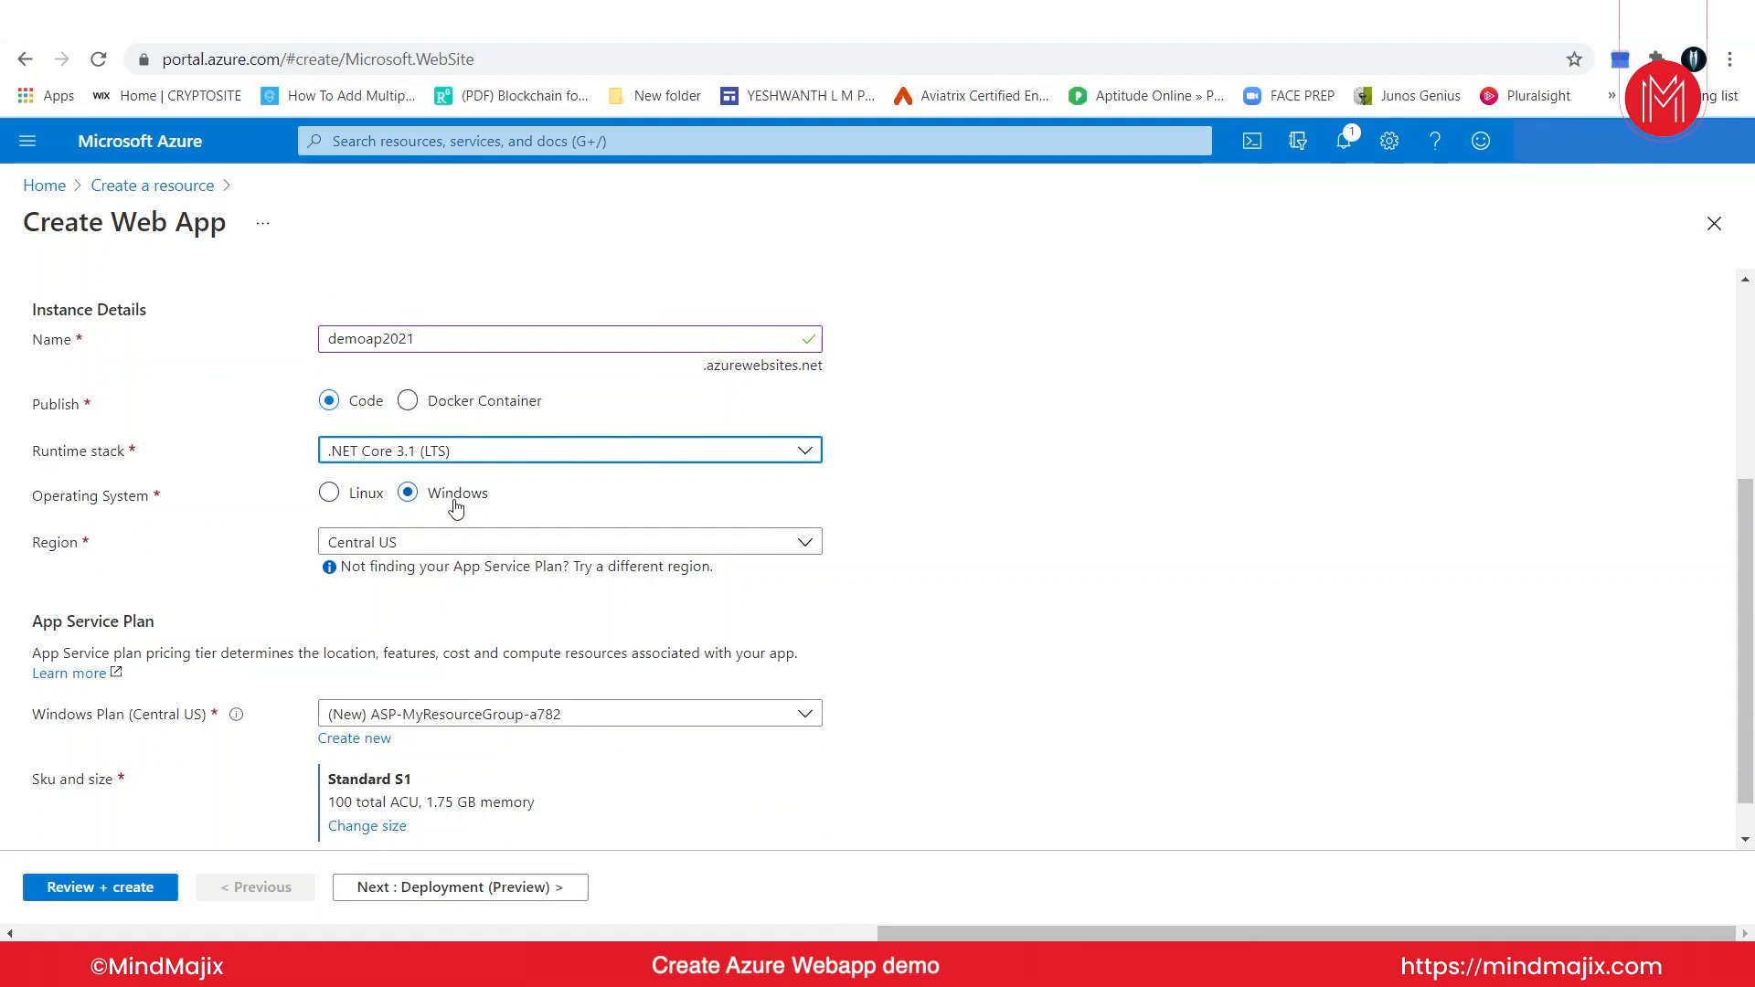
pyautogui.moveTo(525, 547)
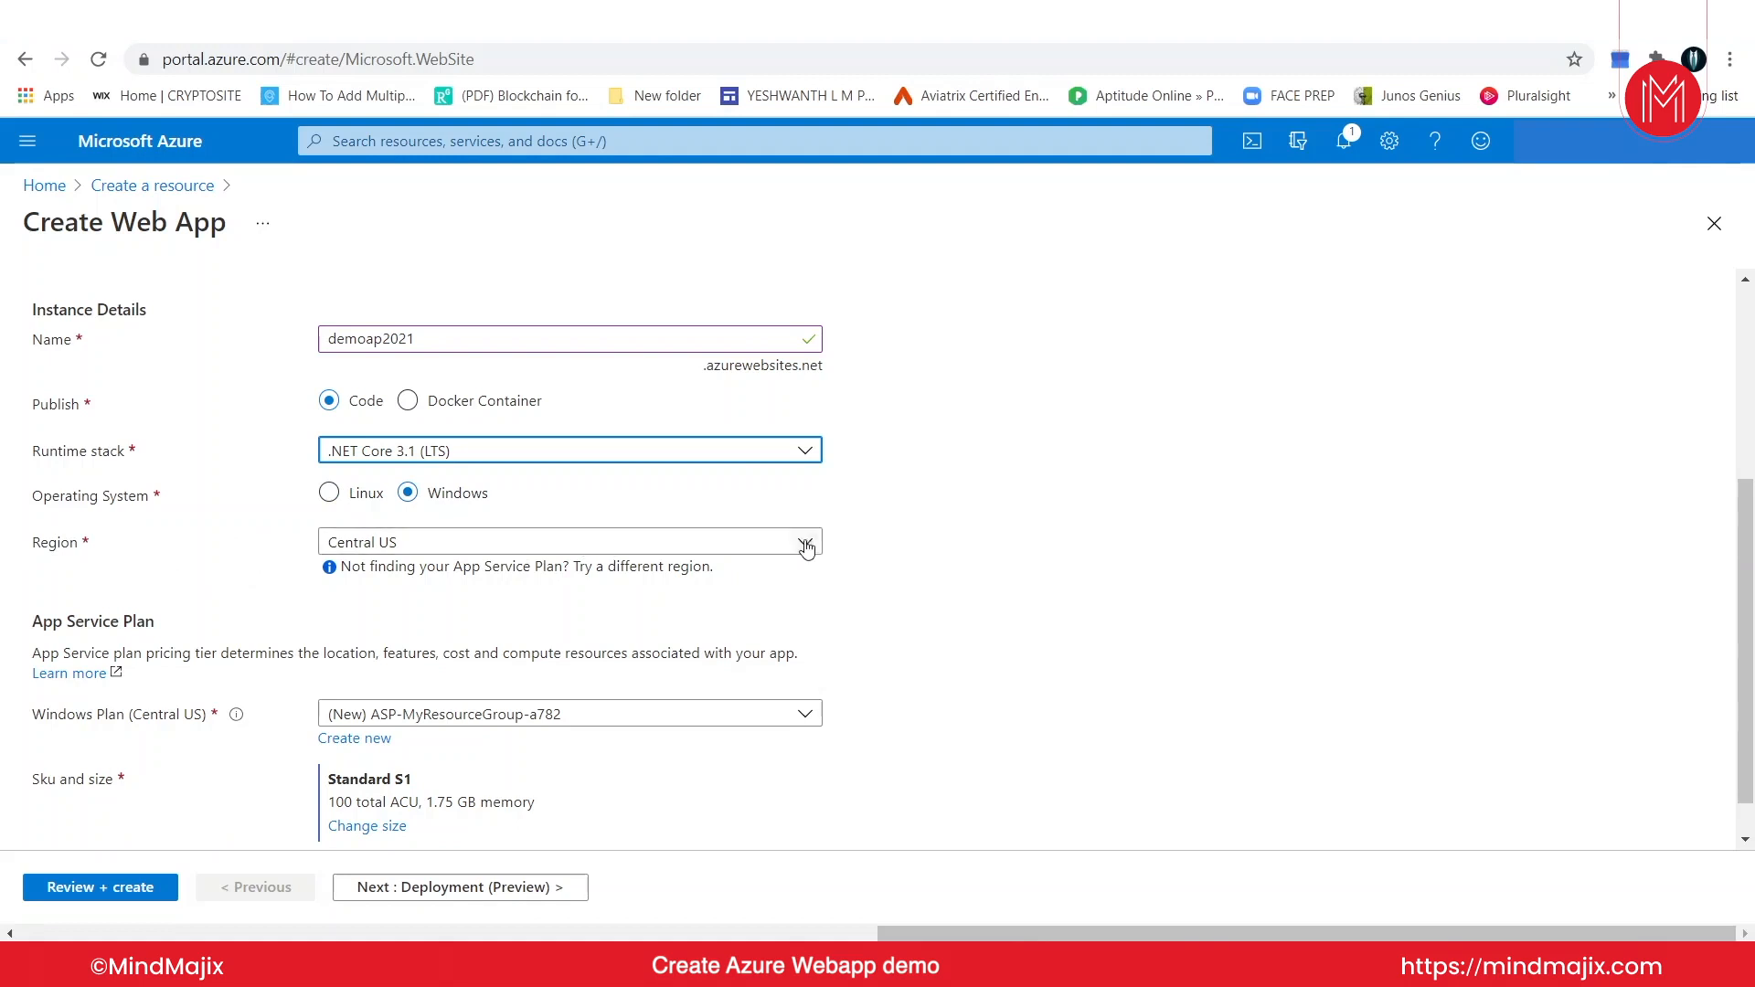
# Step: Set region East US and use the ASP-MyResourceGroup-aa06 (S1) Windows plan at Standard S1
pyautogui.click(804, 541)
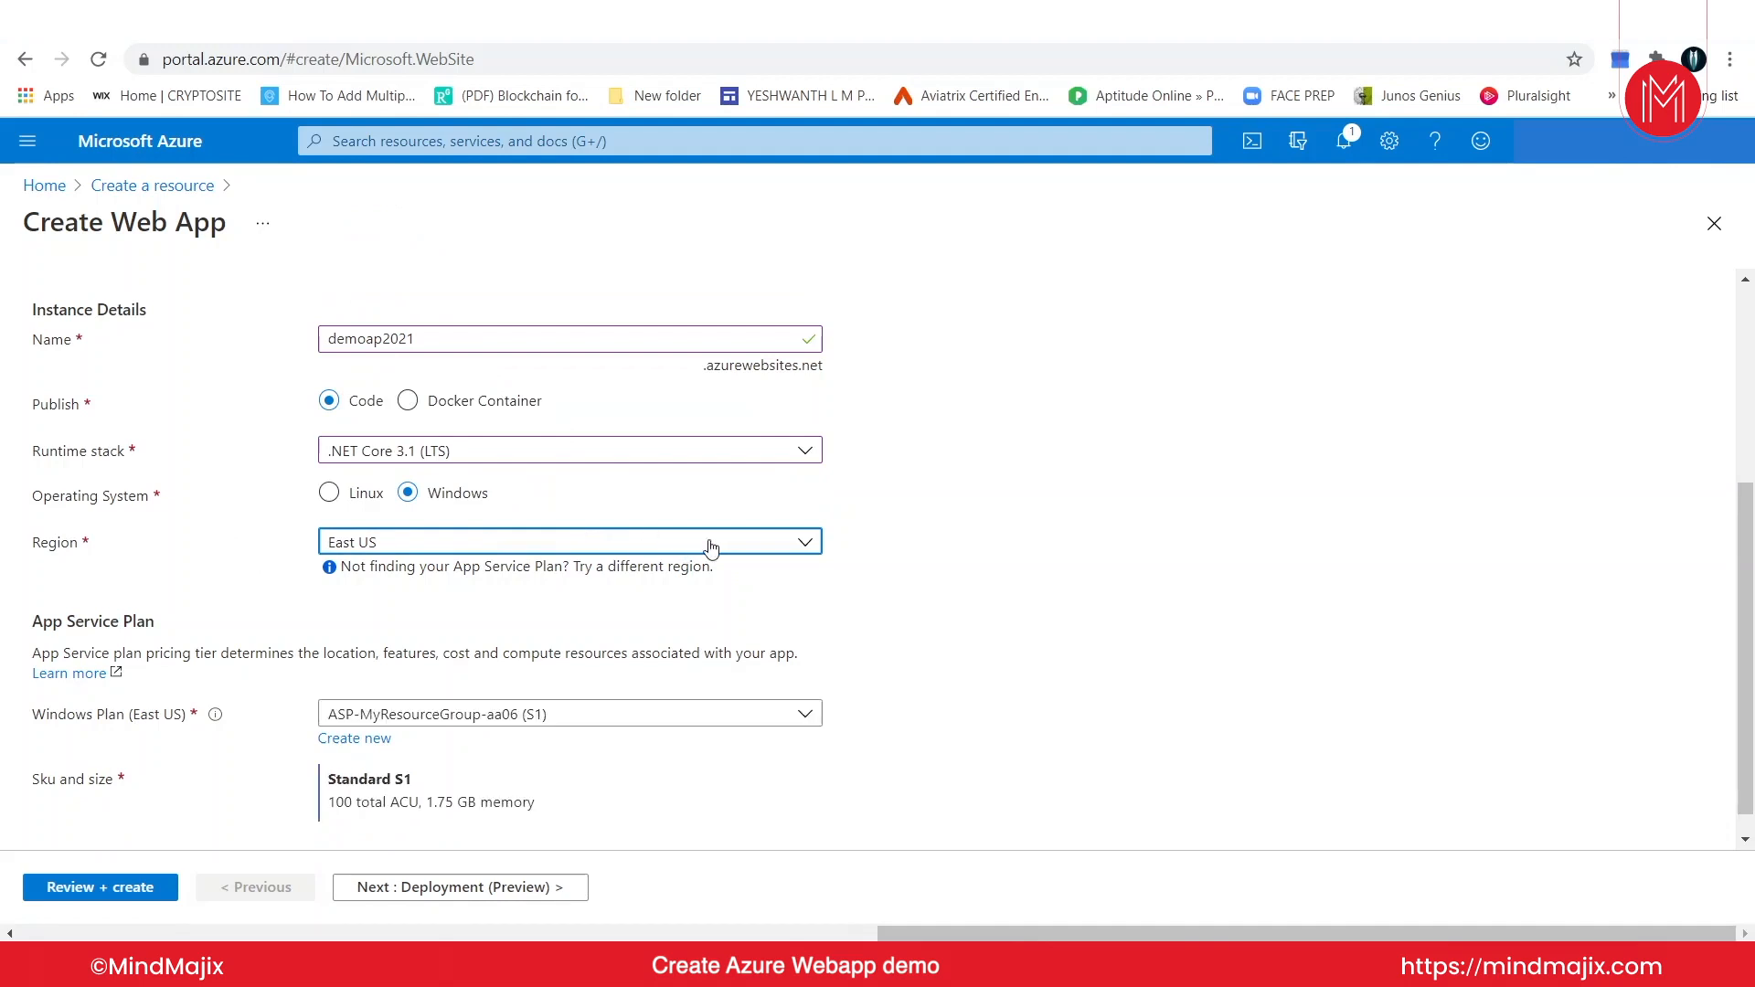
pyautogui.moveTo(848, 542)
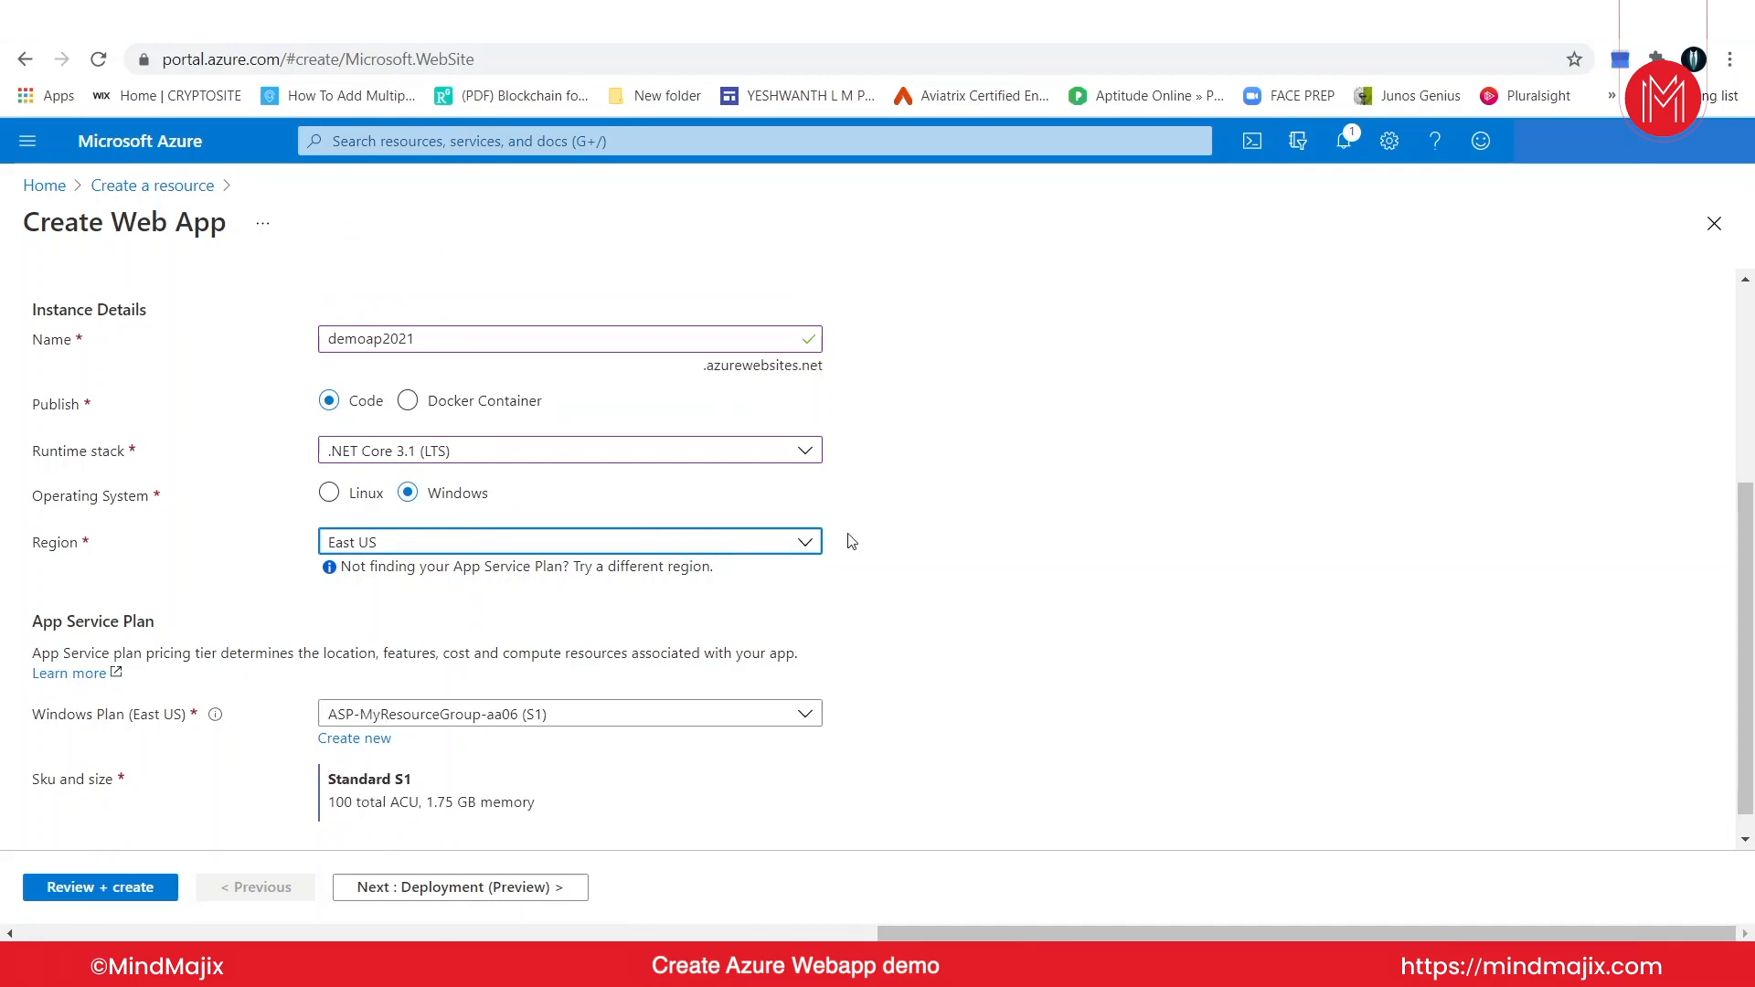
pyautogui.scroll(-3)
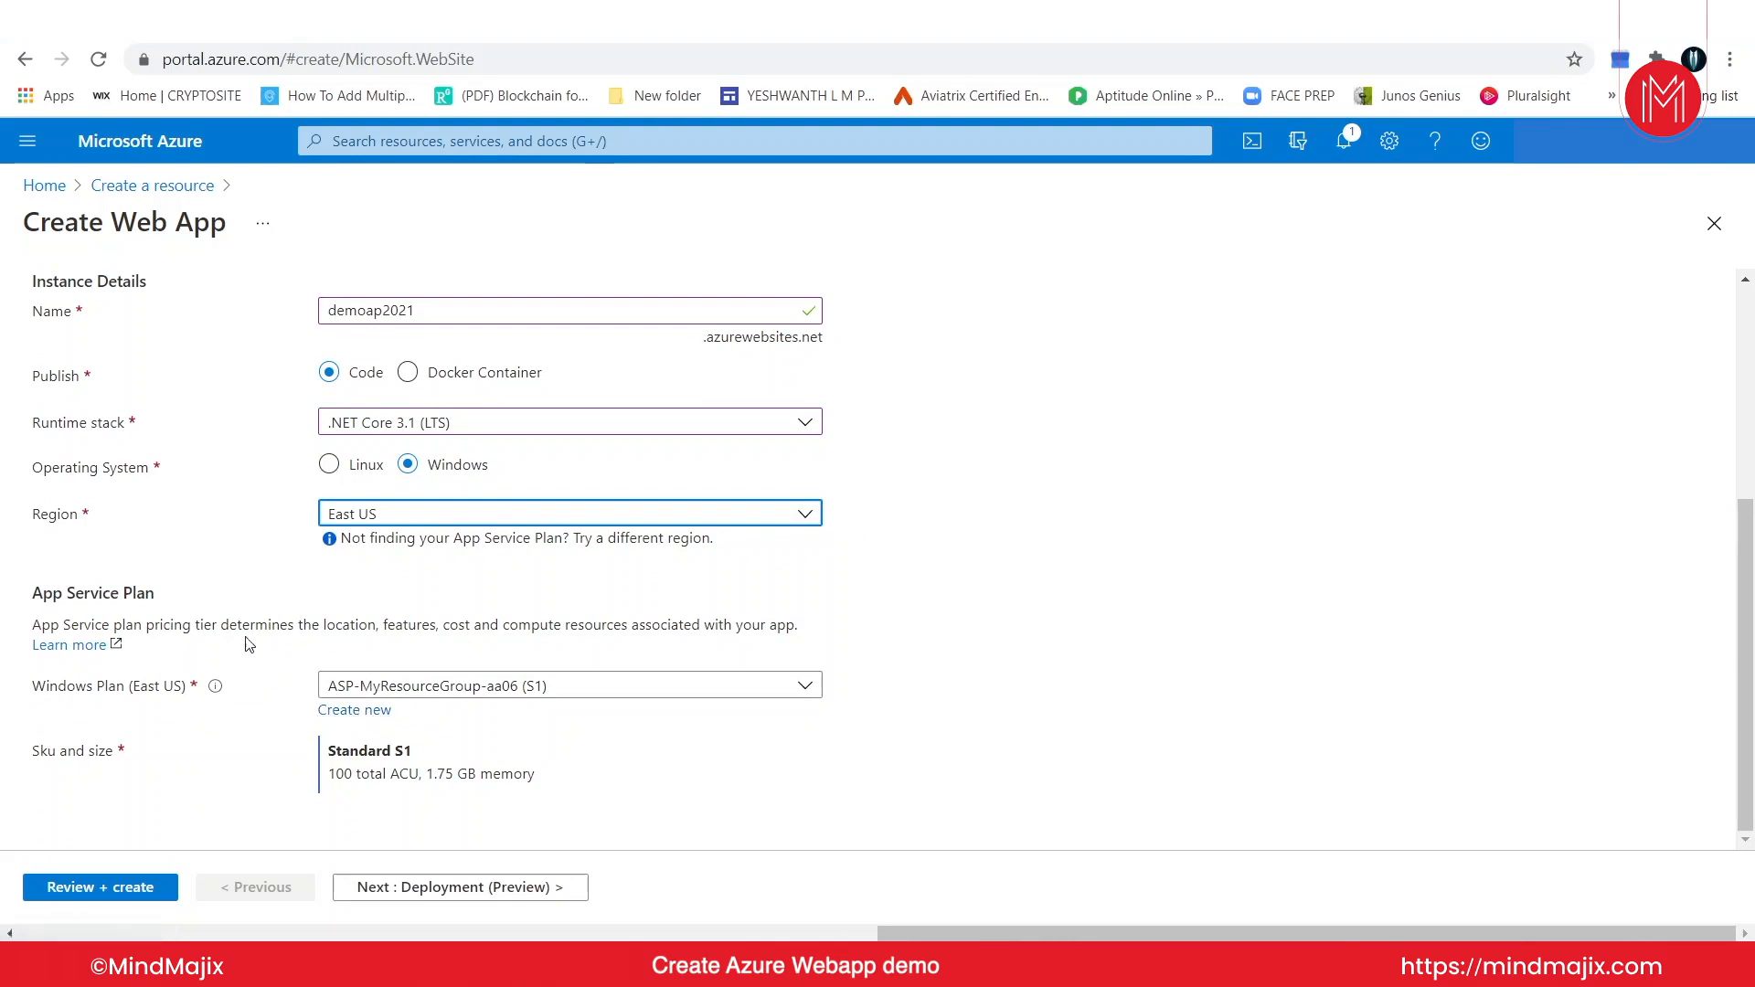
pyautogui.moveTo(313, 731)
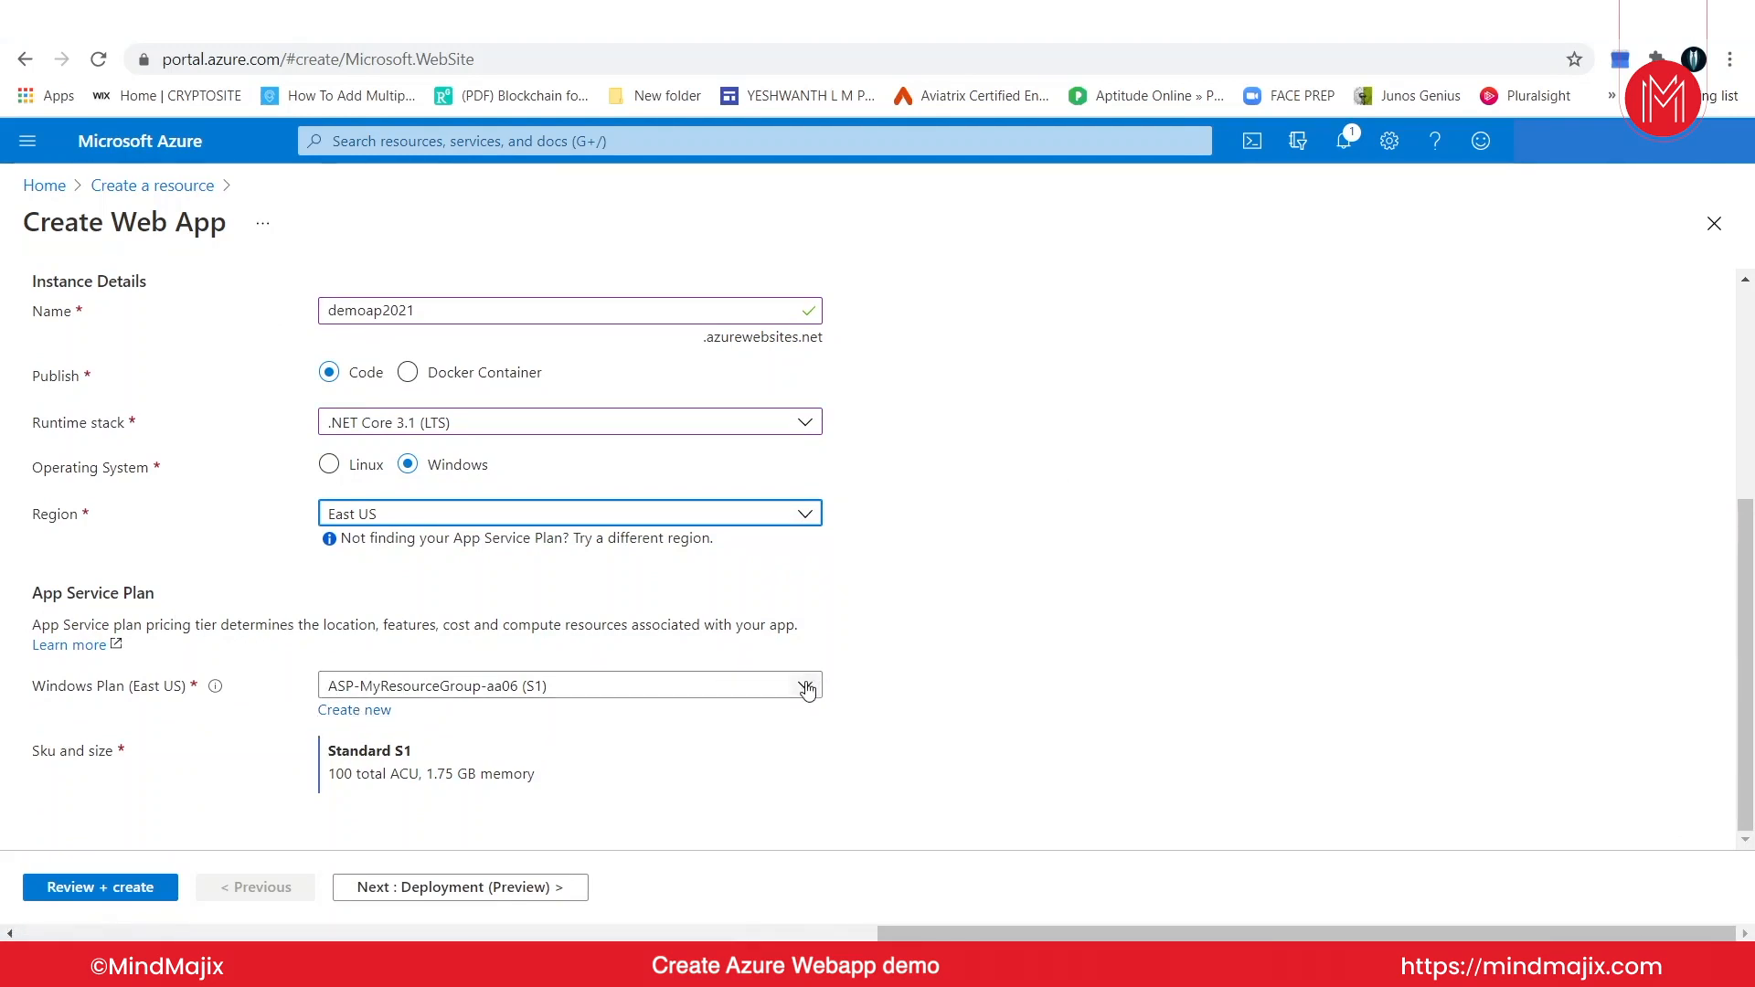
pyautogui.click(805, 685)
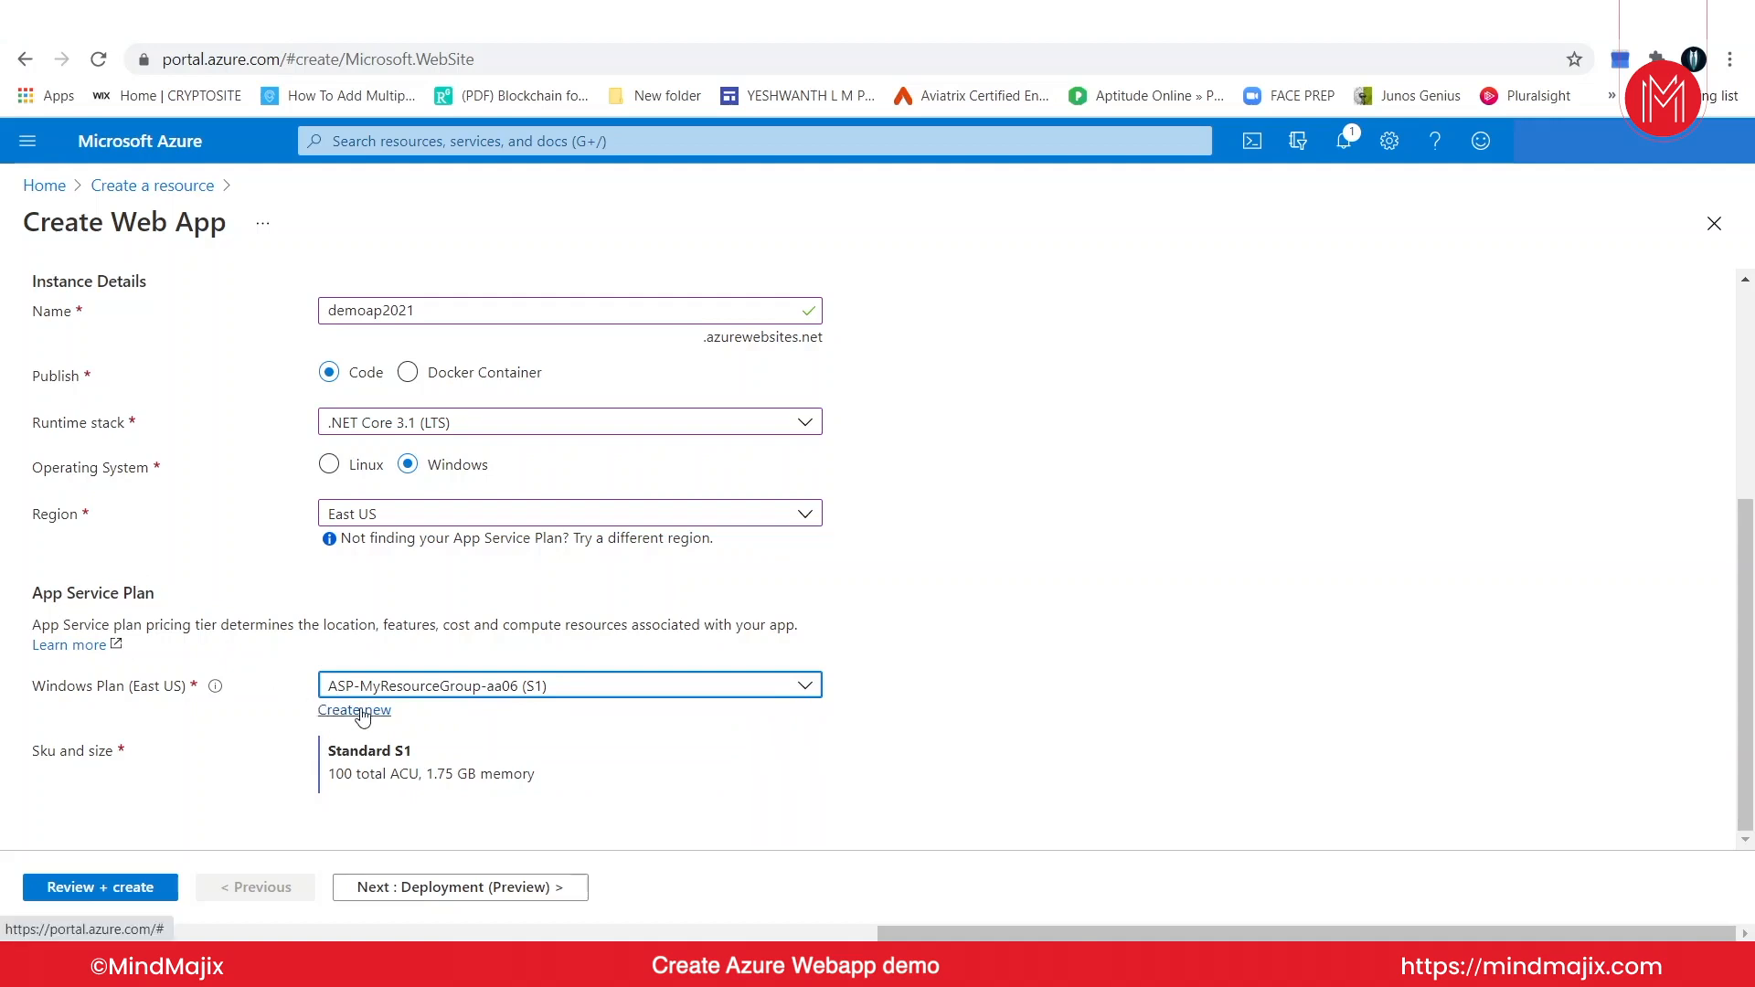
pyautogui.moveTo(356, 718)
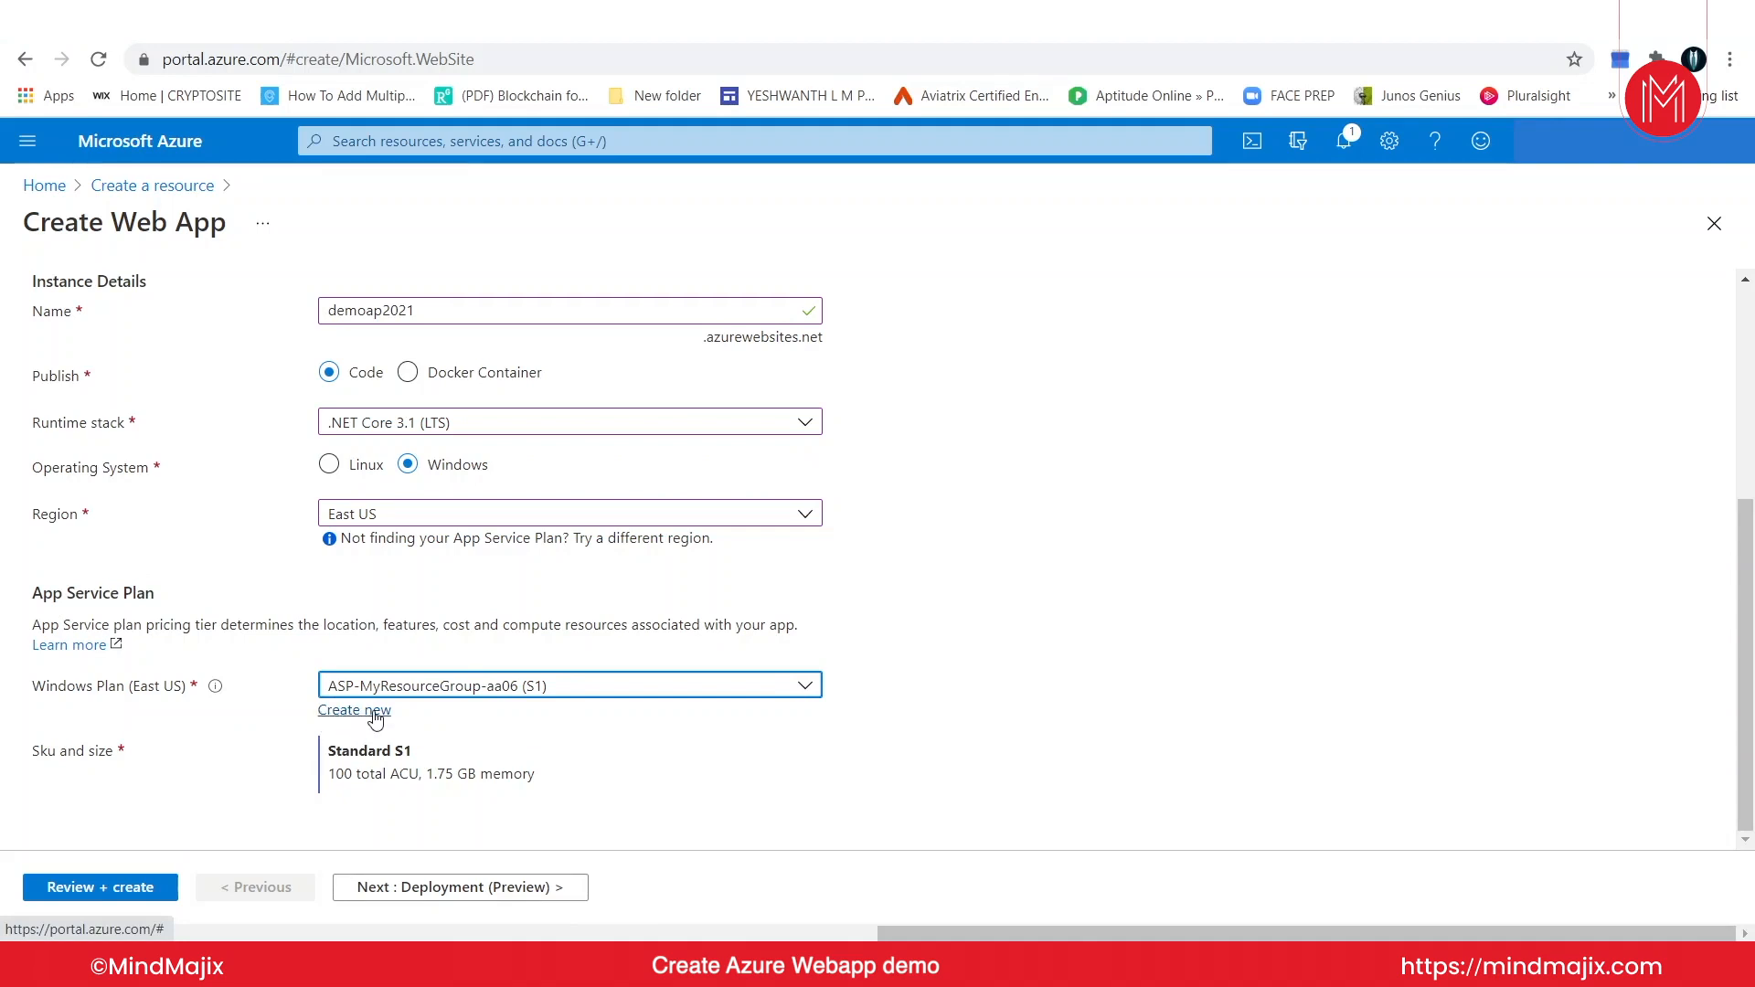
pyautogui.moveTo(400, 694)
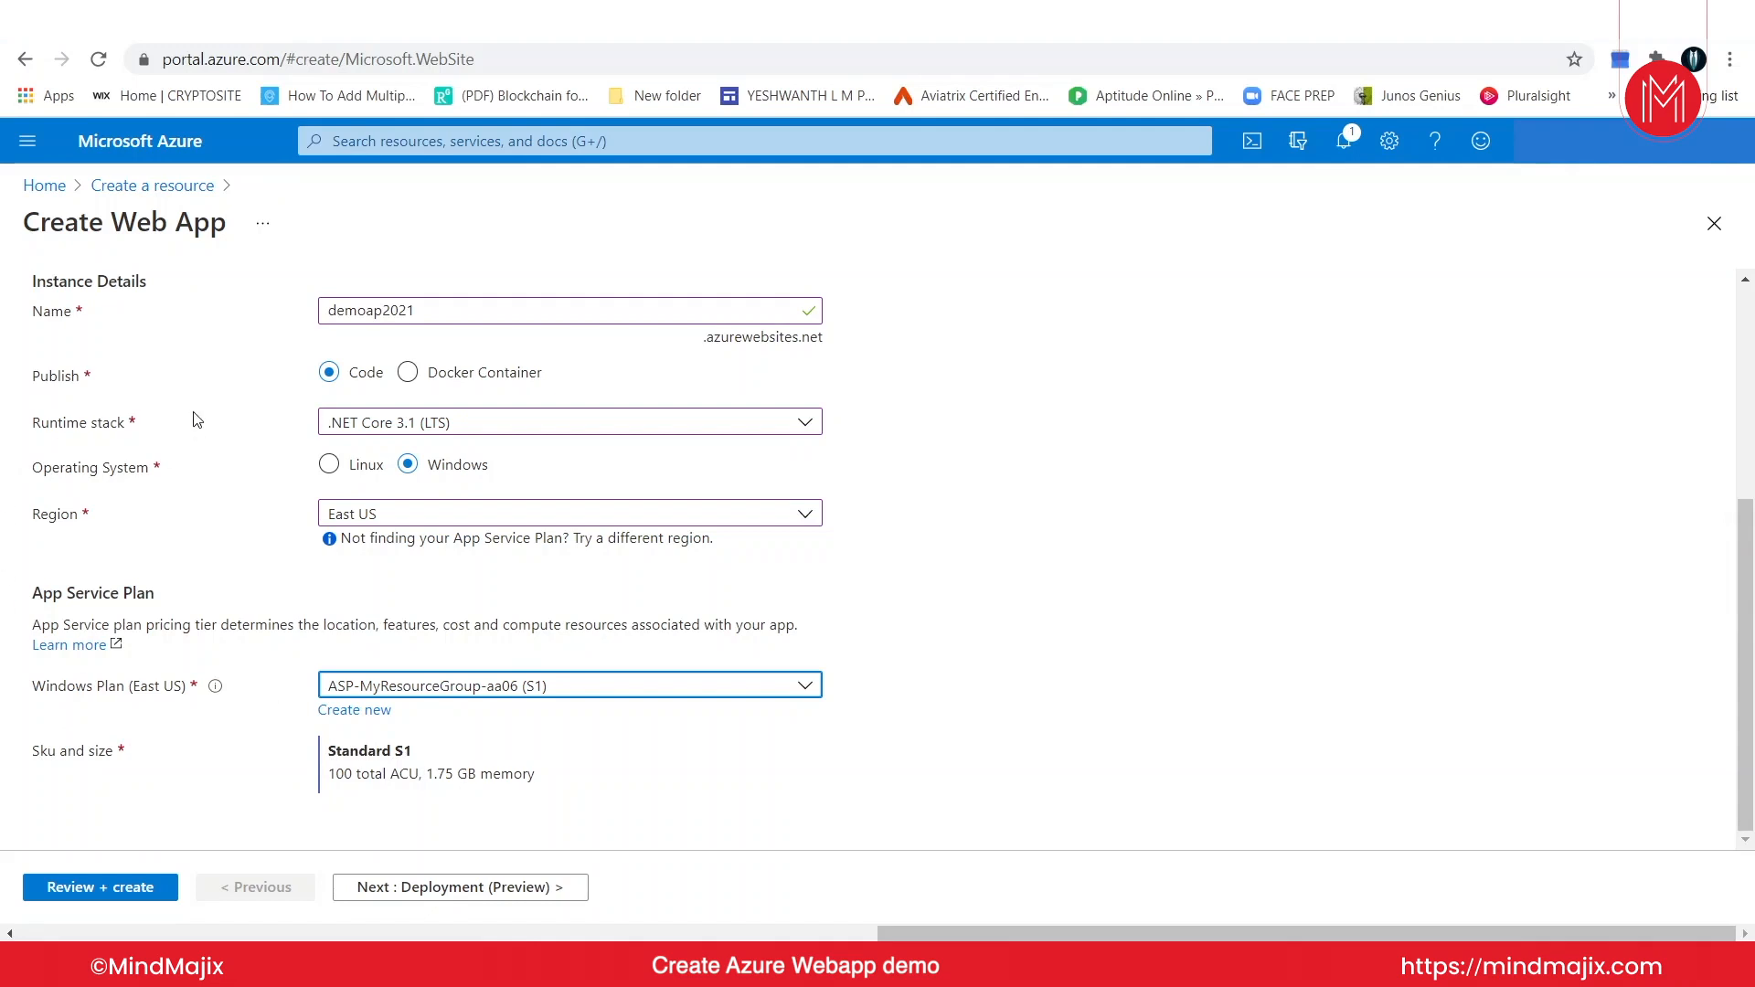
pyautogui.moveTo(431, 771)
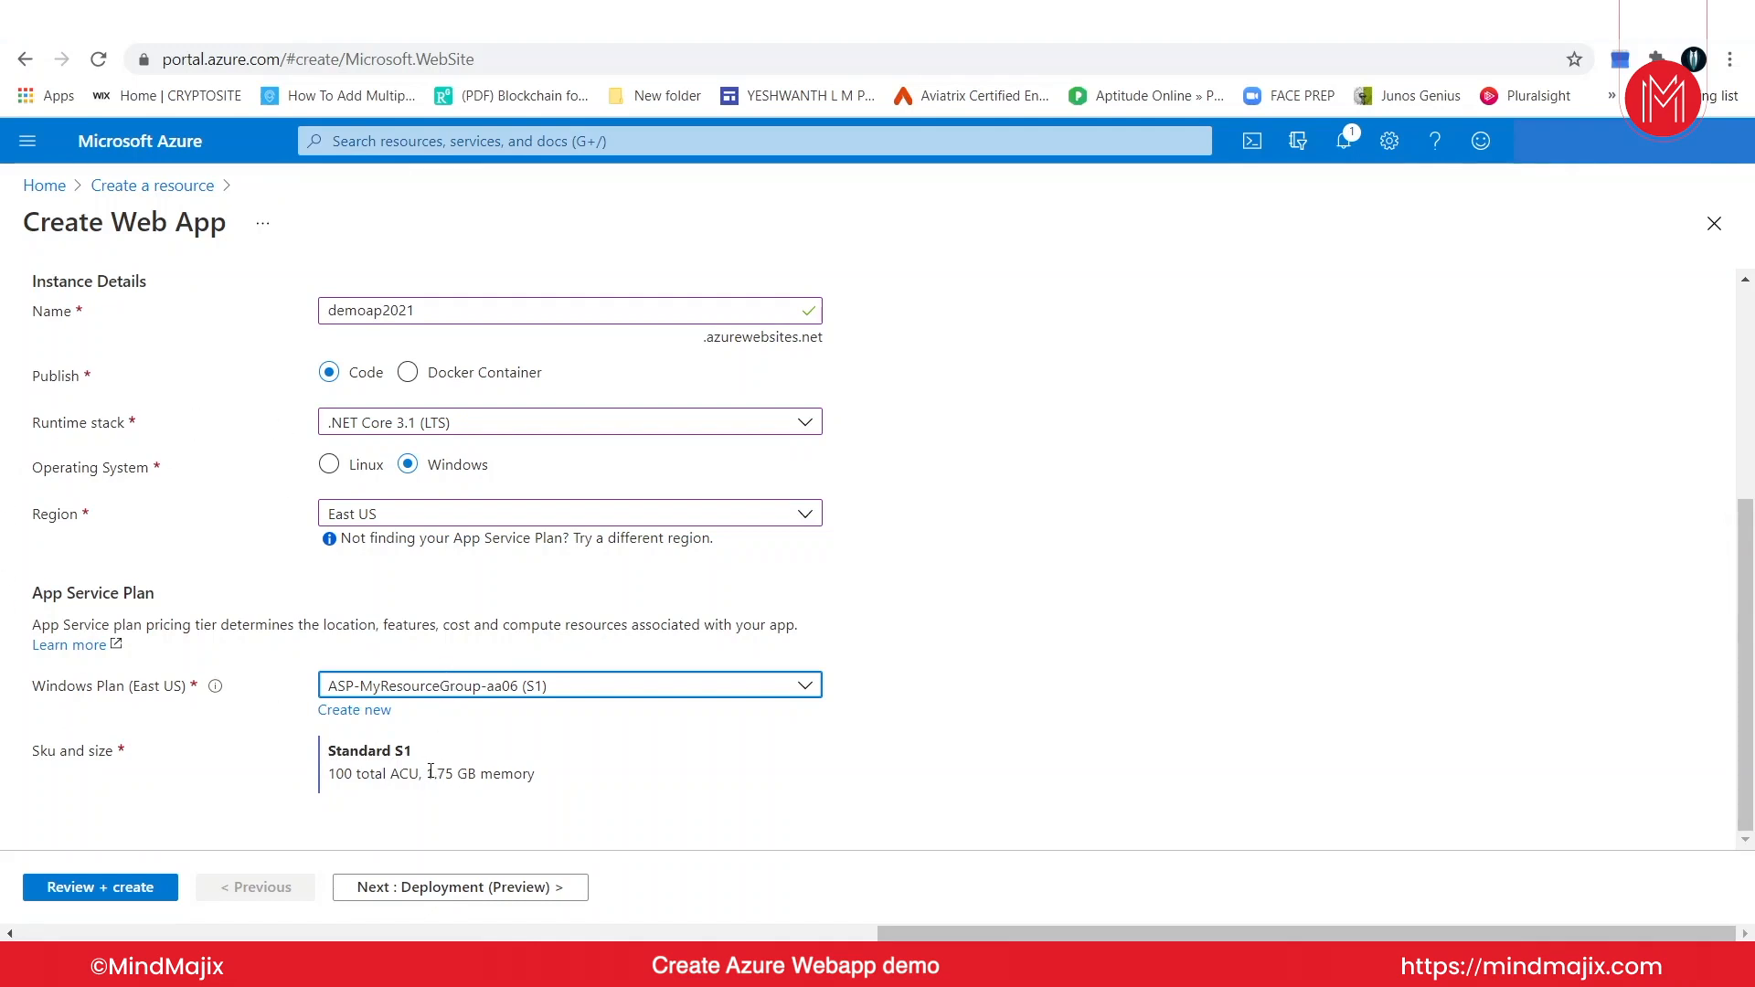
pyautogui.moveTo(580, 879)
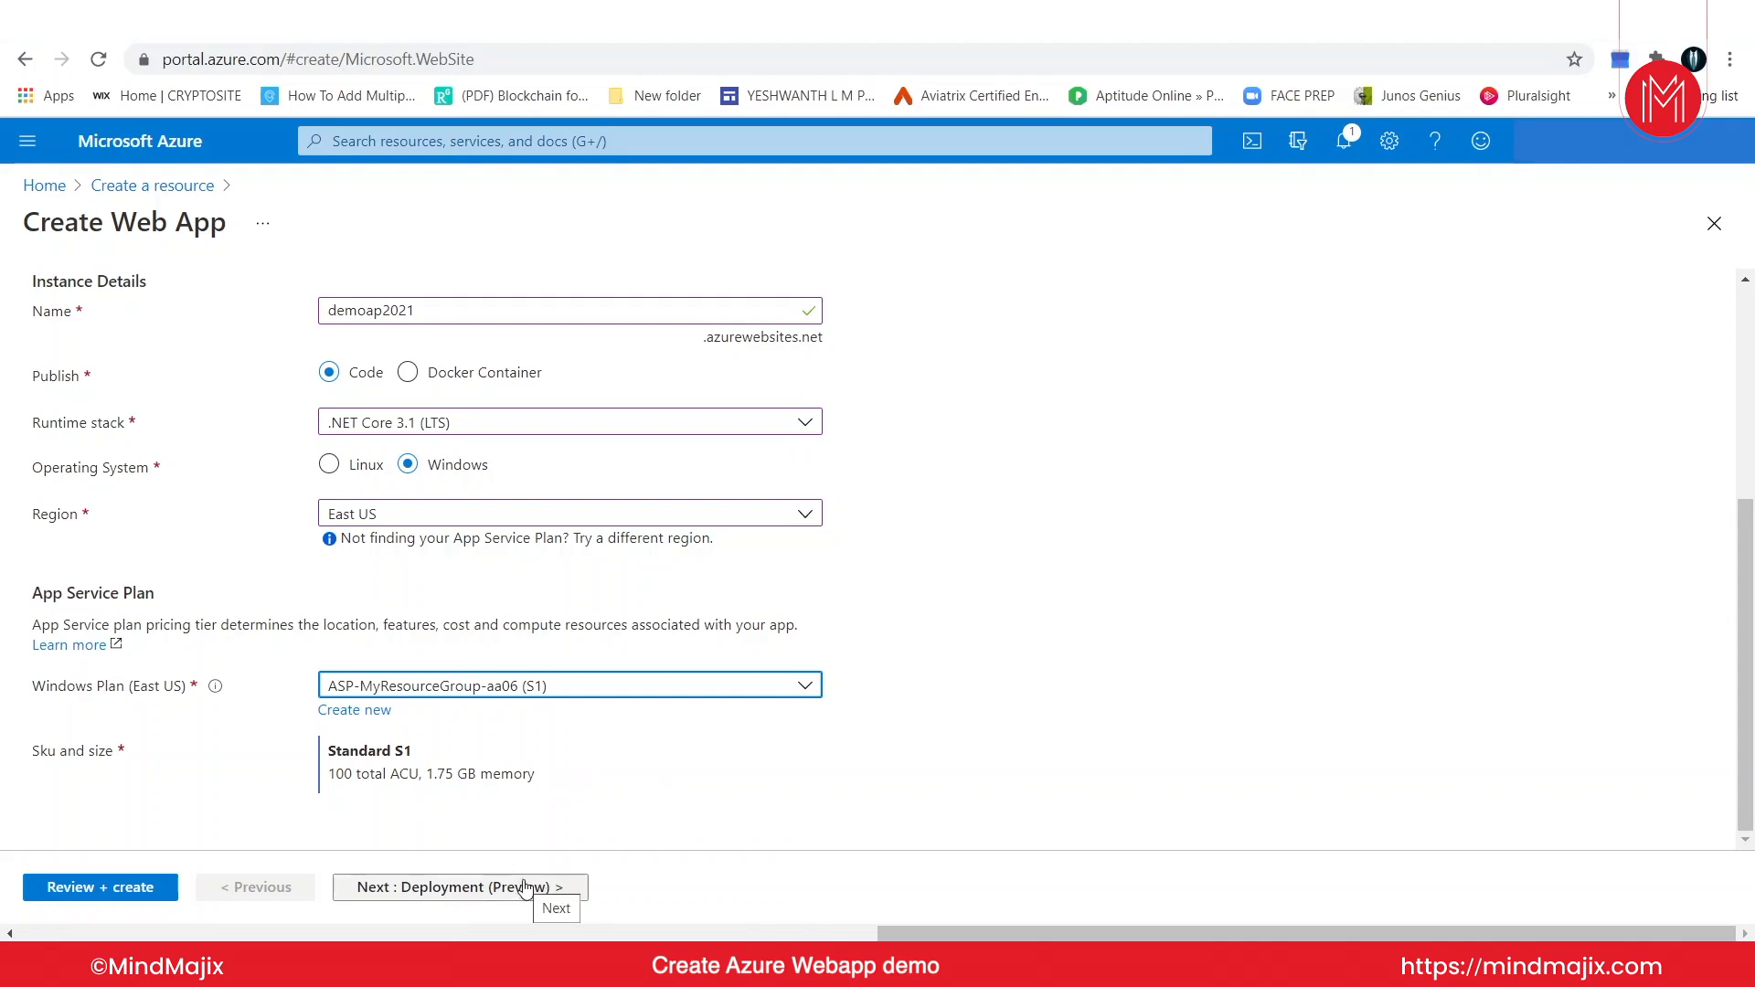
# Step: Move to the Deployment (Preview) settings with continuous deployment left disabled
pyautogui.click(459, 887)
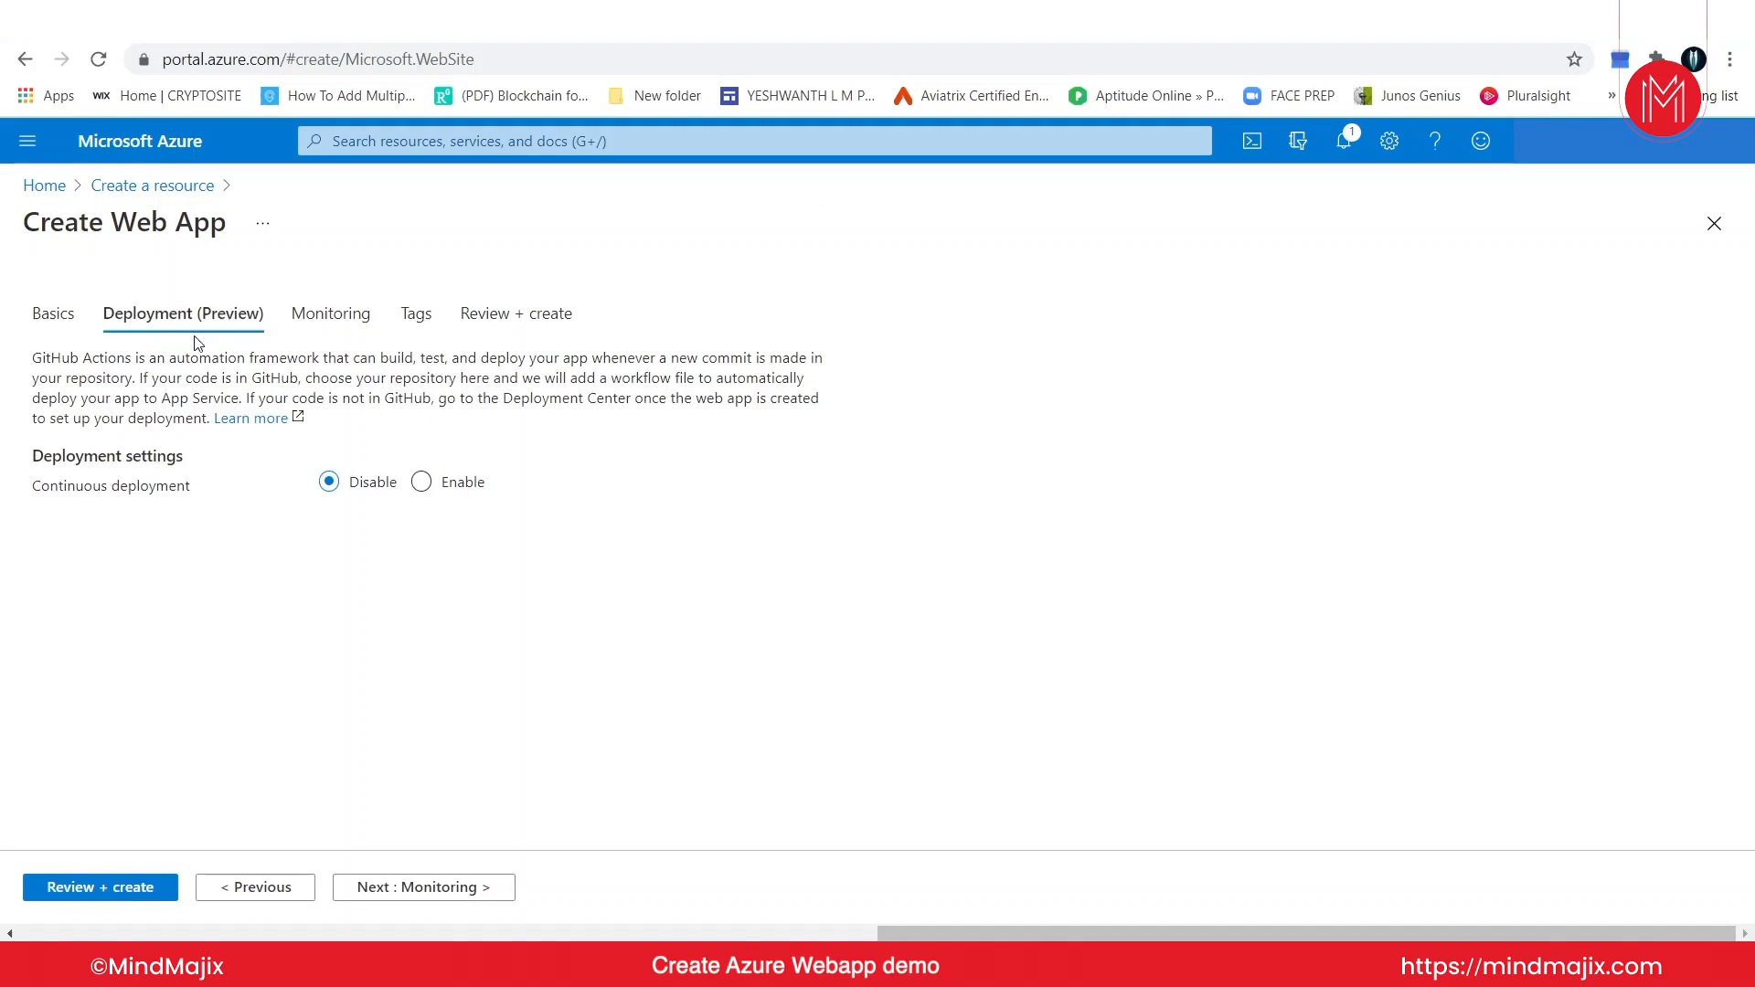
pyautogui.moveTo(512, 525)
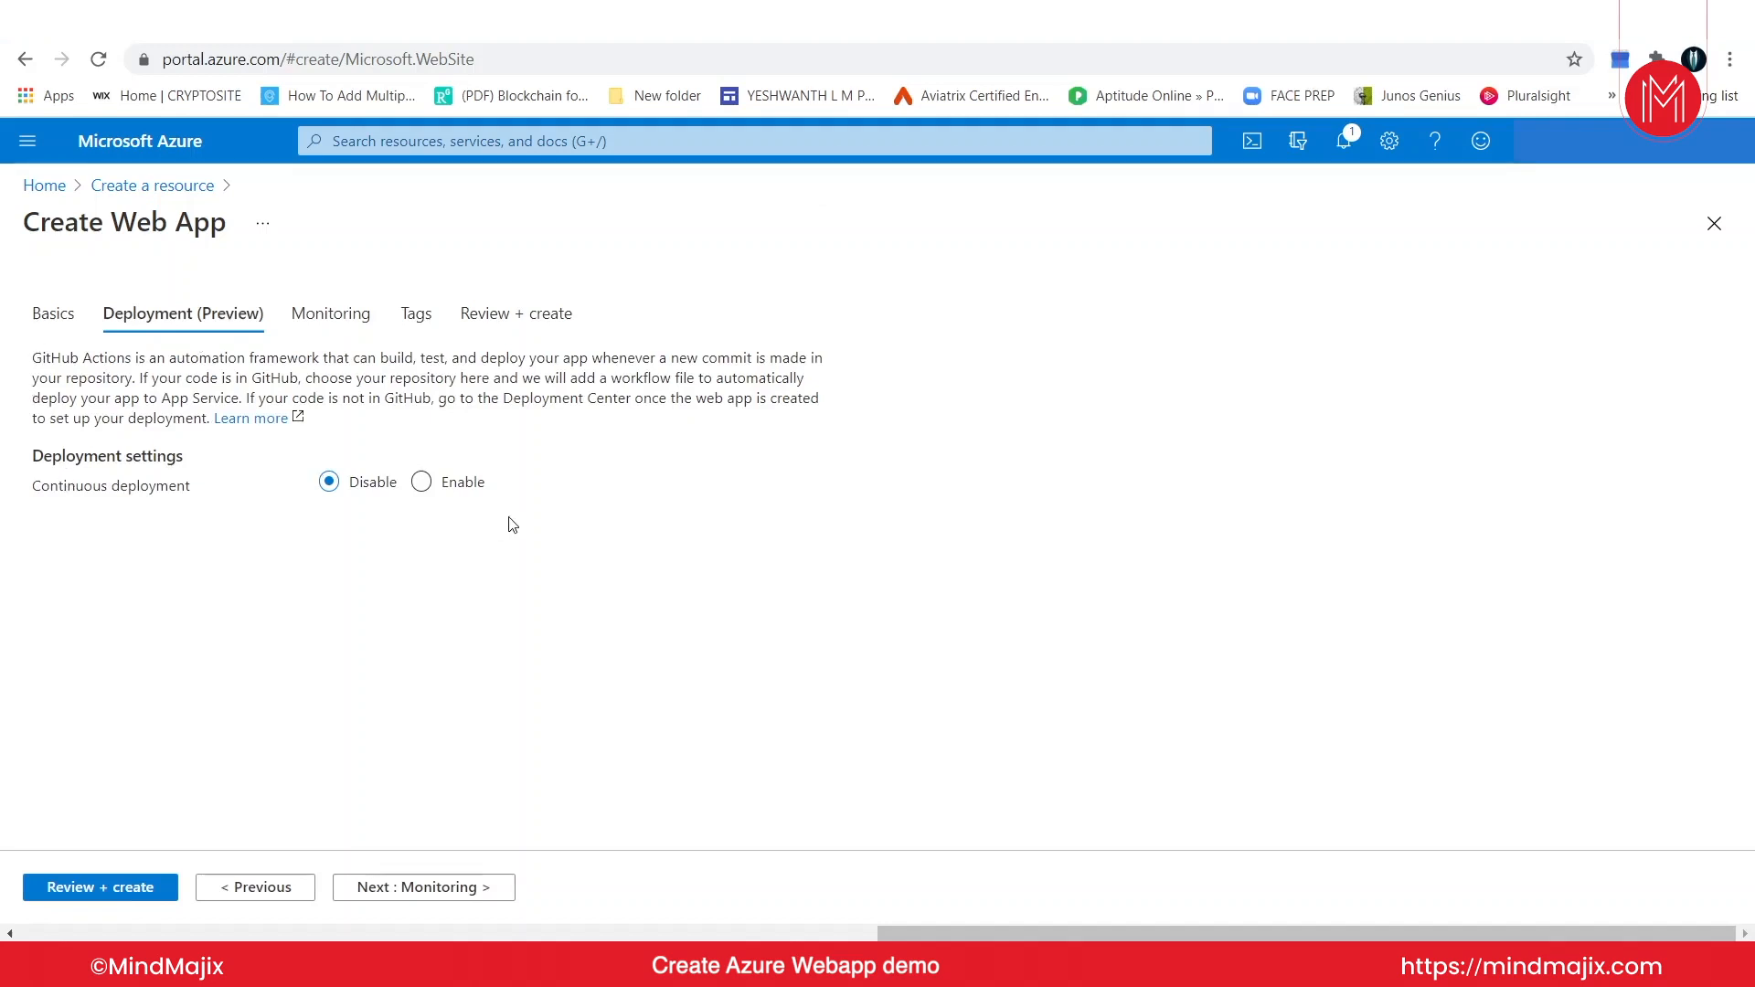
pyautogui.moveTo(267, 330)
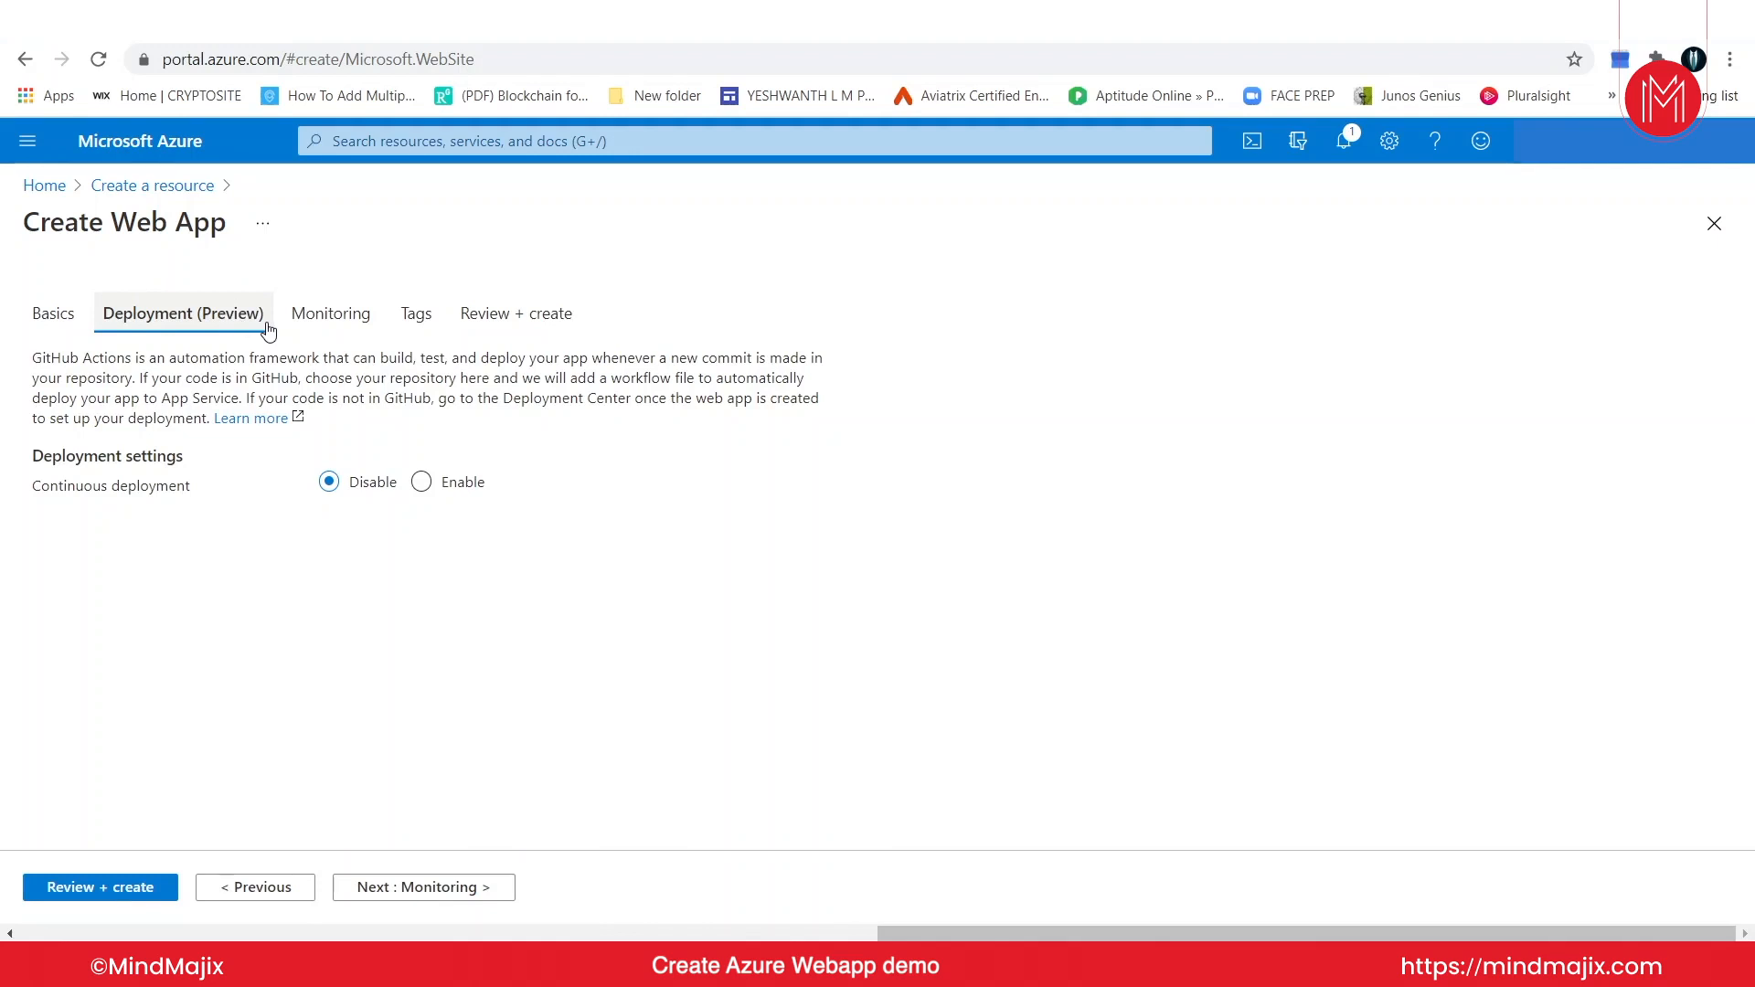
# Step: Keep Application Insights enabled under Monitoring and proceed to the Tags step
pyautogui.click(330, 313)
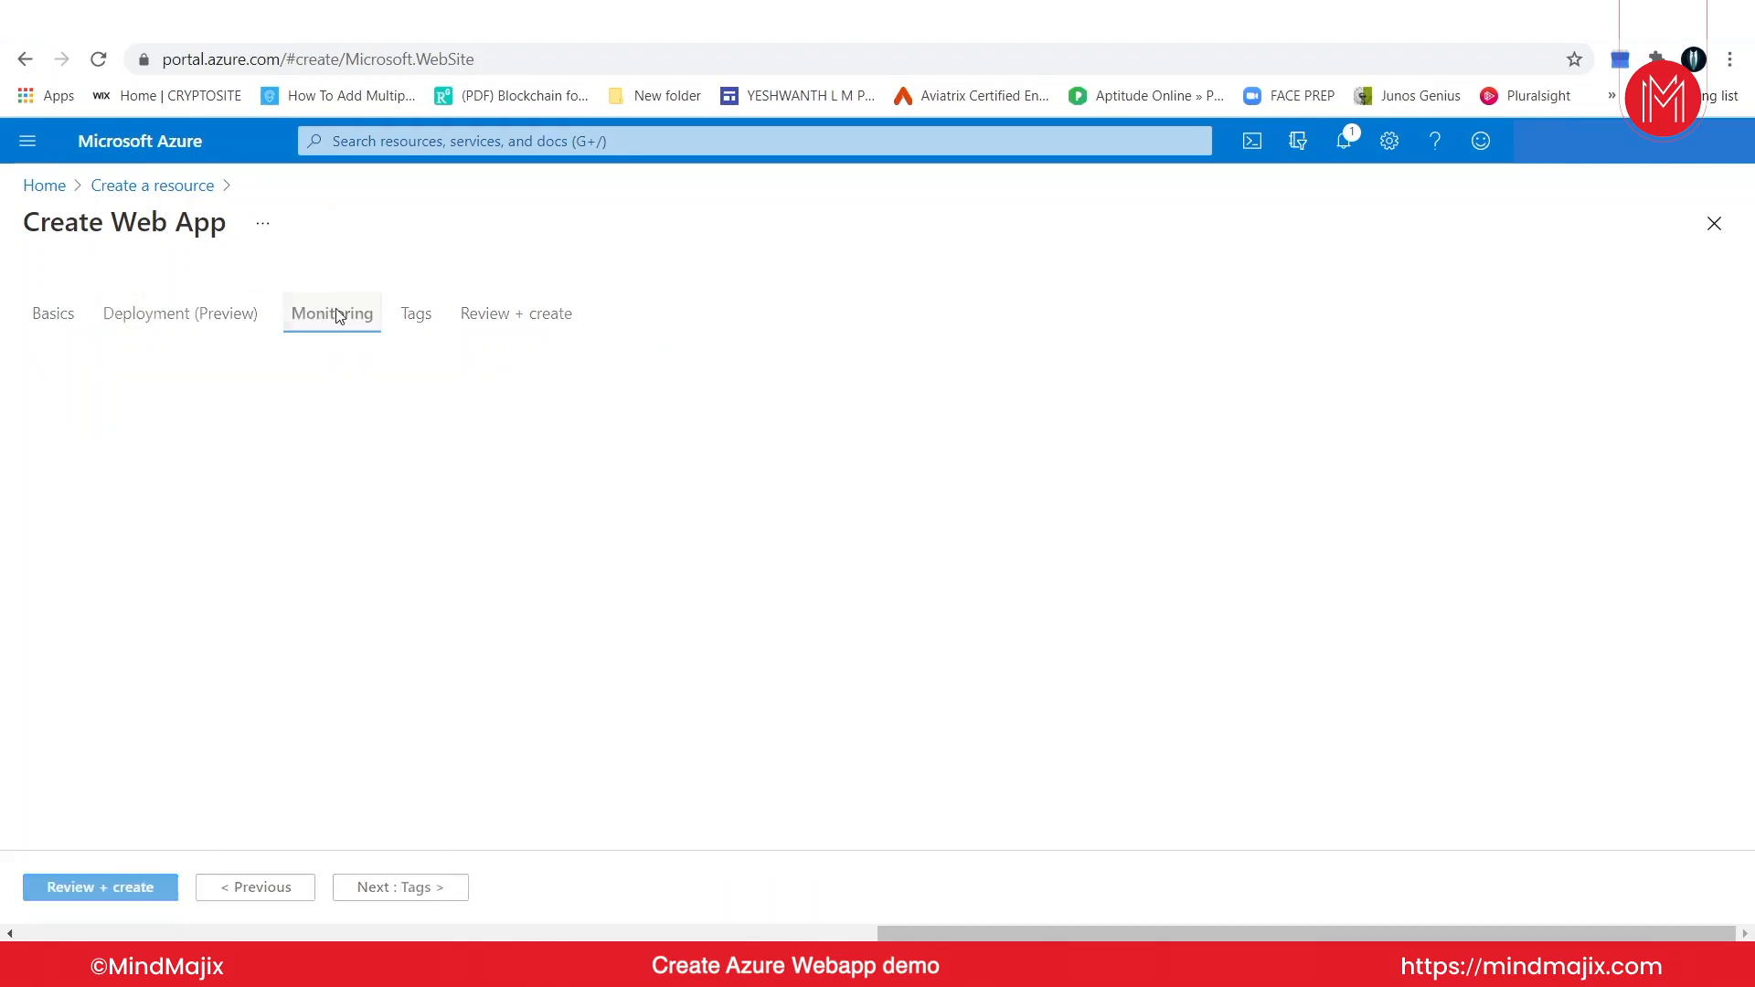
pyautogui.click(330, 313)
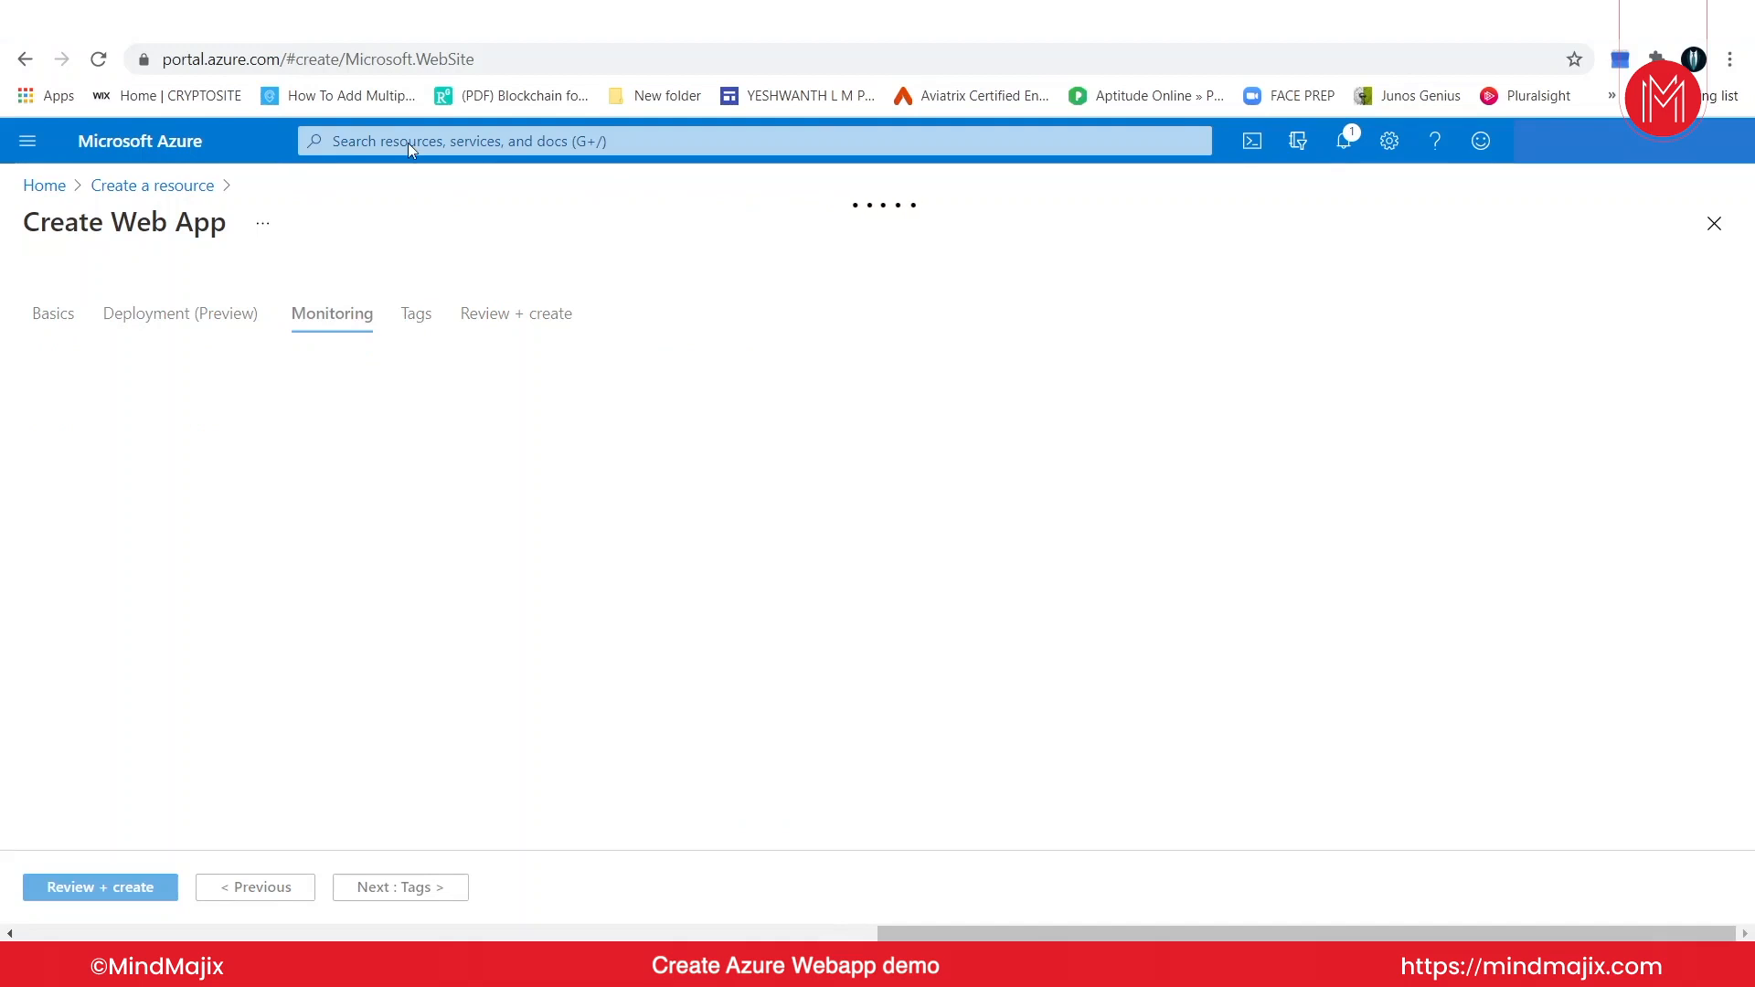
pyautogui.click(331, 312)
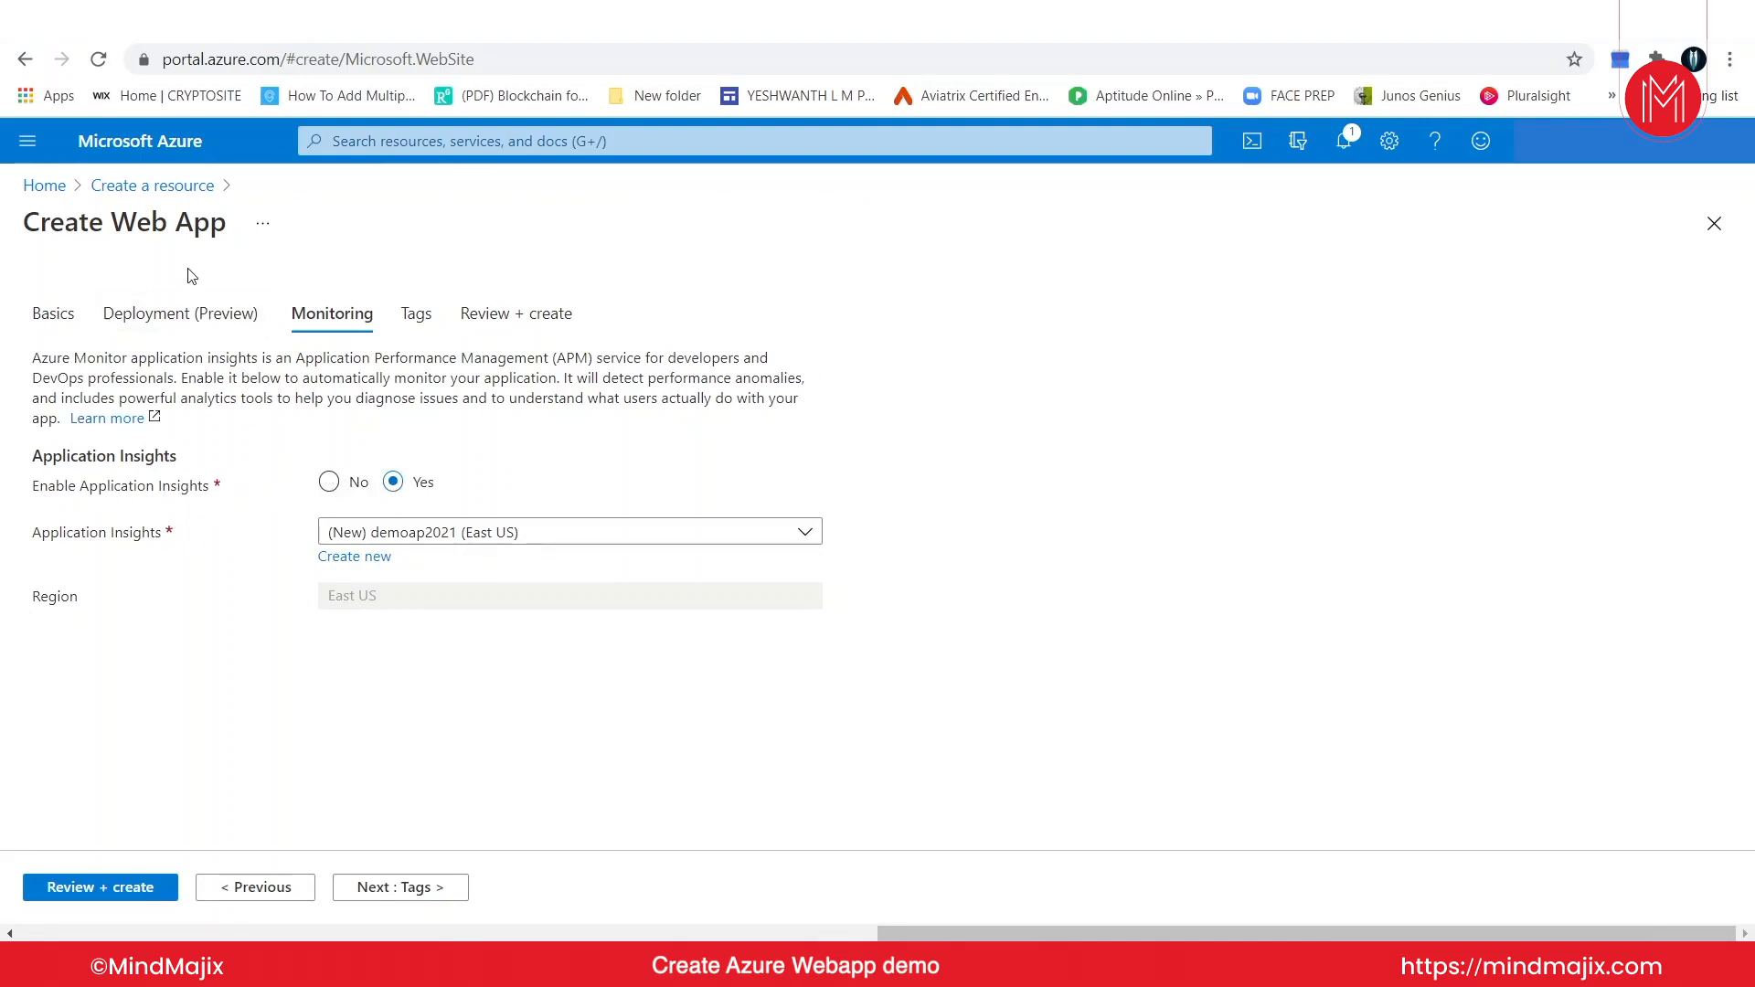
pyautogui.moveTo(586, 872)
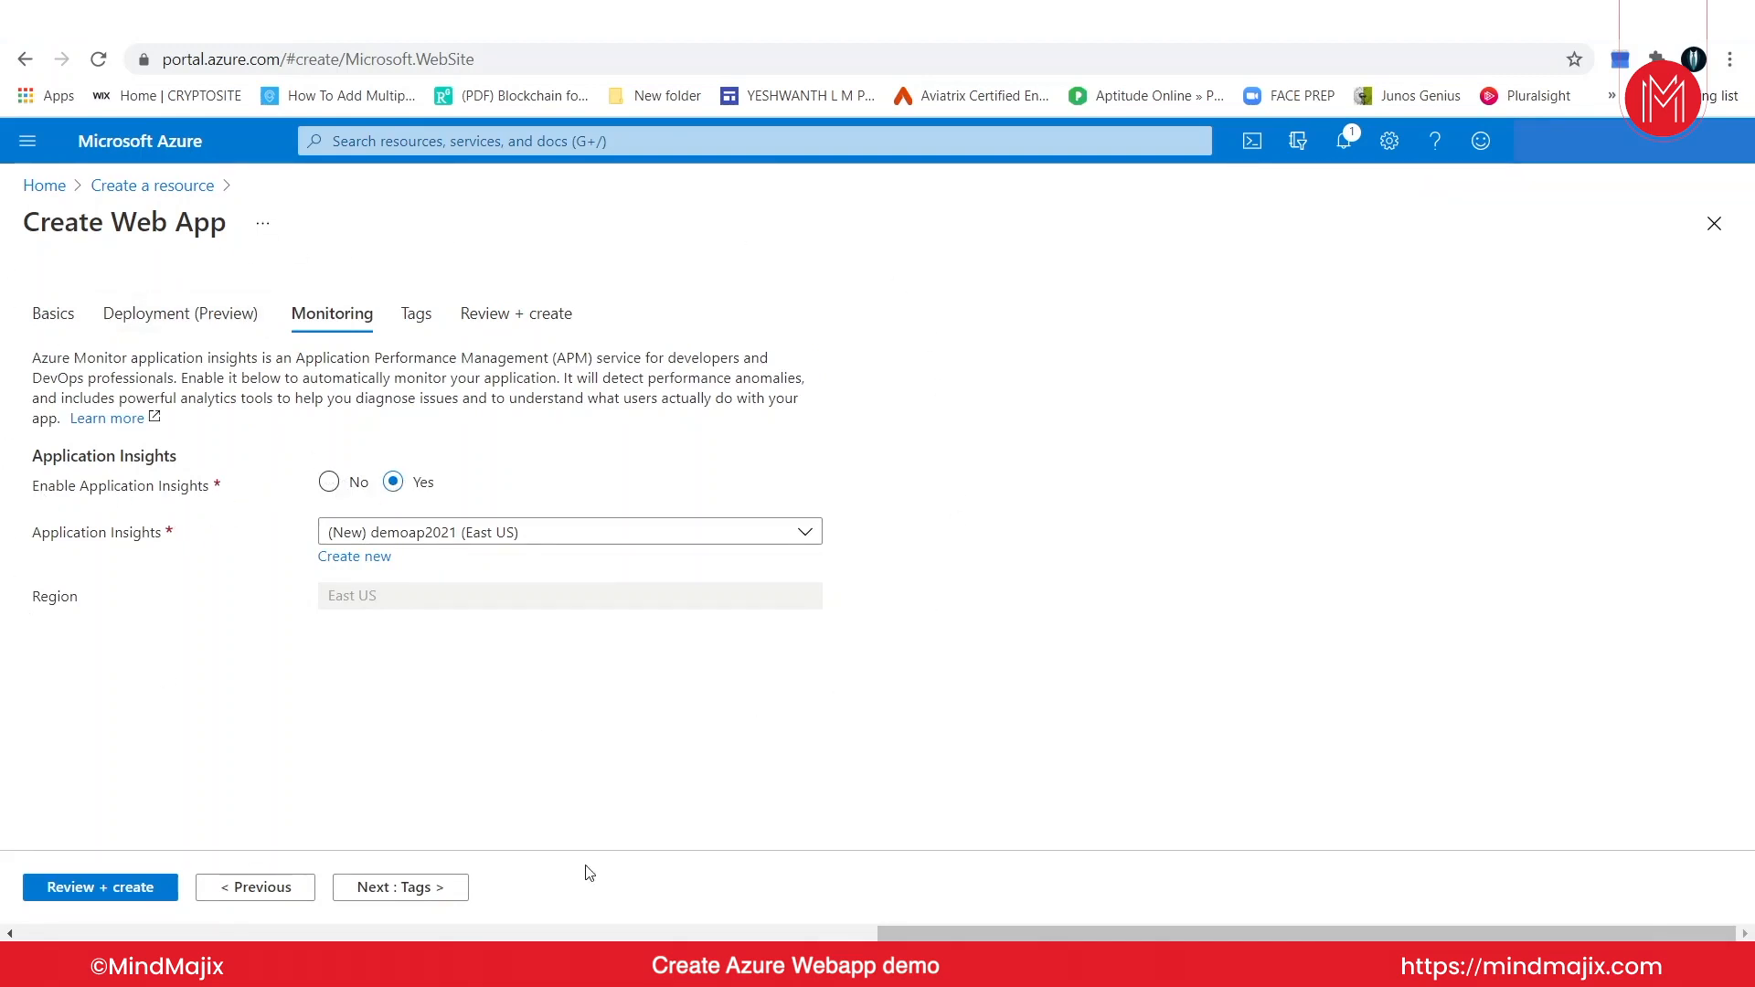
pyautogui.click(399, 886)
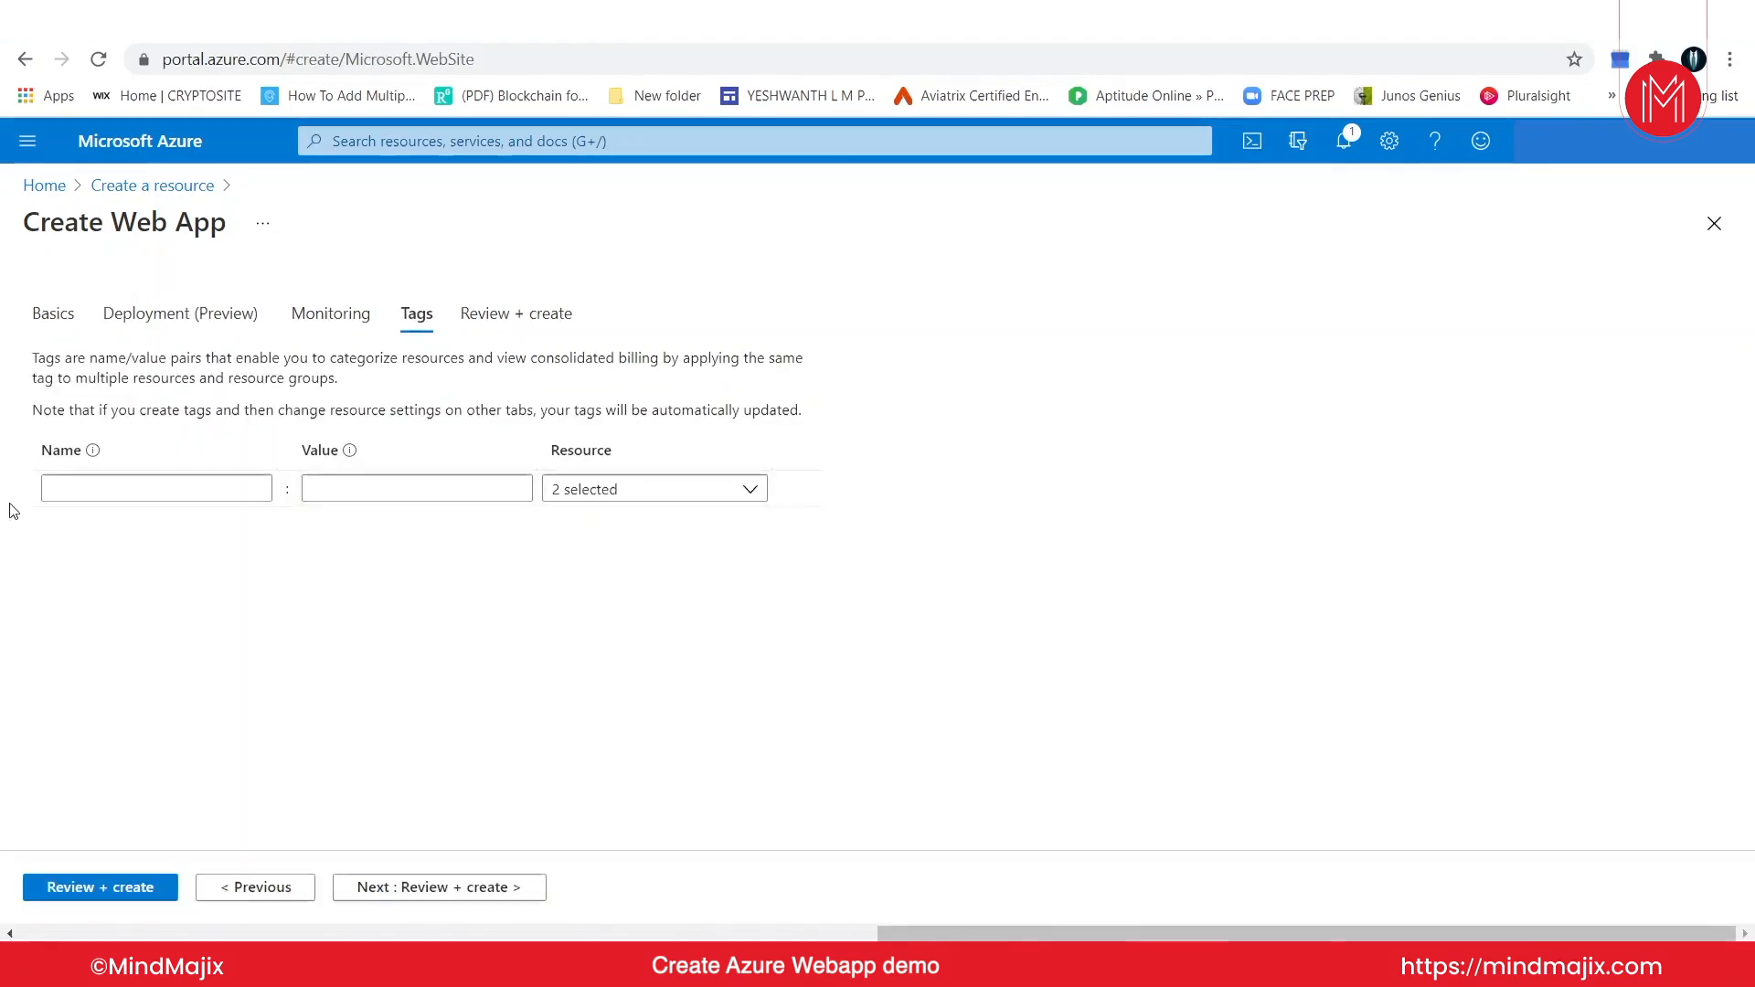
pyautogui.moveTo(6, 619)
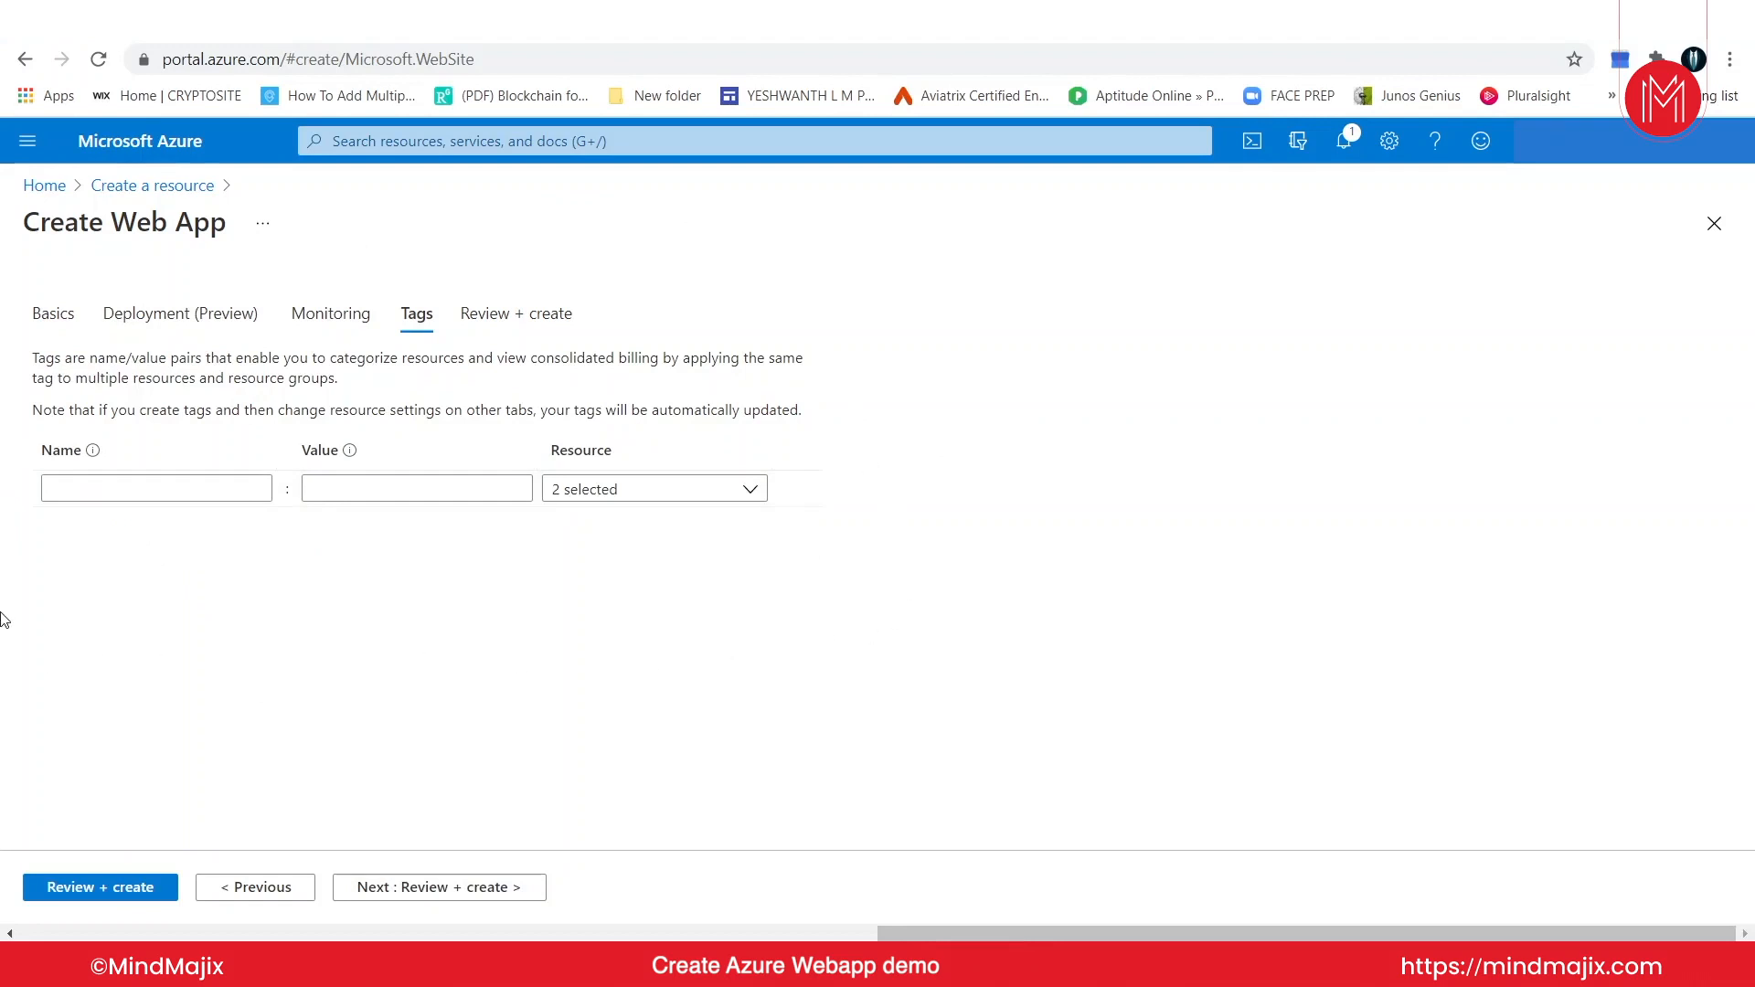
pyautogui.moveTo(14, 233)
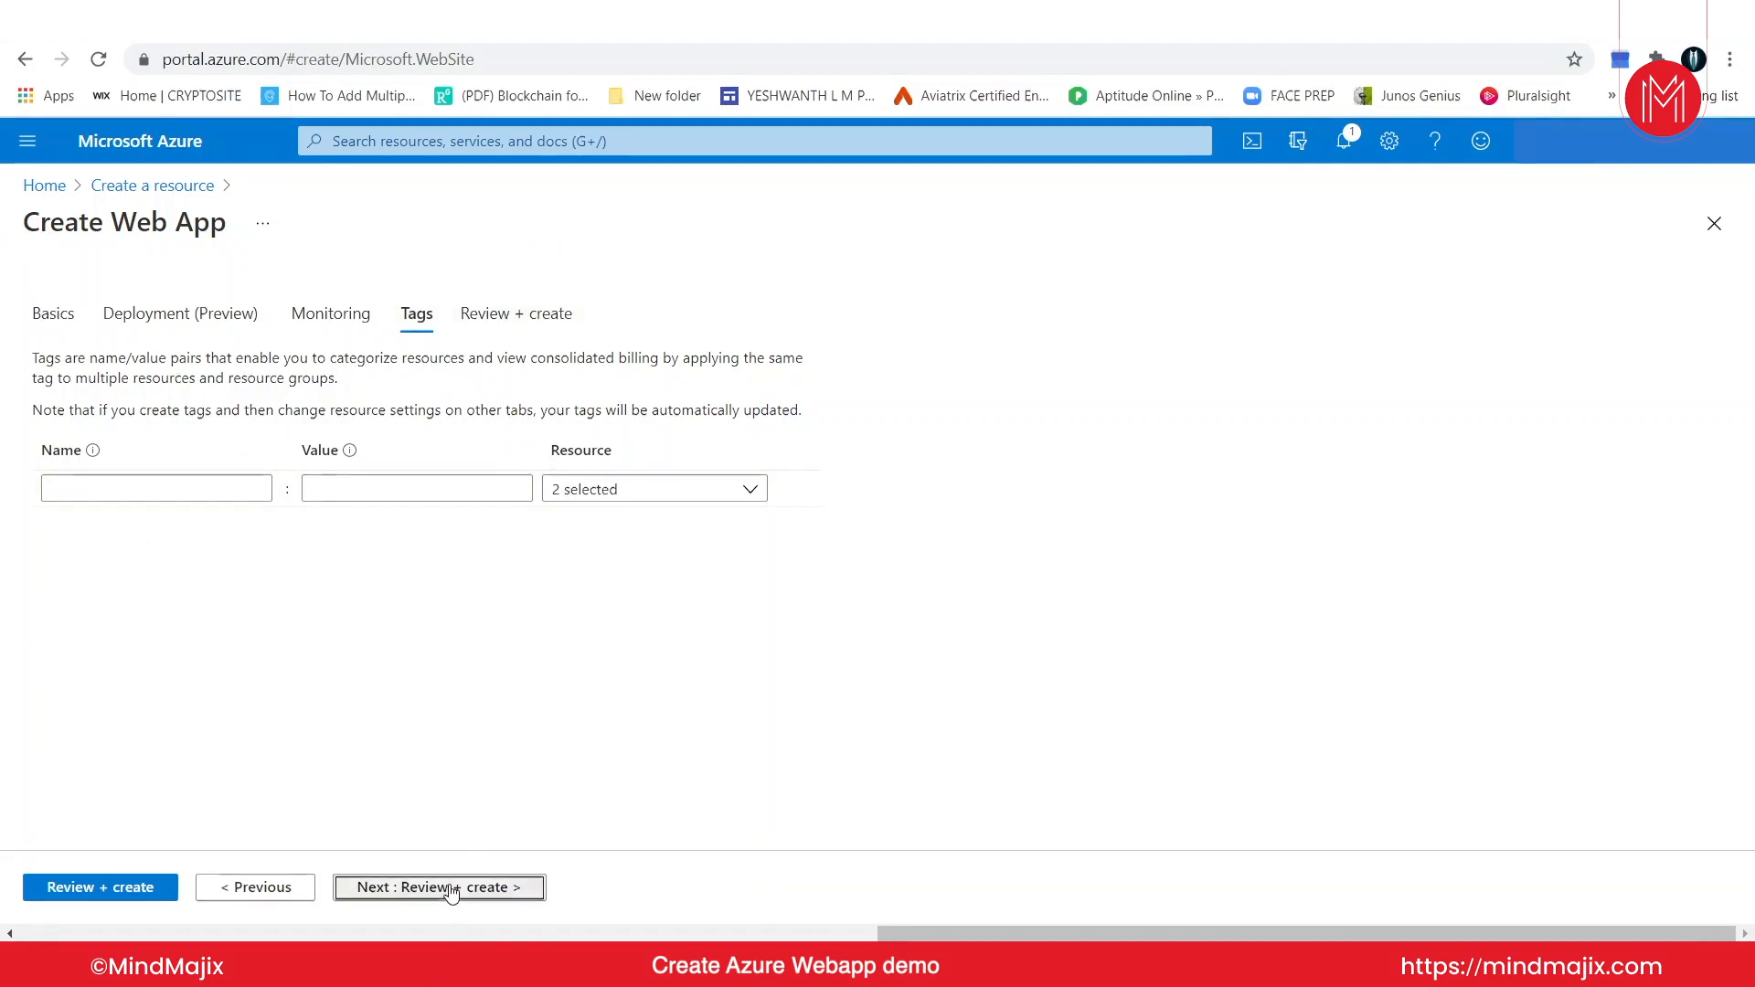
# Step: Bring up the Review + create summary for demoap2021 and scroll through it
pyautogui.click(439, 887)
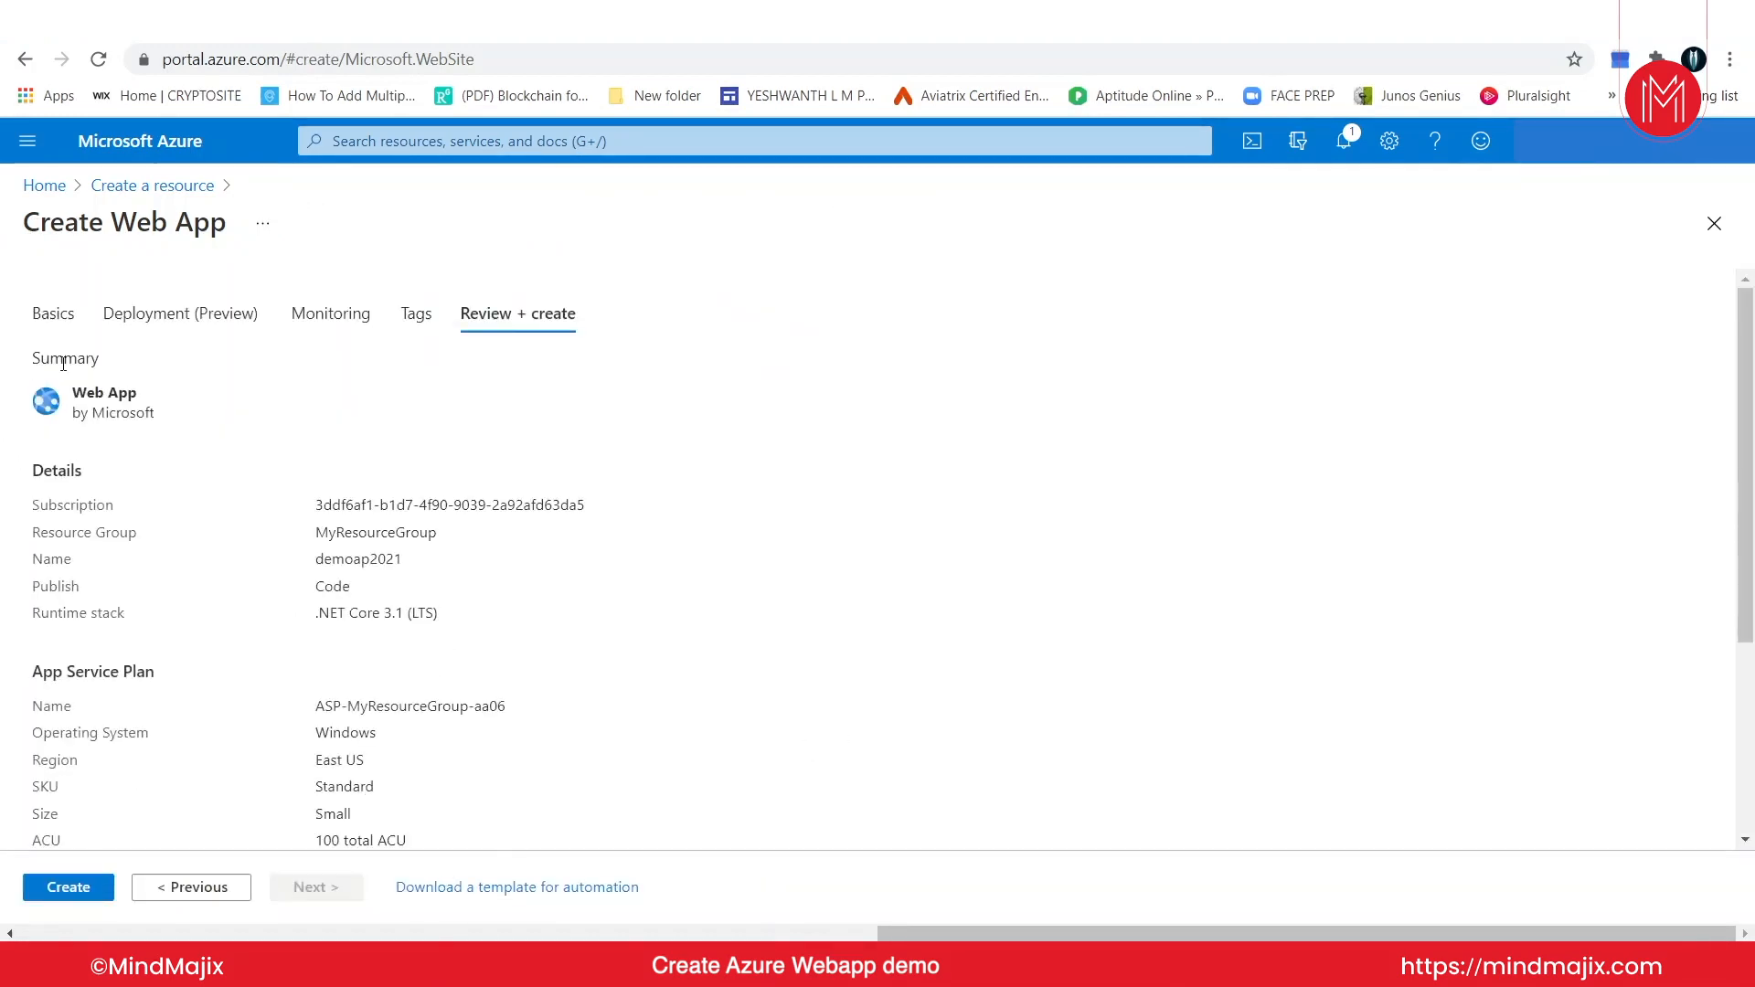
pyautogui.scroll(-3)
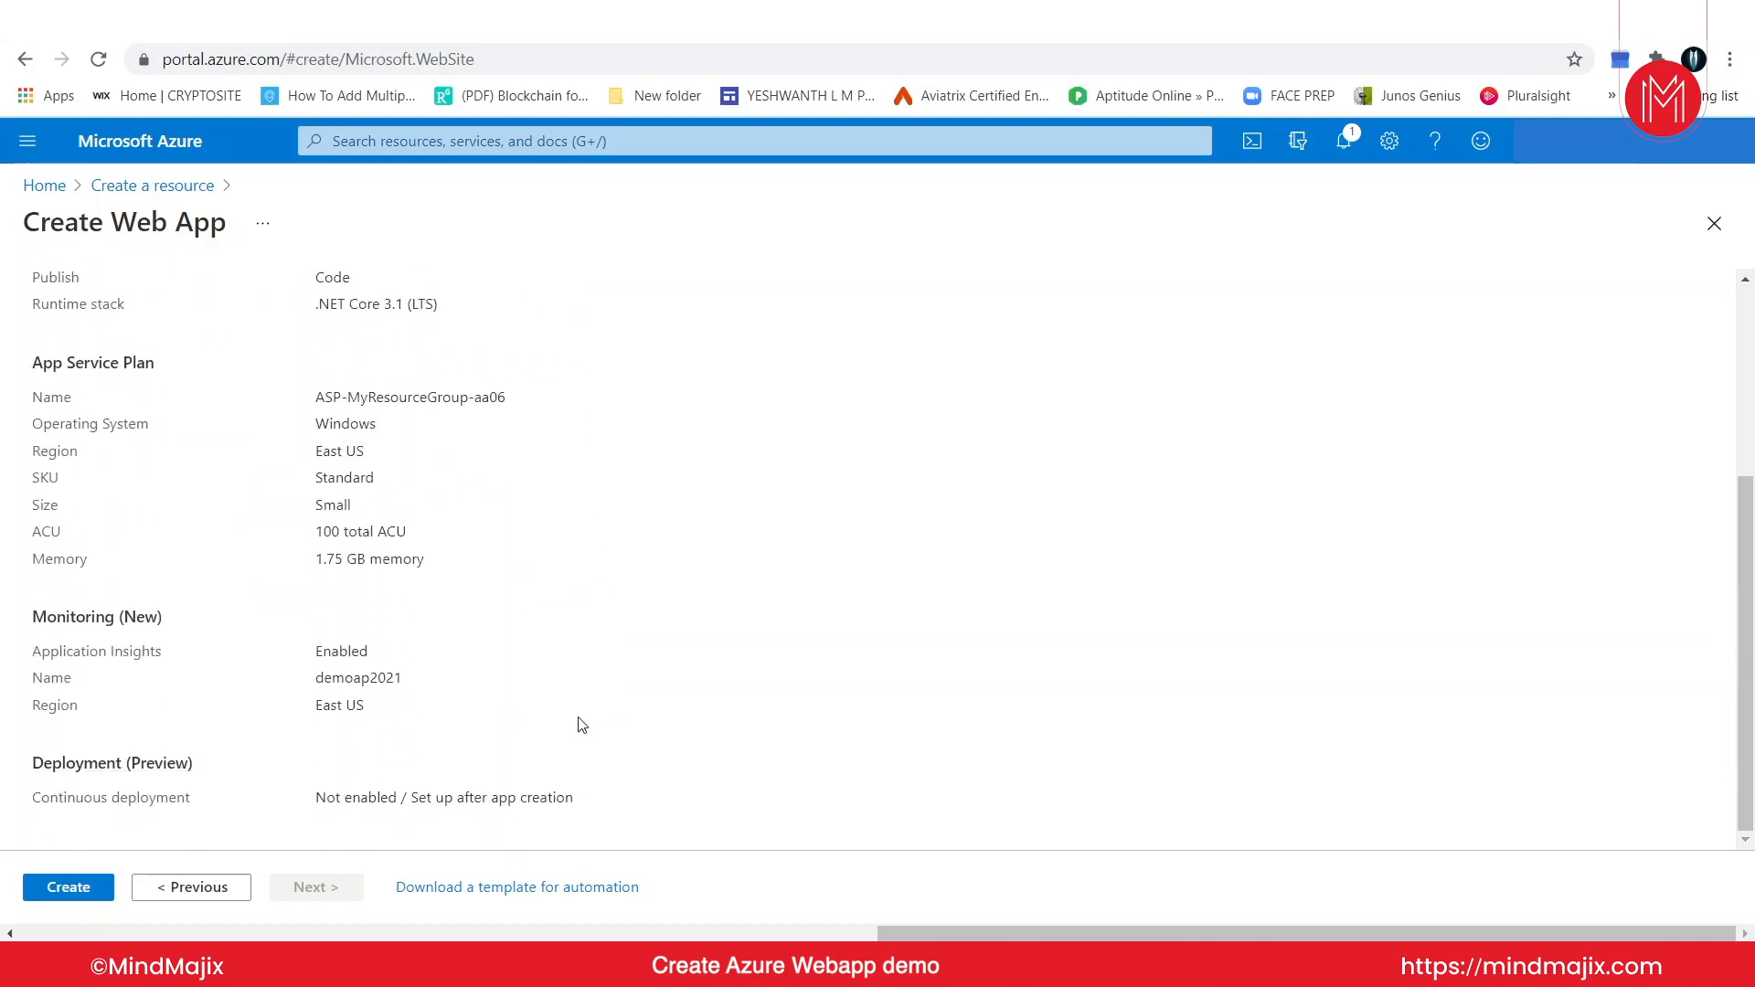
pyautogui.click(517, 312)
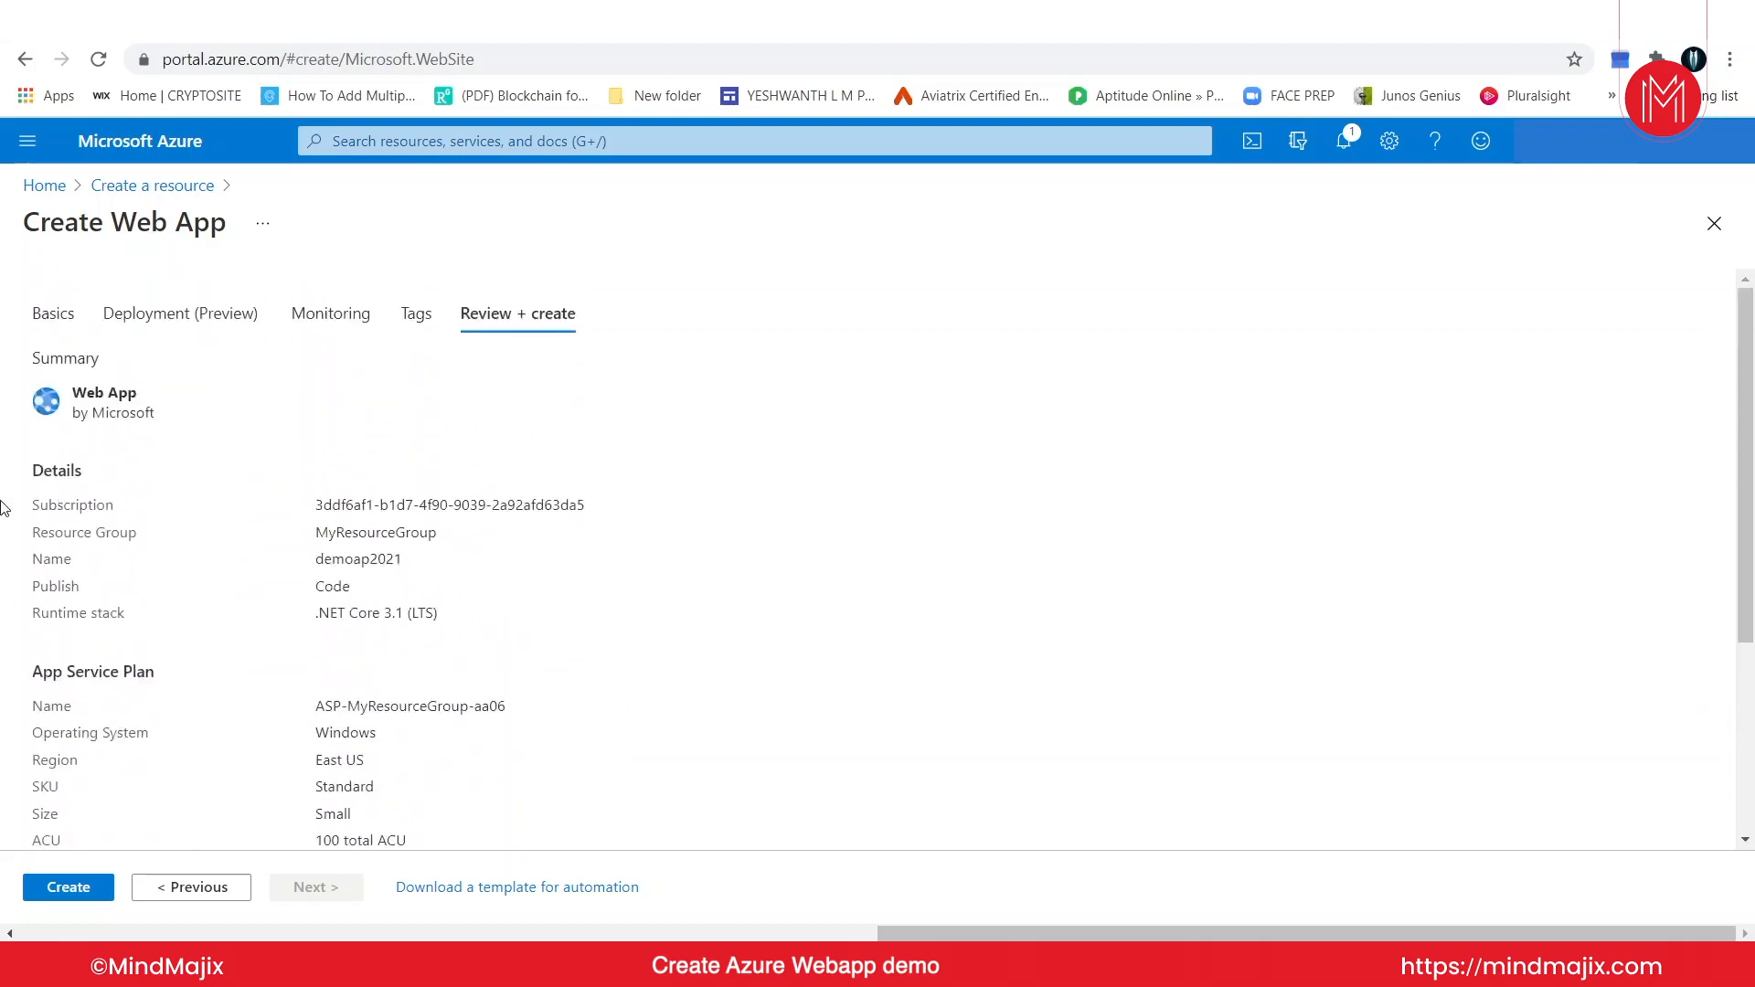
pyautogui.moveTo(176, 602)
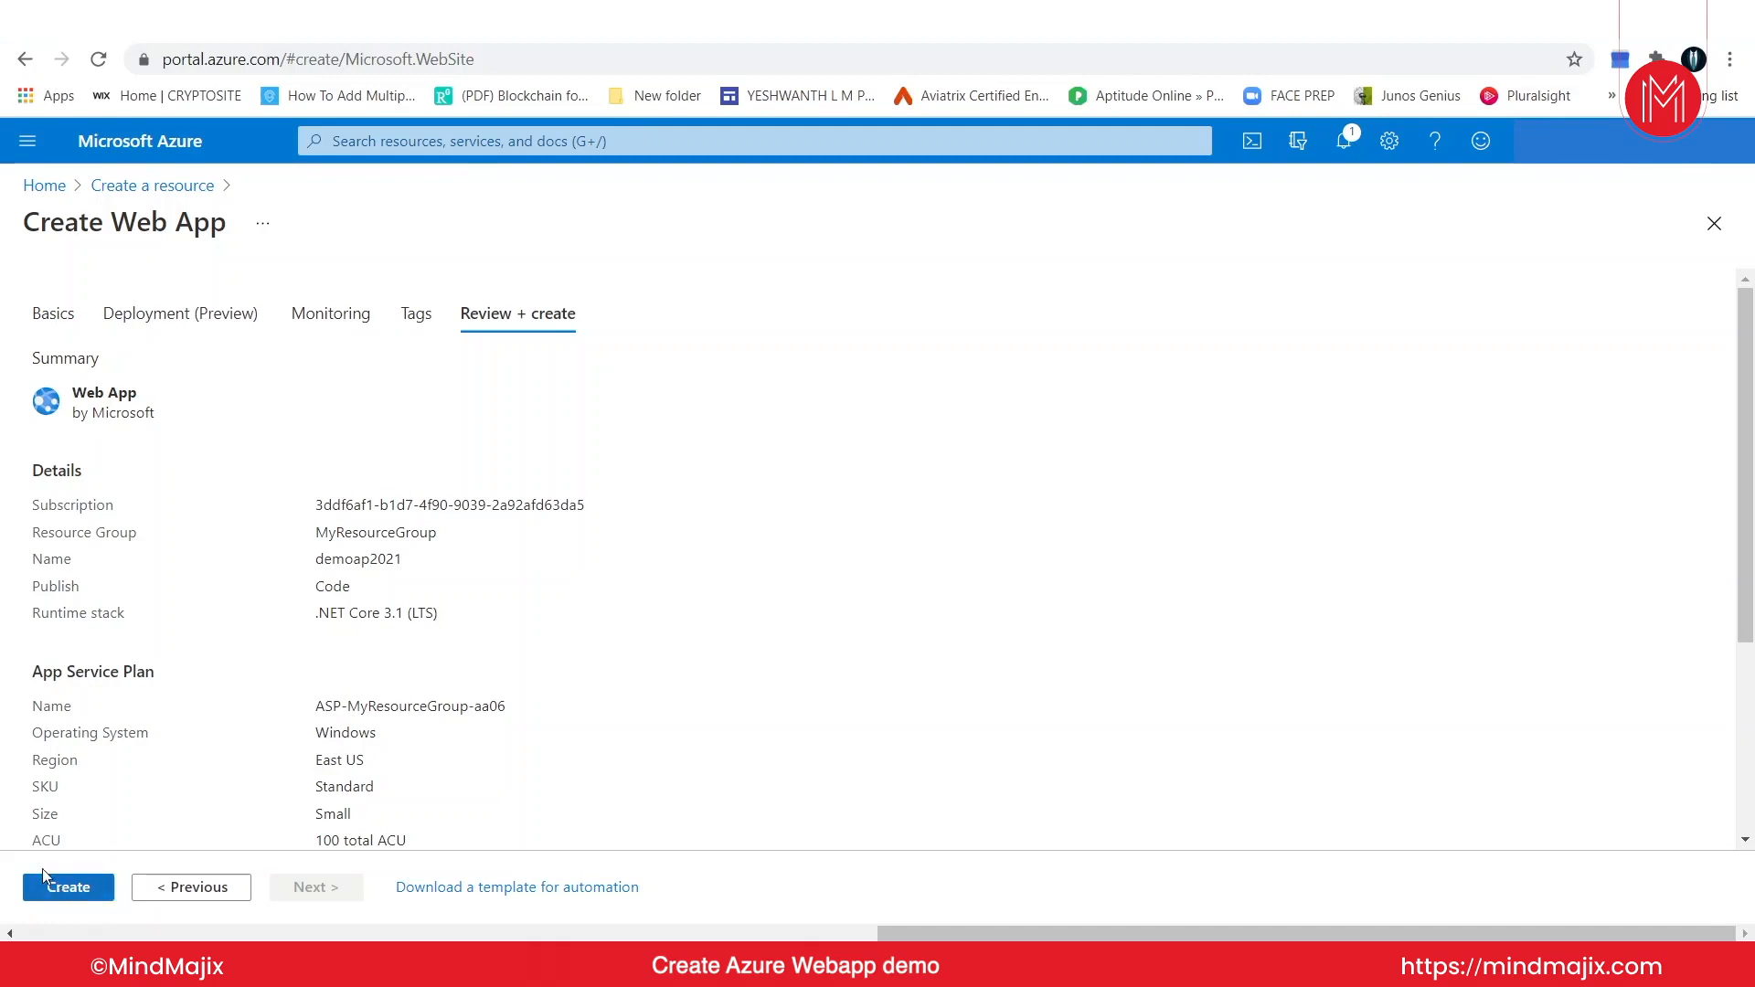
pyautogui.moveTo(44, 187)
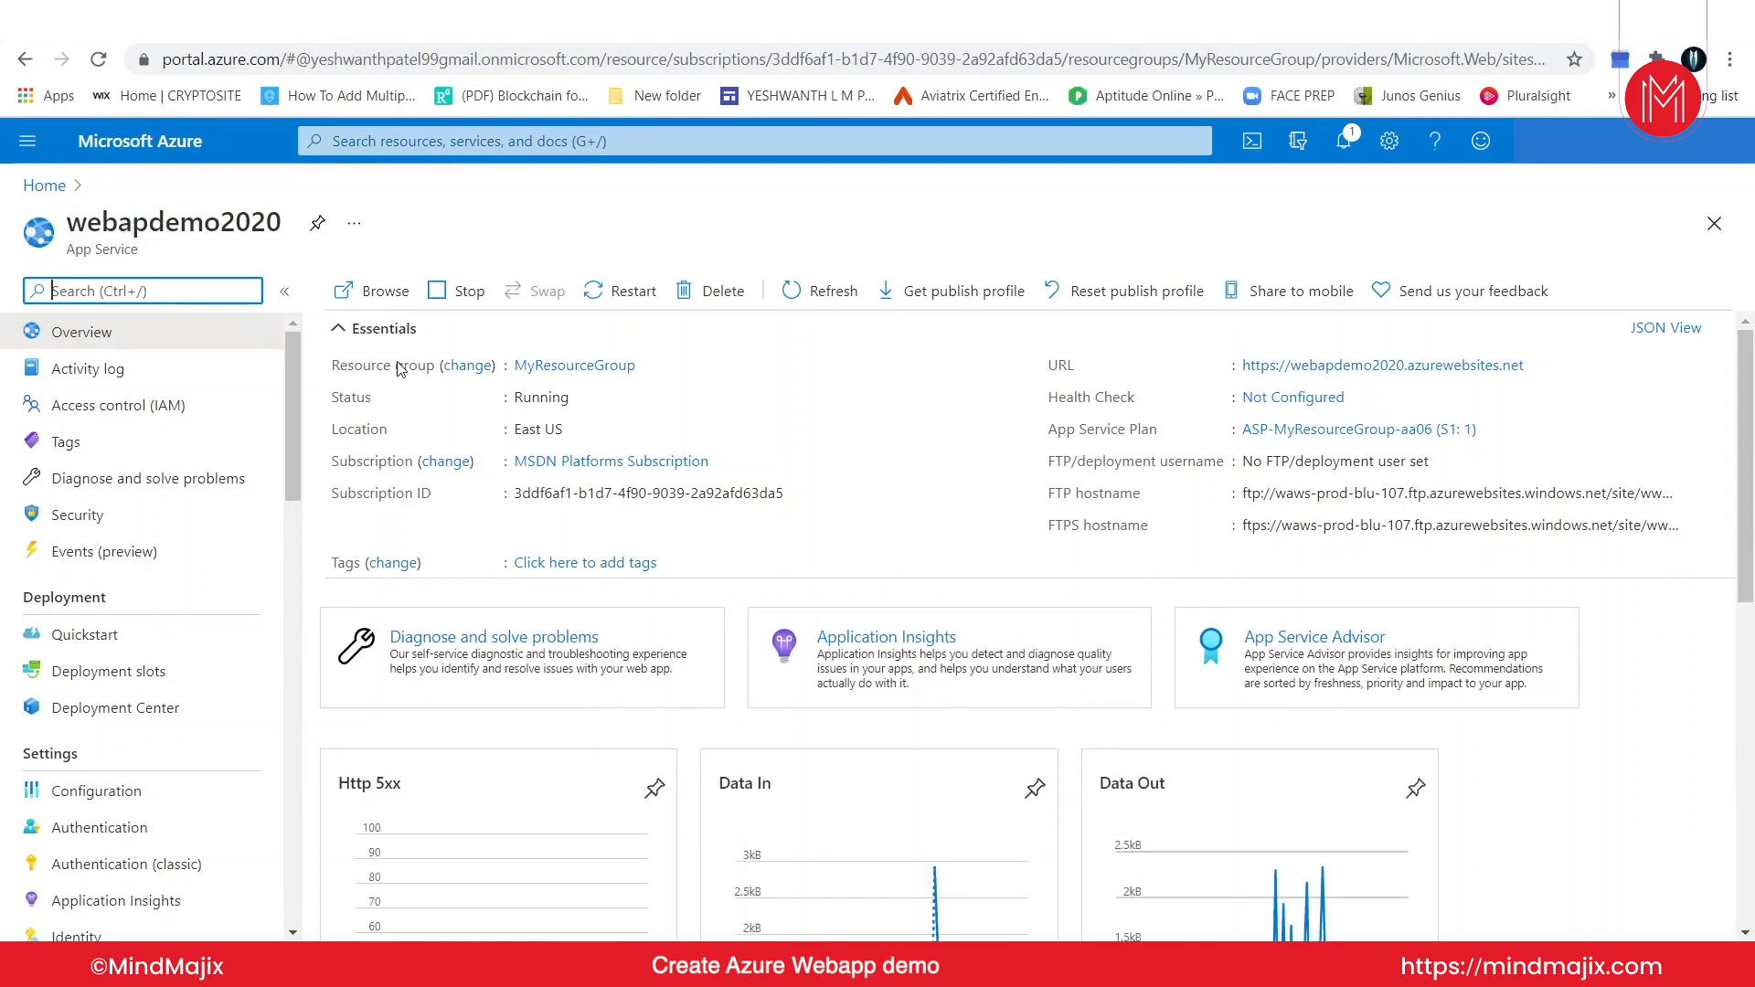
pyautogui.moveTo(1742, 507)
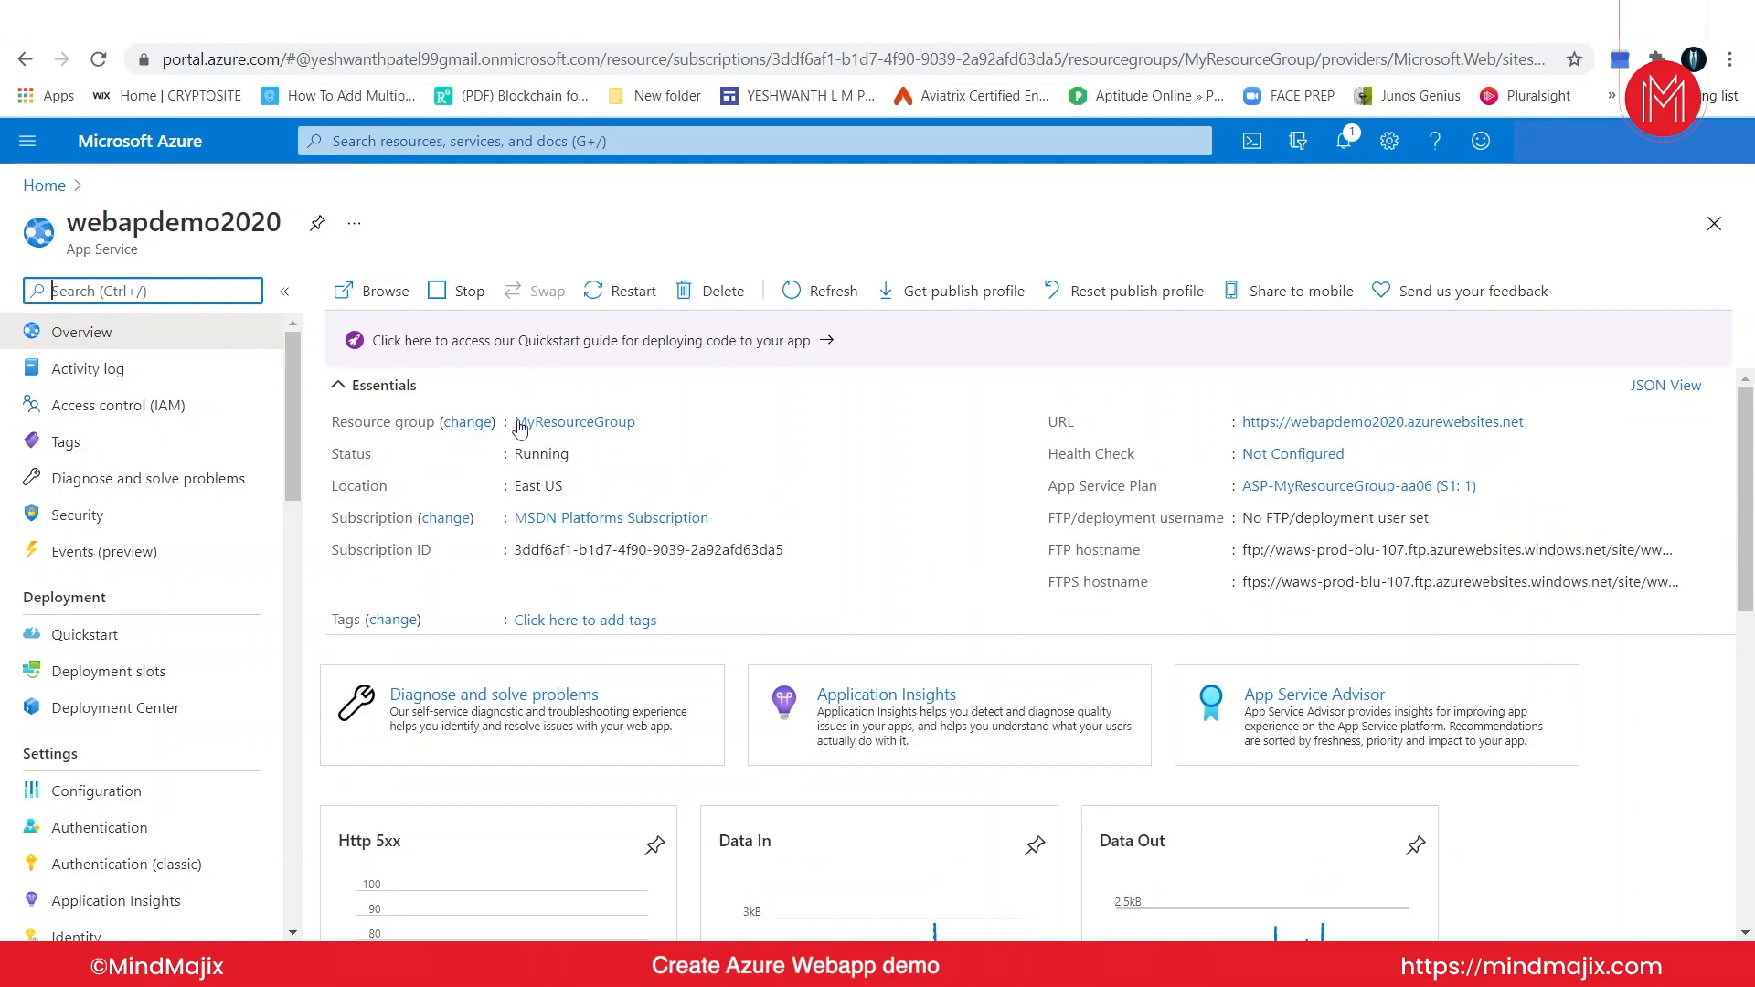
pyautogui.moveTo(505, 482)
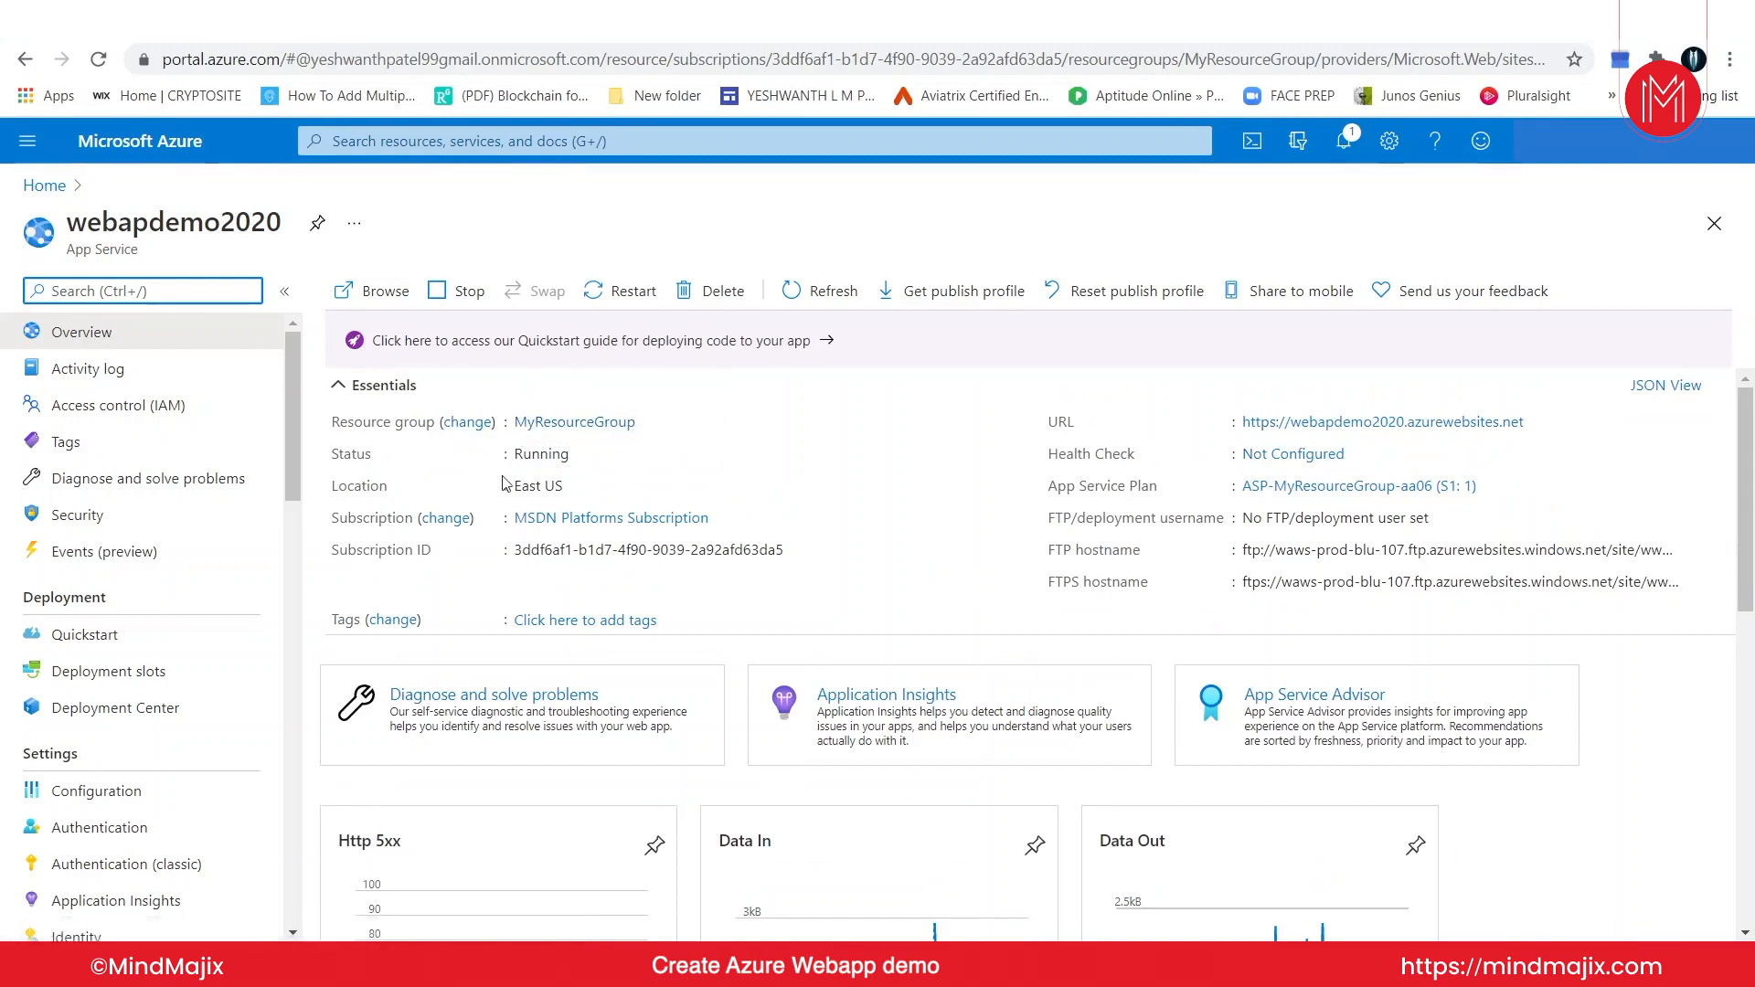
pyautogui.moveTo(338, 507)
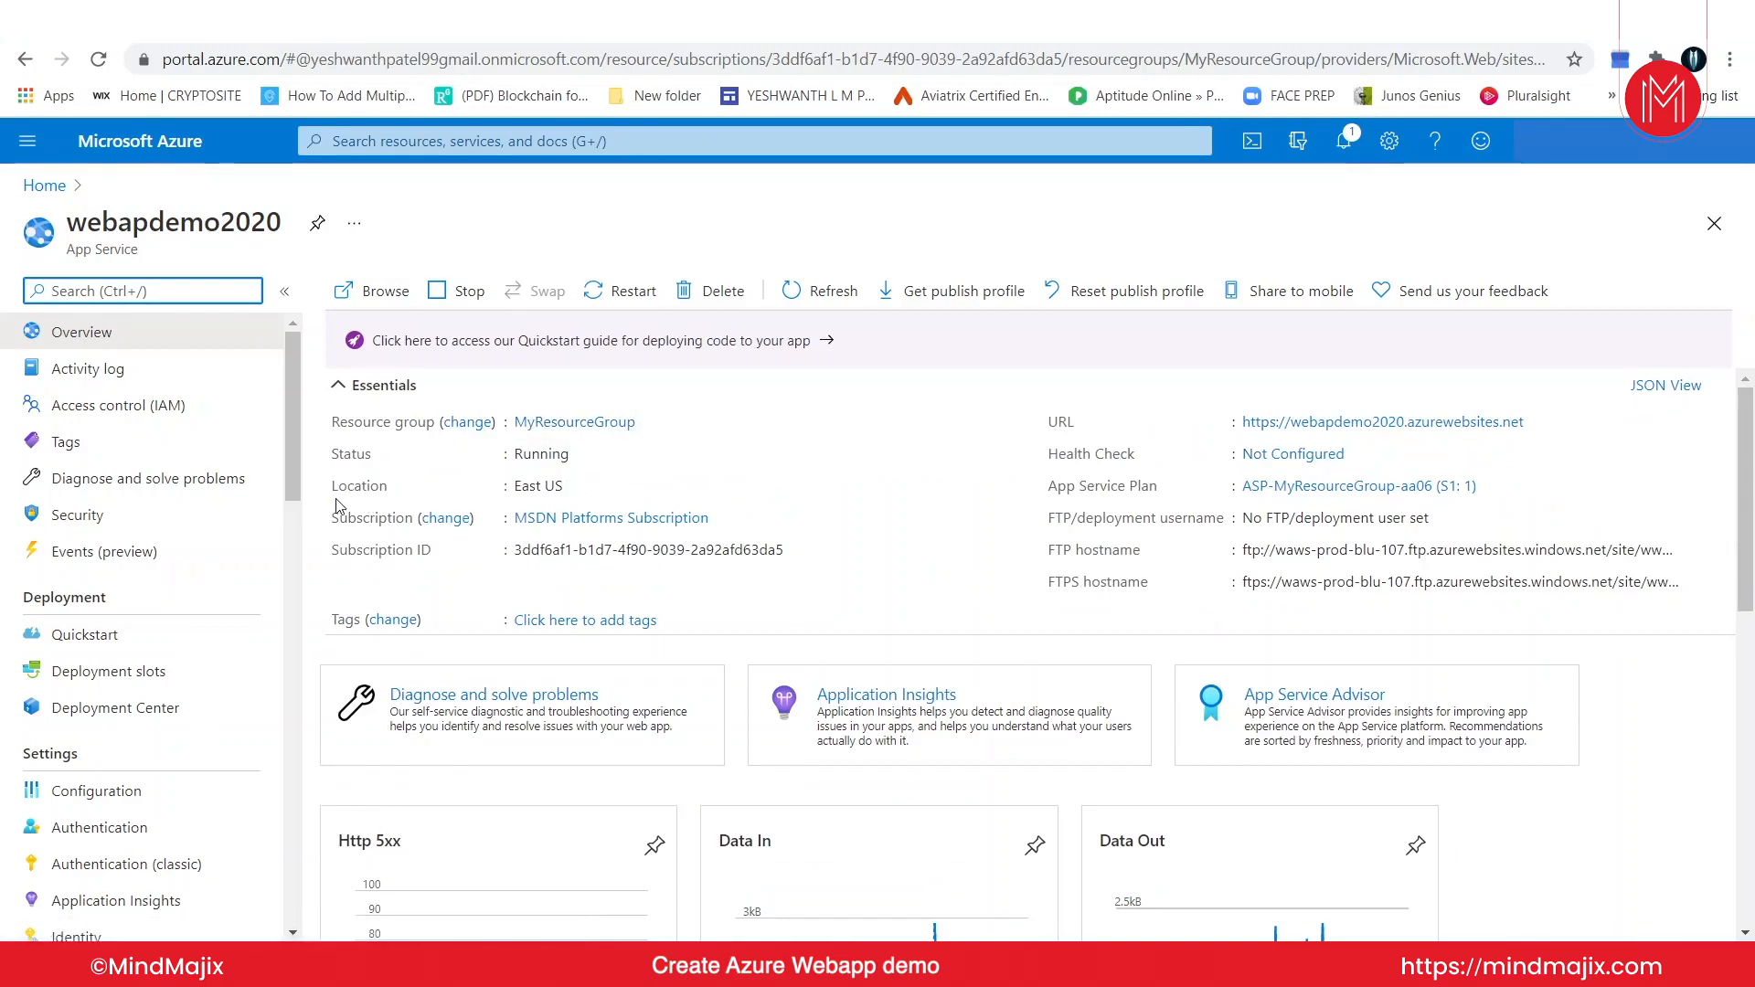
pyautogui.moveTo(600, 521)
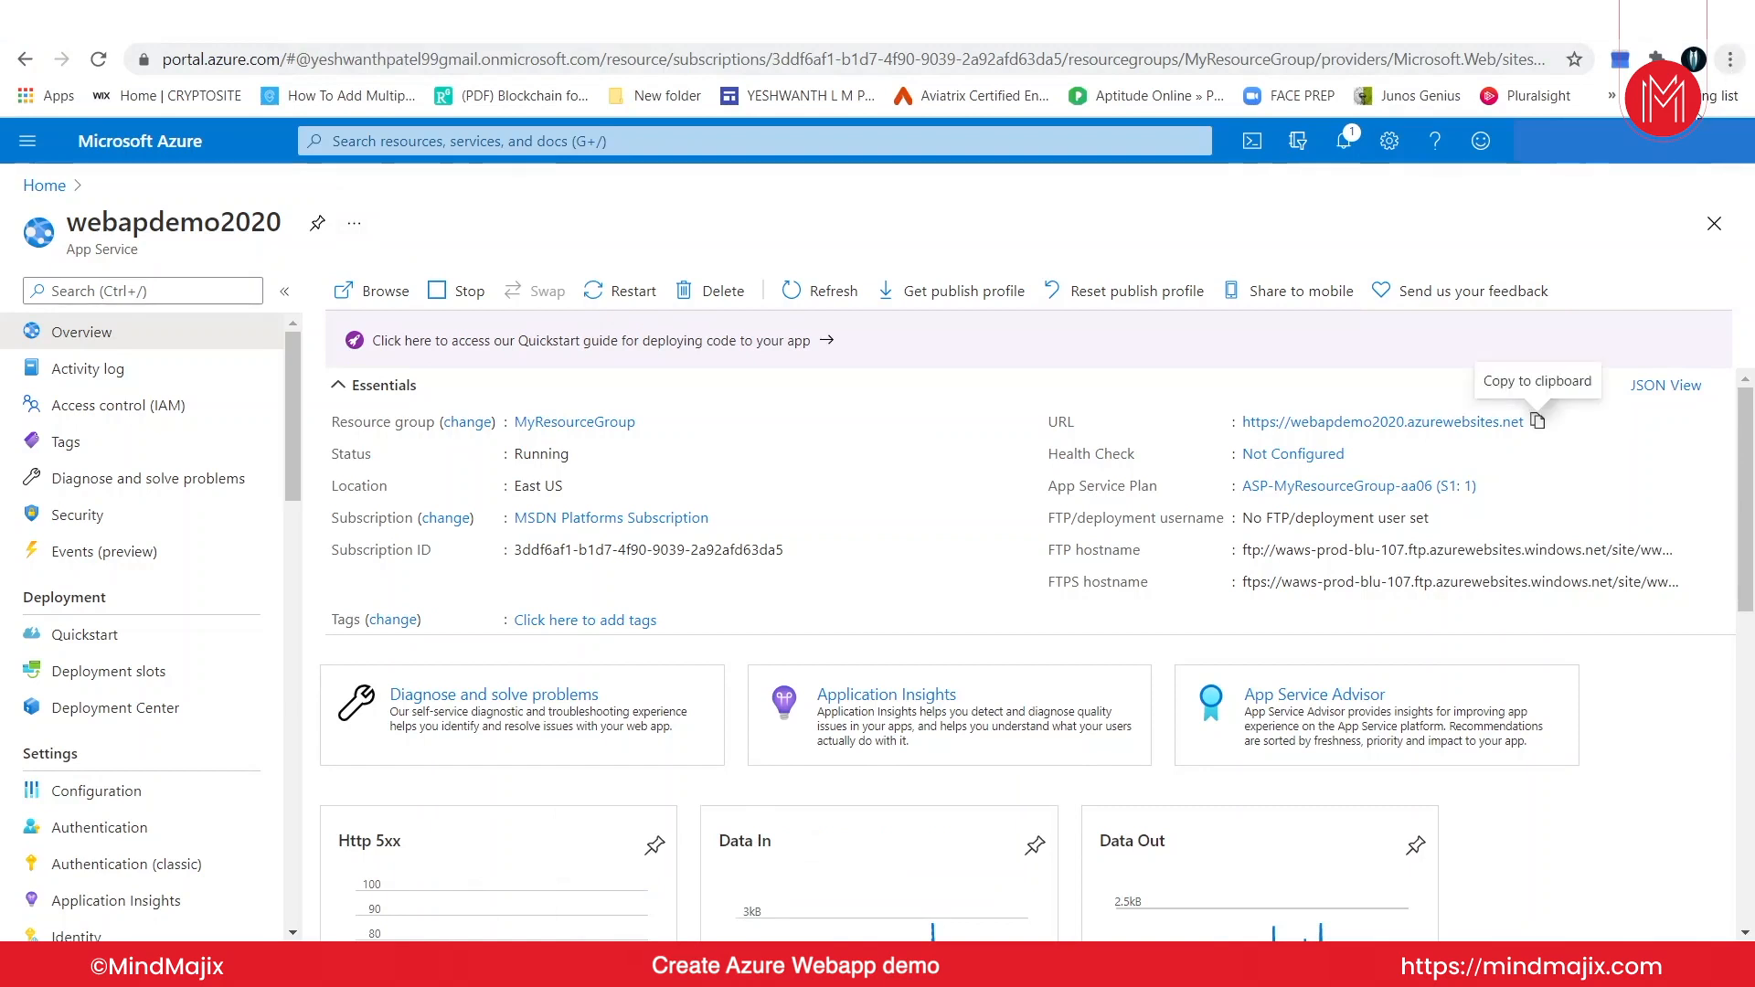
# Step: Copy the webapdemo2020 azurewebsites.net site URL from its Overview
pyautogui.click(1729, 58)
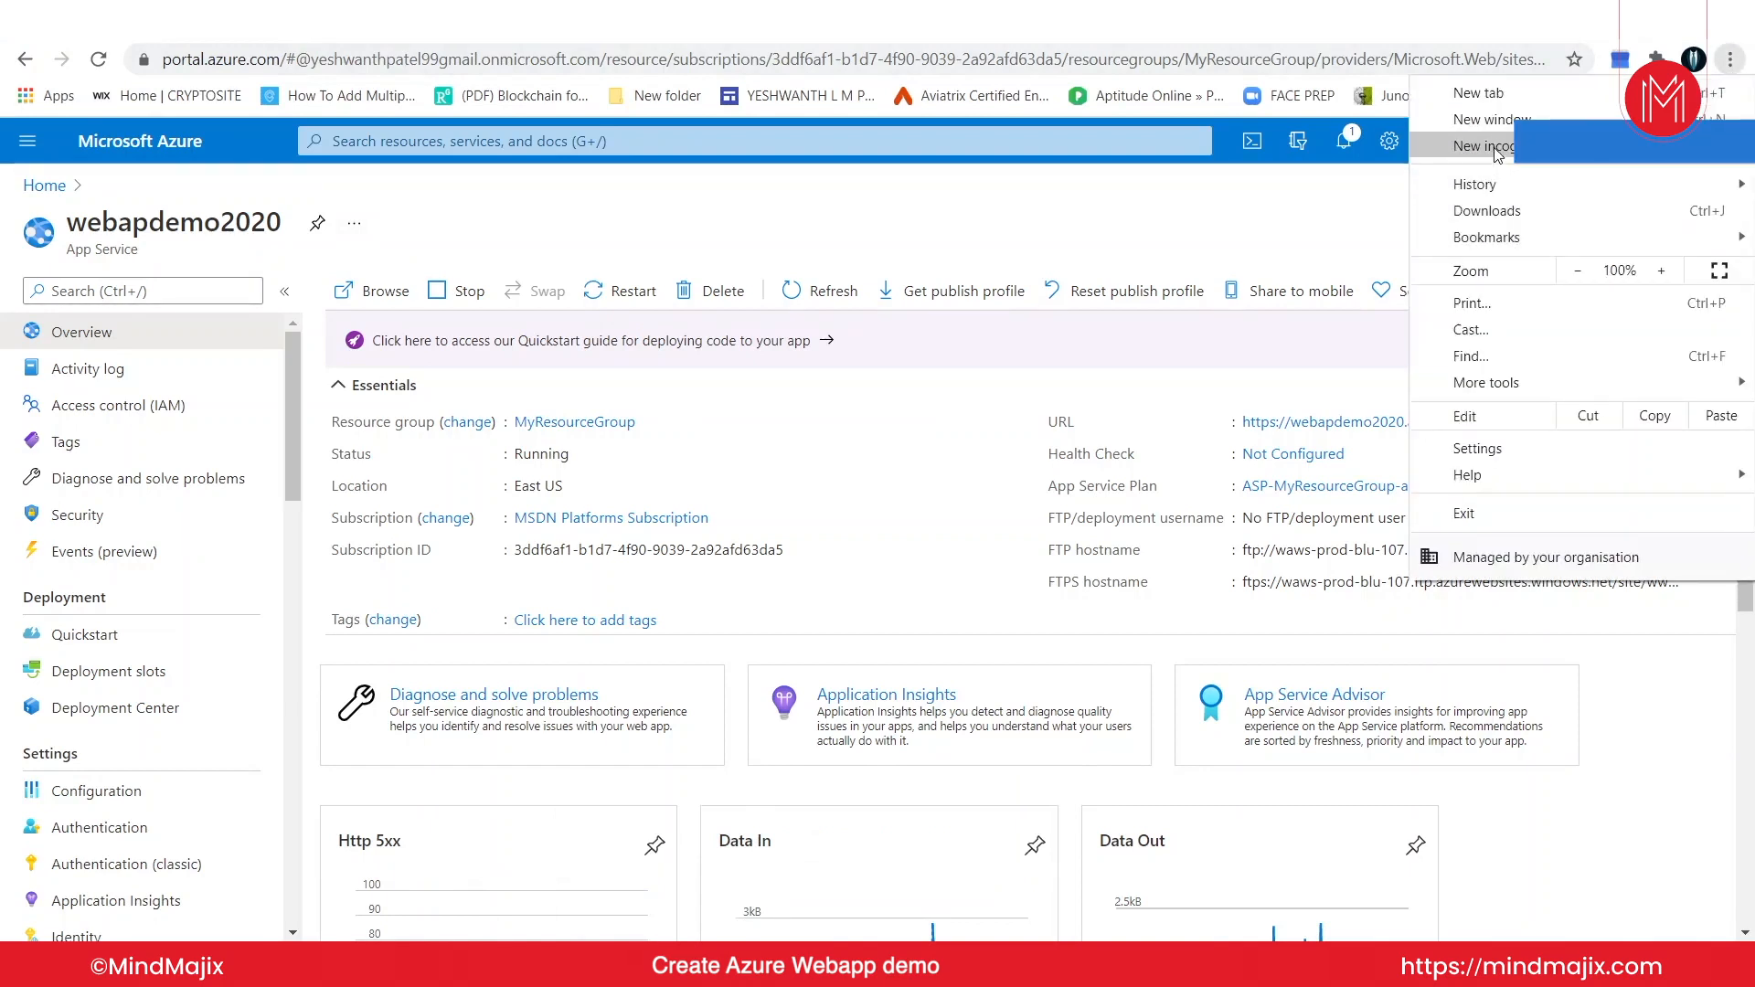
# Step: Load webapdemo2020.azurewebsites.net in an incognito window showing the App Service default page
pyautogui.click(1491, 146)
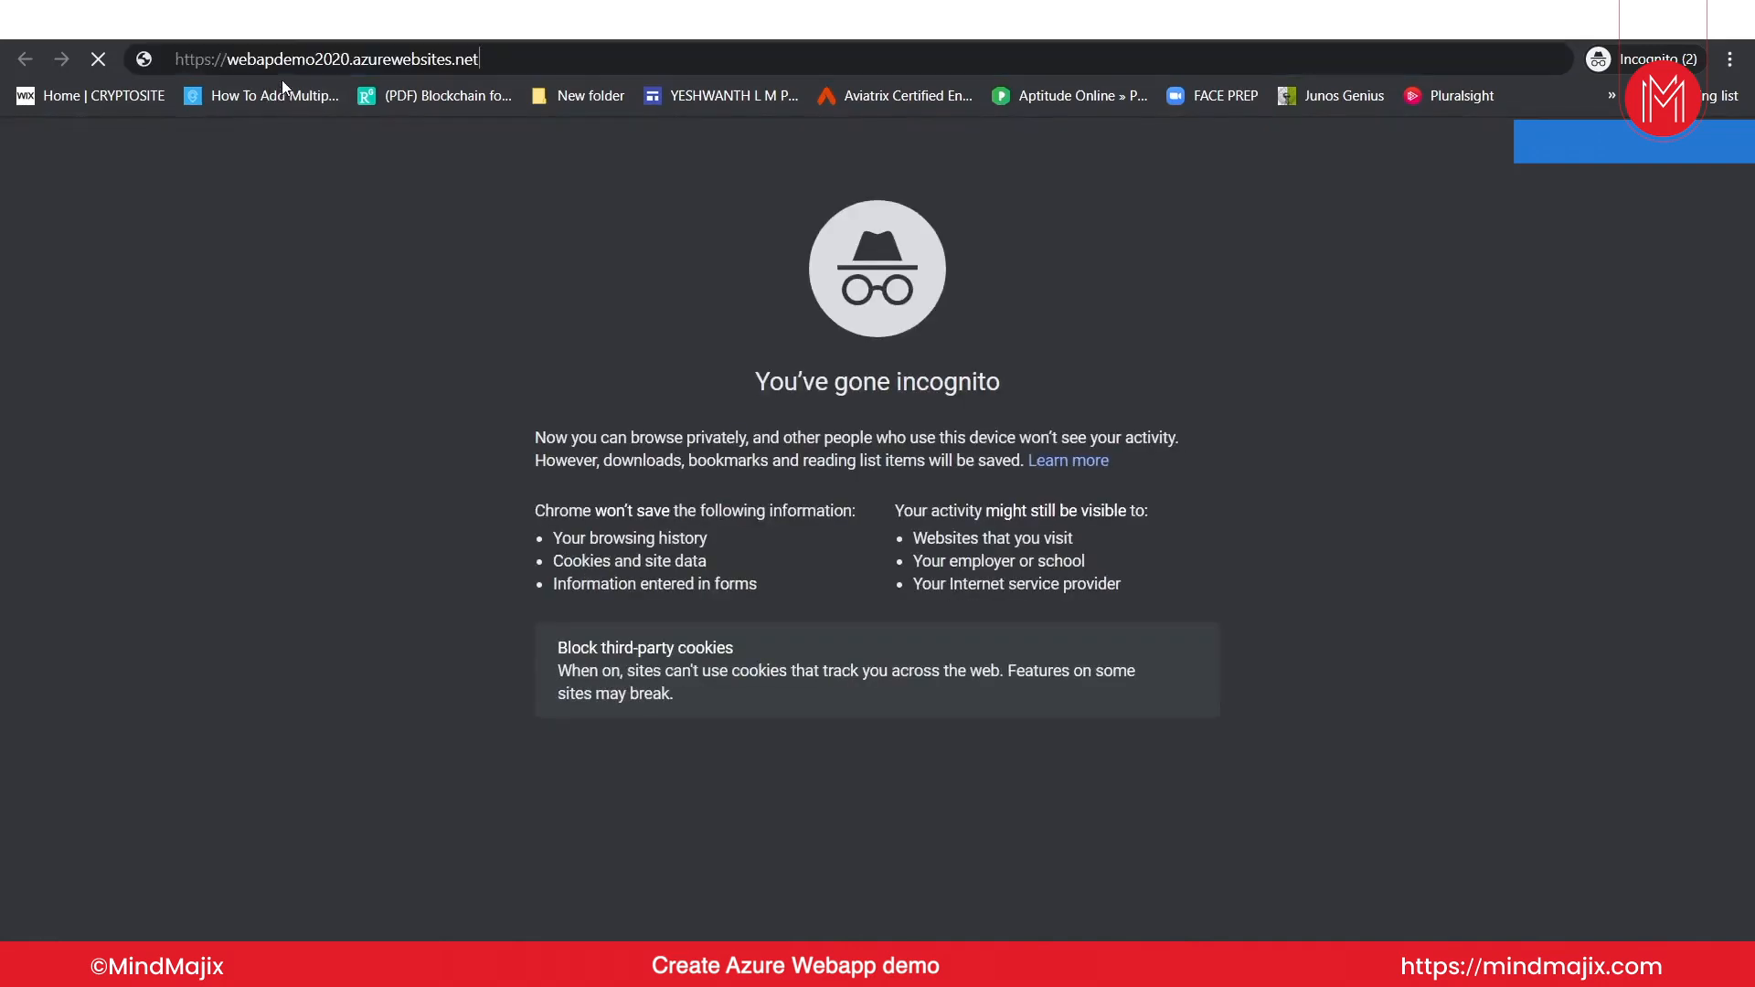
pyautogui.click(1177, 670)
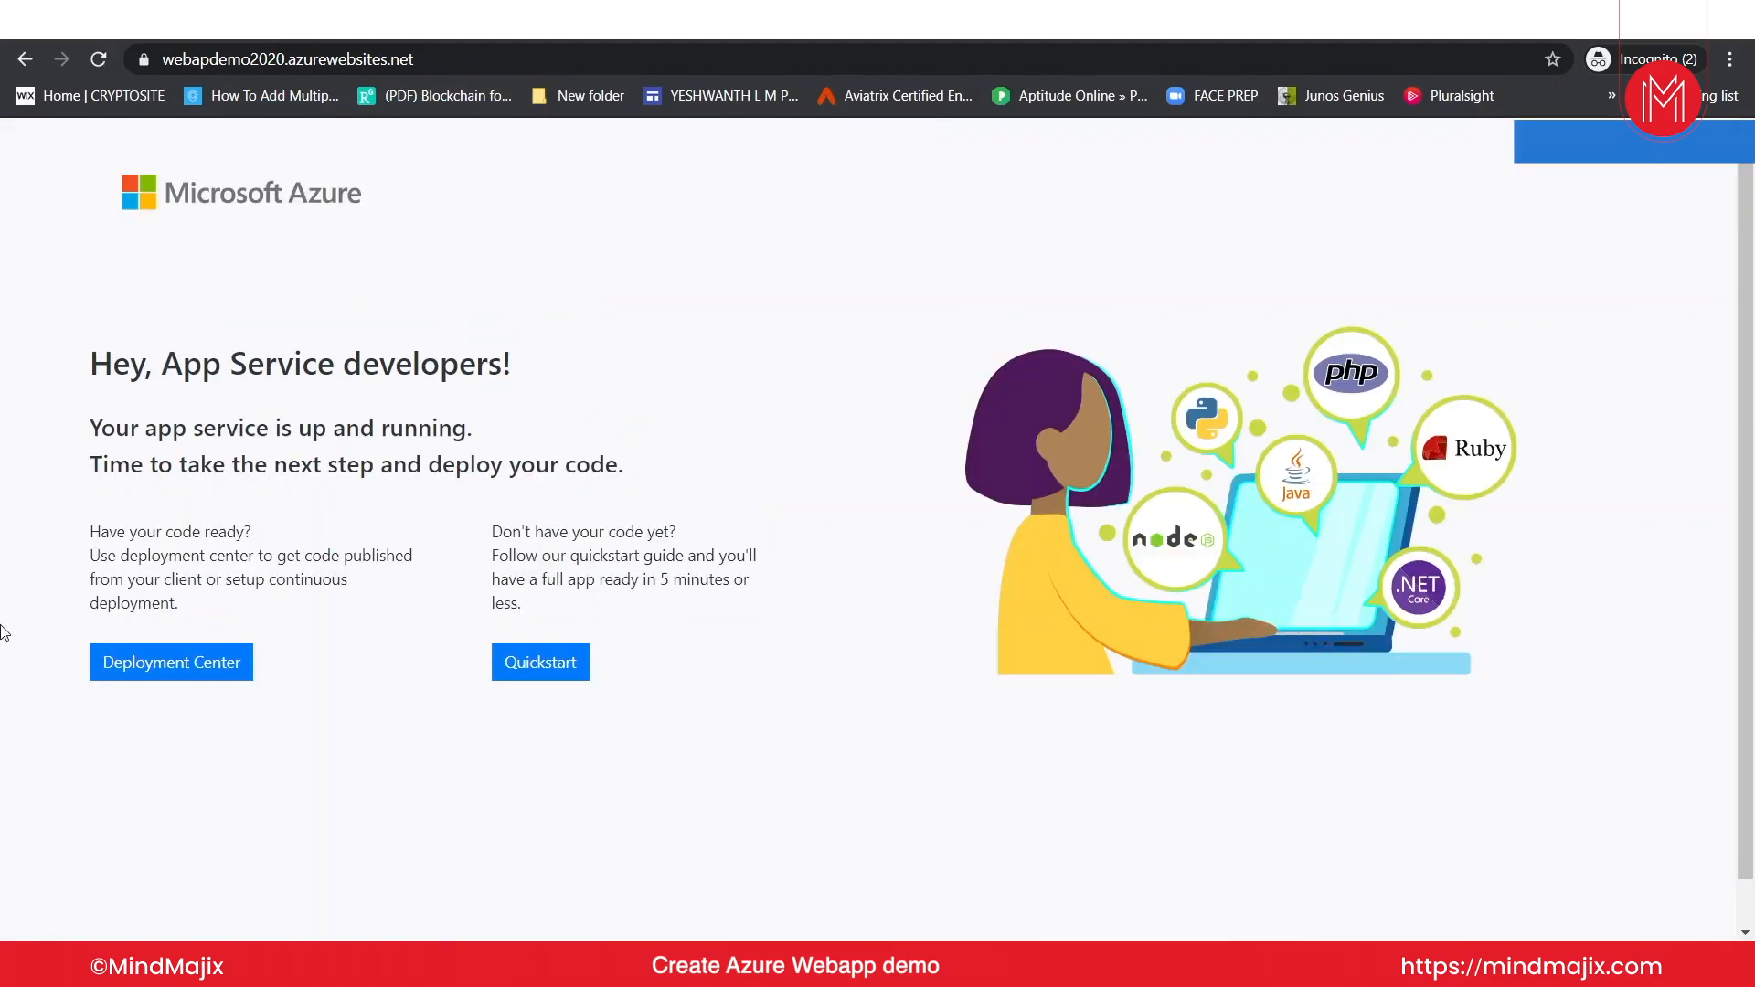
pyautogui.moveTo(262, 181)
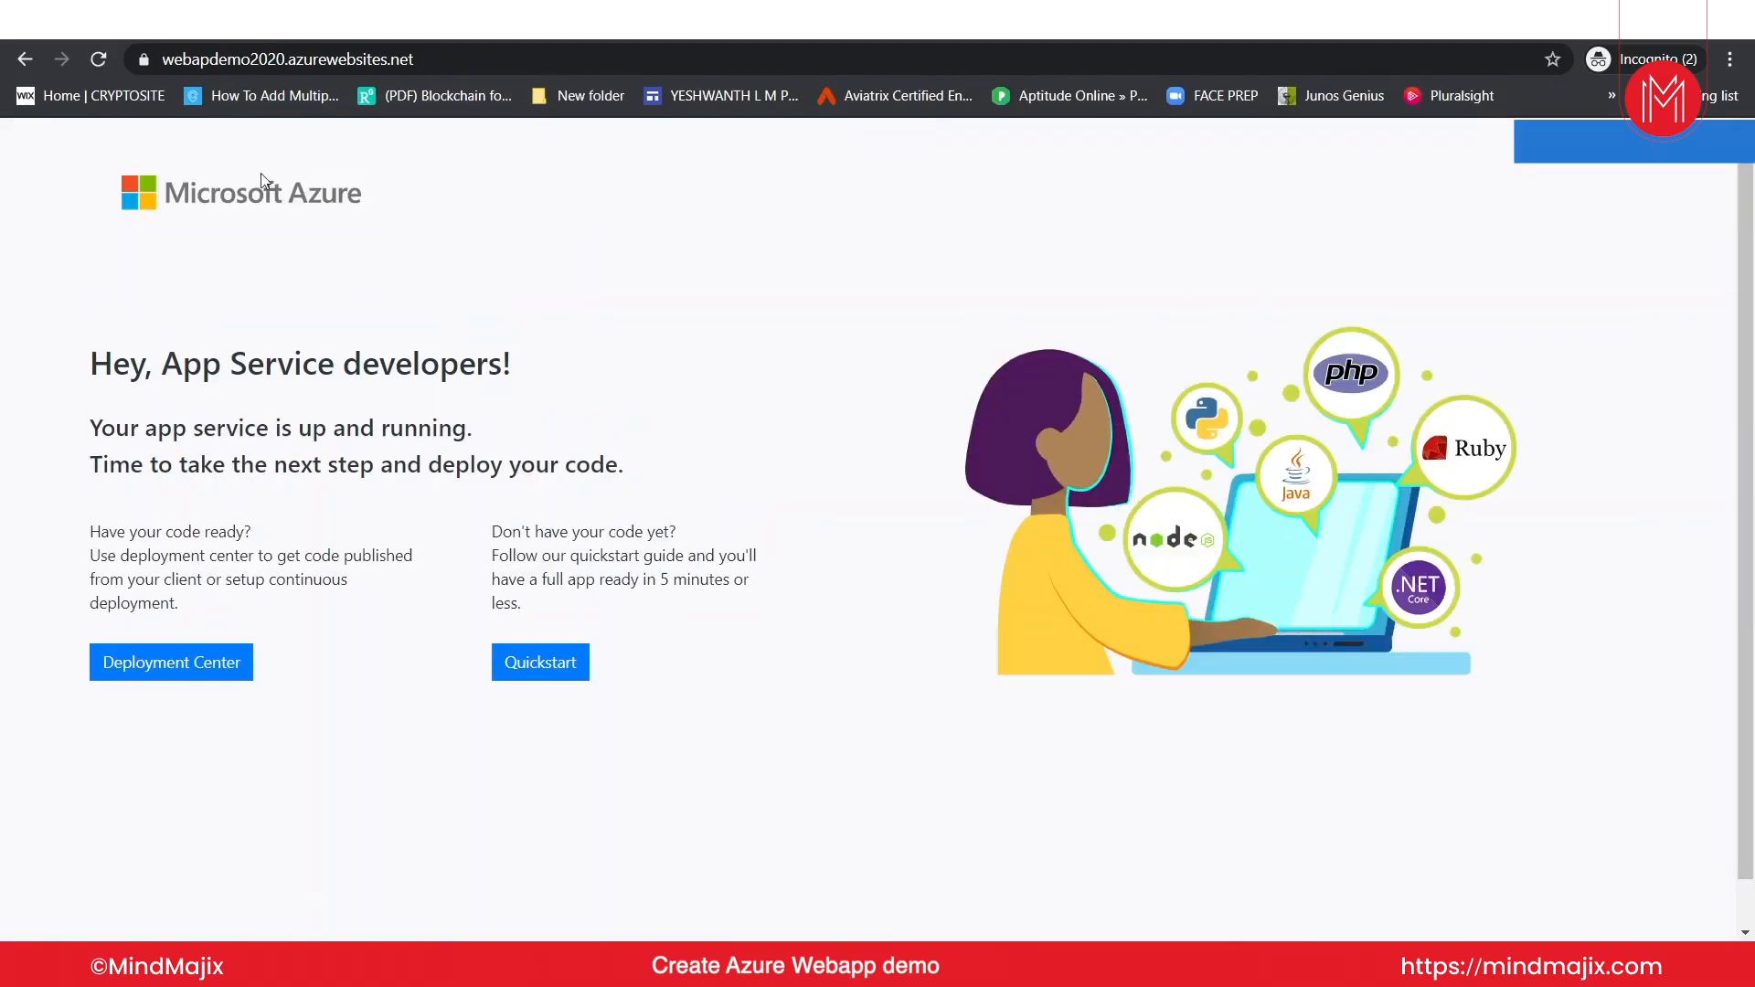
pyautogui.moveTo(539, 662)
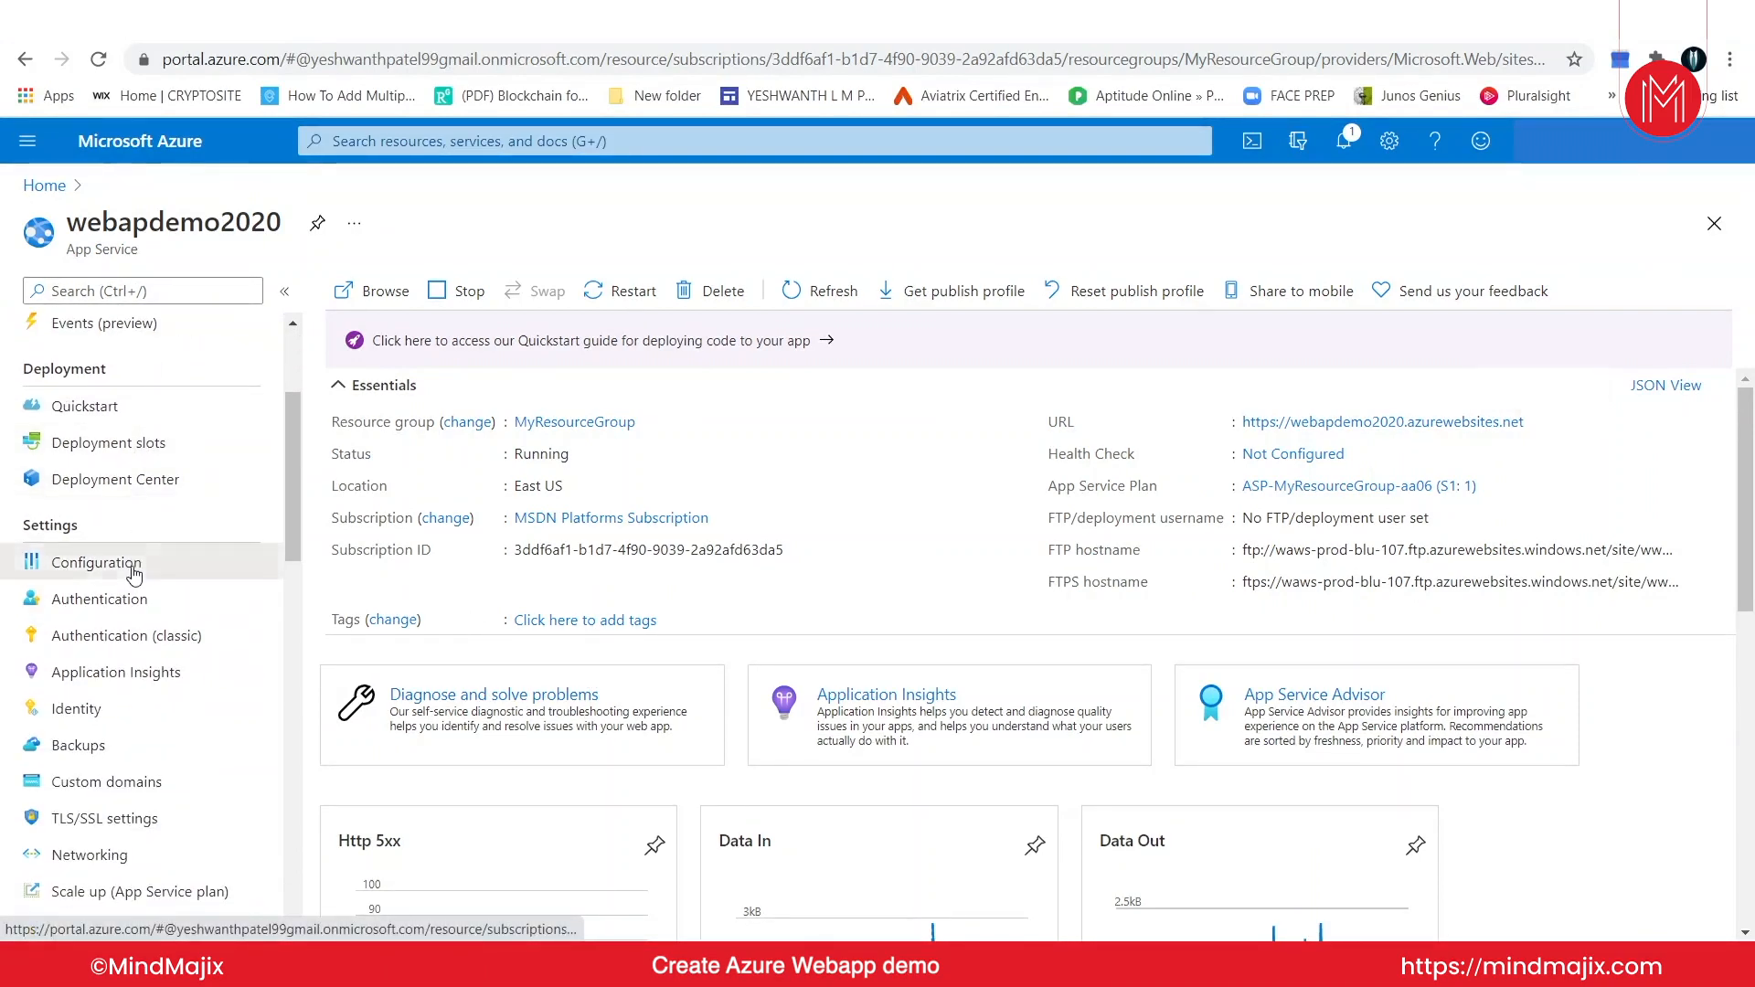
# Step: Show the webapdemo2020 Configuration page with its Application settings and connection strings
pyautogui.click(96, 562)
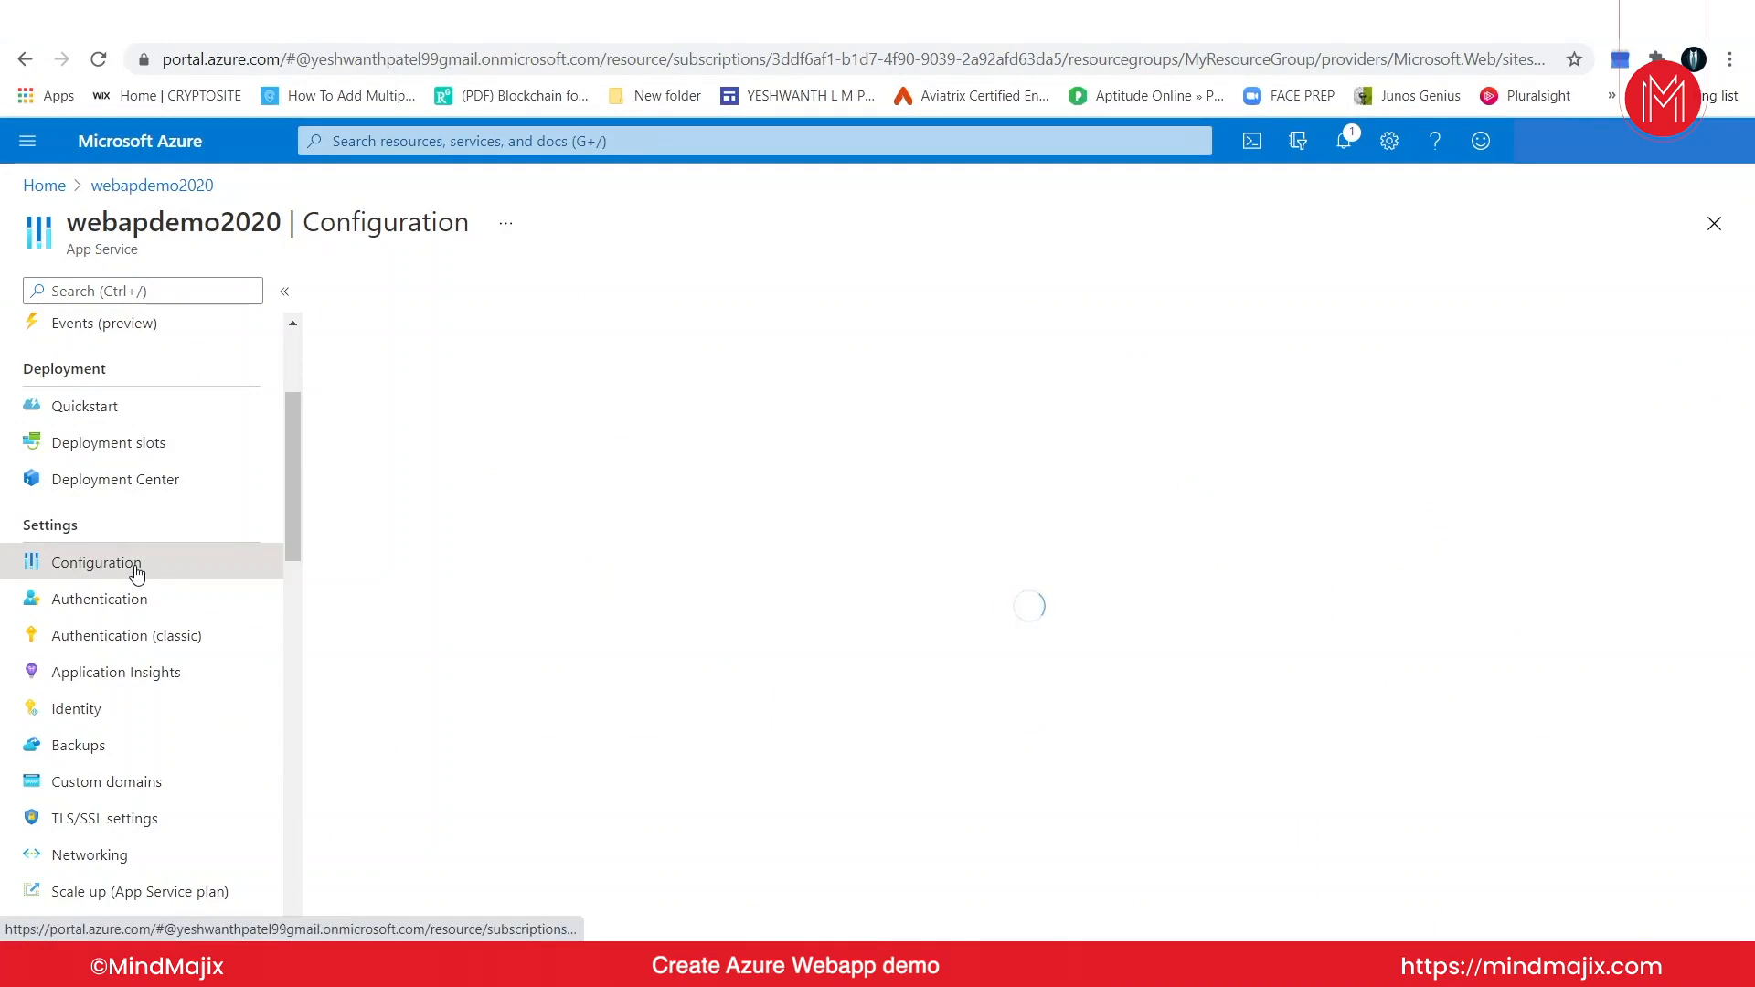
pyautogui.click(97, 561)
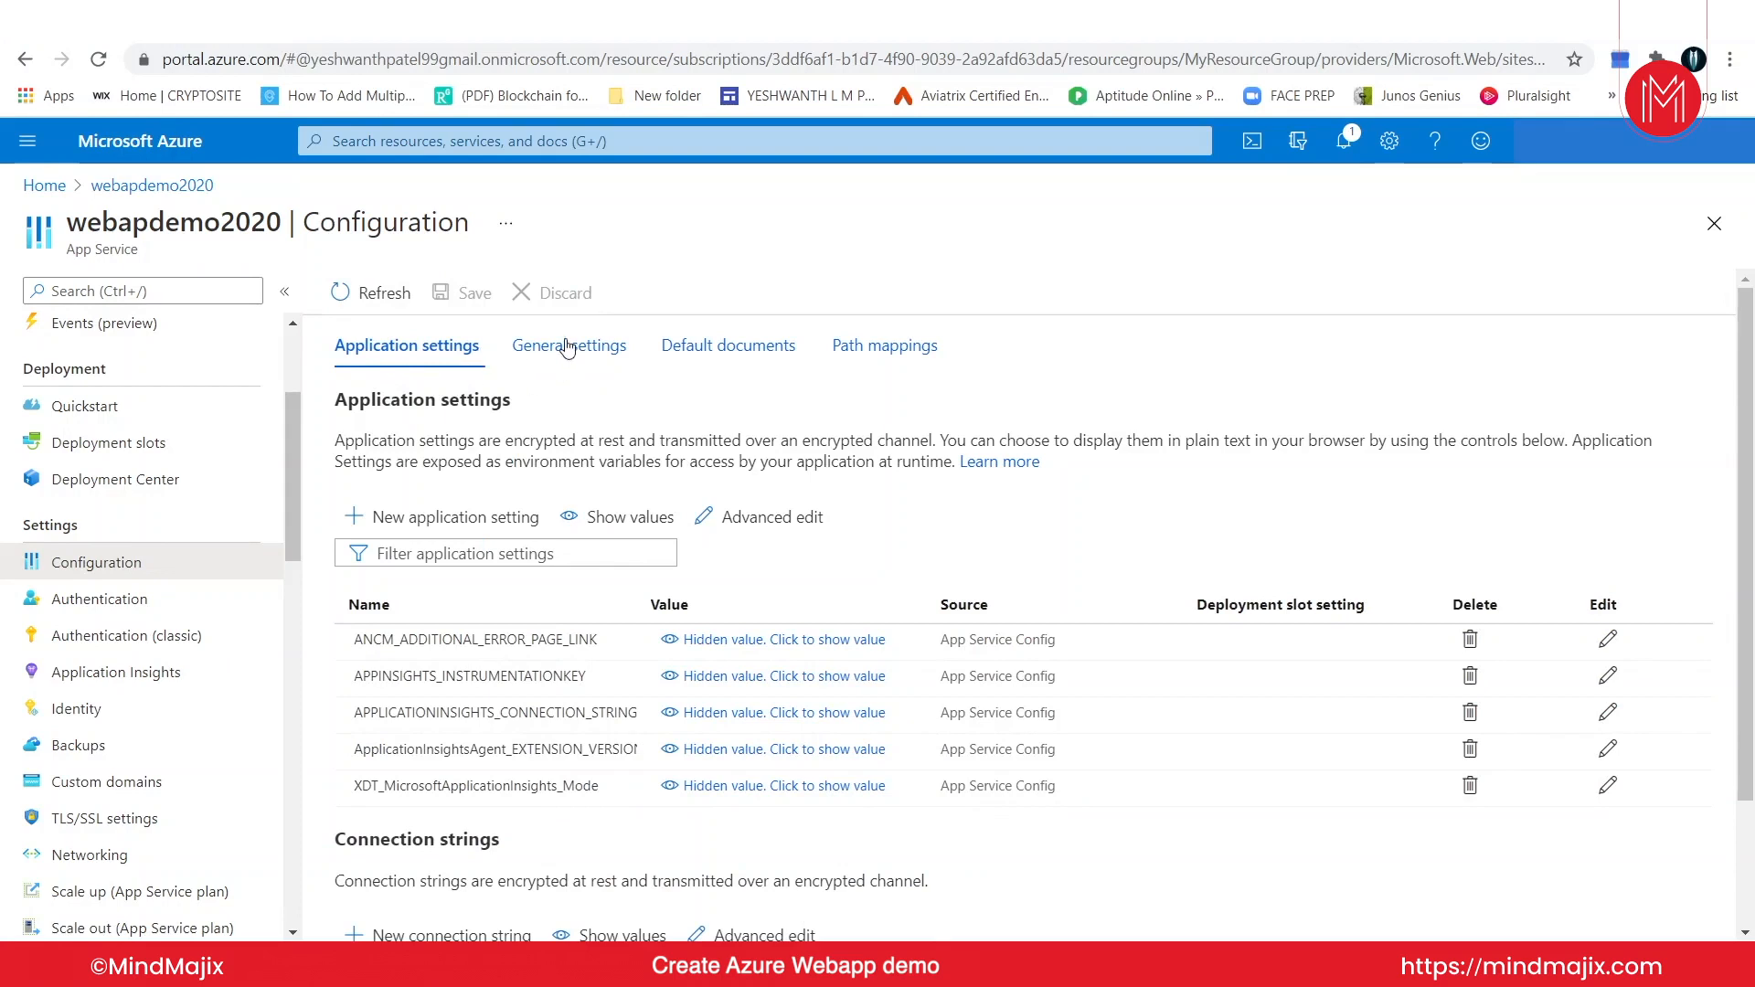
# Step: Review General settings, Default documents and Path mappings showing the root site\wwwroot application
pyautogui.click(570, 345)
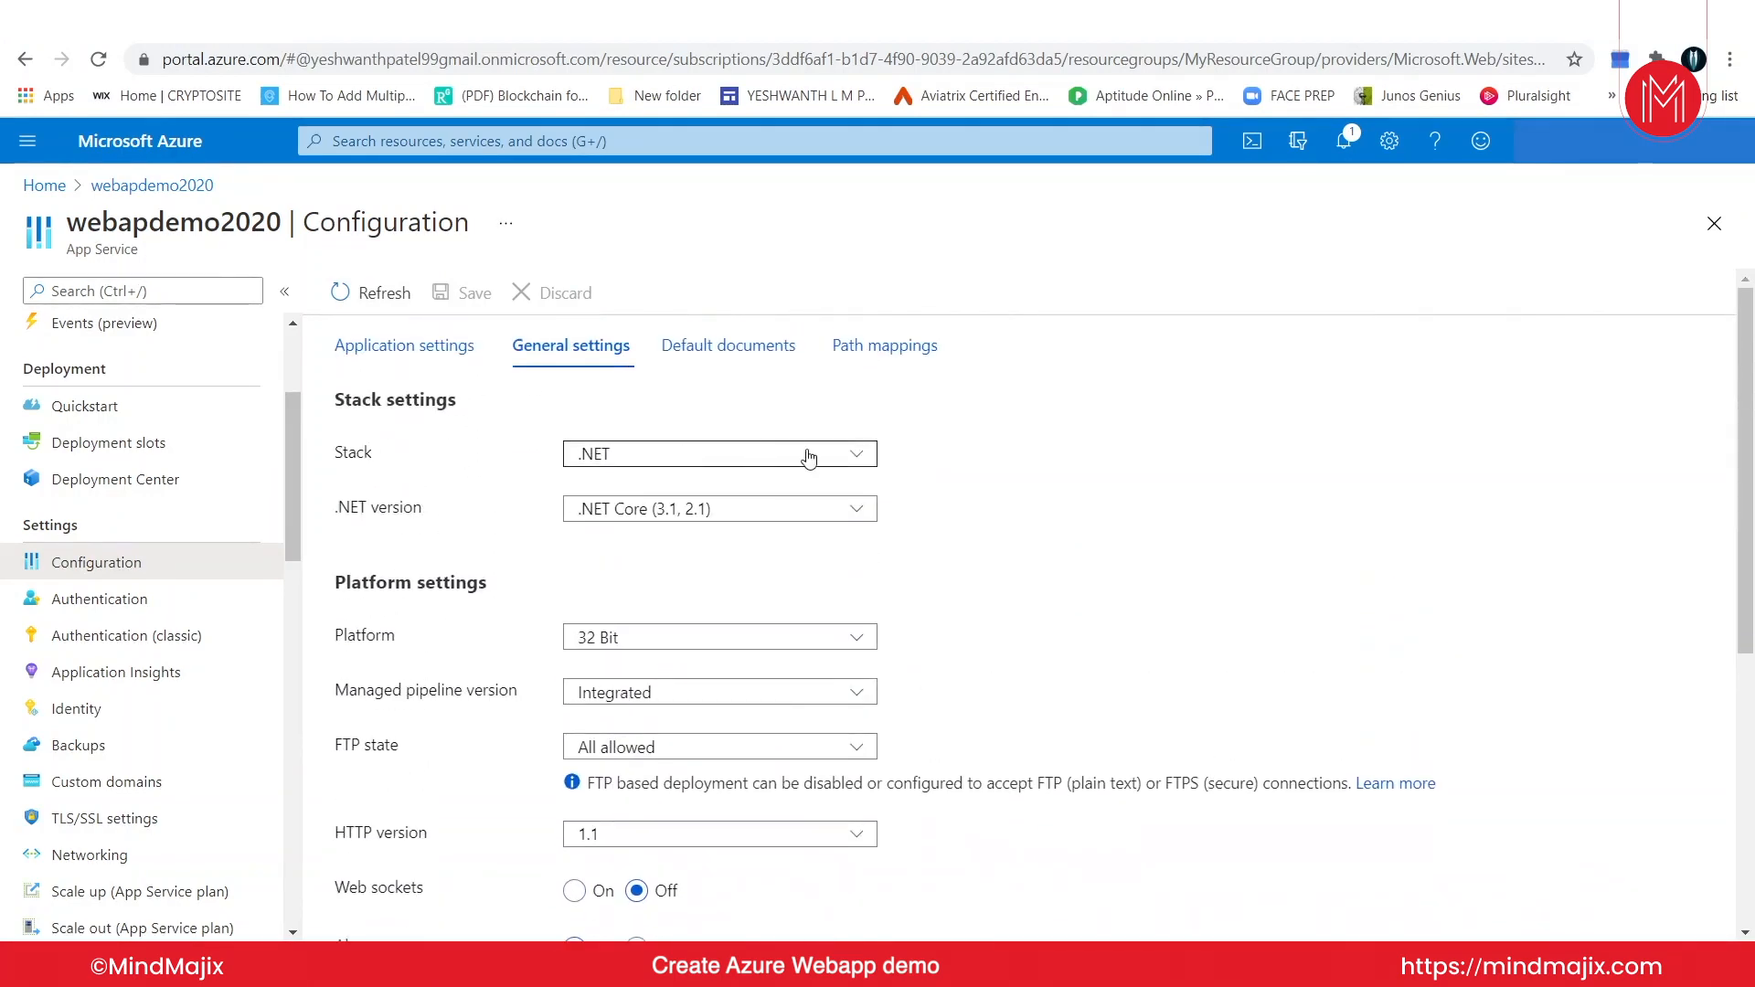
pyautogui.moveTo(841, 508)
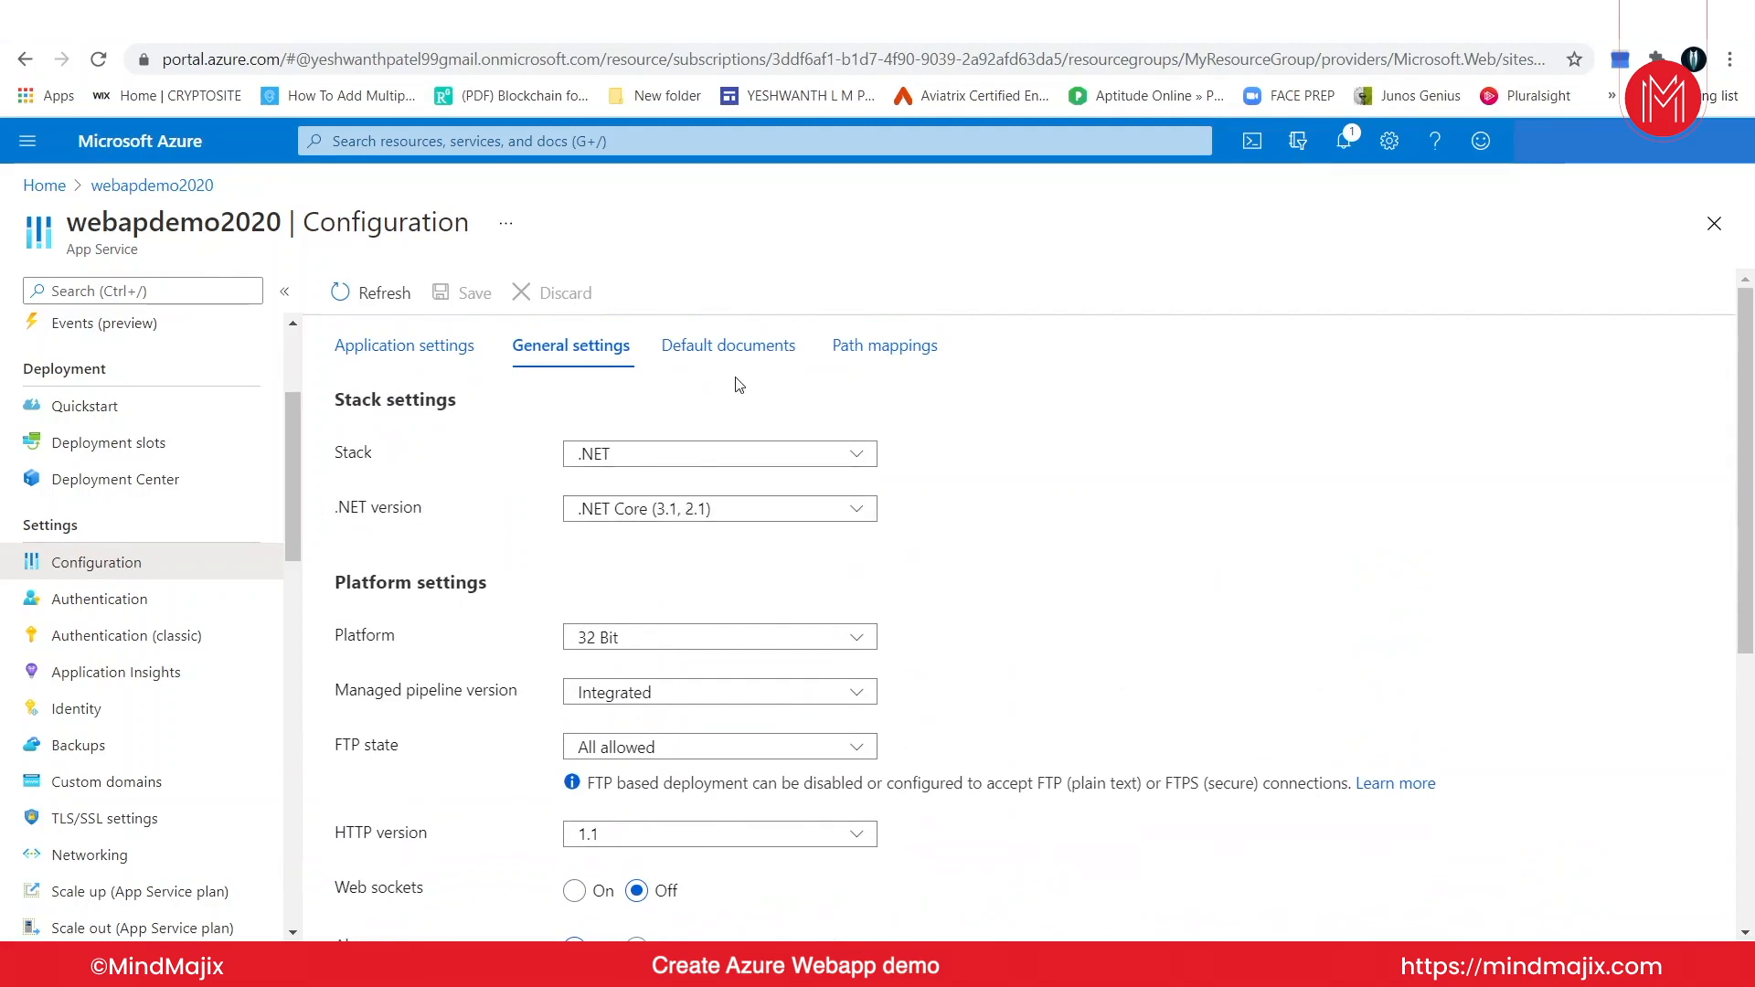
pyautogui.click(729, 345)
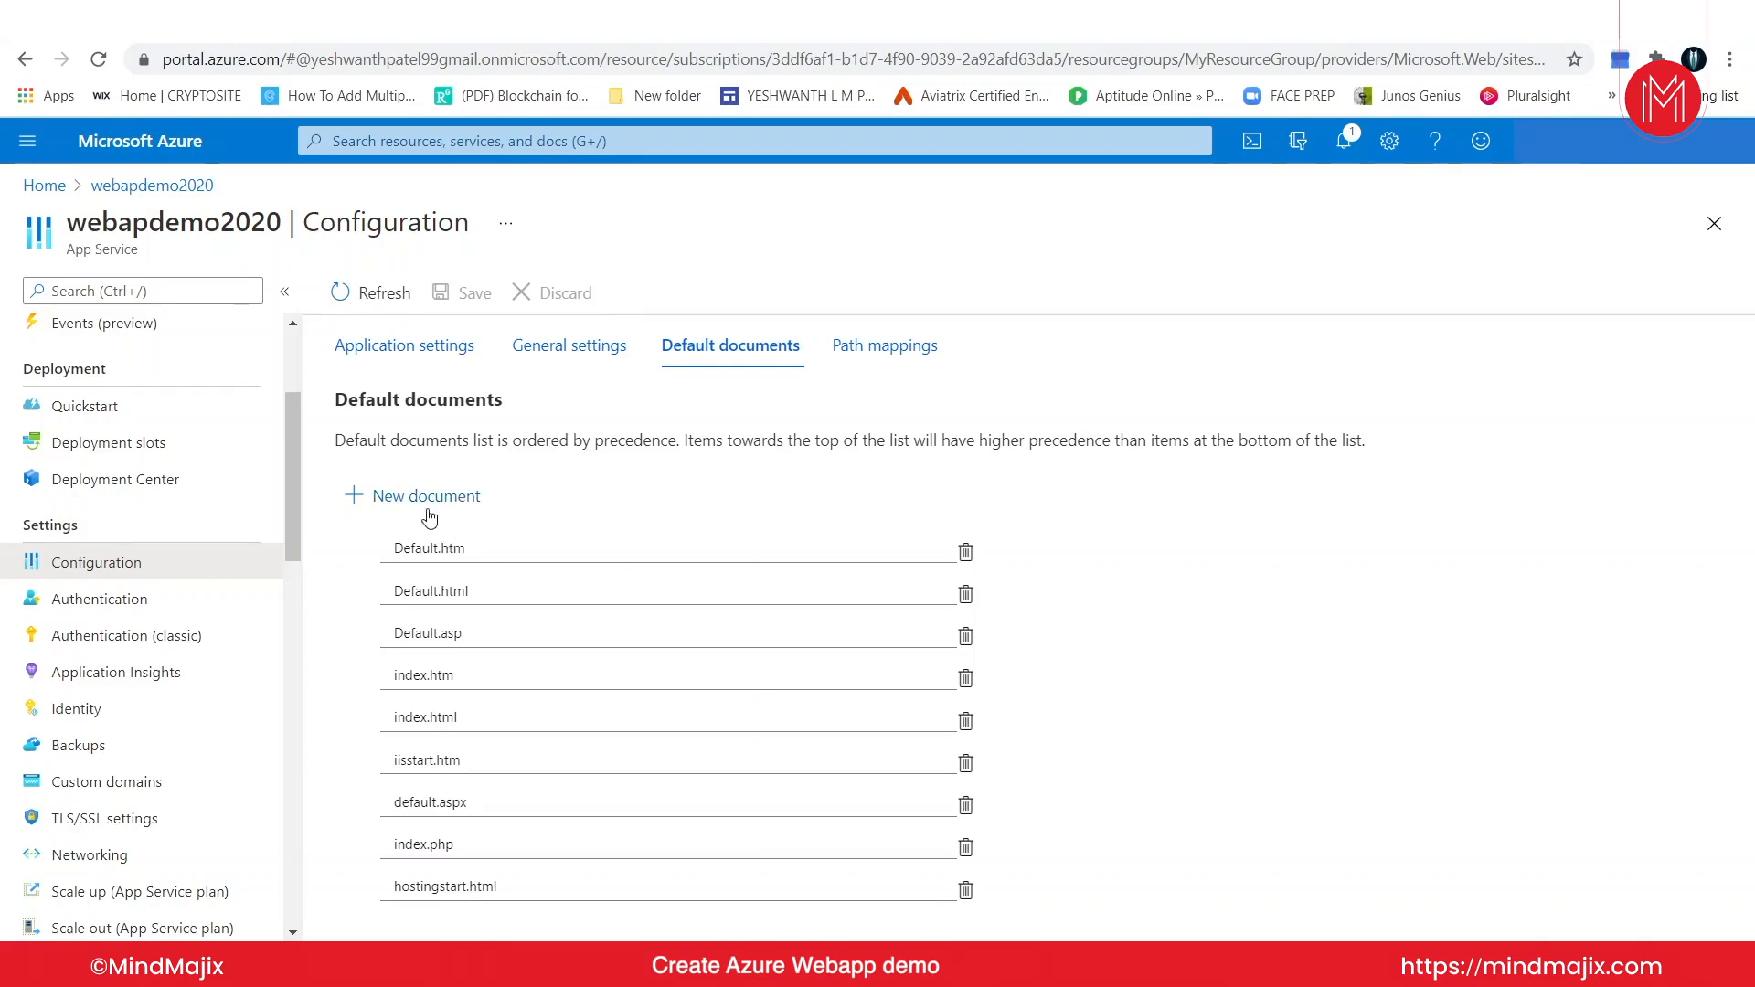
pyautogui.moveTo(288, 557)
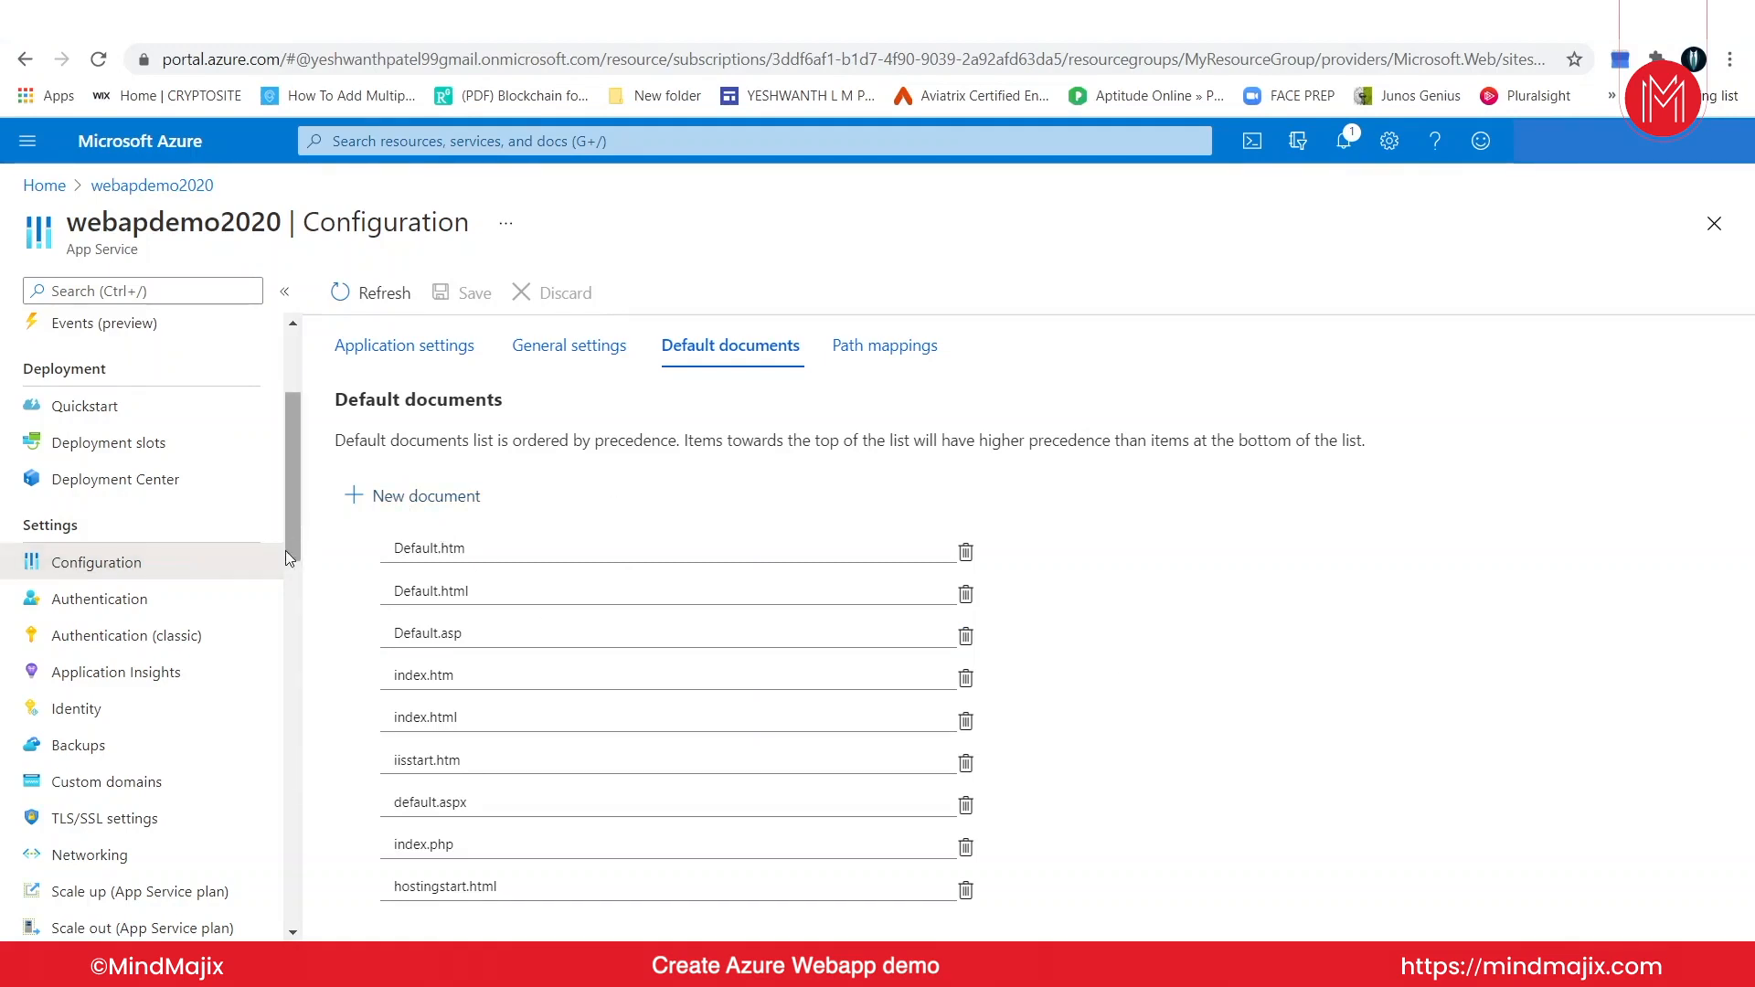
pyautogui.moveTo(298, 828)
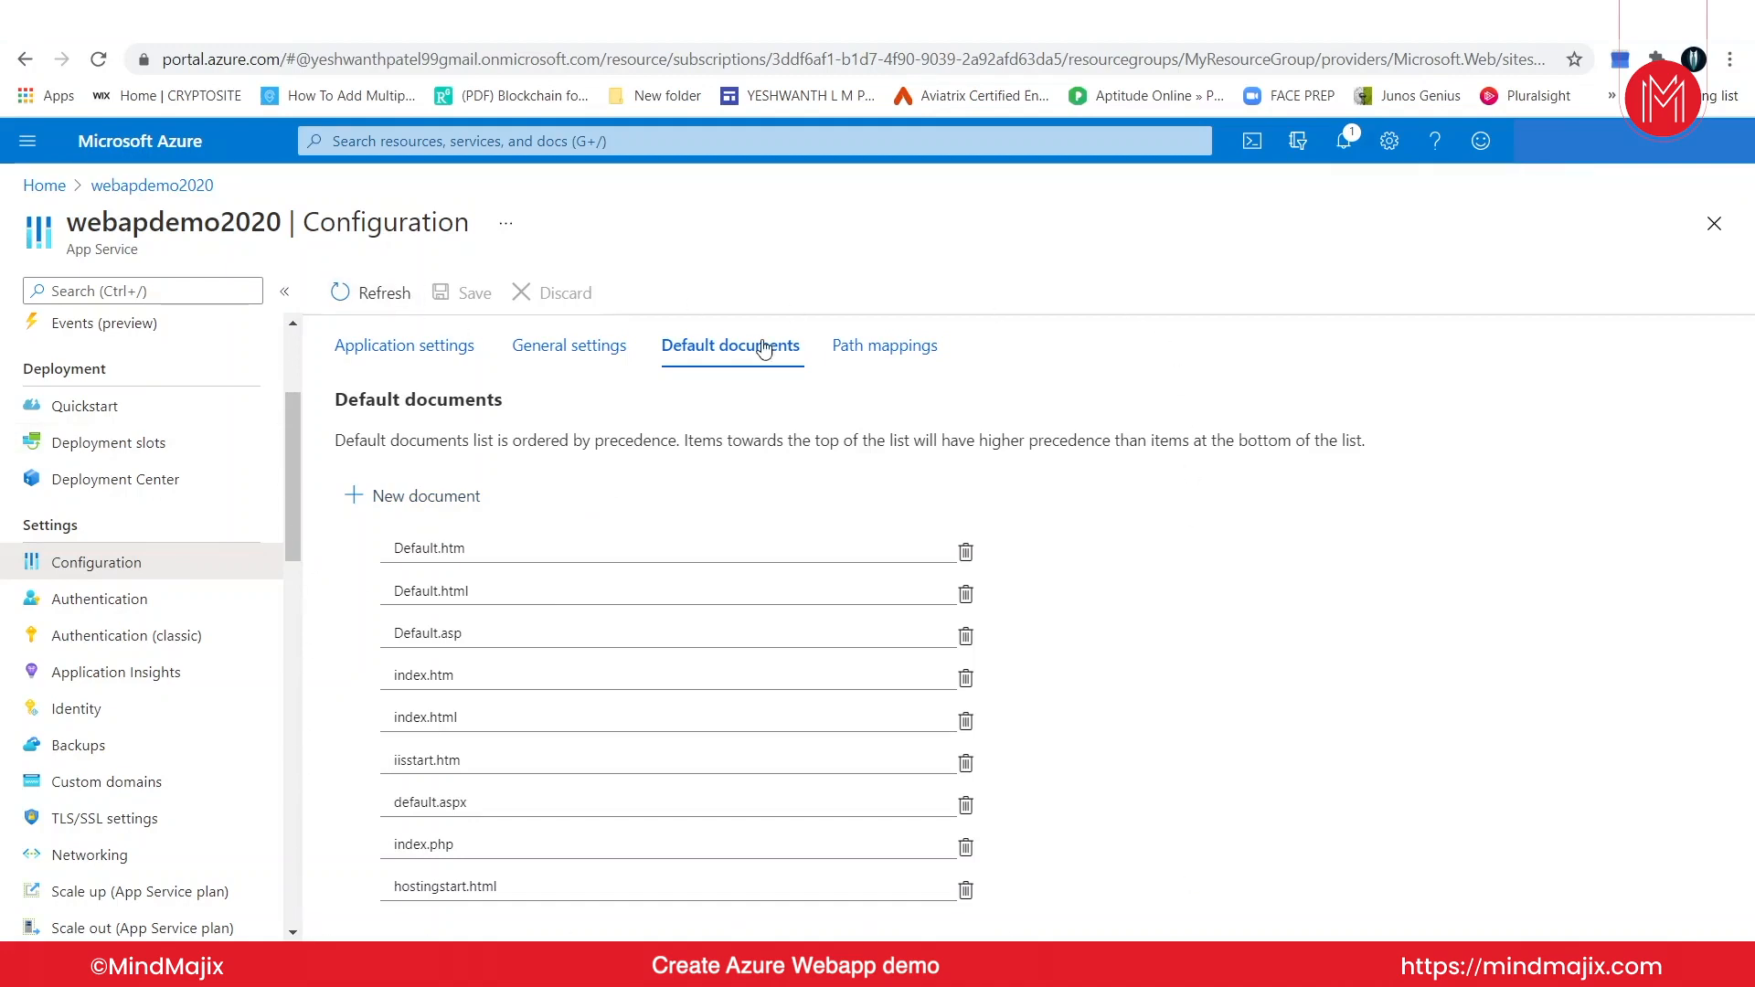
pyautogui.click(885, 345)
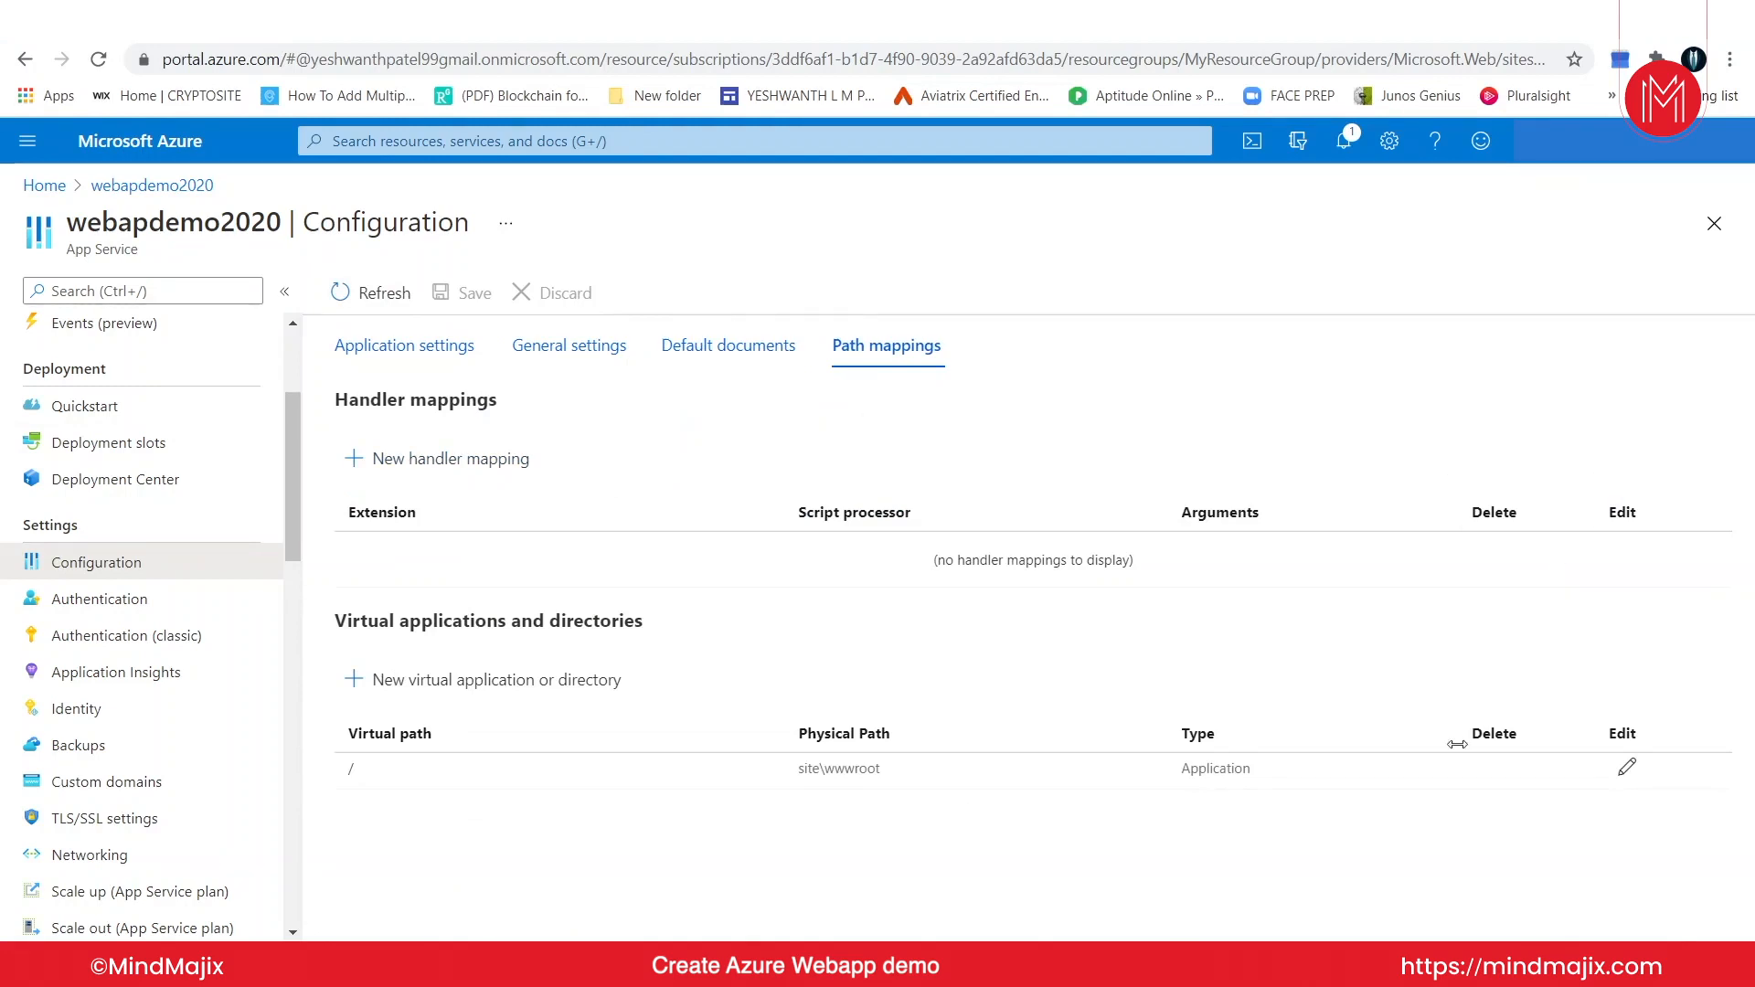
pyautogui.moveTo(810, 636)
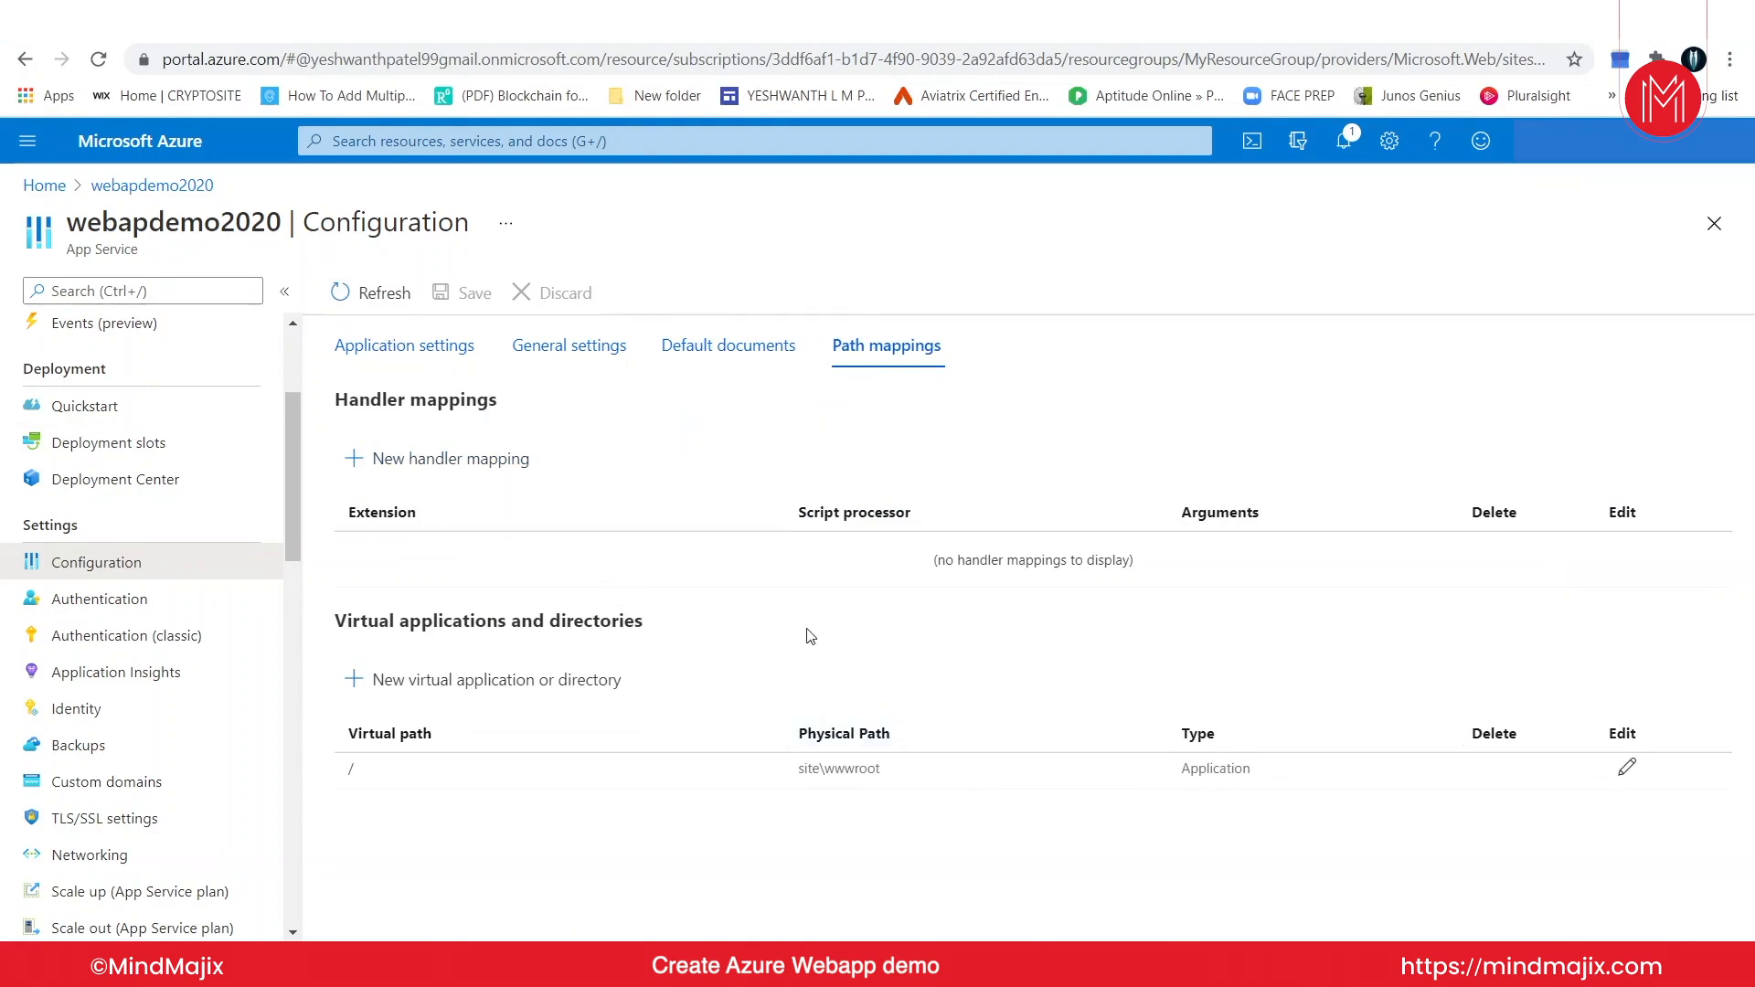
pyautogui.moveTo(153, 698)
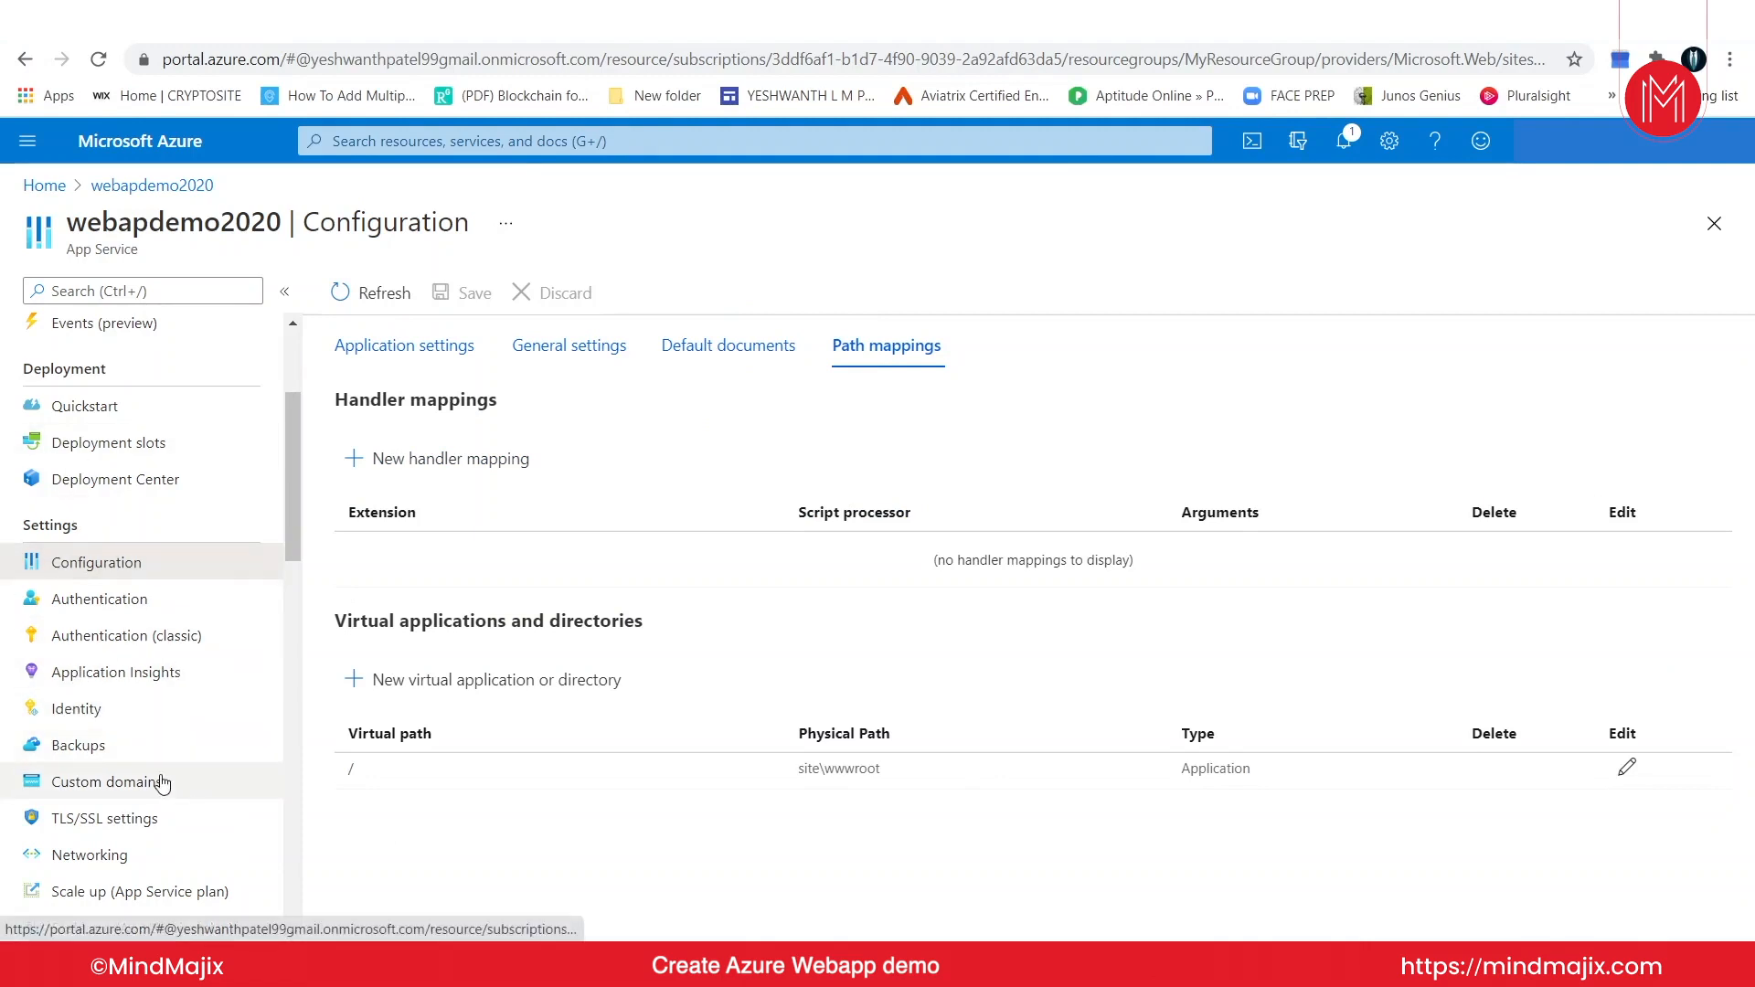
pyautogui.moveTo(151, 185)
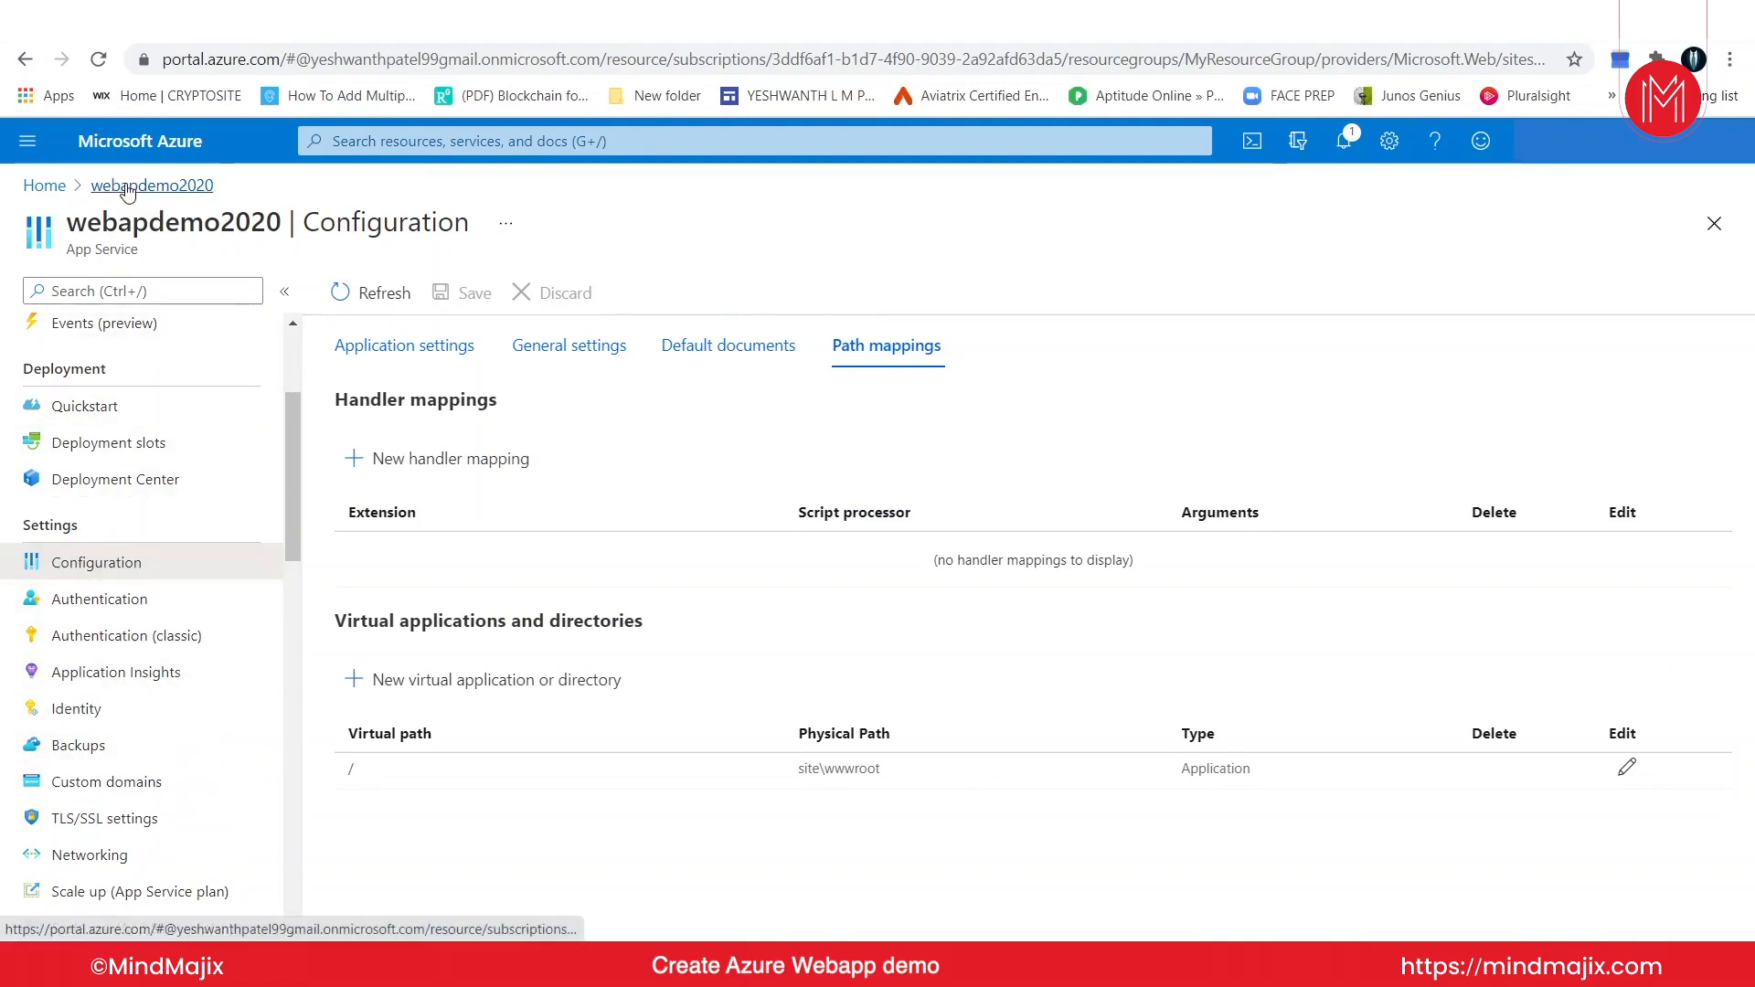
# Step: Return via the breadcrumb to the webapdemo2020 overview running in East US
pyautogui.click(152, 184)
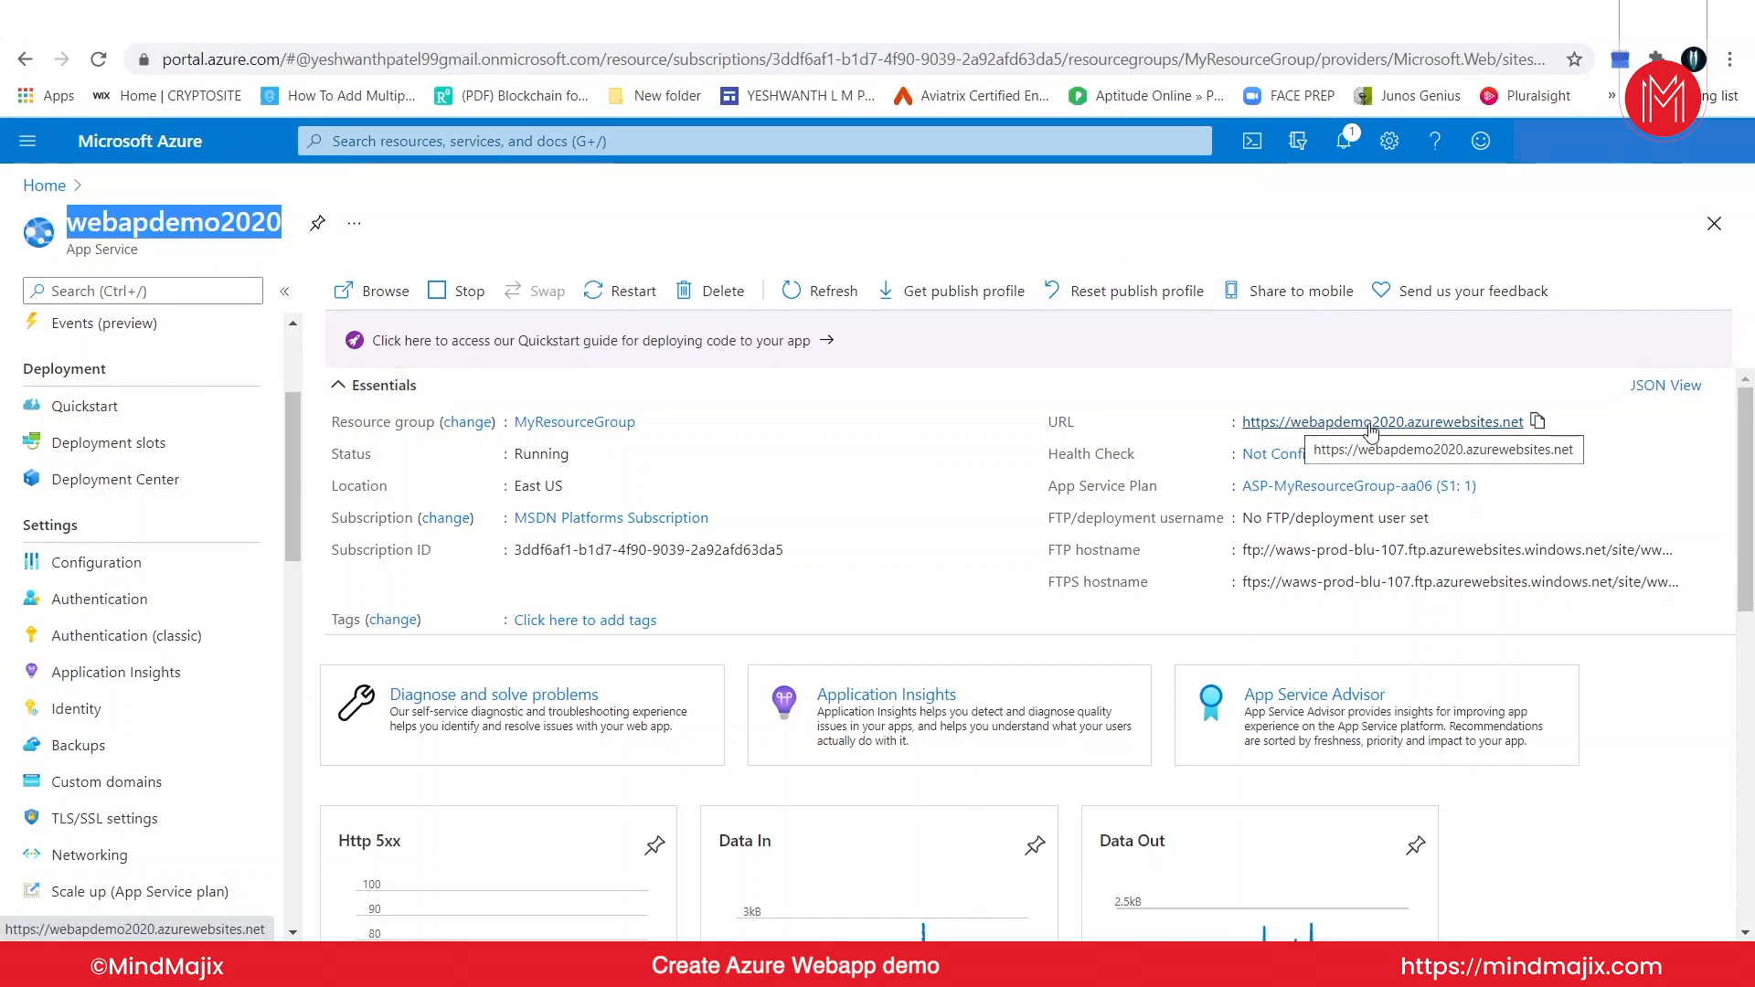
pyautogui.moveTo(1523, 435)
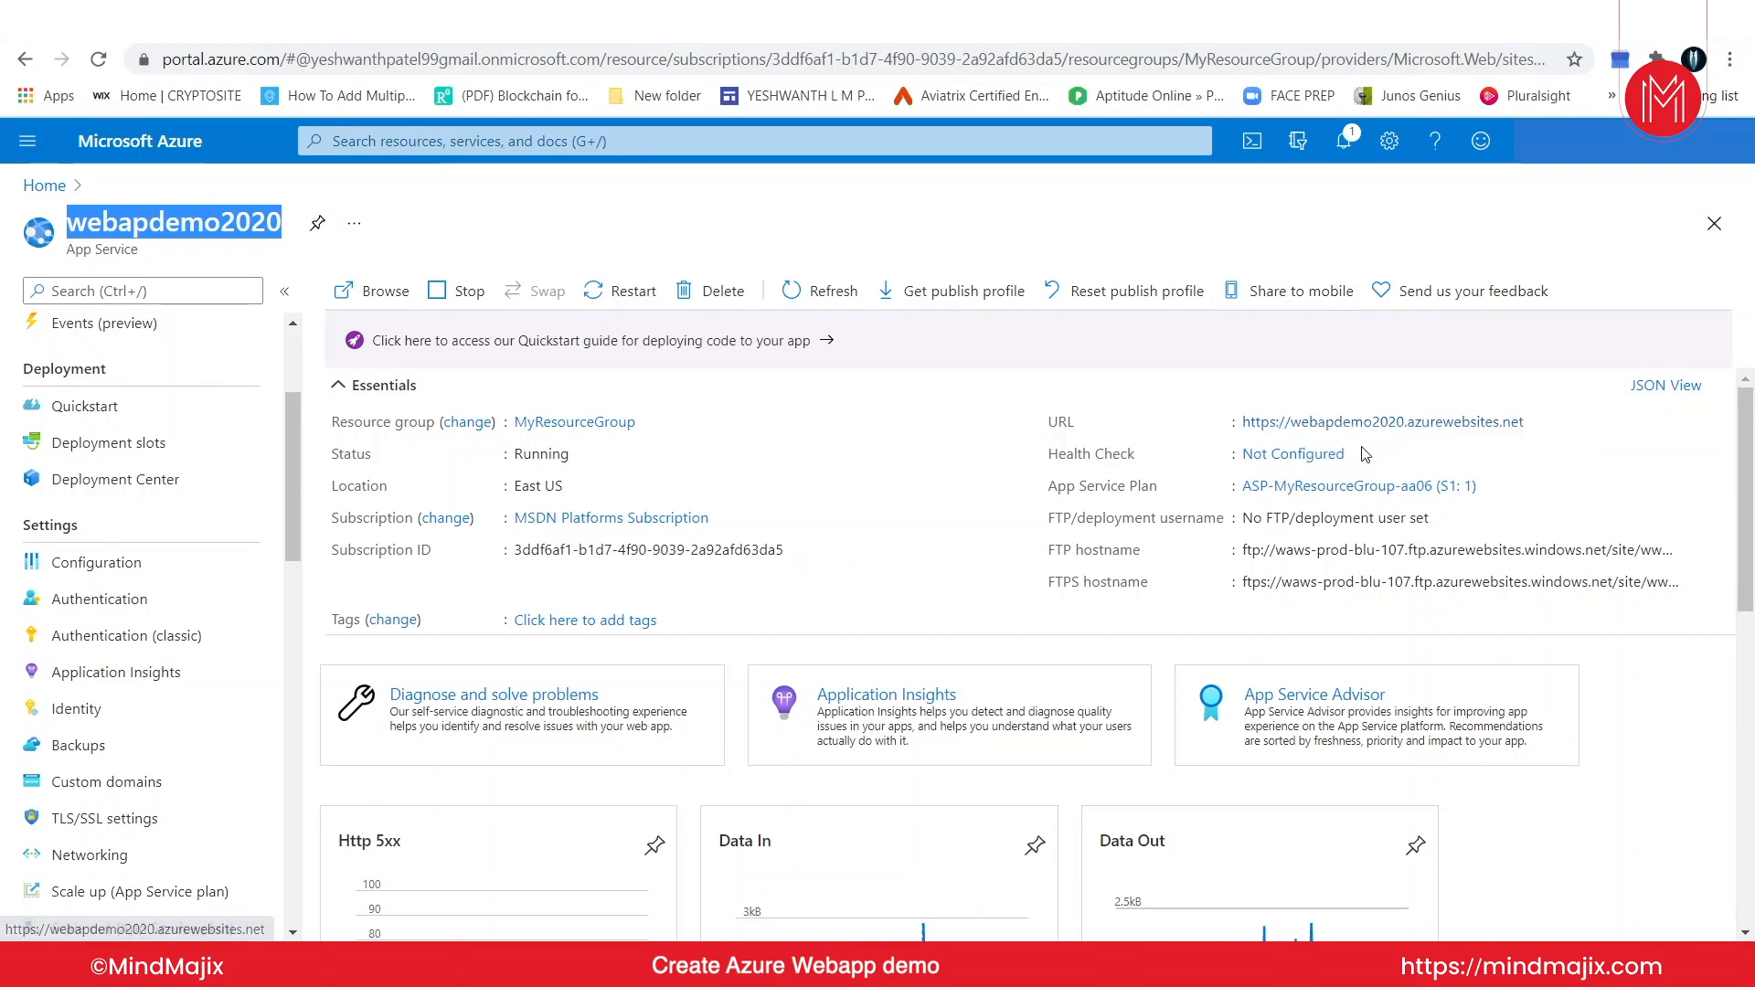
pyautogui.moveTo(1589, 426)
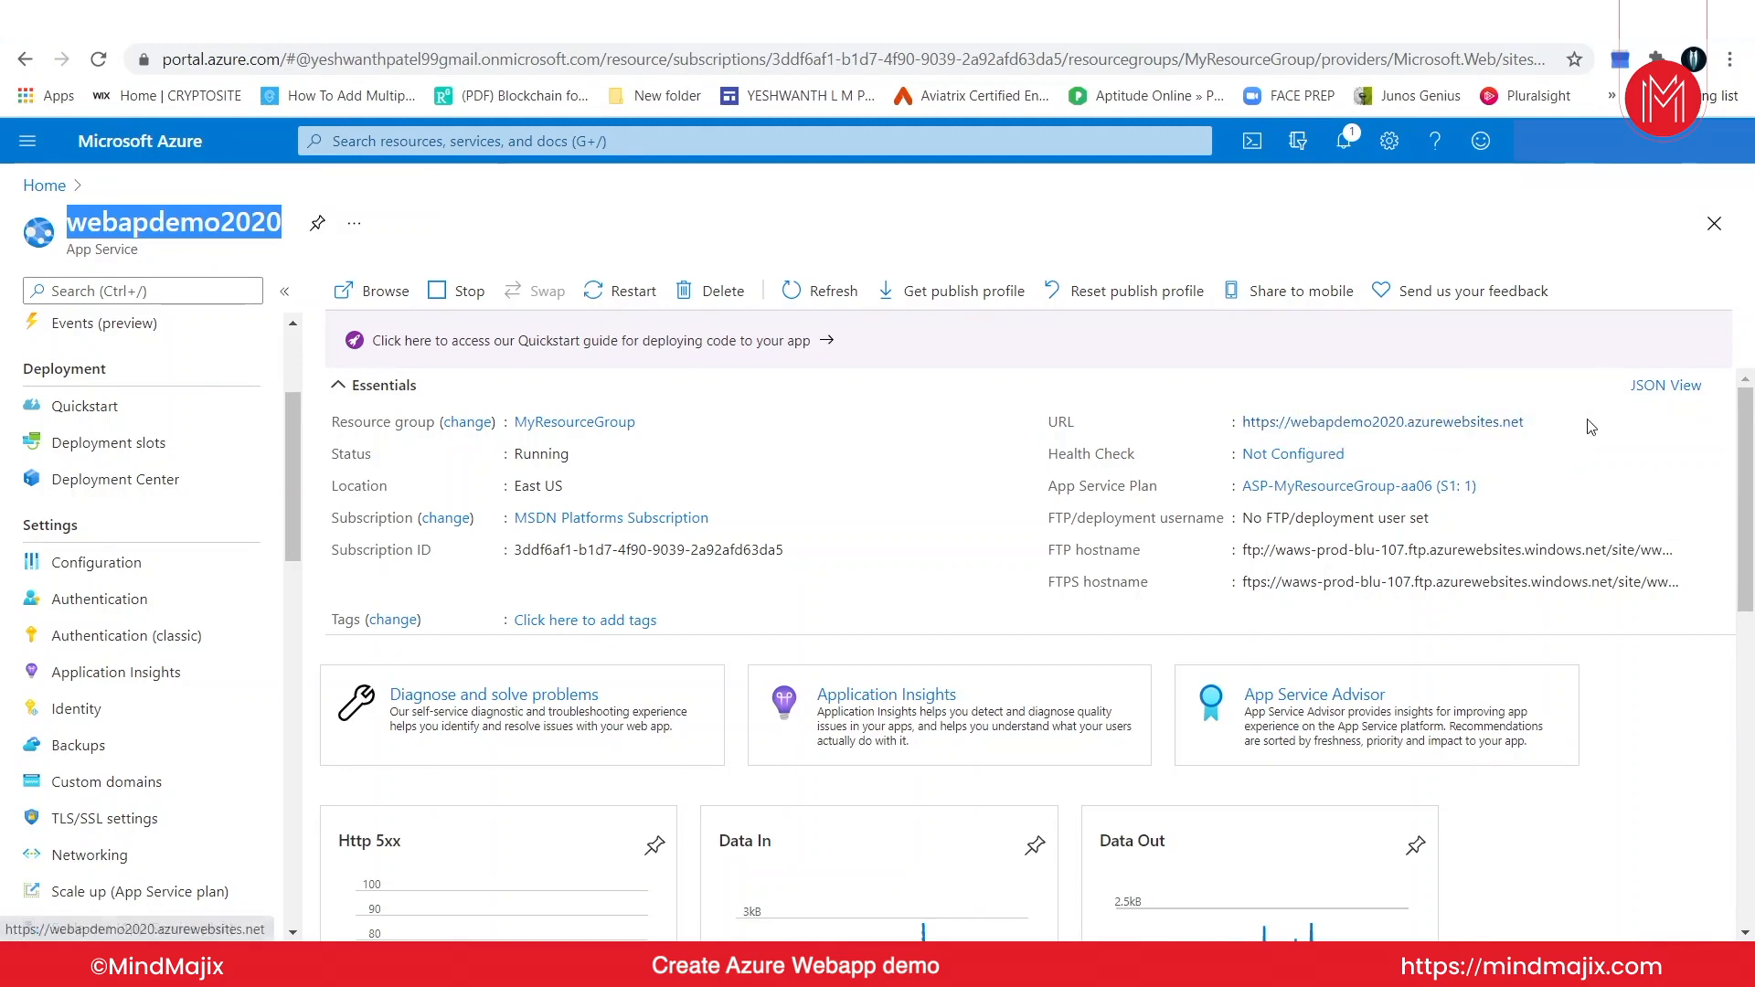
pyautogui.moveTo(1539, 426)
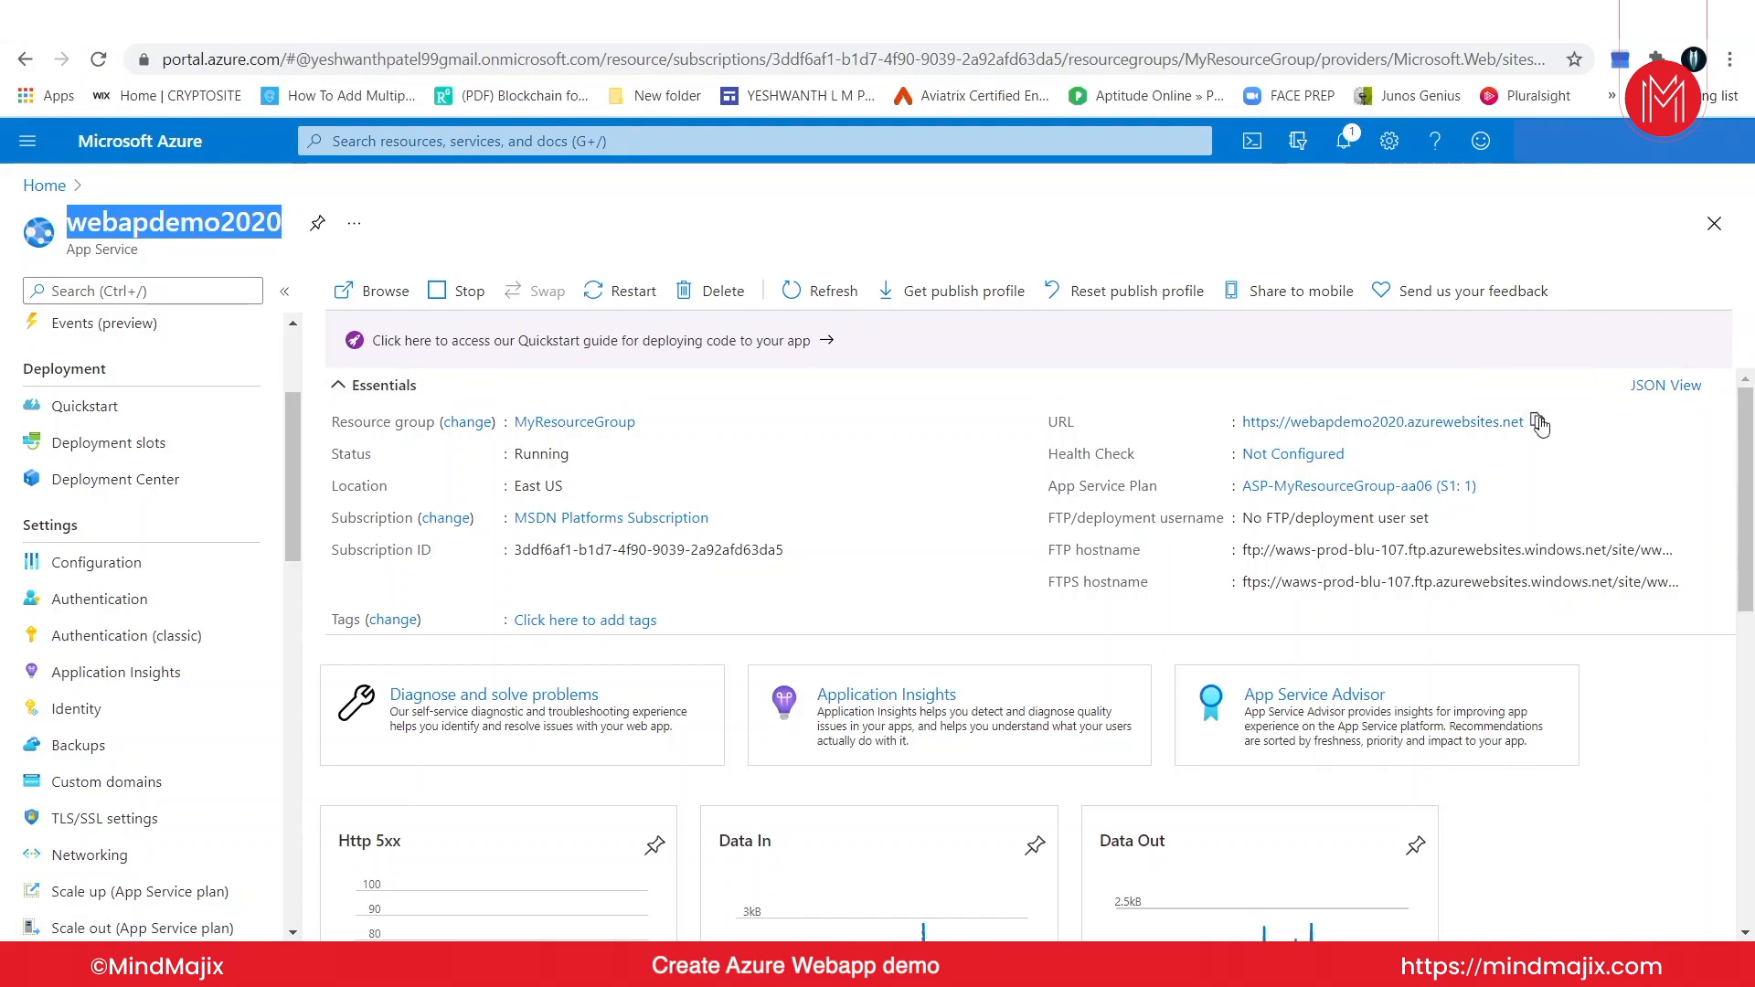
pyautogui.moveTo(1475, 373)
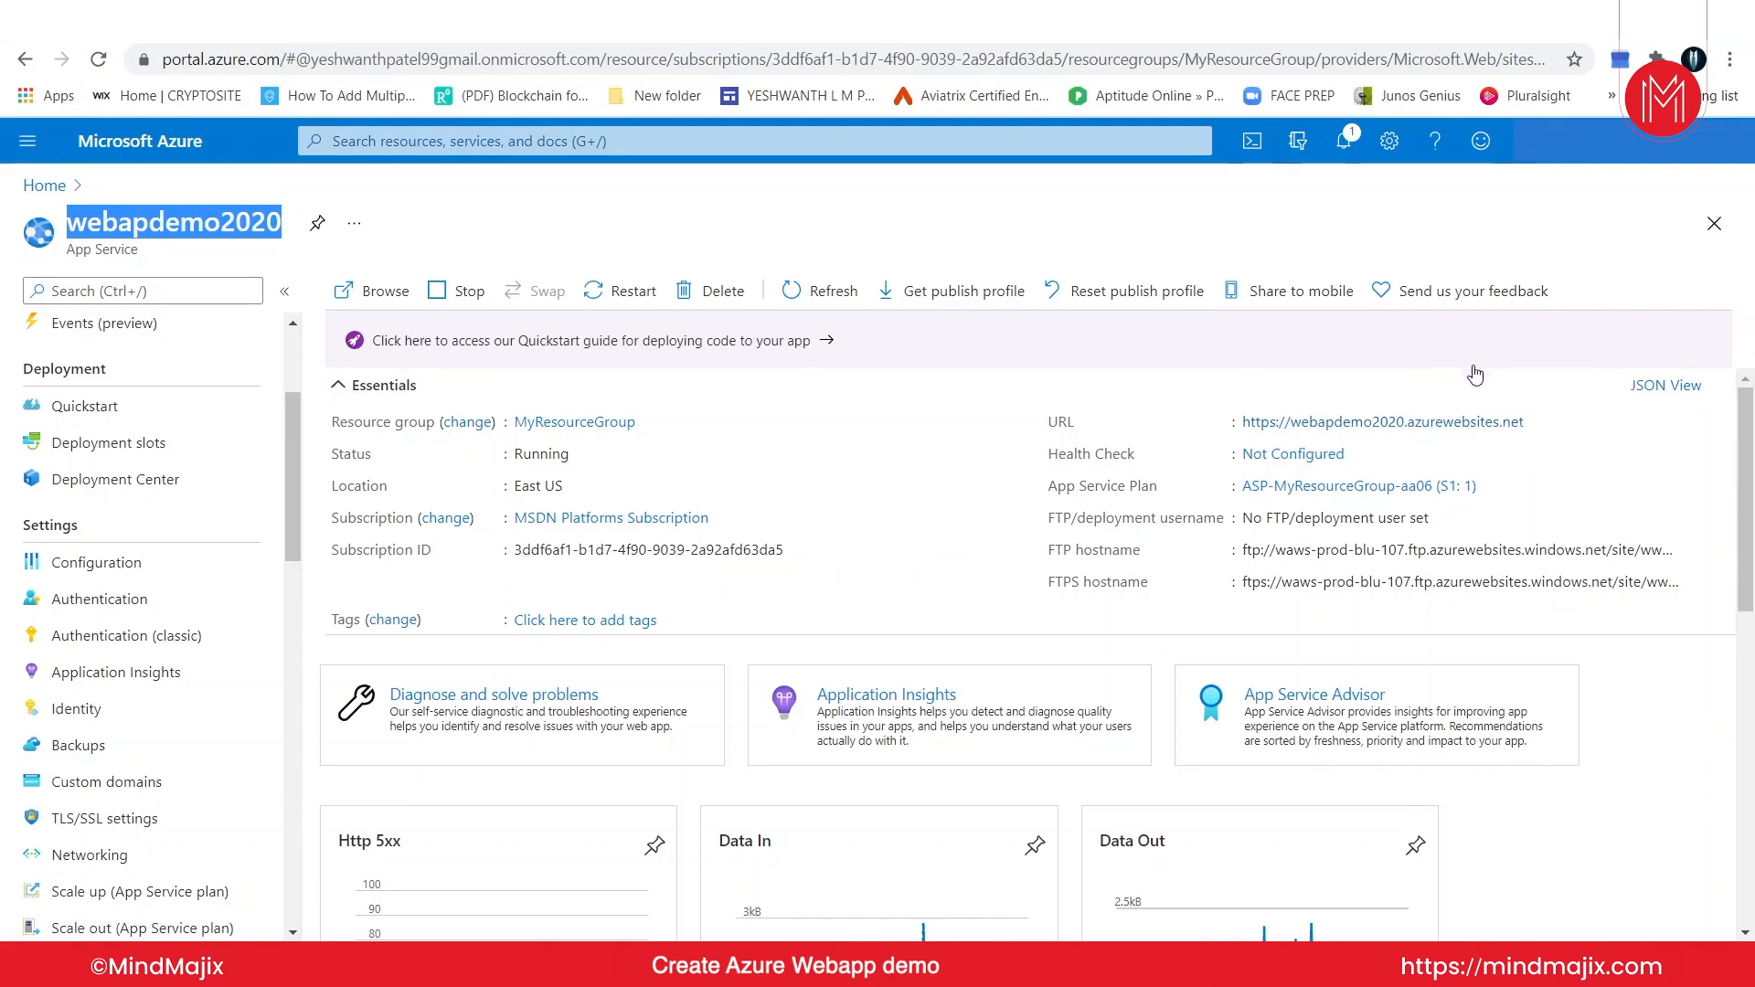
pyautogui.moveTo(1557, 443)
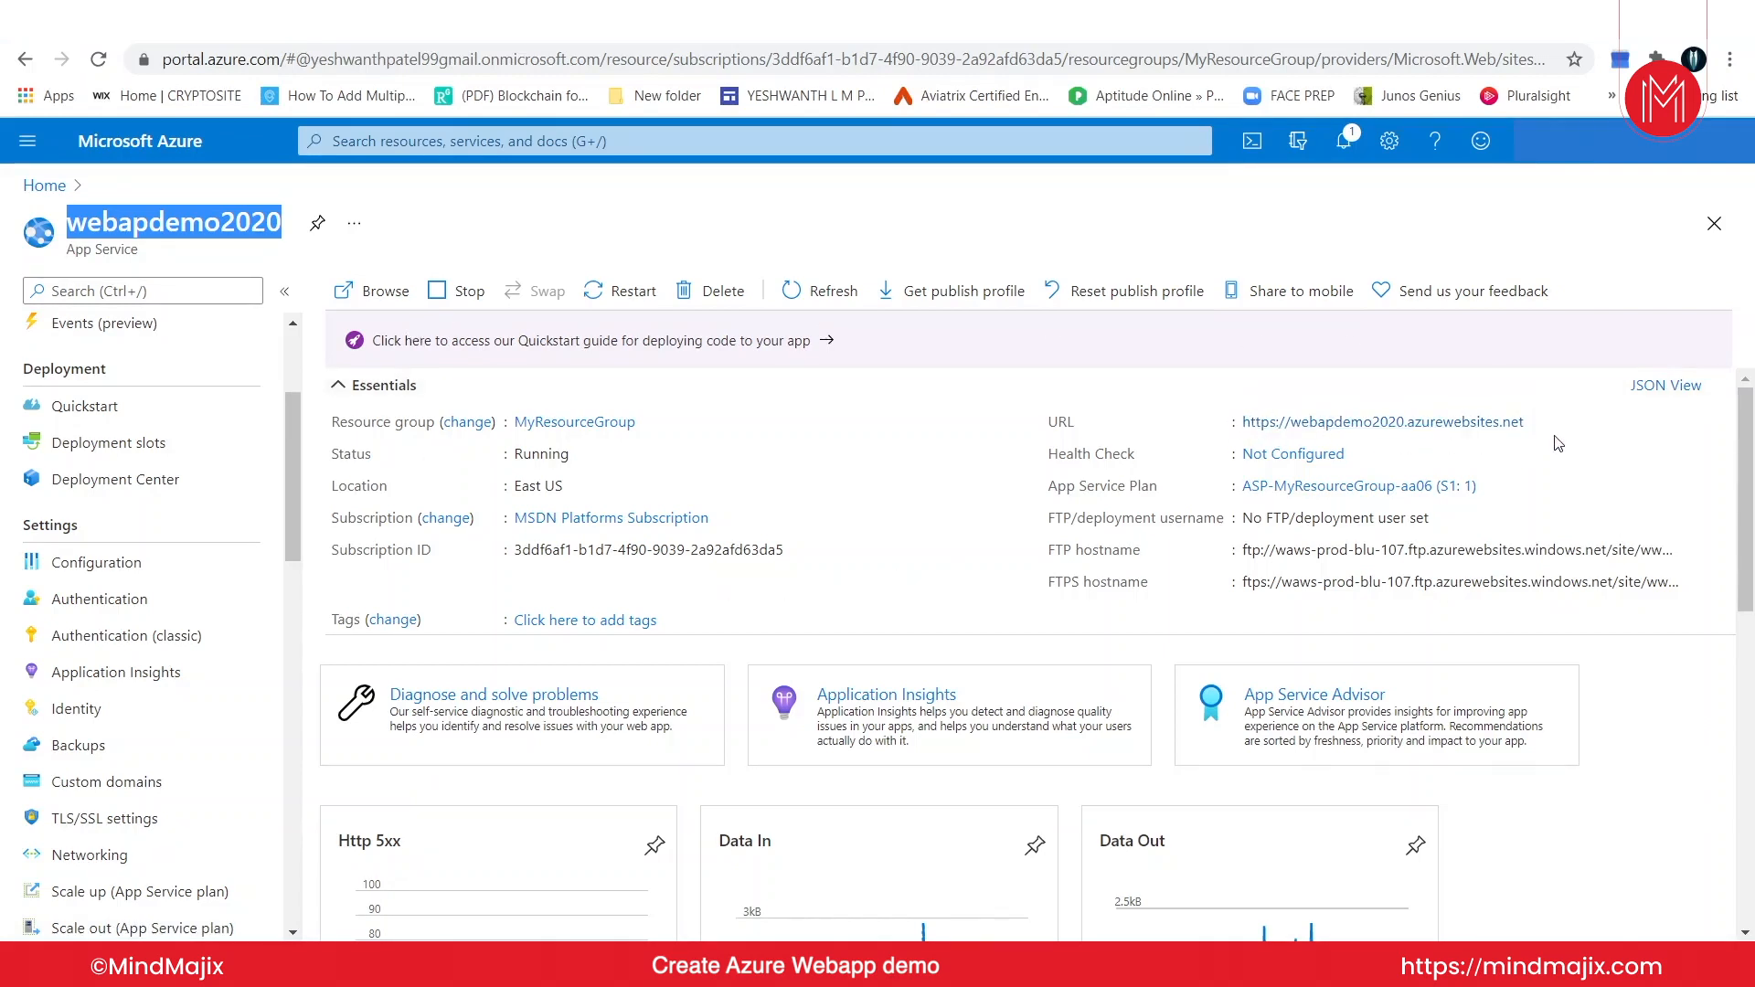
pyautogui.moveTo(107, 780)
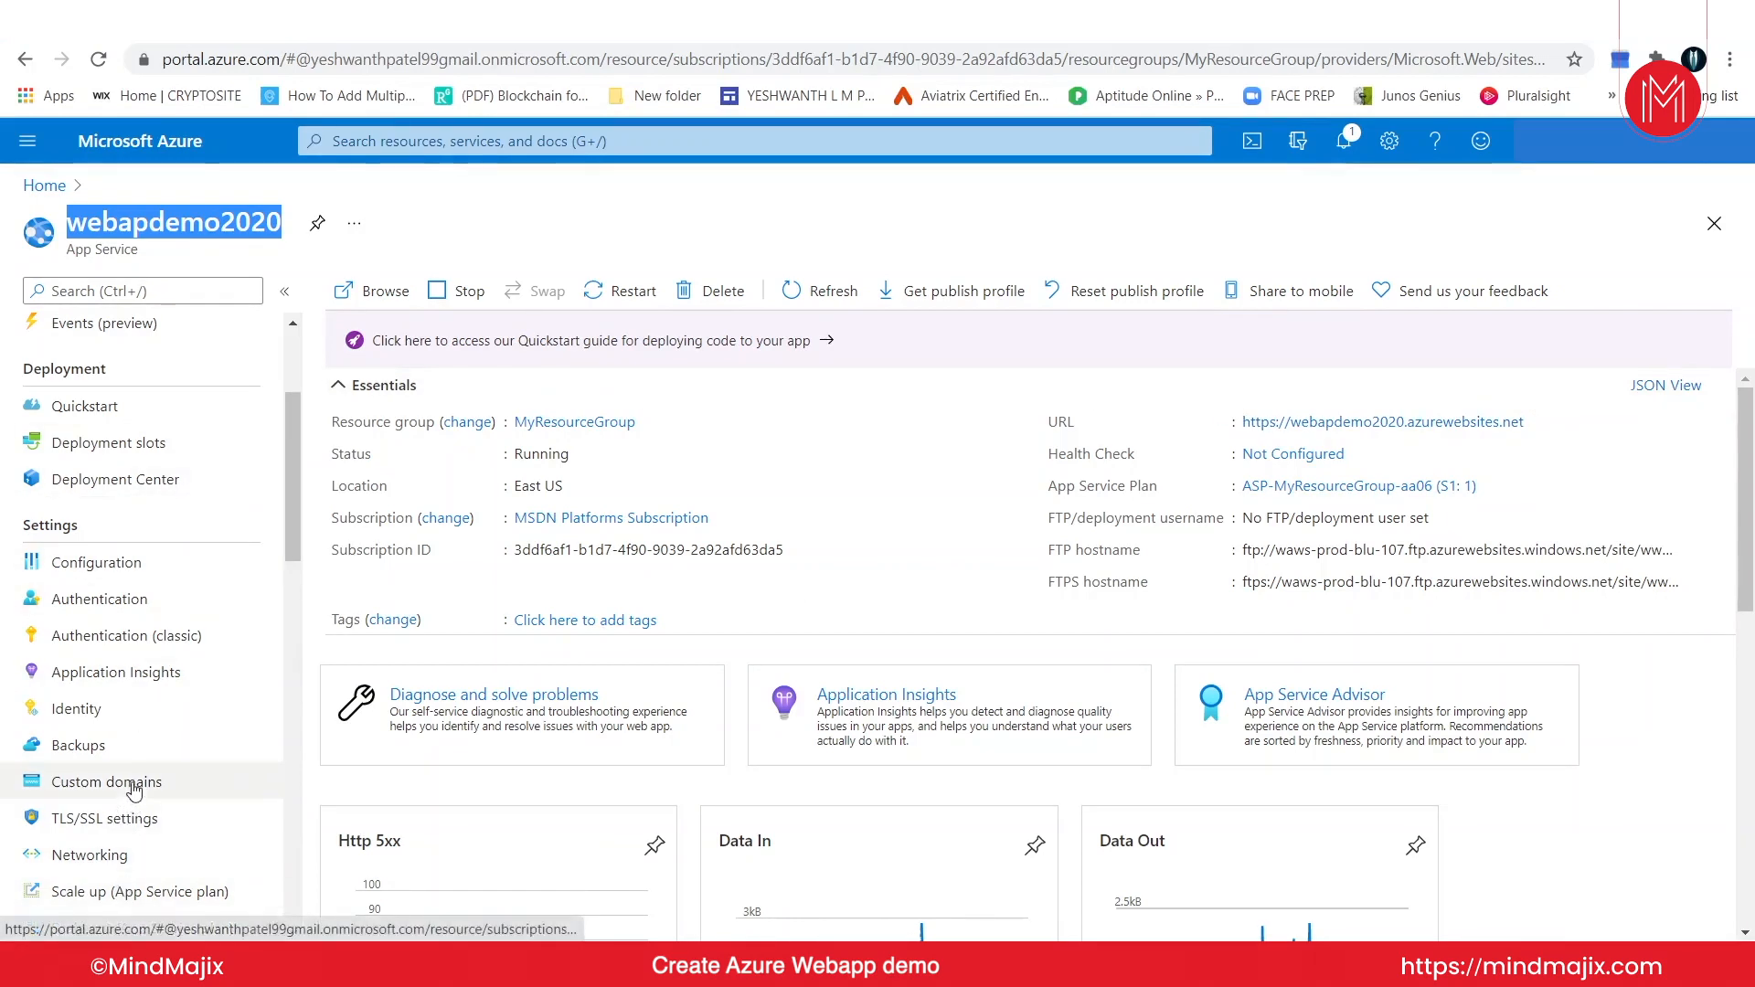
# Step: Show Custom domains listing only the default azurewebsites.net domain with HTTPS Only off
pyautogui.click(106, 780)
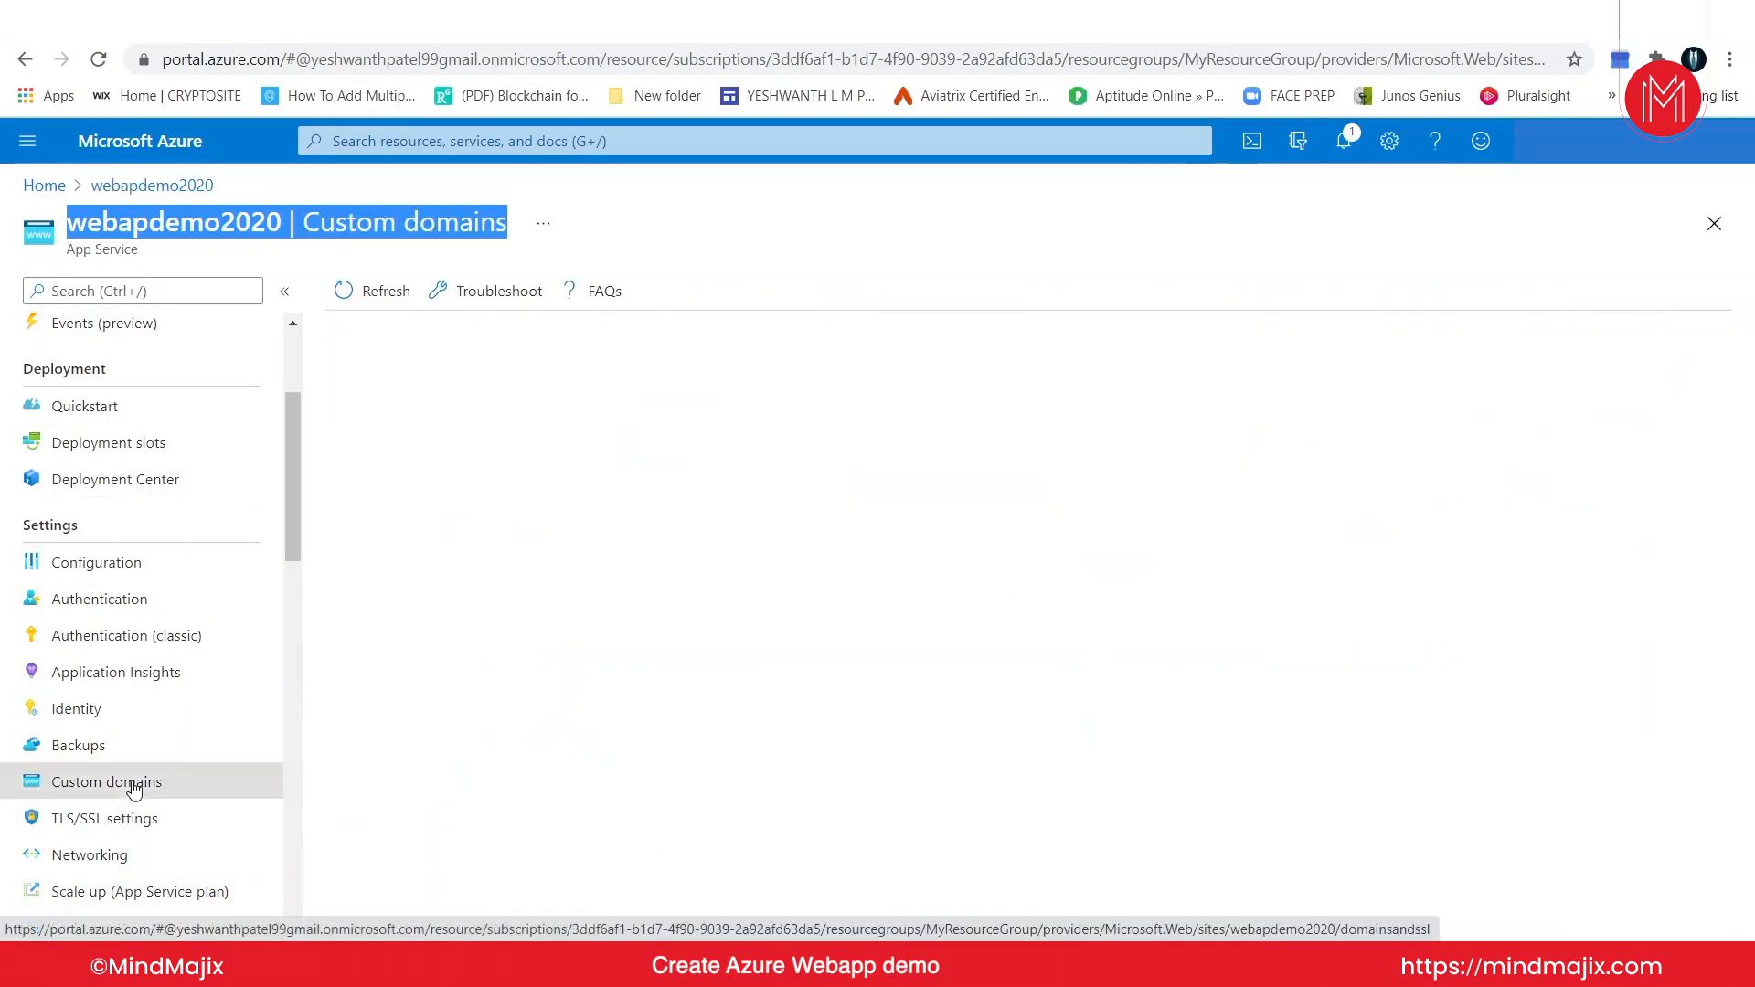
pyautogui.click(106, 780)
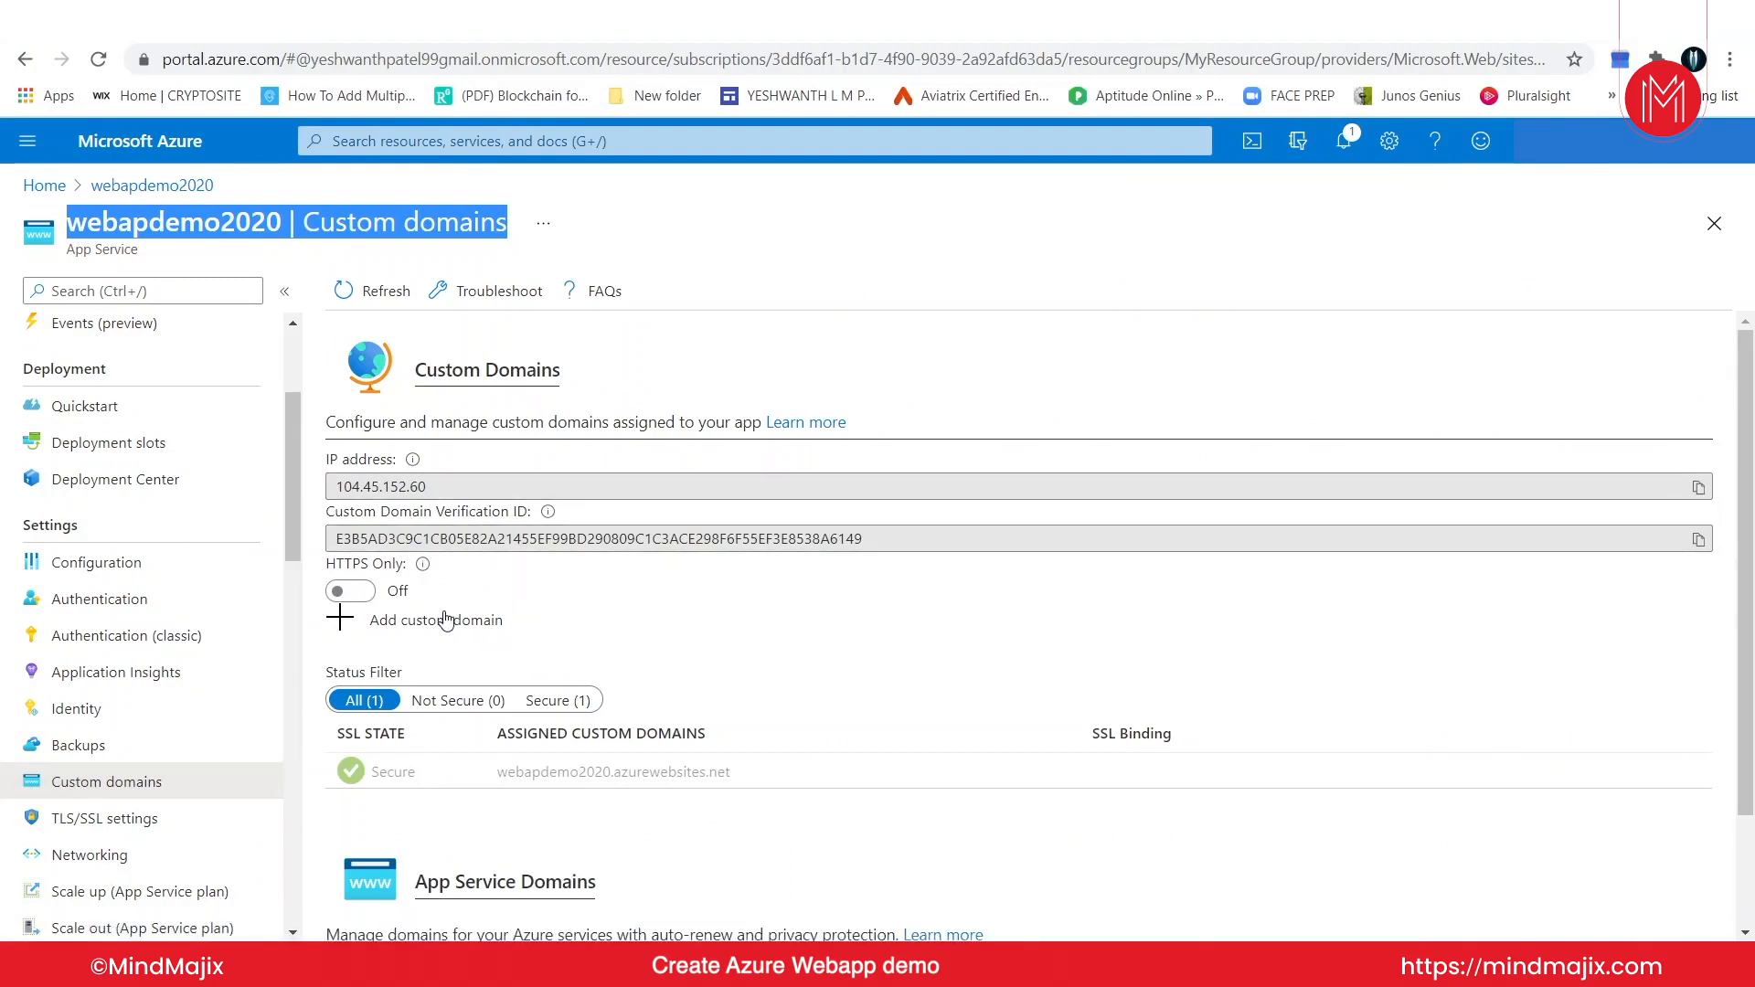
pyautogui.moveTo(442, 649)
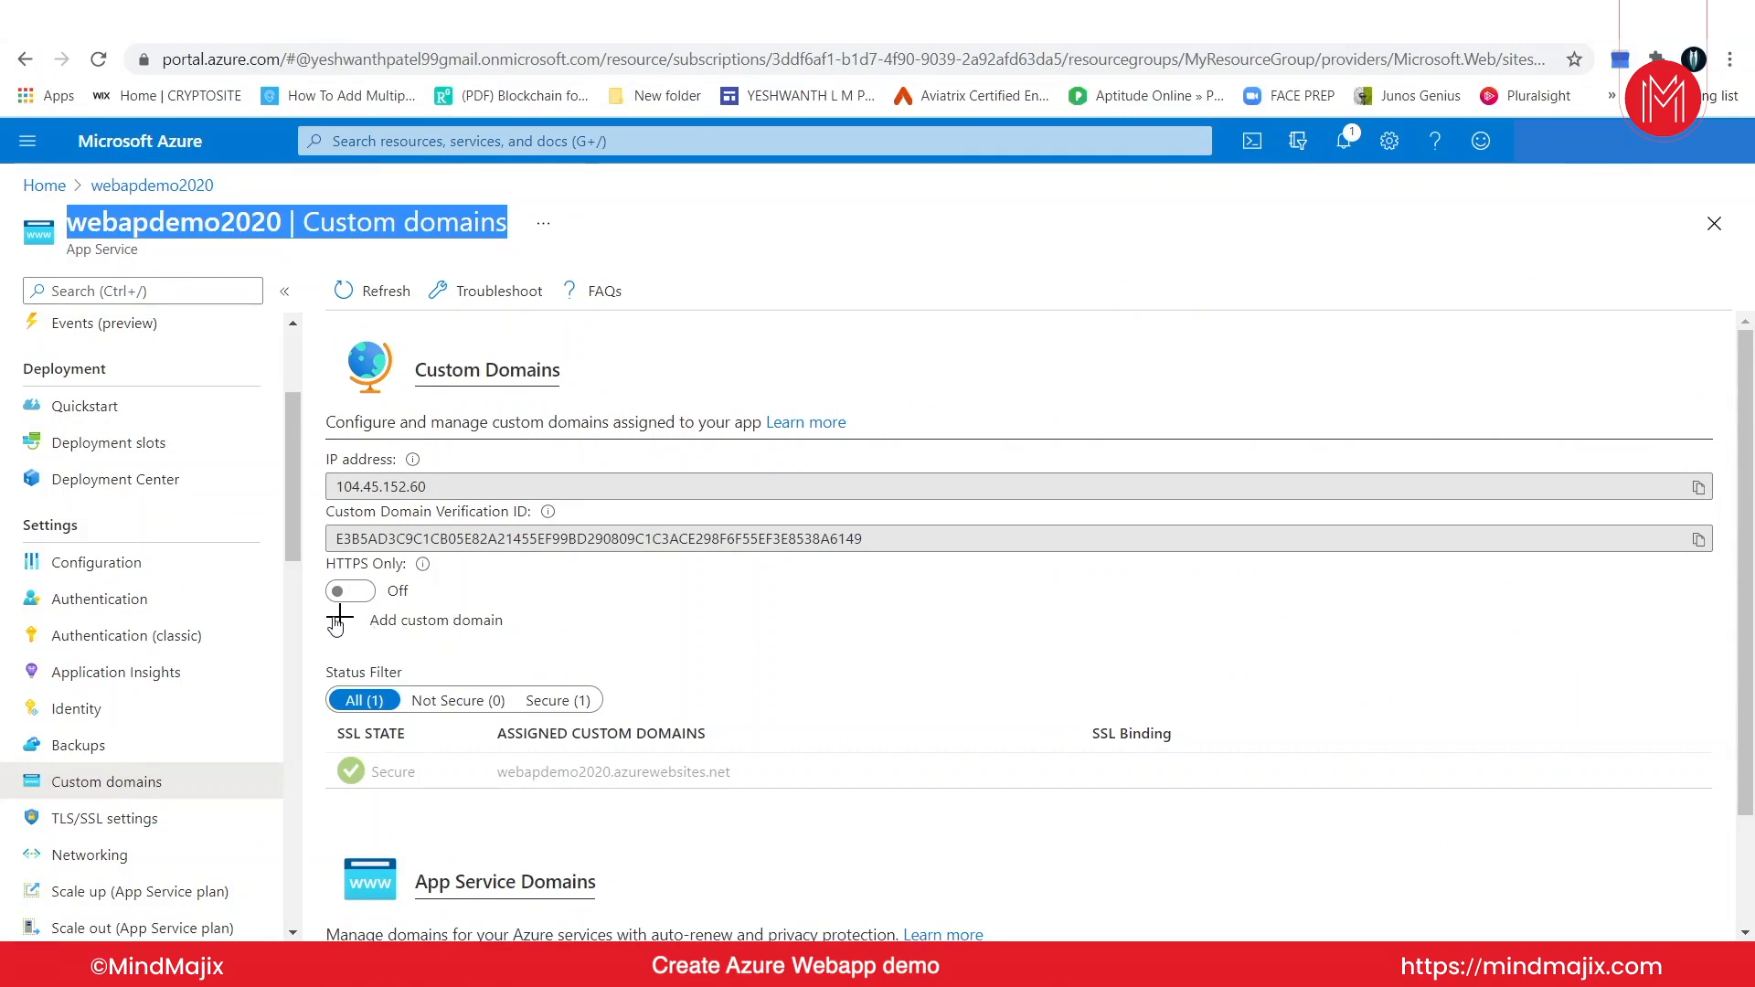
pyautogui.moveTo(685, 647)
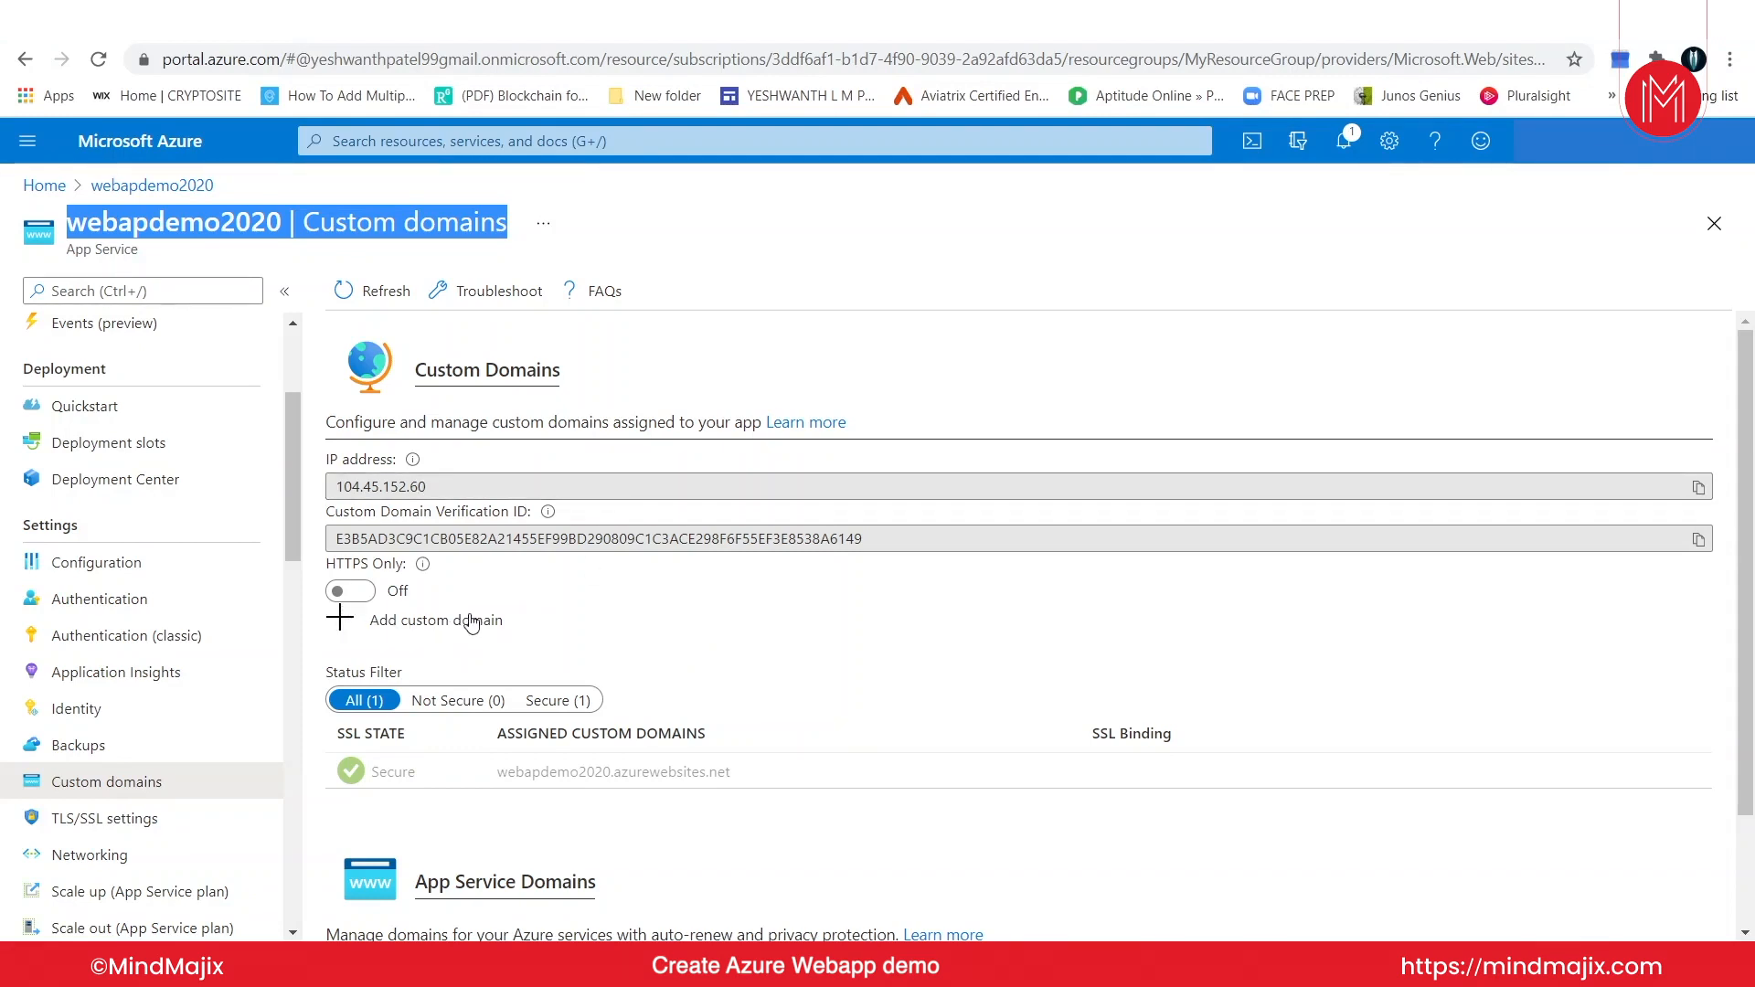
pyautogui.moveTo(470, 623)
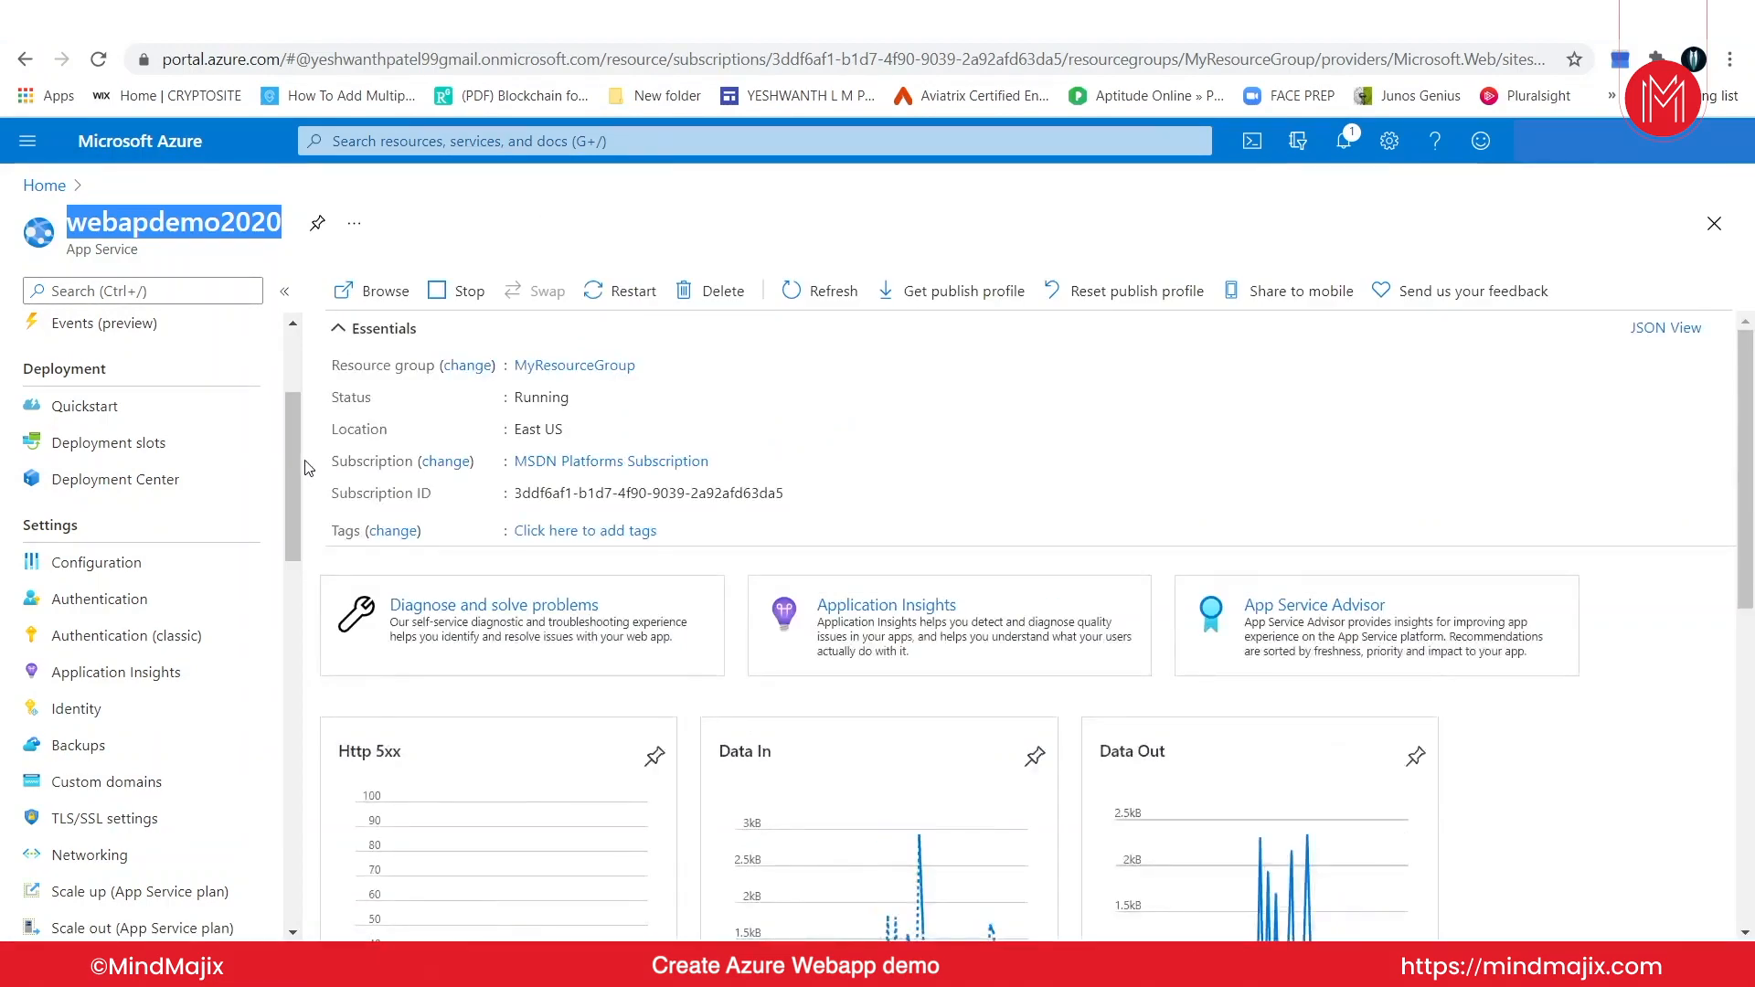
# Step: Scroll the overview down to the Data In, Data Out, Requests and Response time charts
pyautogui.scroll(-3)
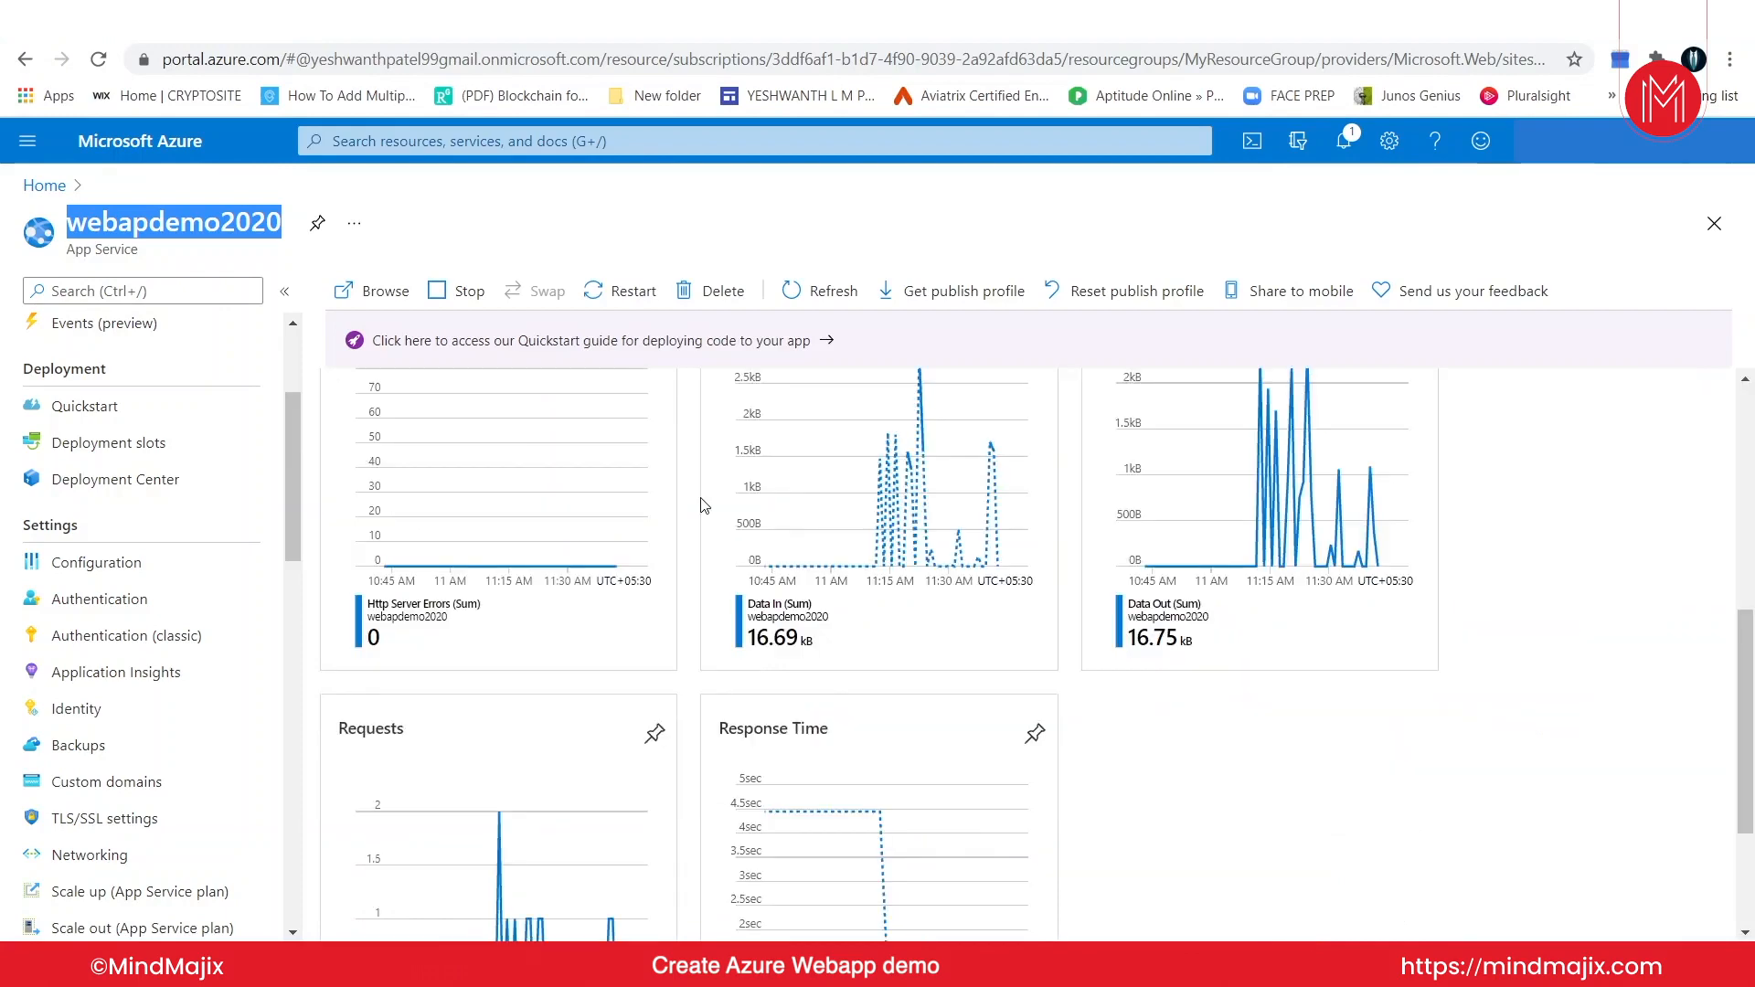